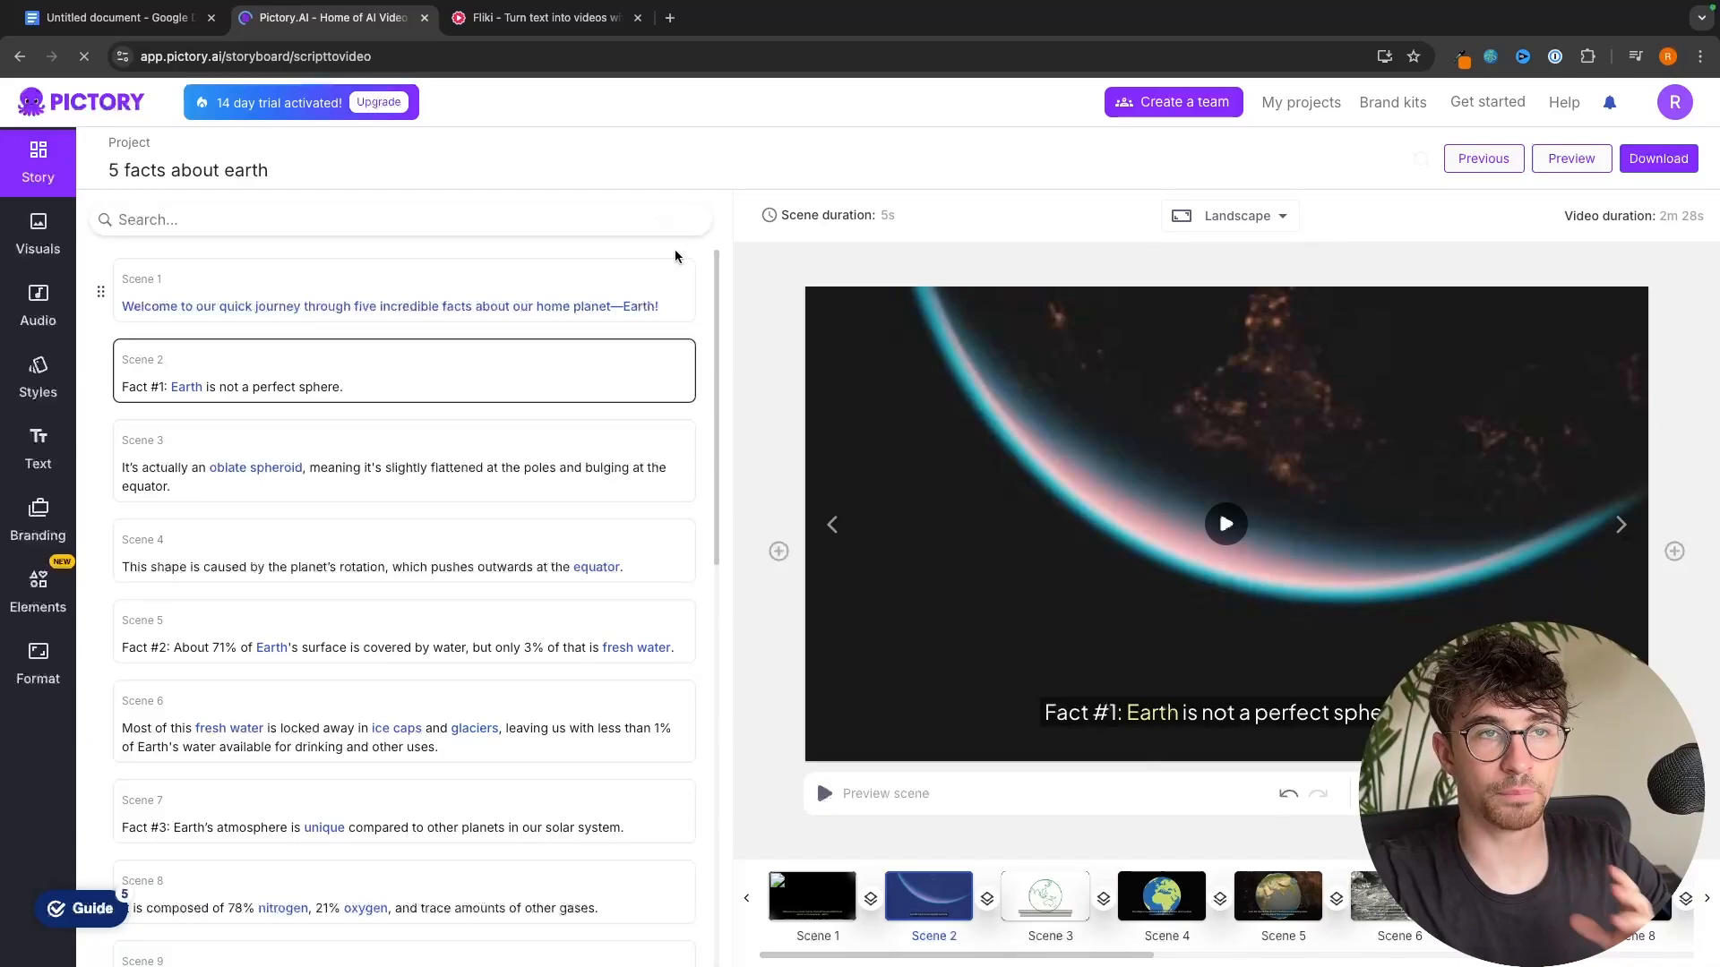
- Check the Fliki project, then view Pictory's monthly plans: $25 Starter, $49 Professional, $119 Teams
left_click(537, 17)
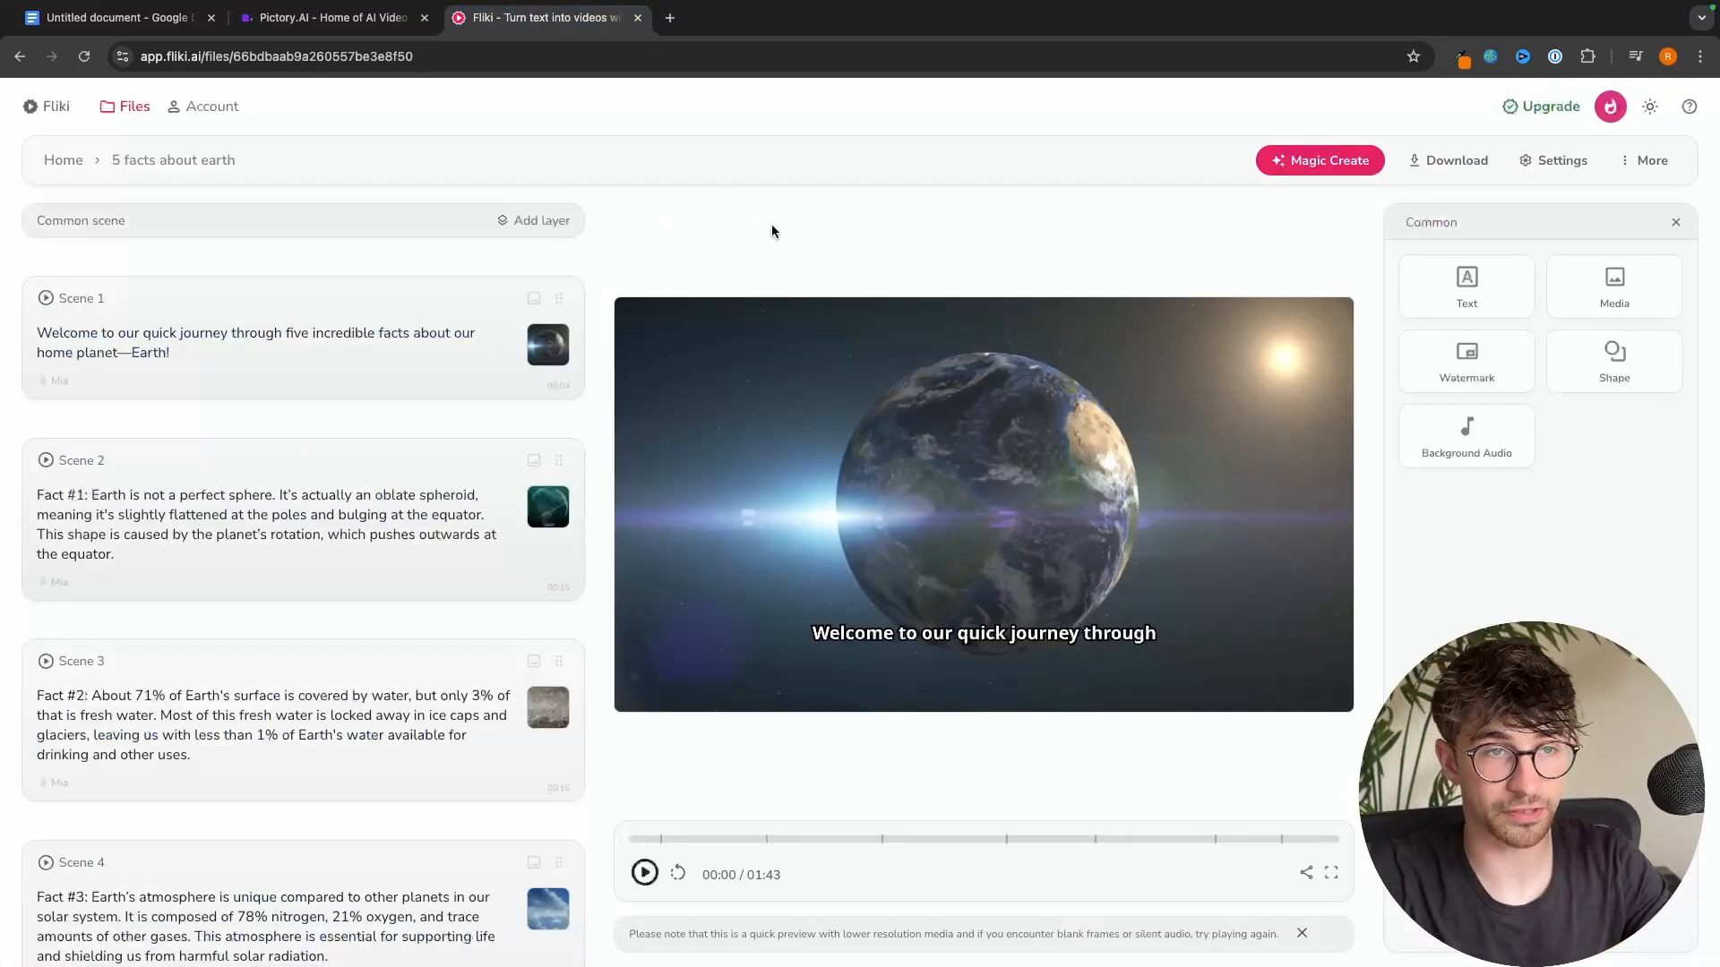
left_click(644, 871)
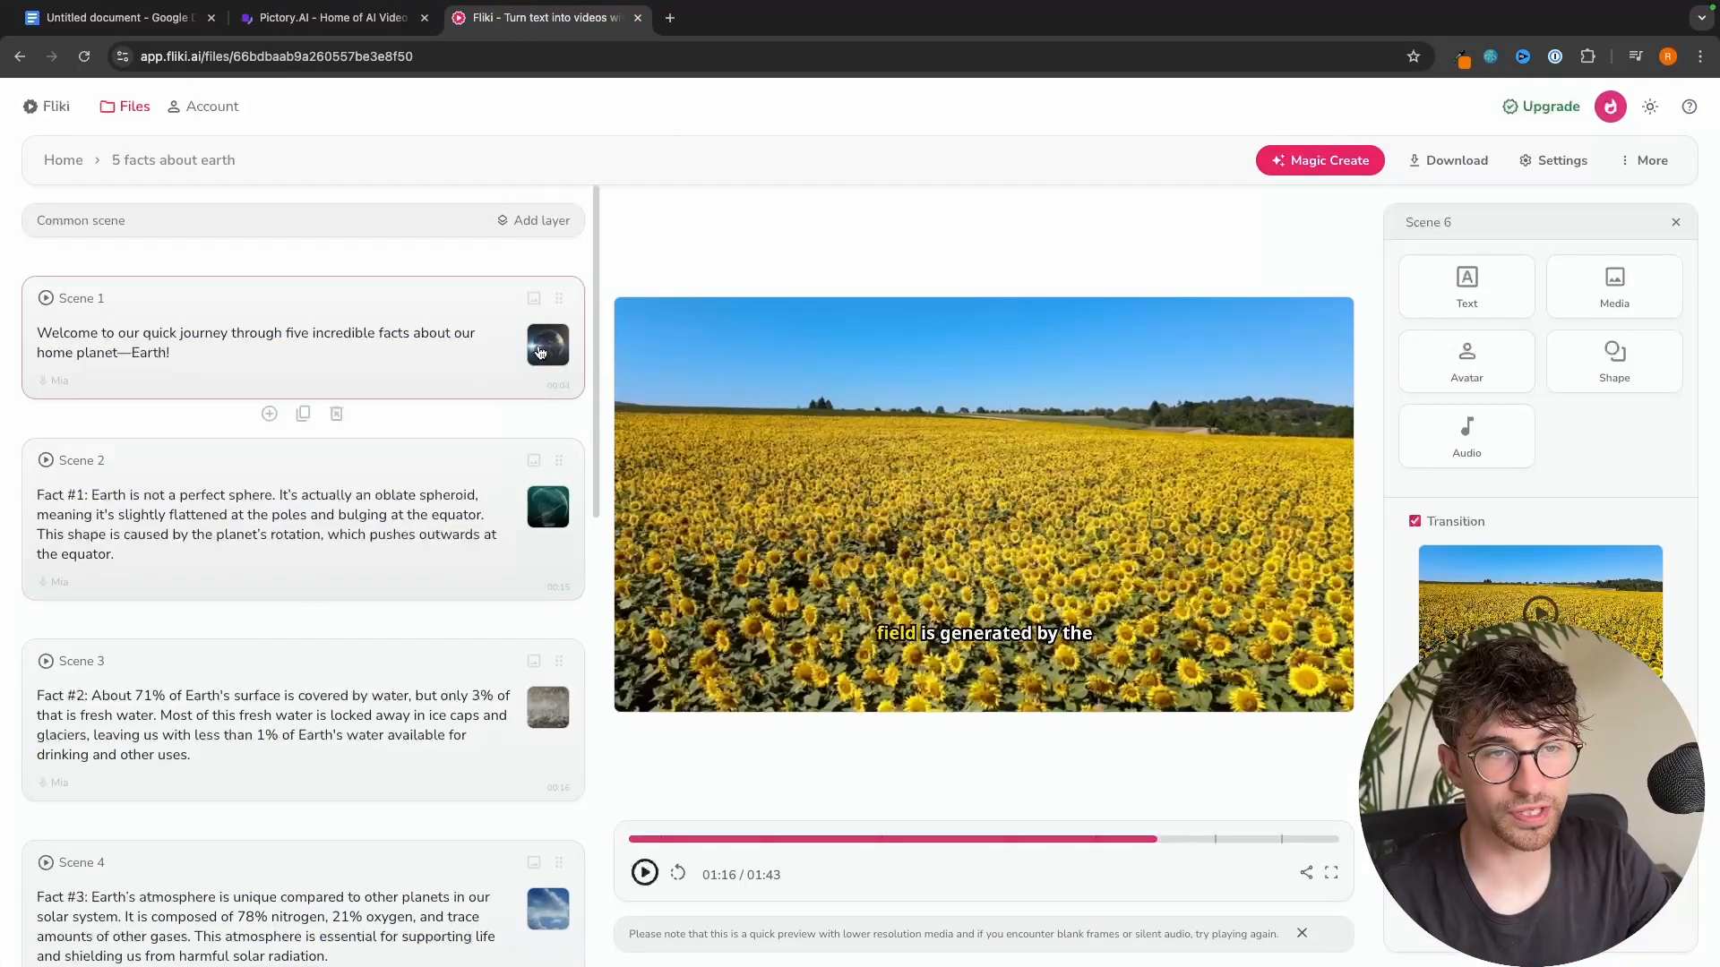
left_click(328, 18)
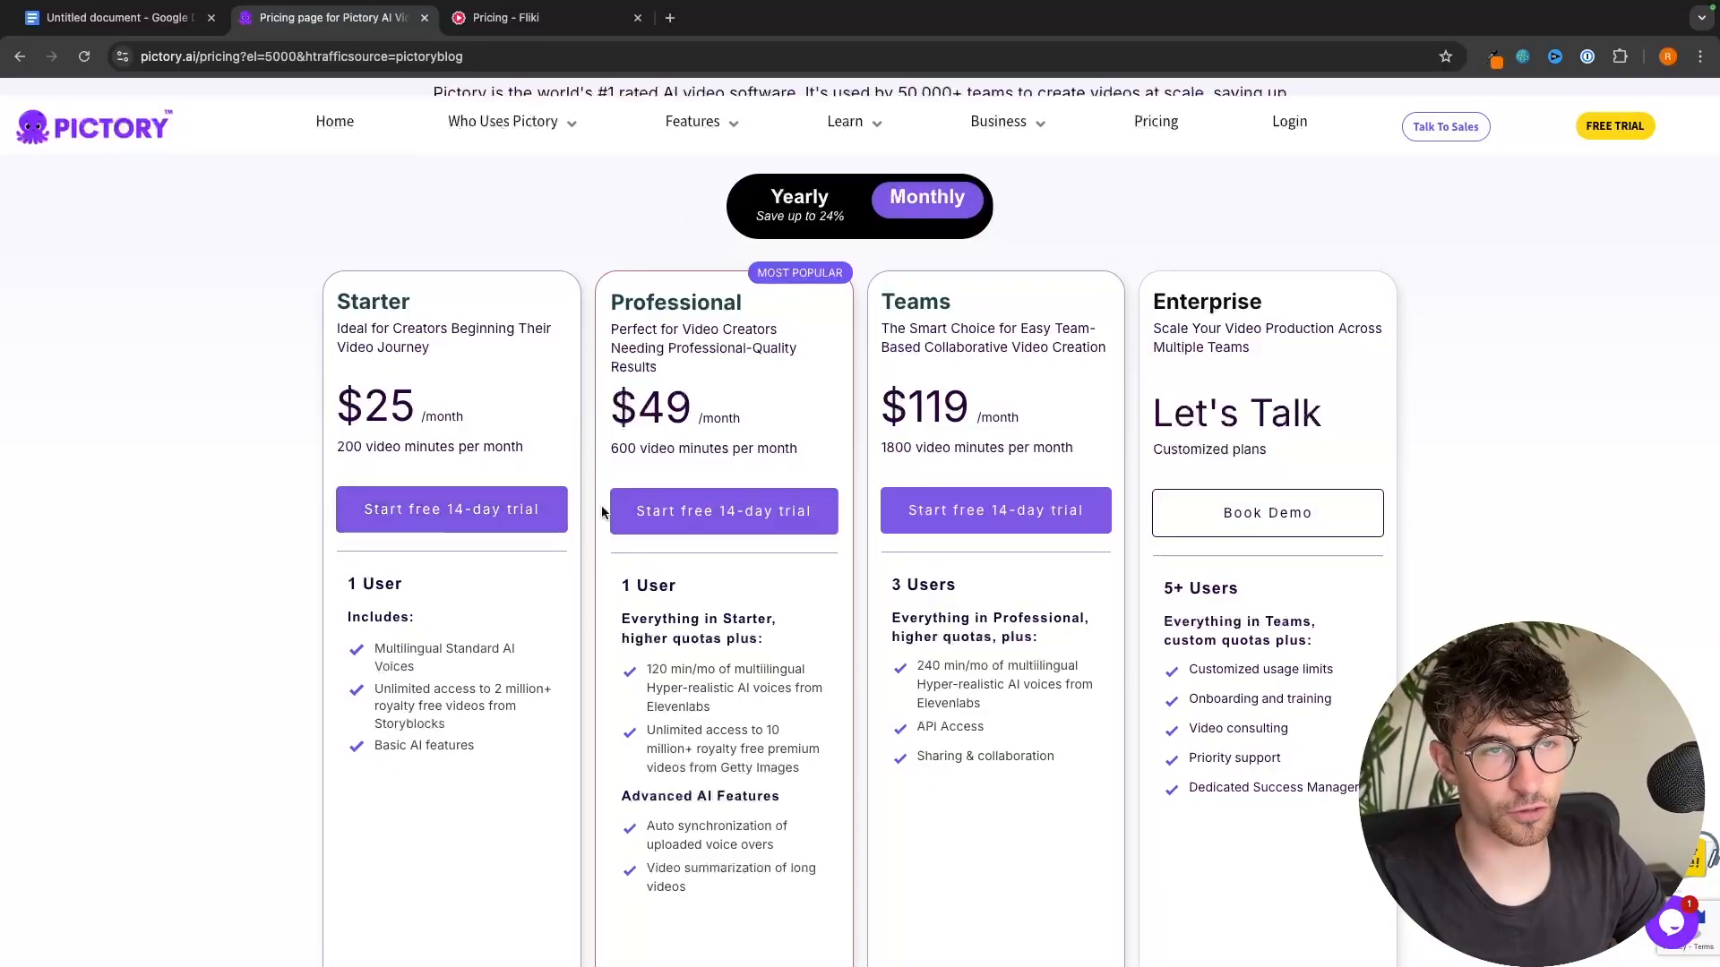
- Glance at Fliki's pricing, then view Pictory's yearly prices ($19, $39, $99) and comparison table
left_click(511, 18)
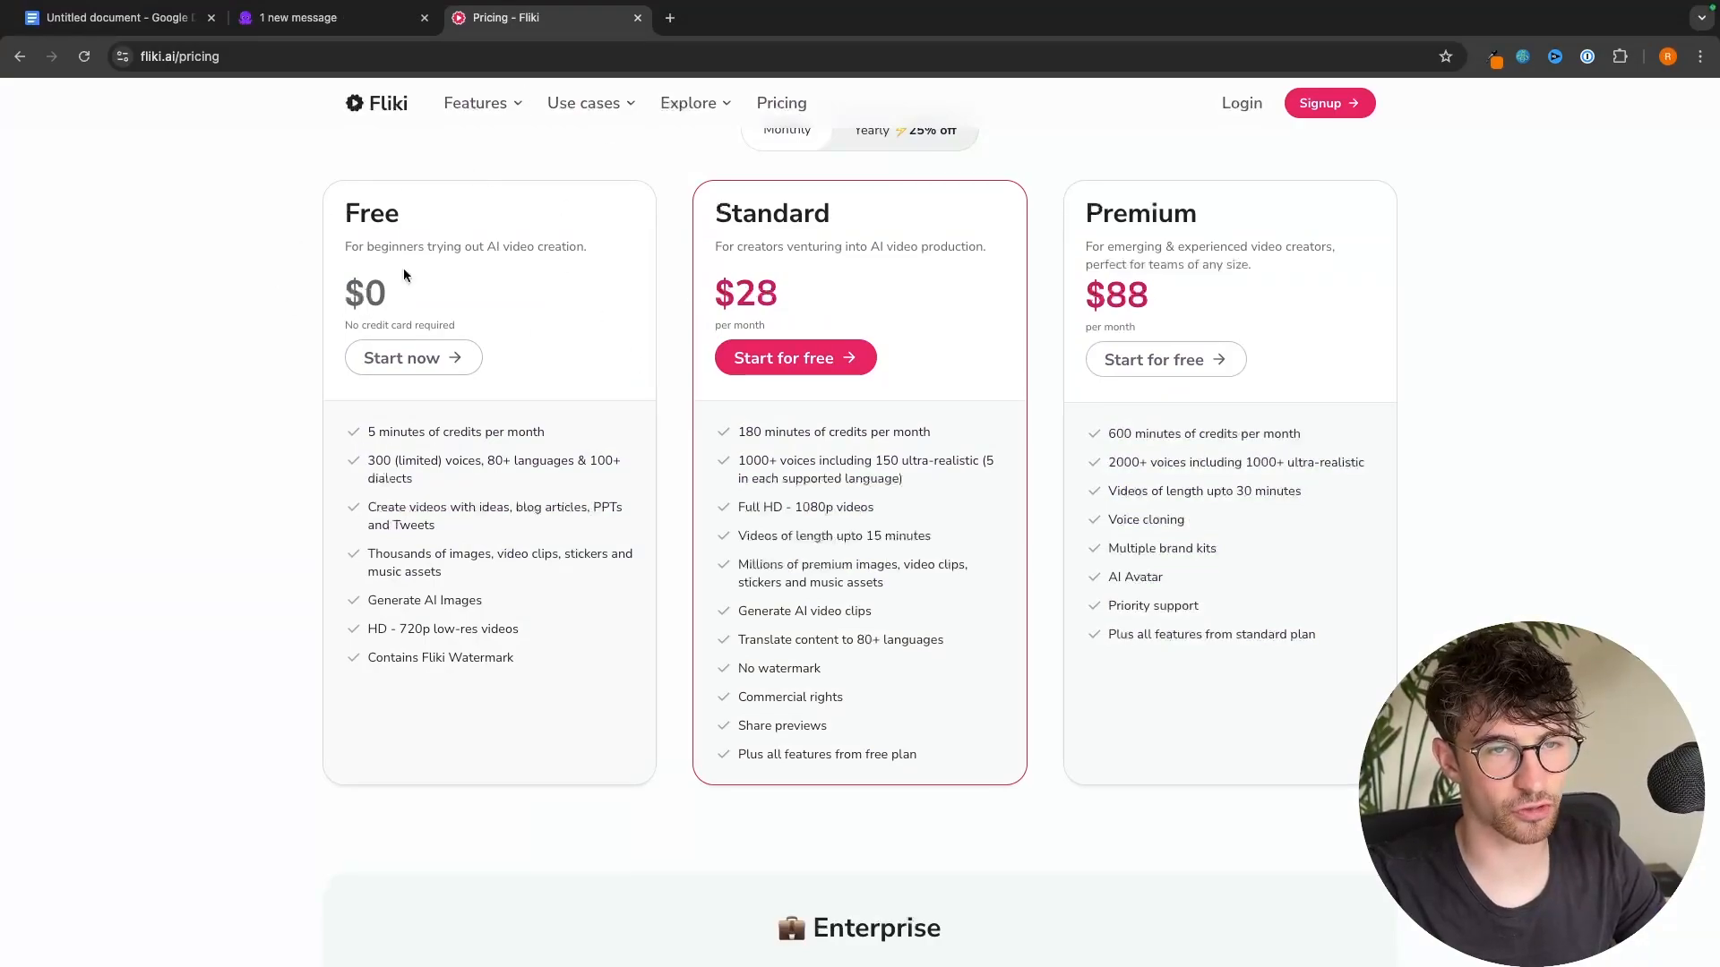
left_click(329, 18)
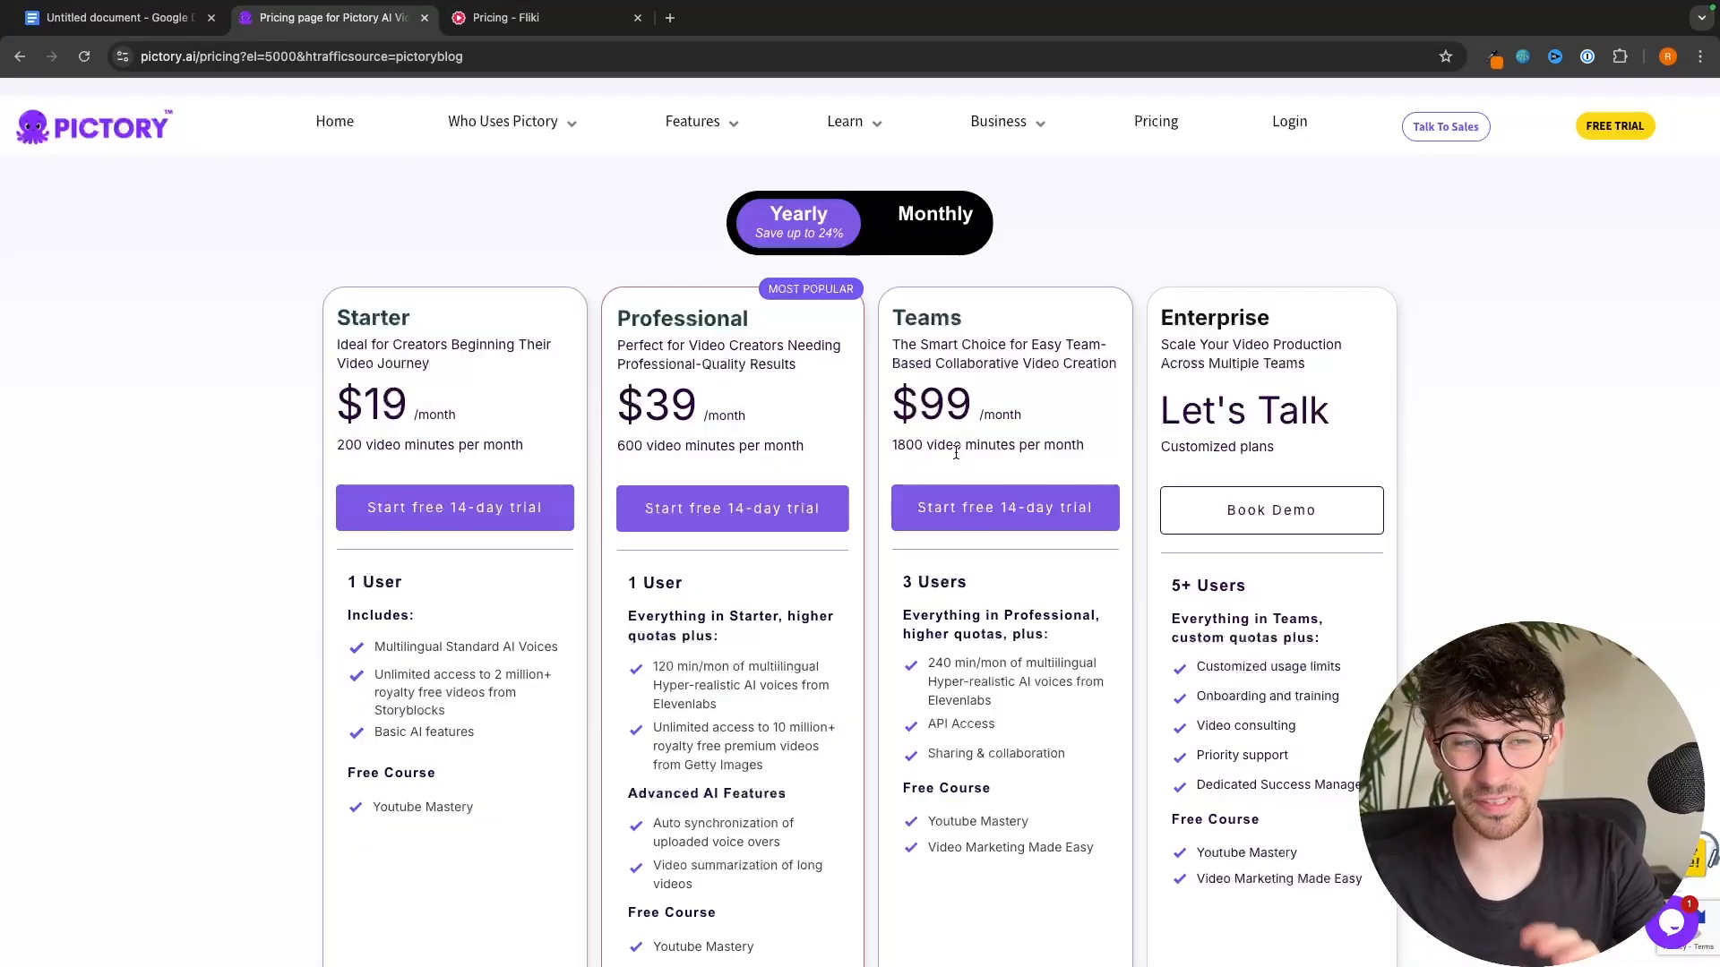
mouse_move(454, 507)
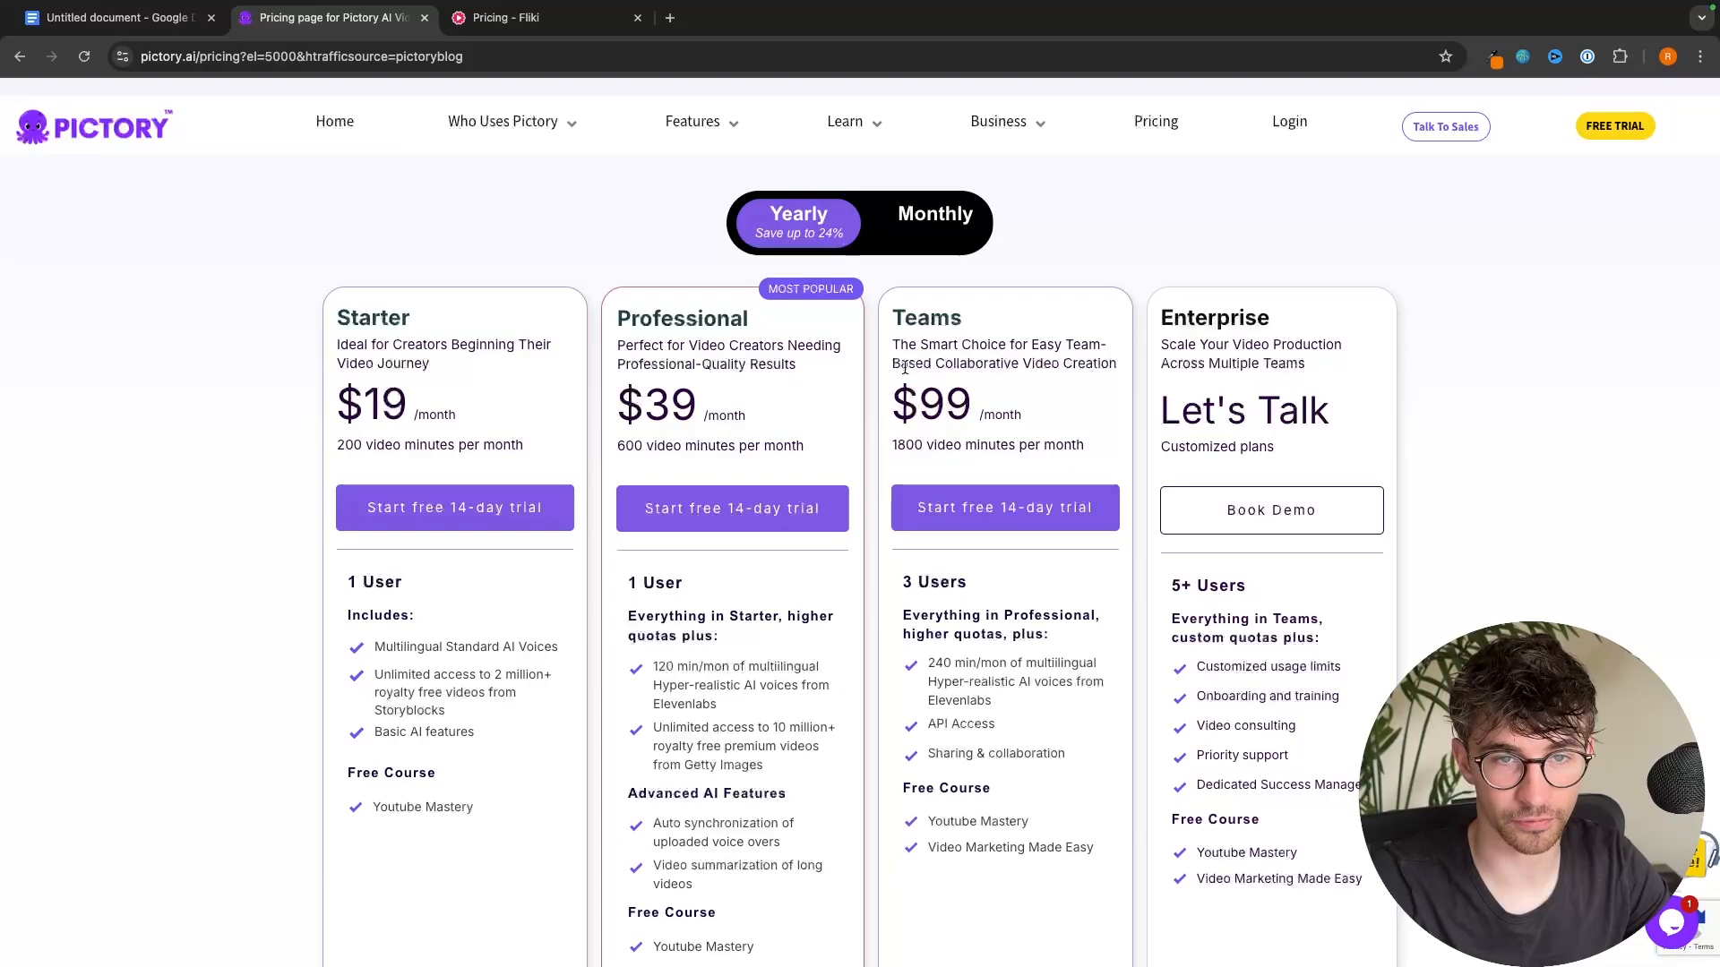
scroll("down", 3)
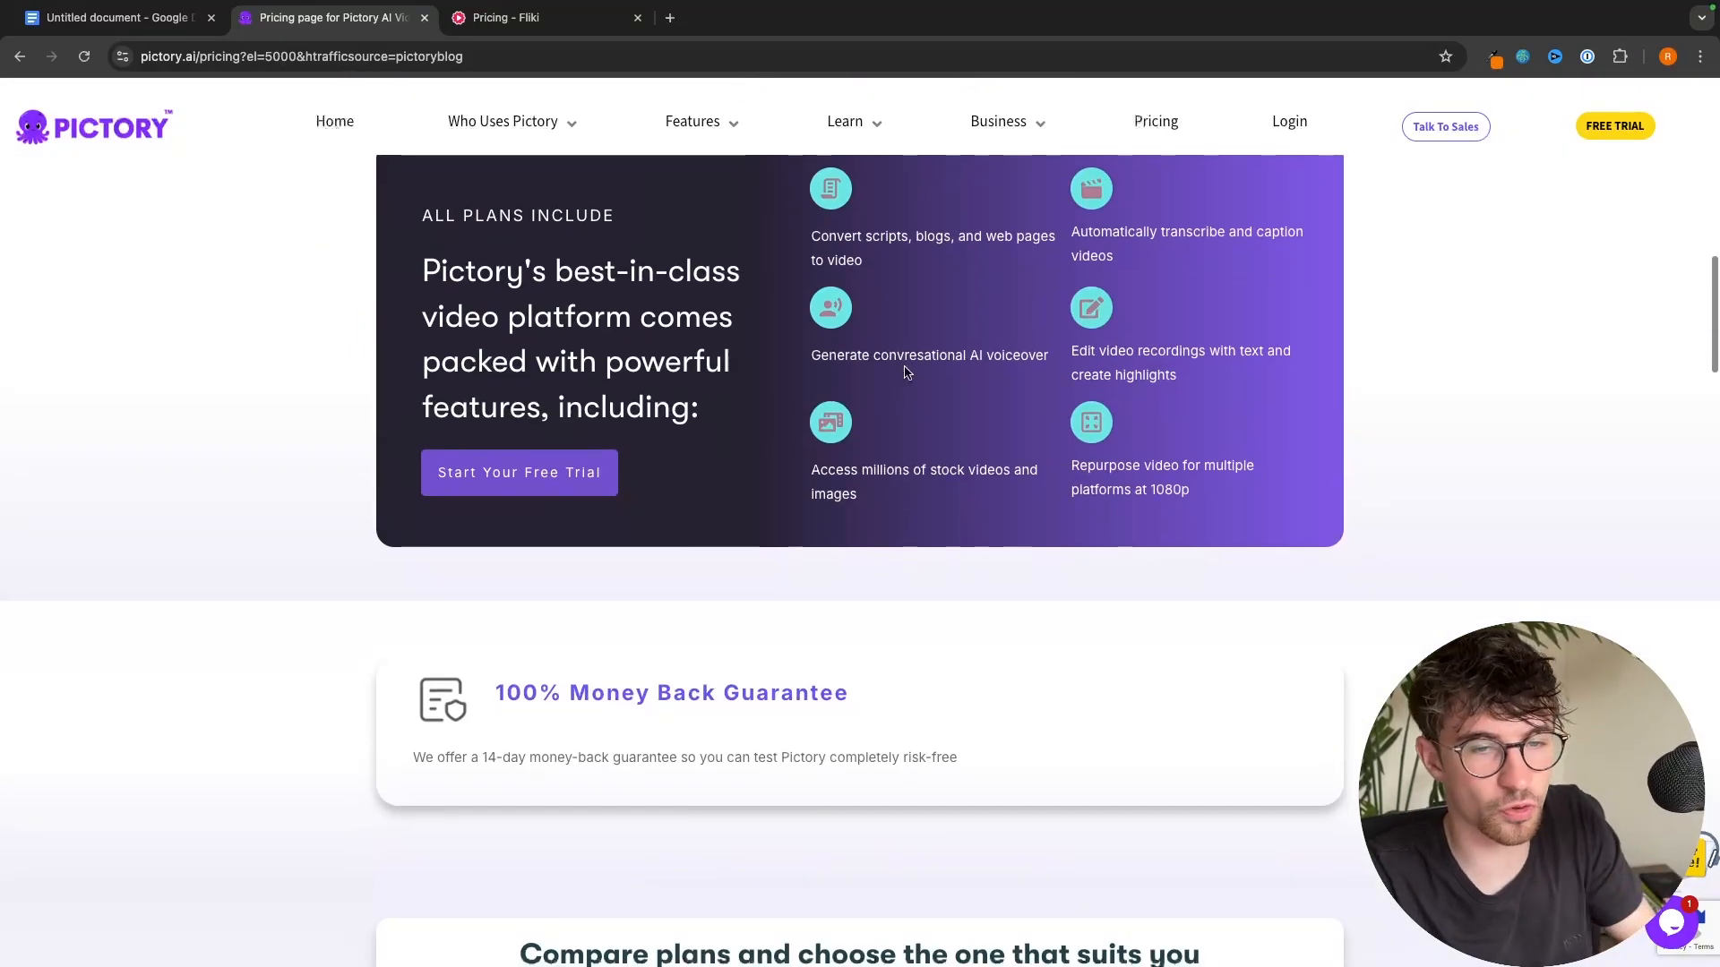
scroll("down", 3)
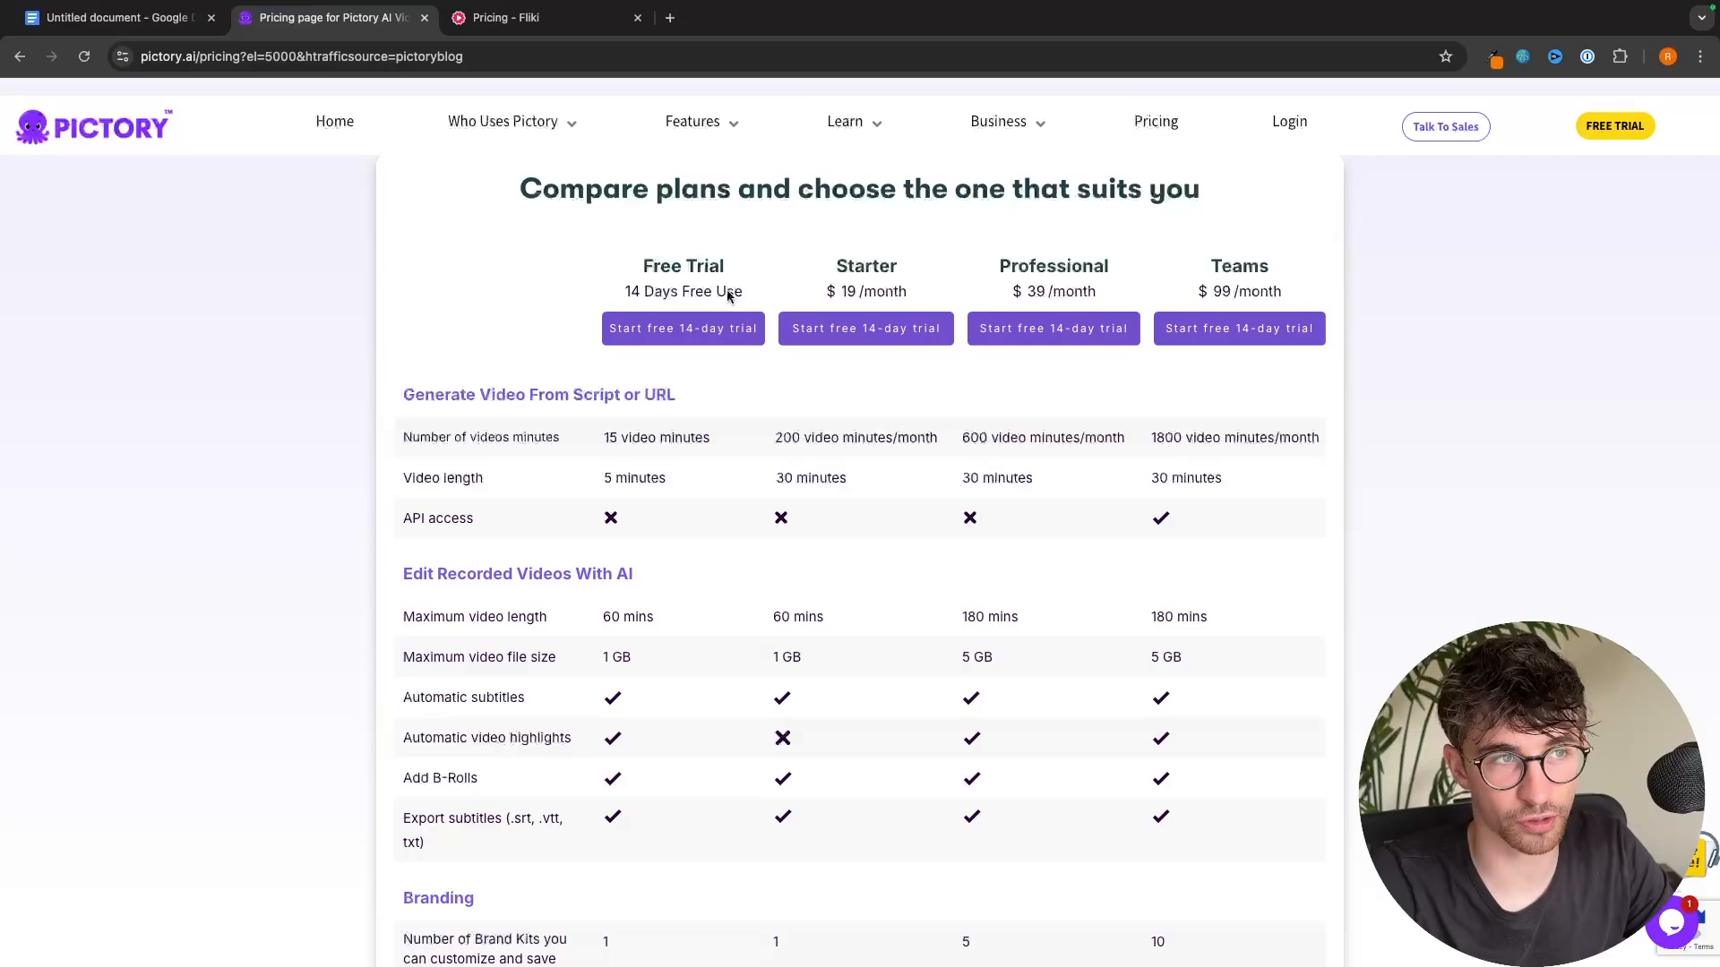
scroll("down", 3)
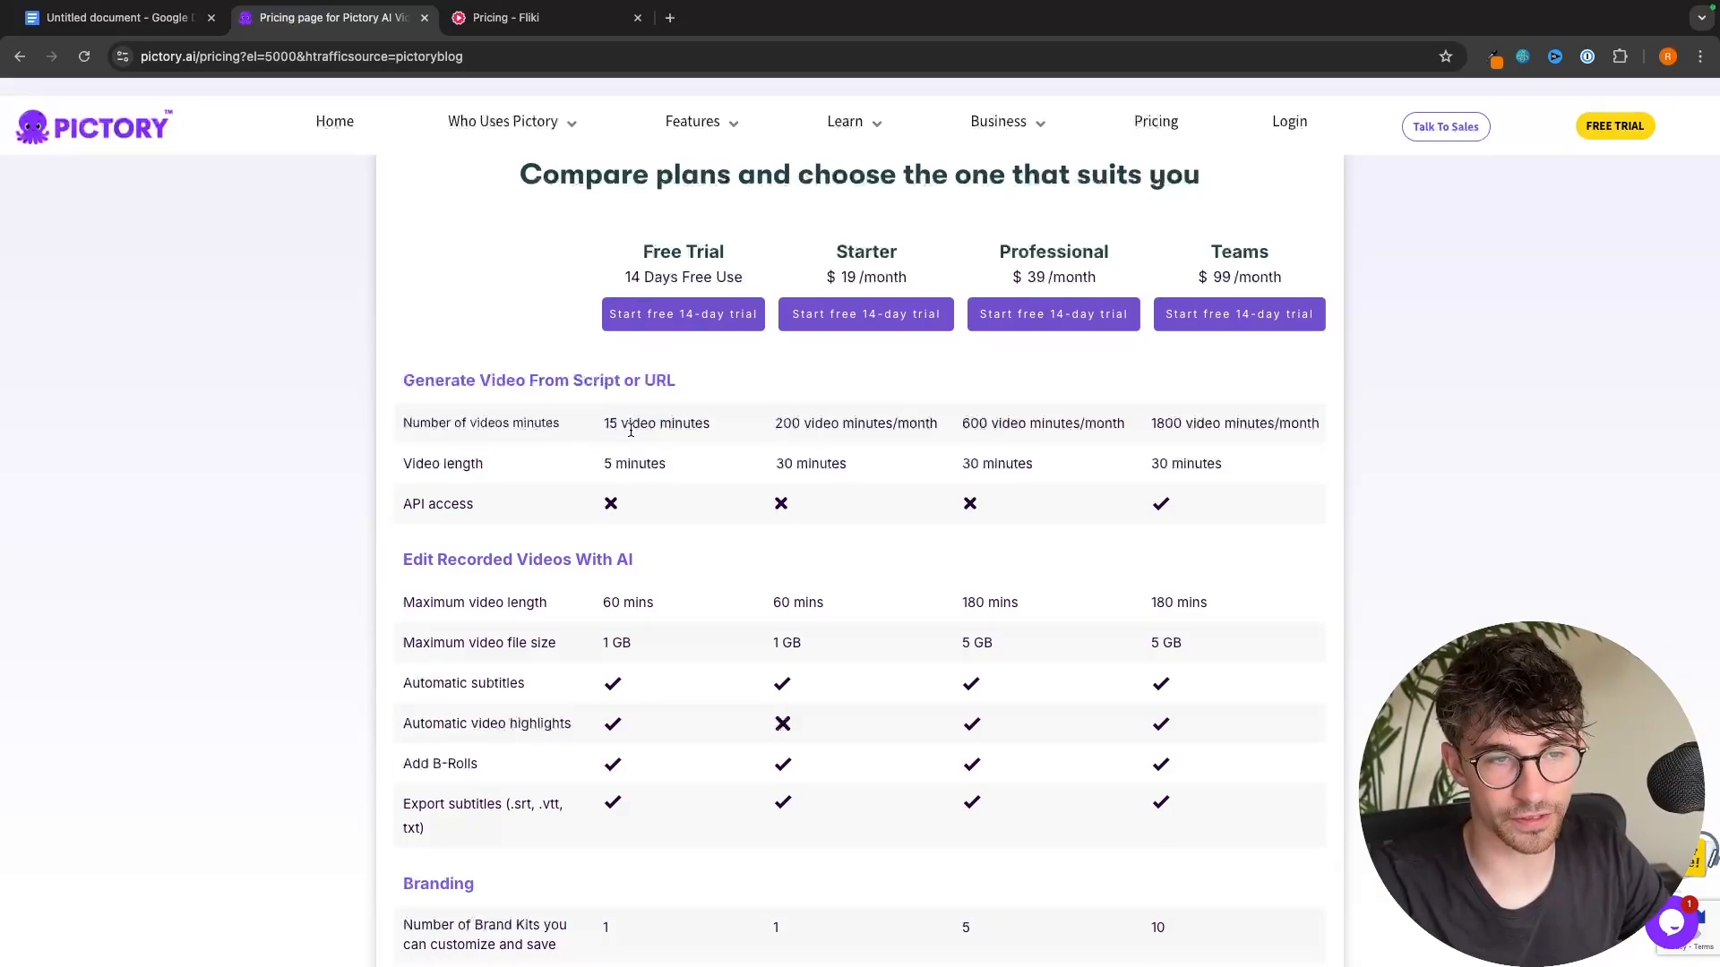
mouse_move(583, 466)
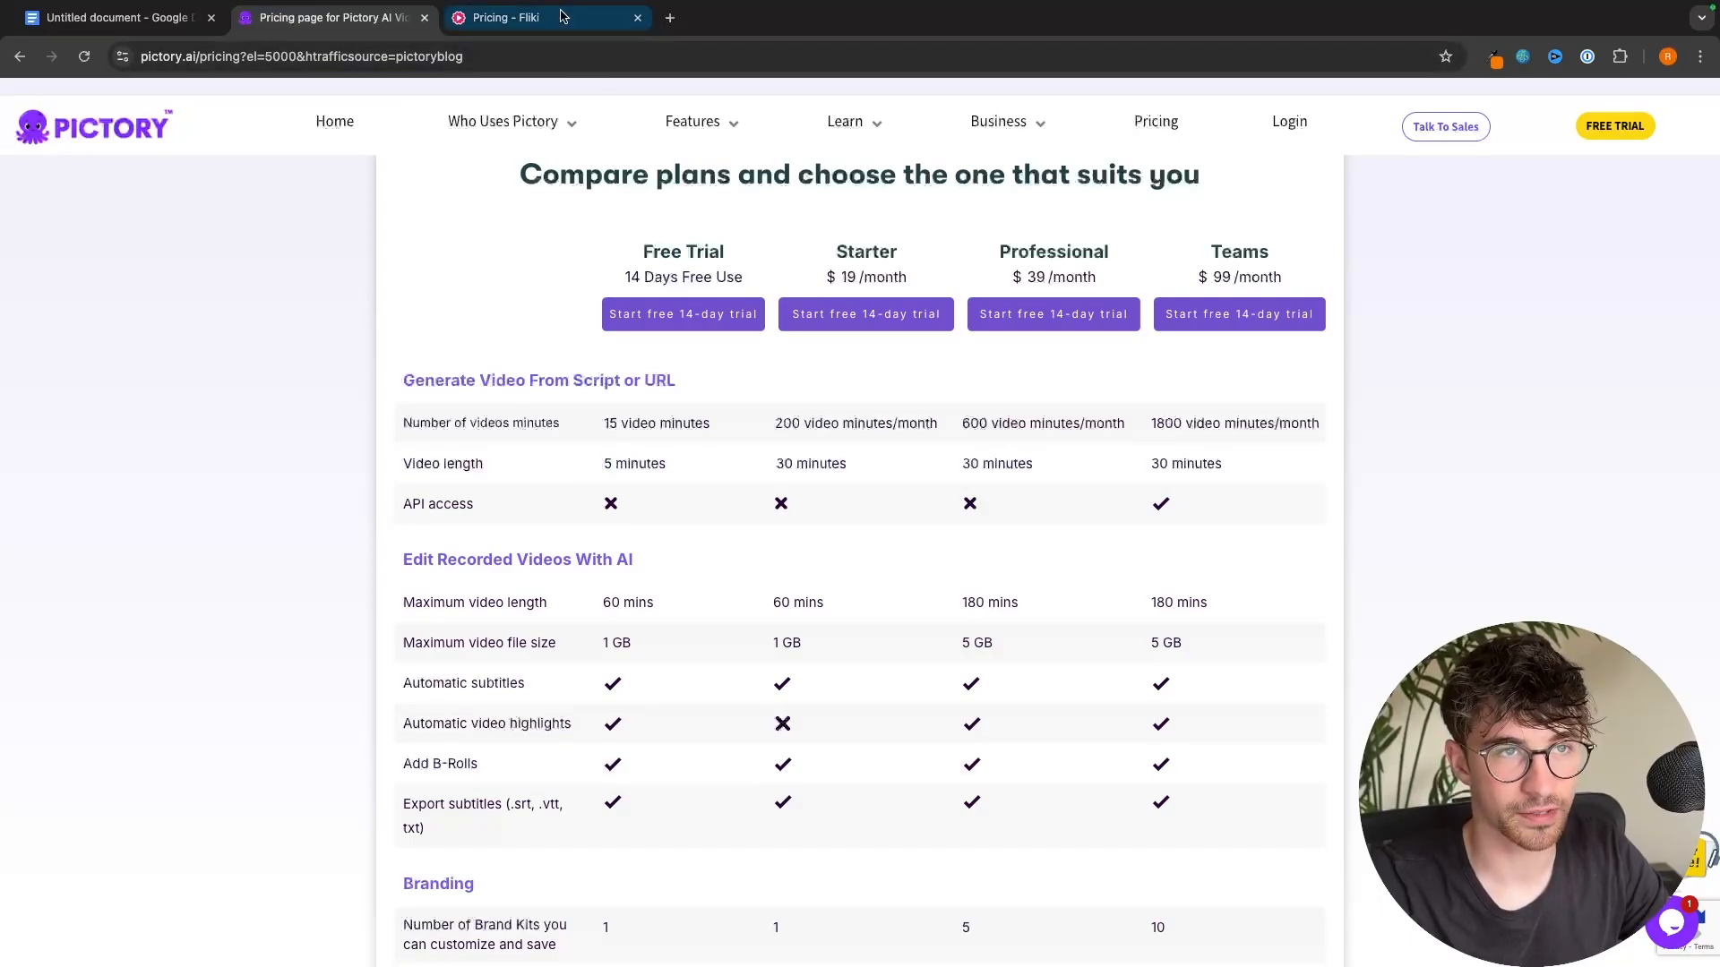
left_click(543, 17)
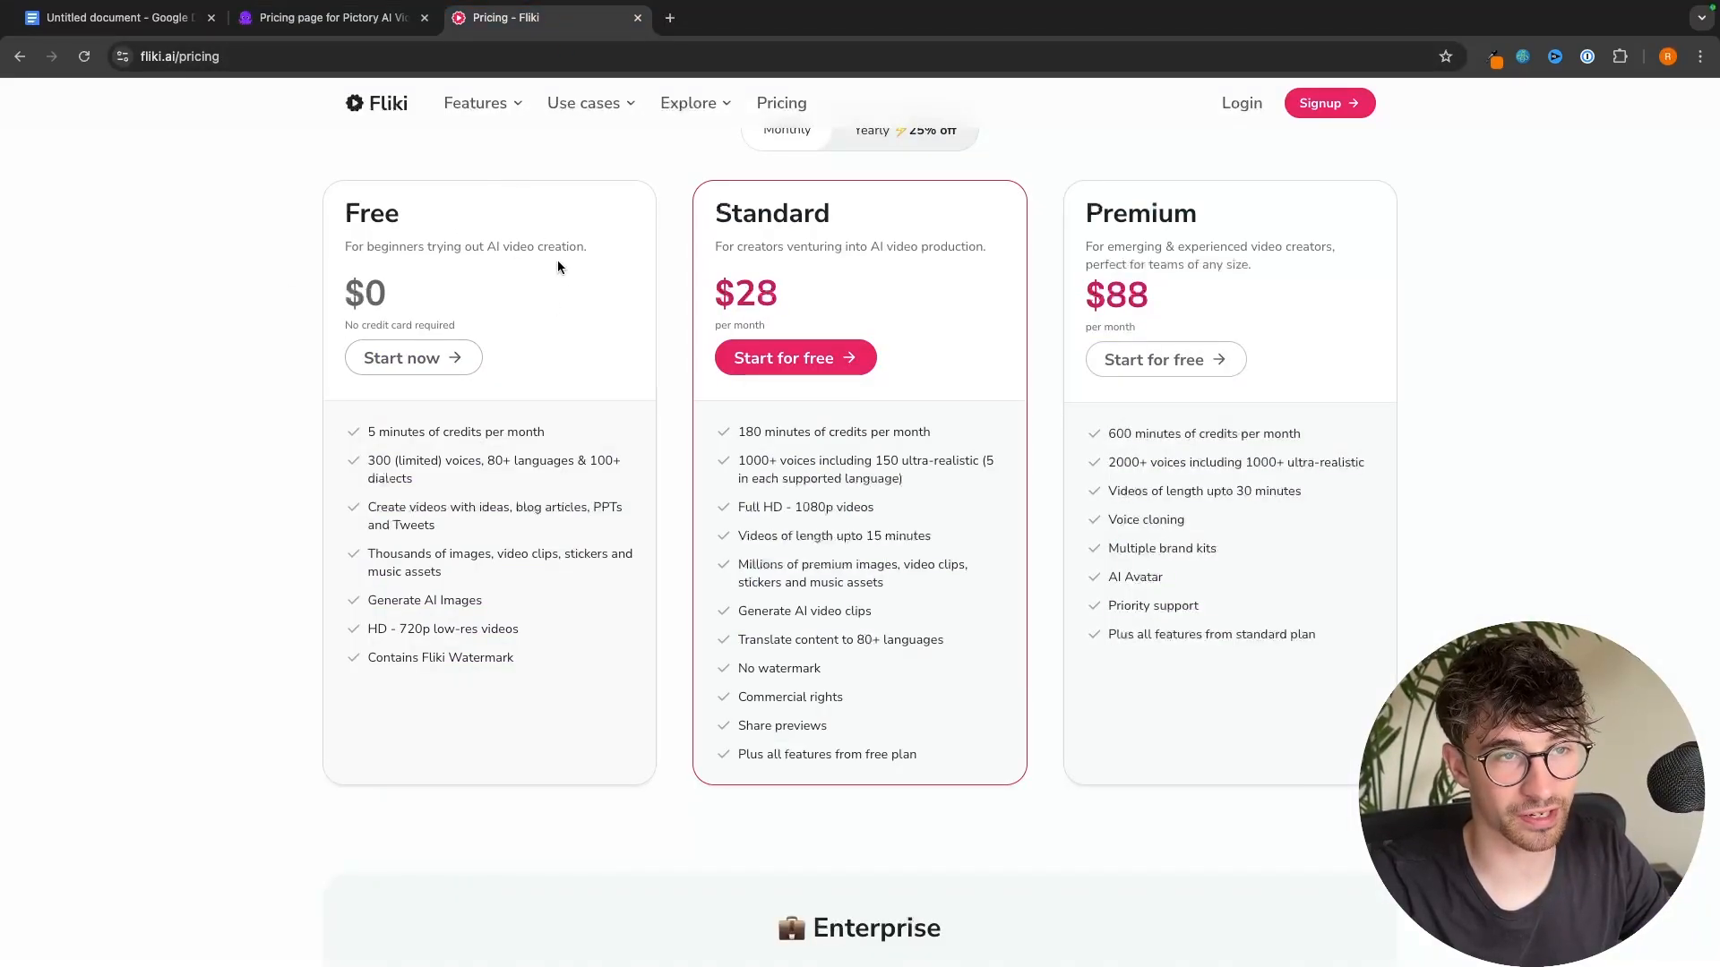
double_click(445, 431)
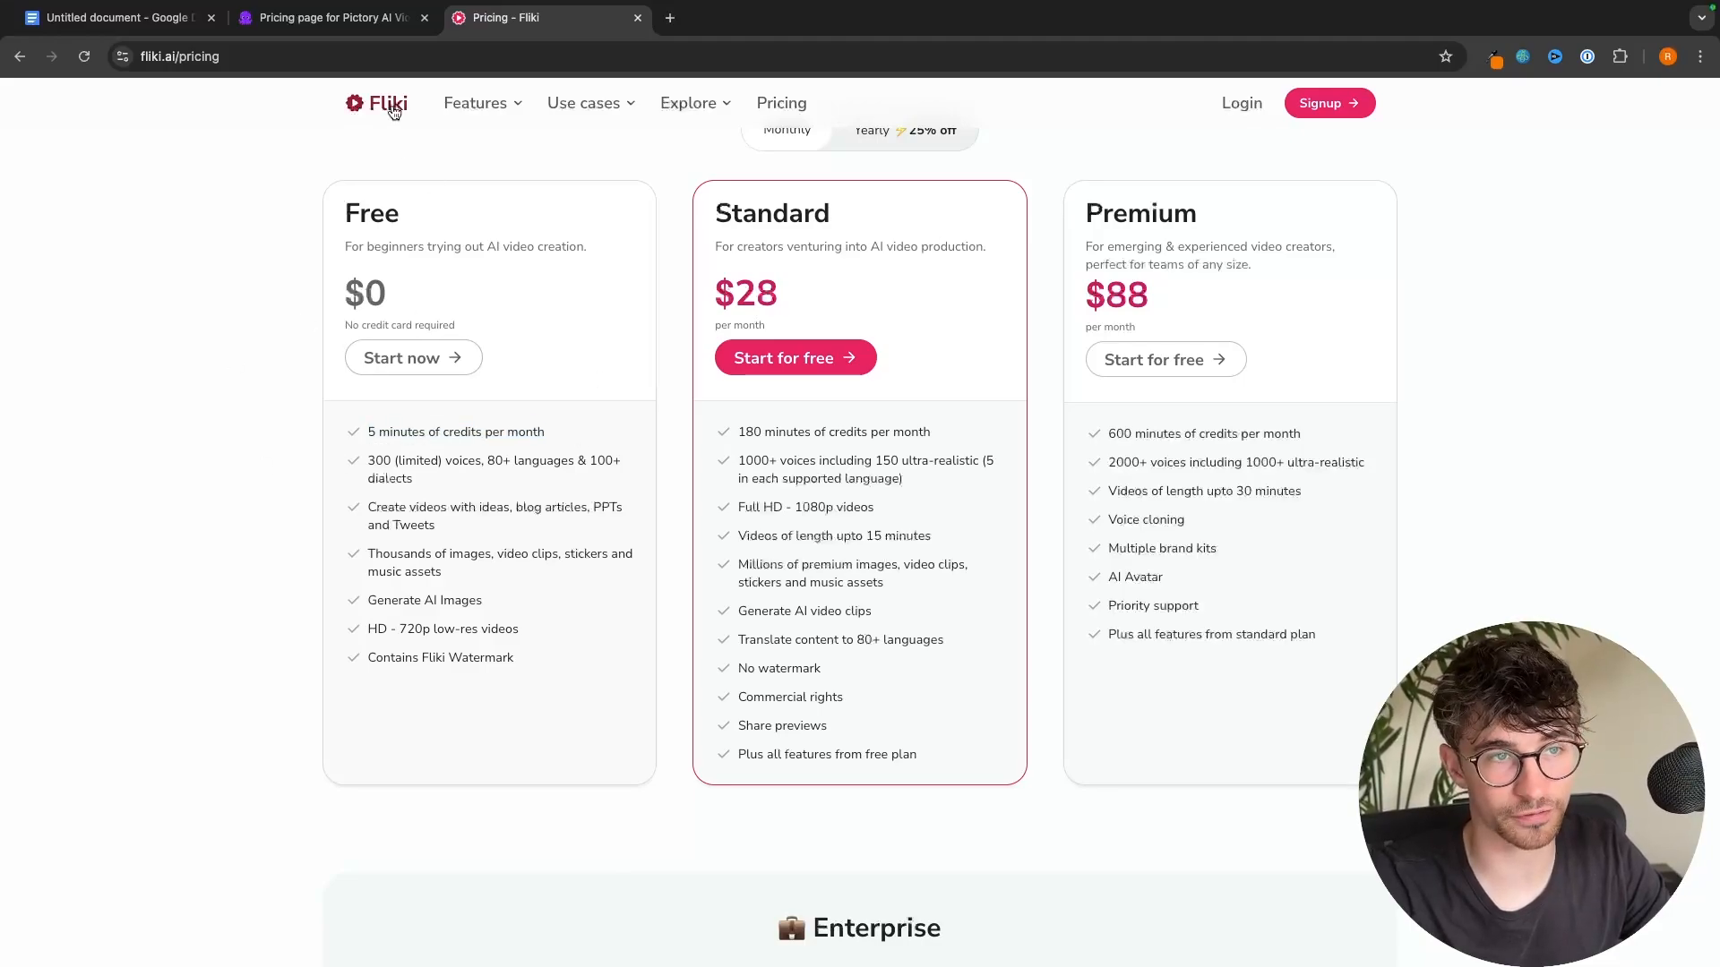
double_click(454, 430)
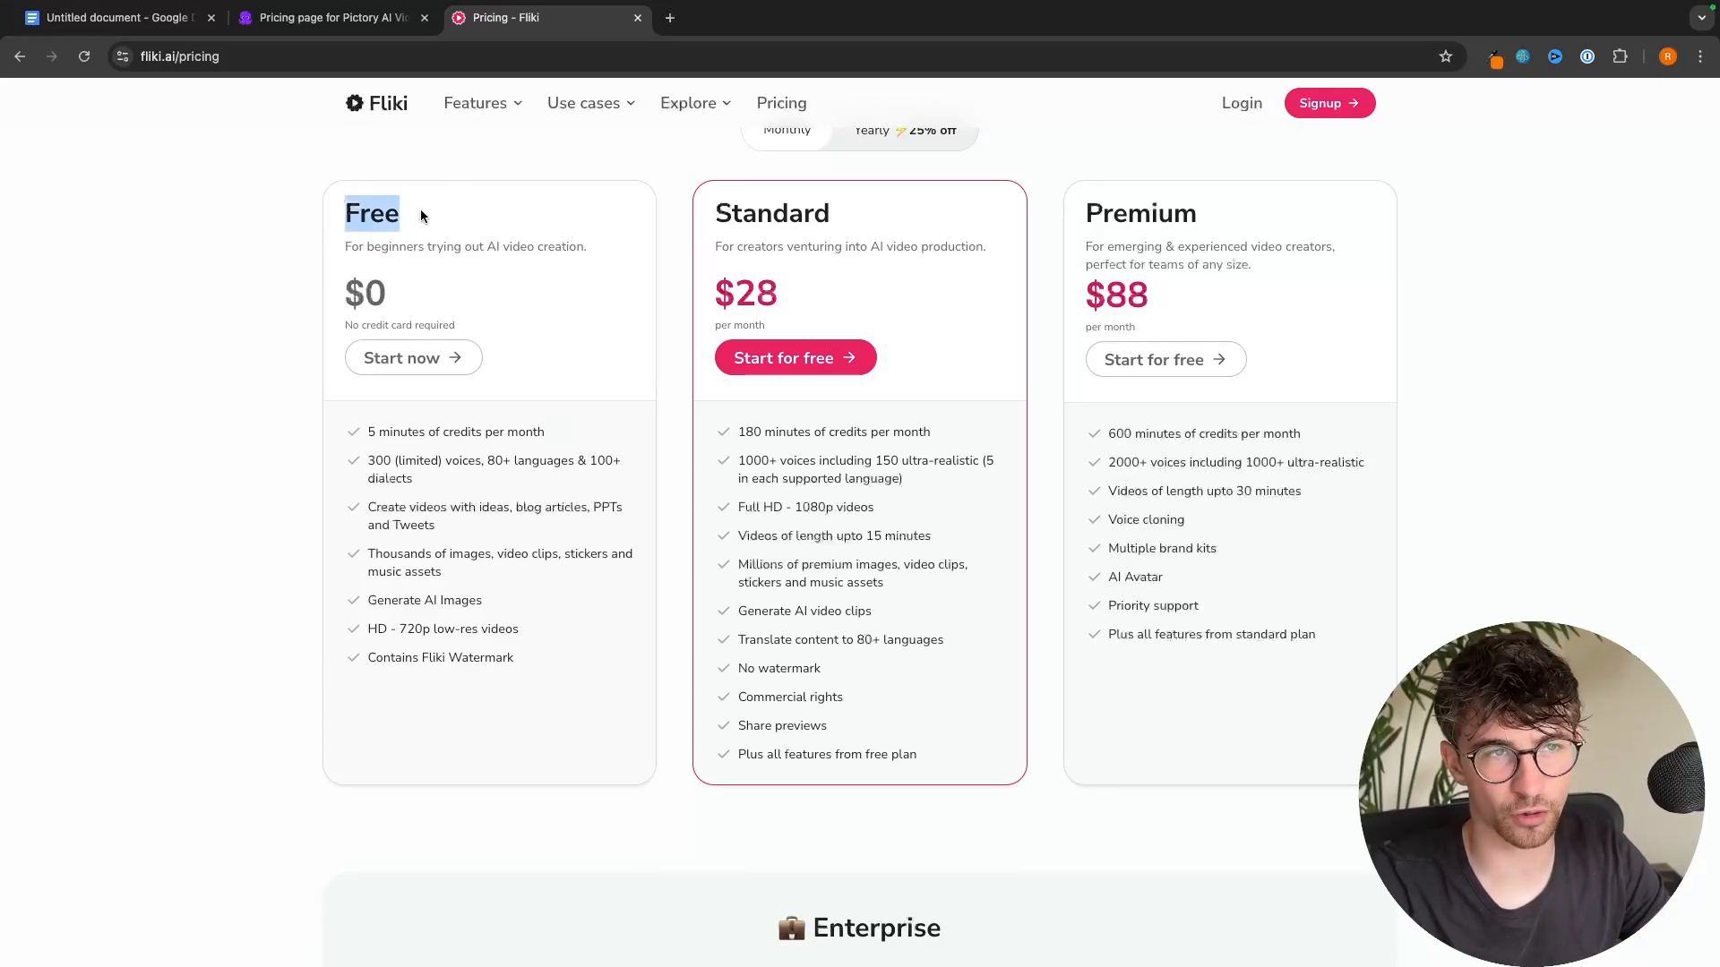
left_click(328, 17)
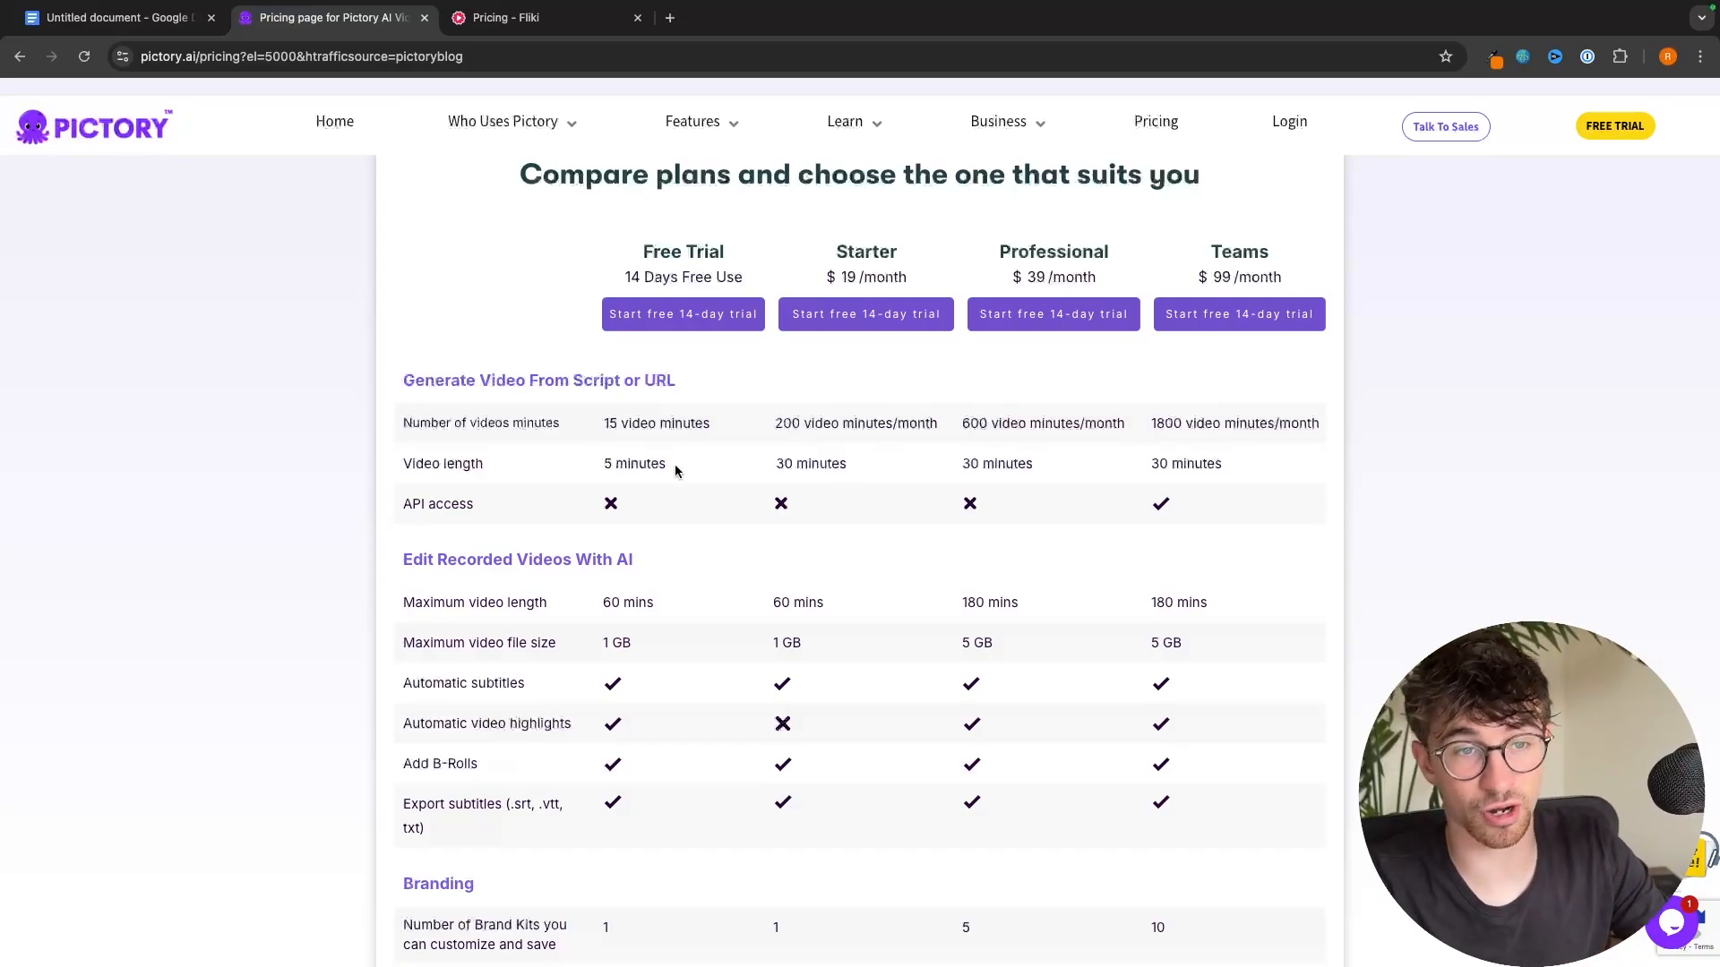
double_click(656, 422)
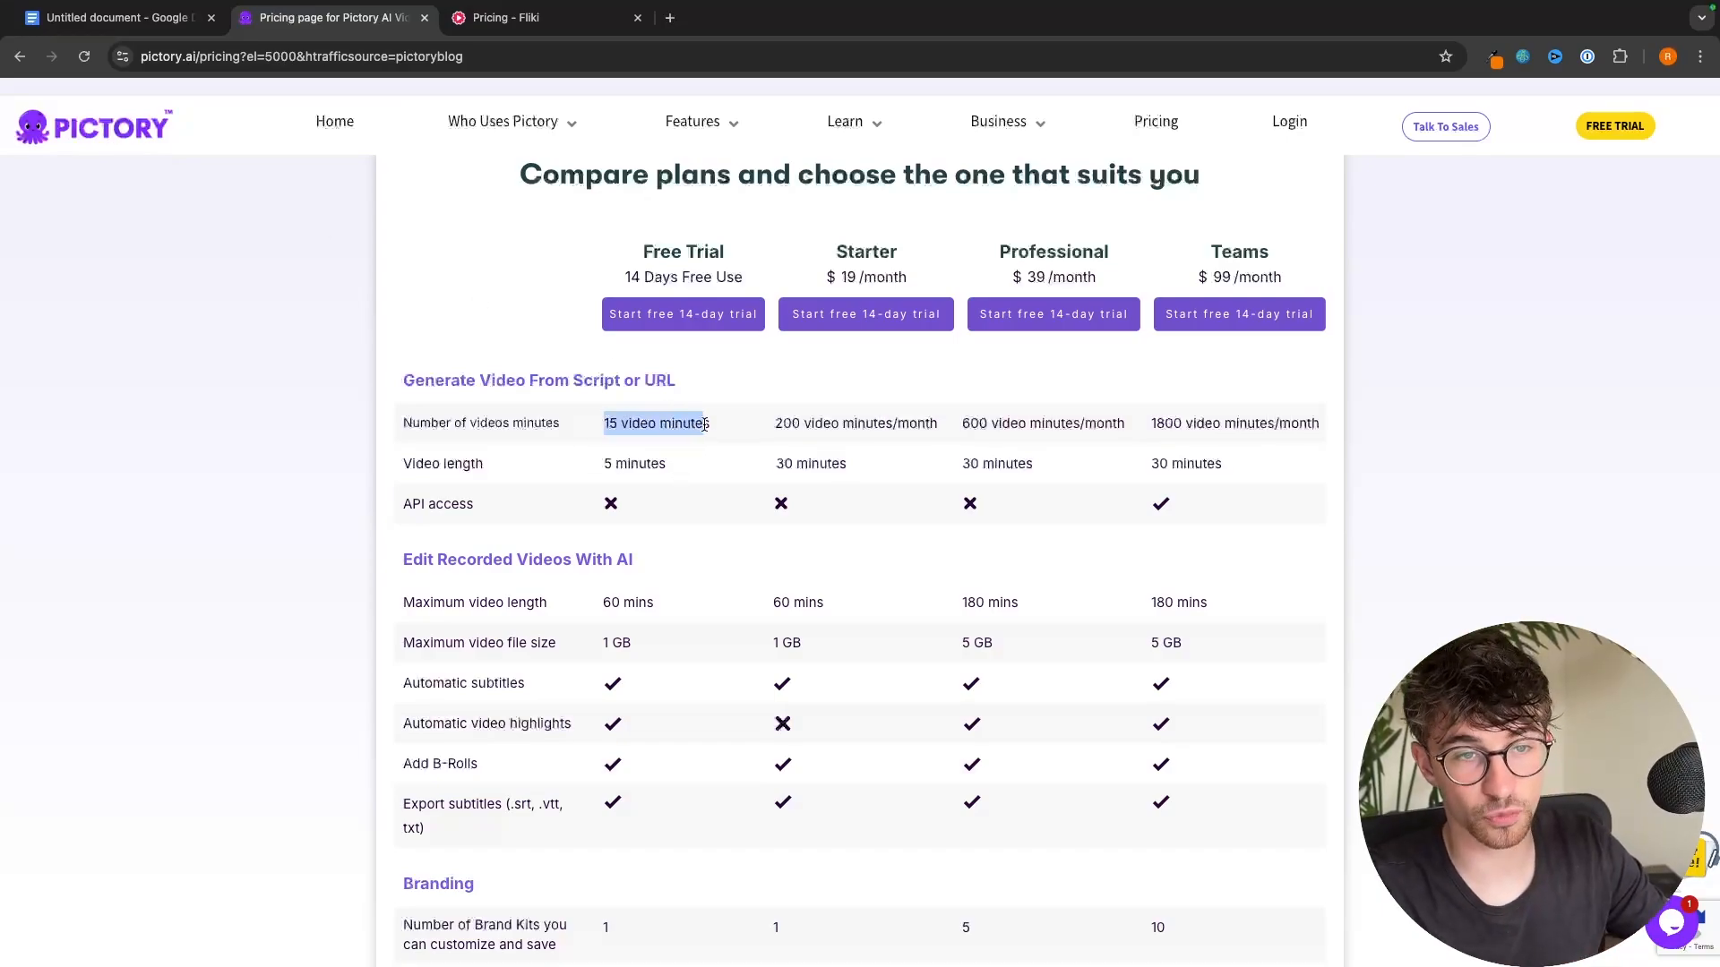
left_click(511, 17)
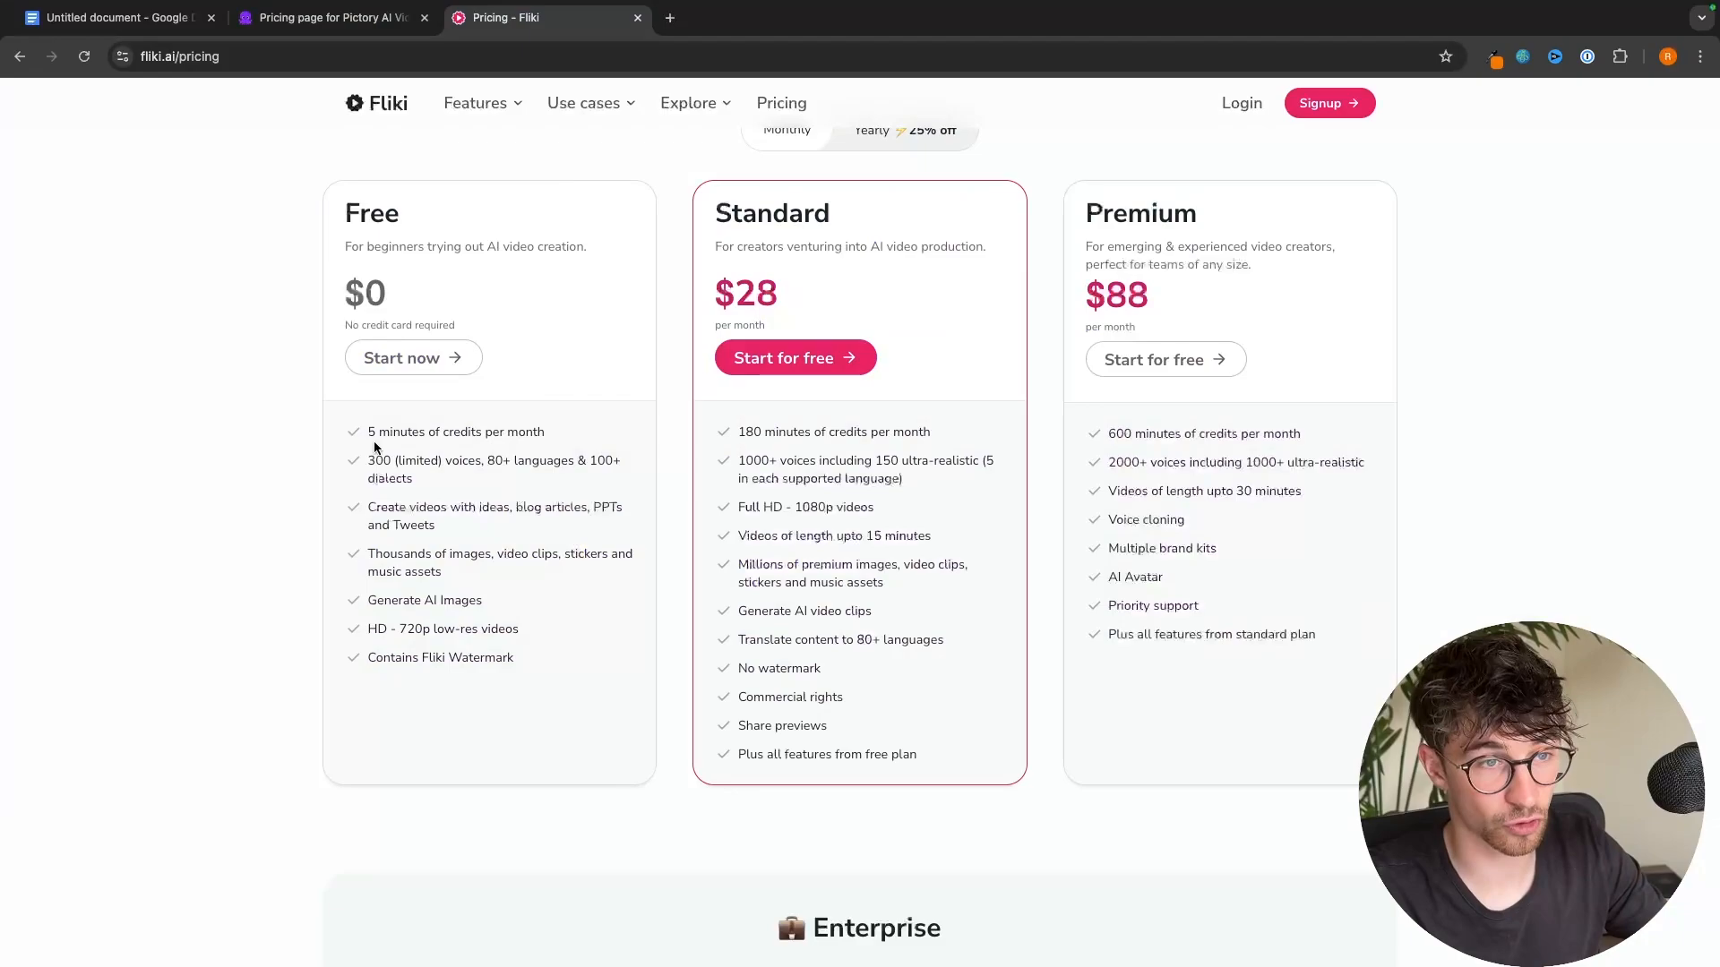
double_click(455, 431)
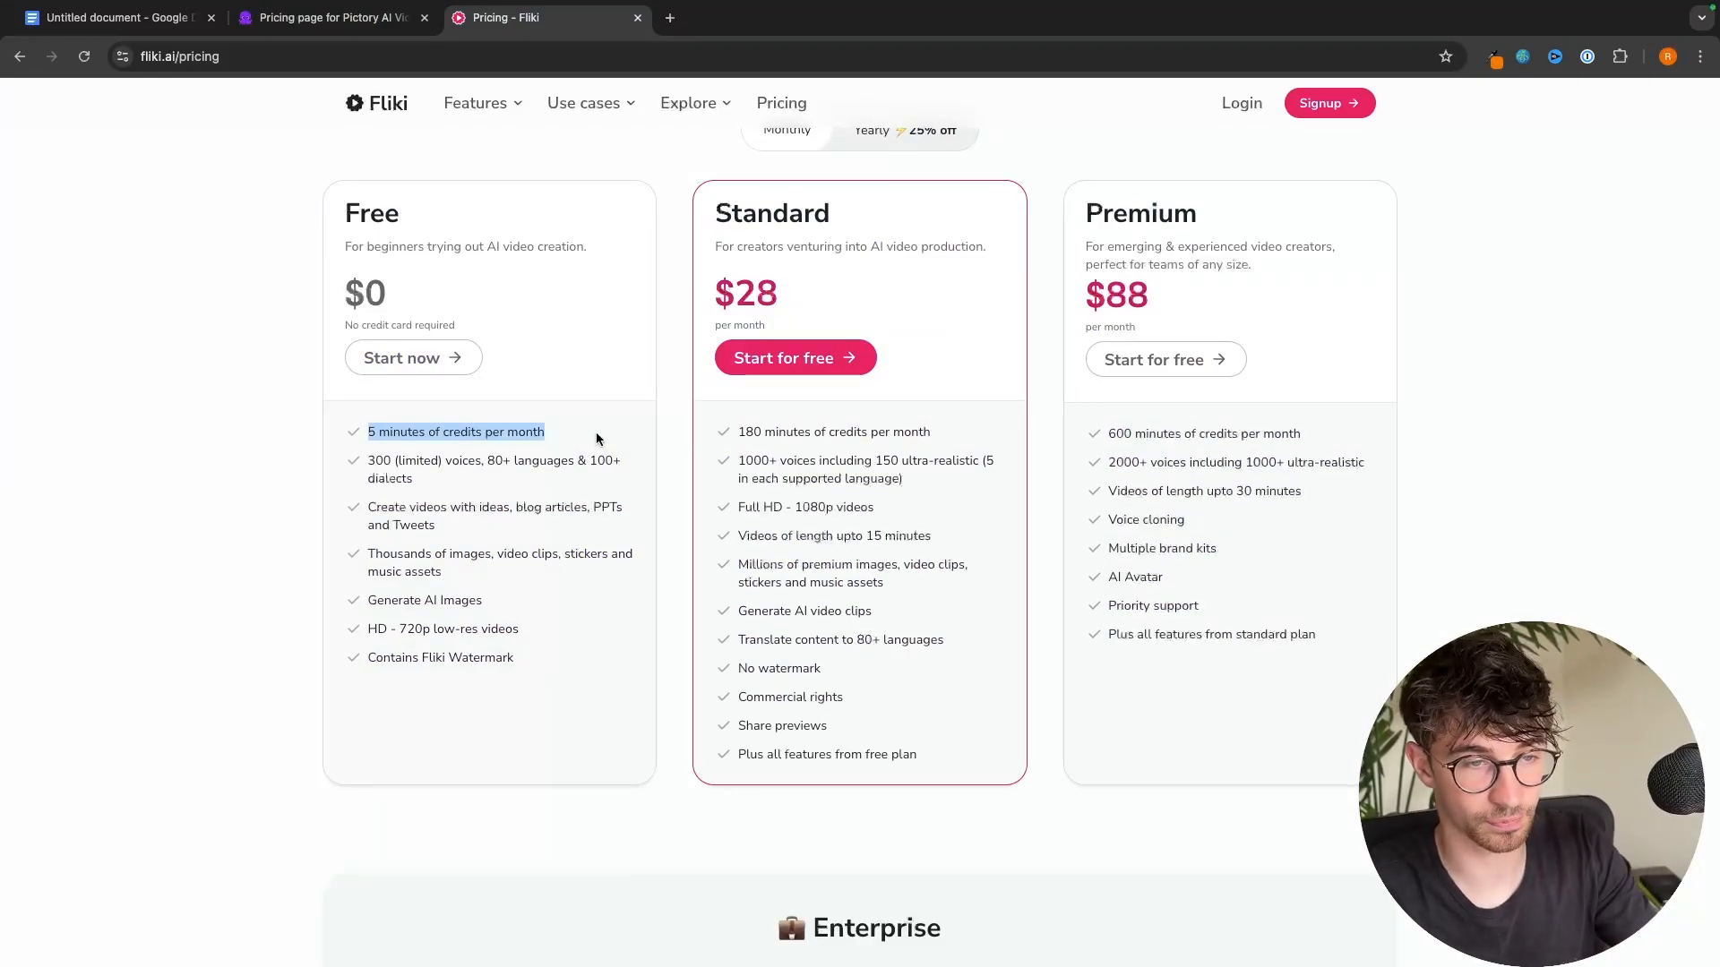
left_click(329, 18)
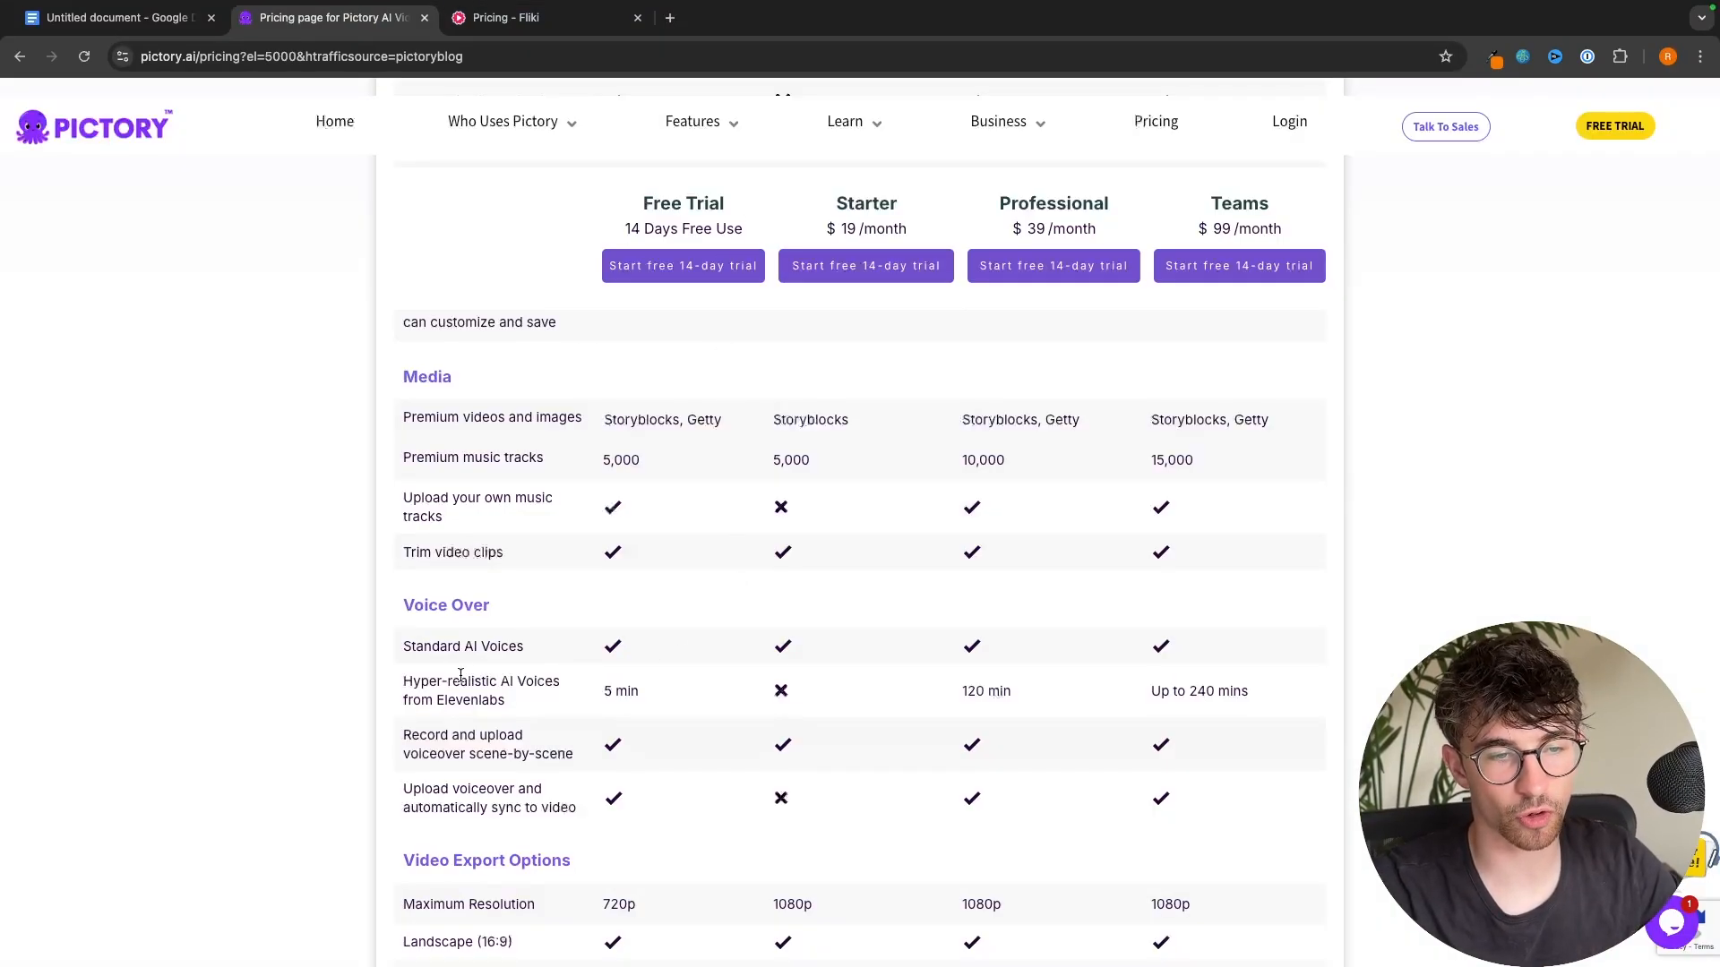
double_click(620, 691)
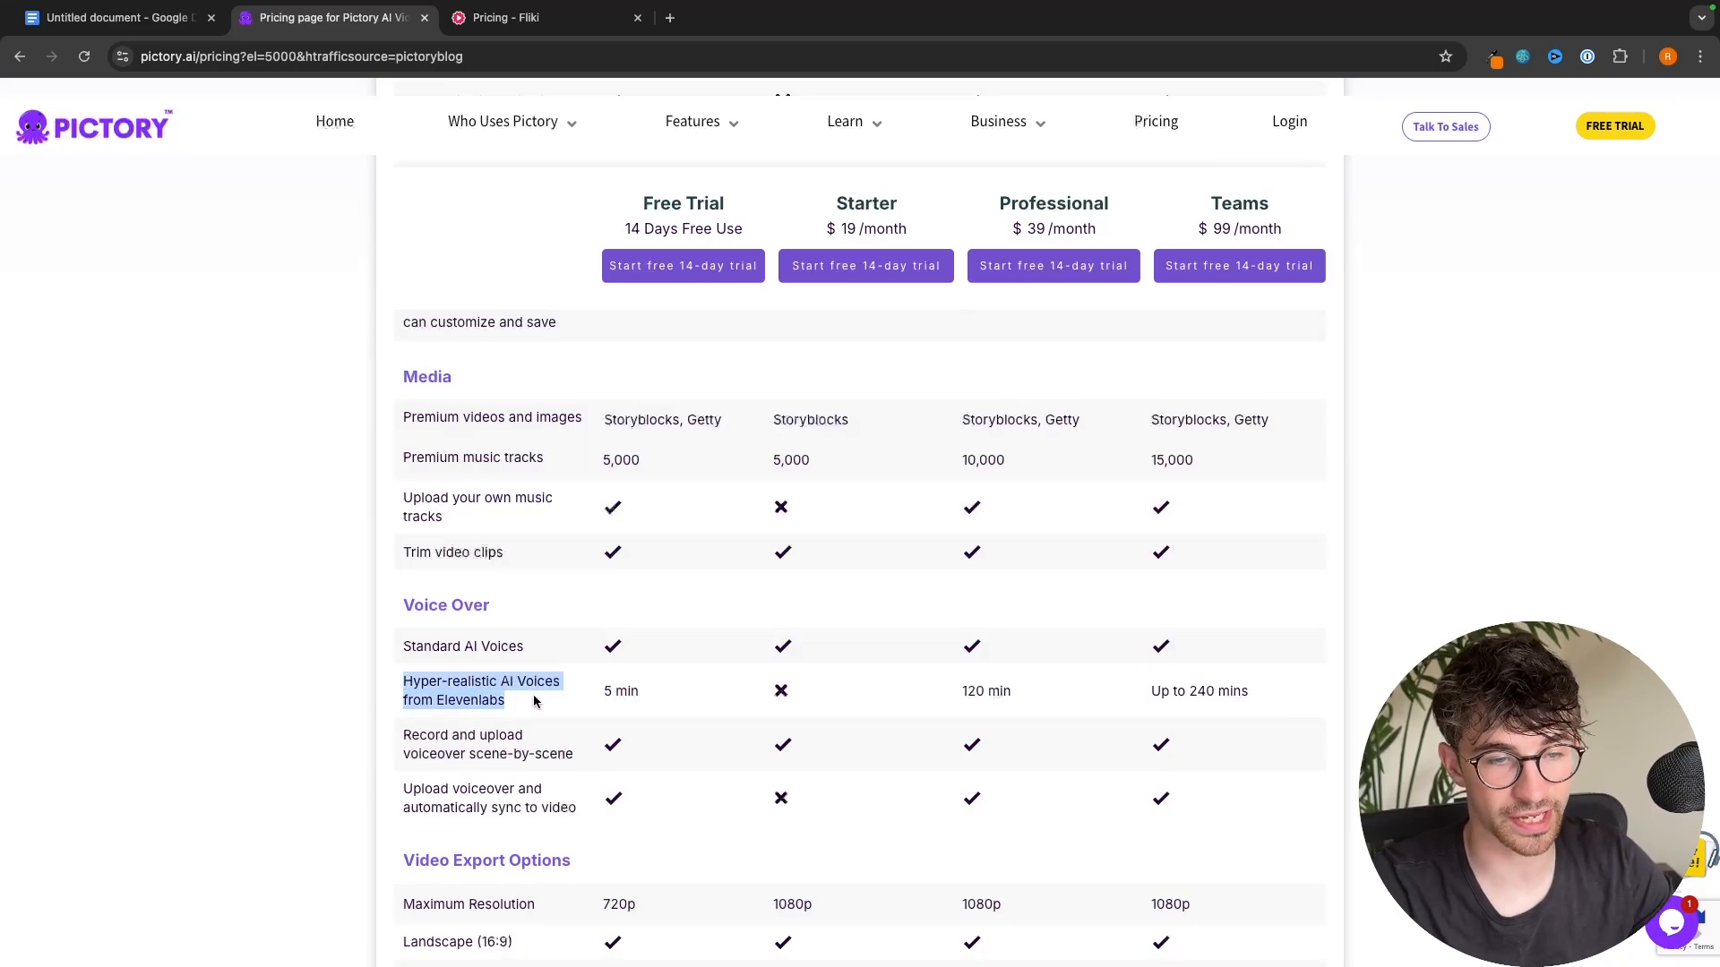
scroll("up", 3)
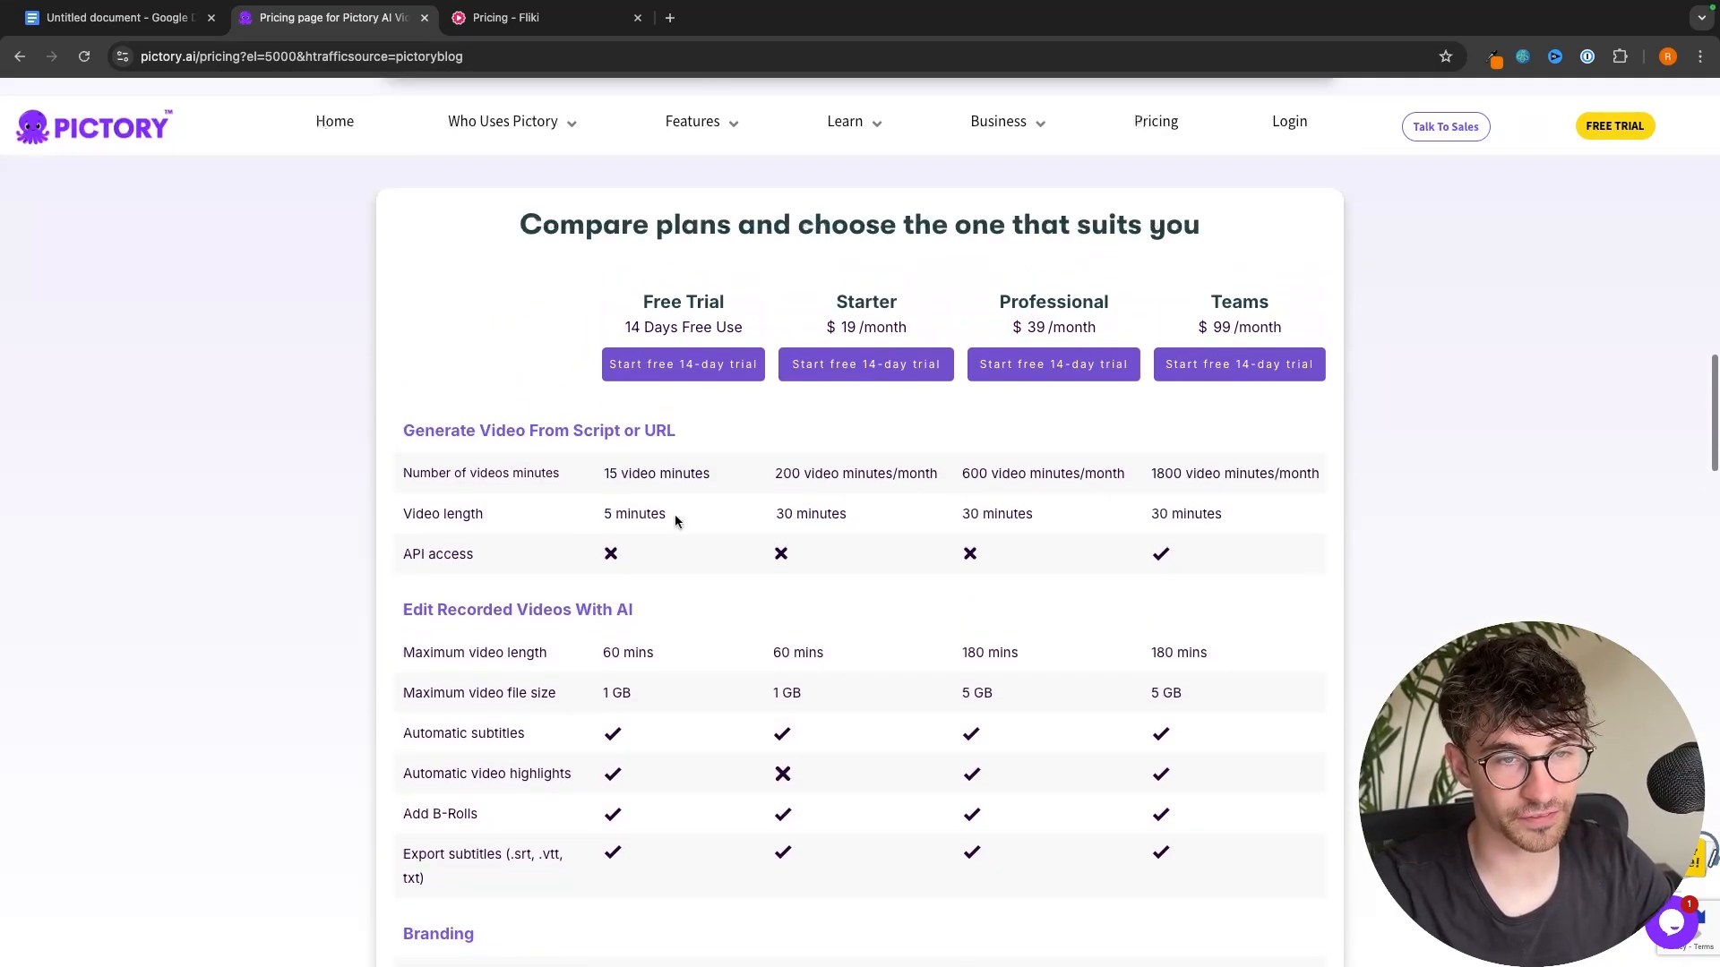
scroll("down", 3)
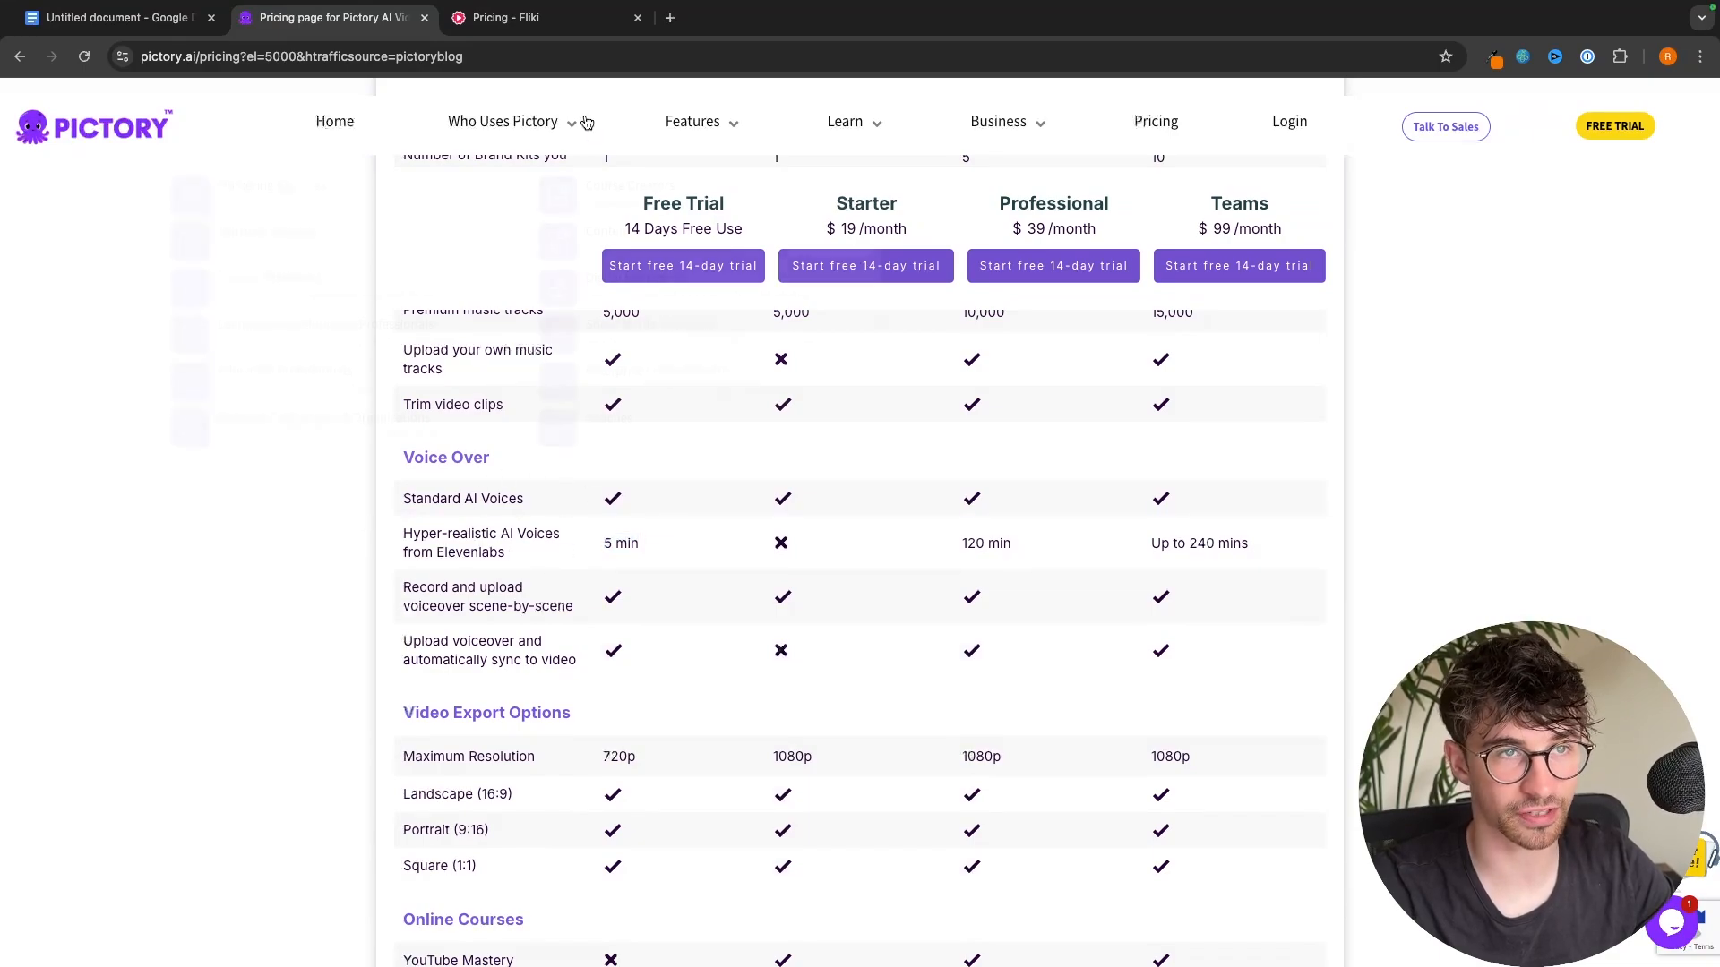
left_click(546, 18)
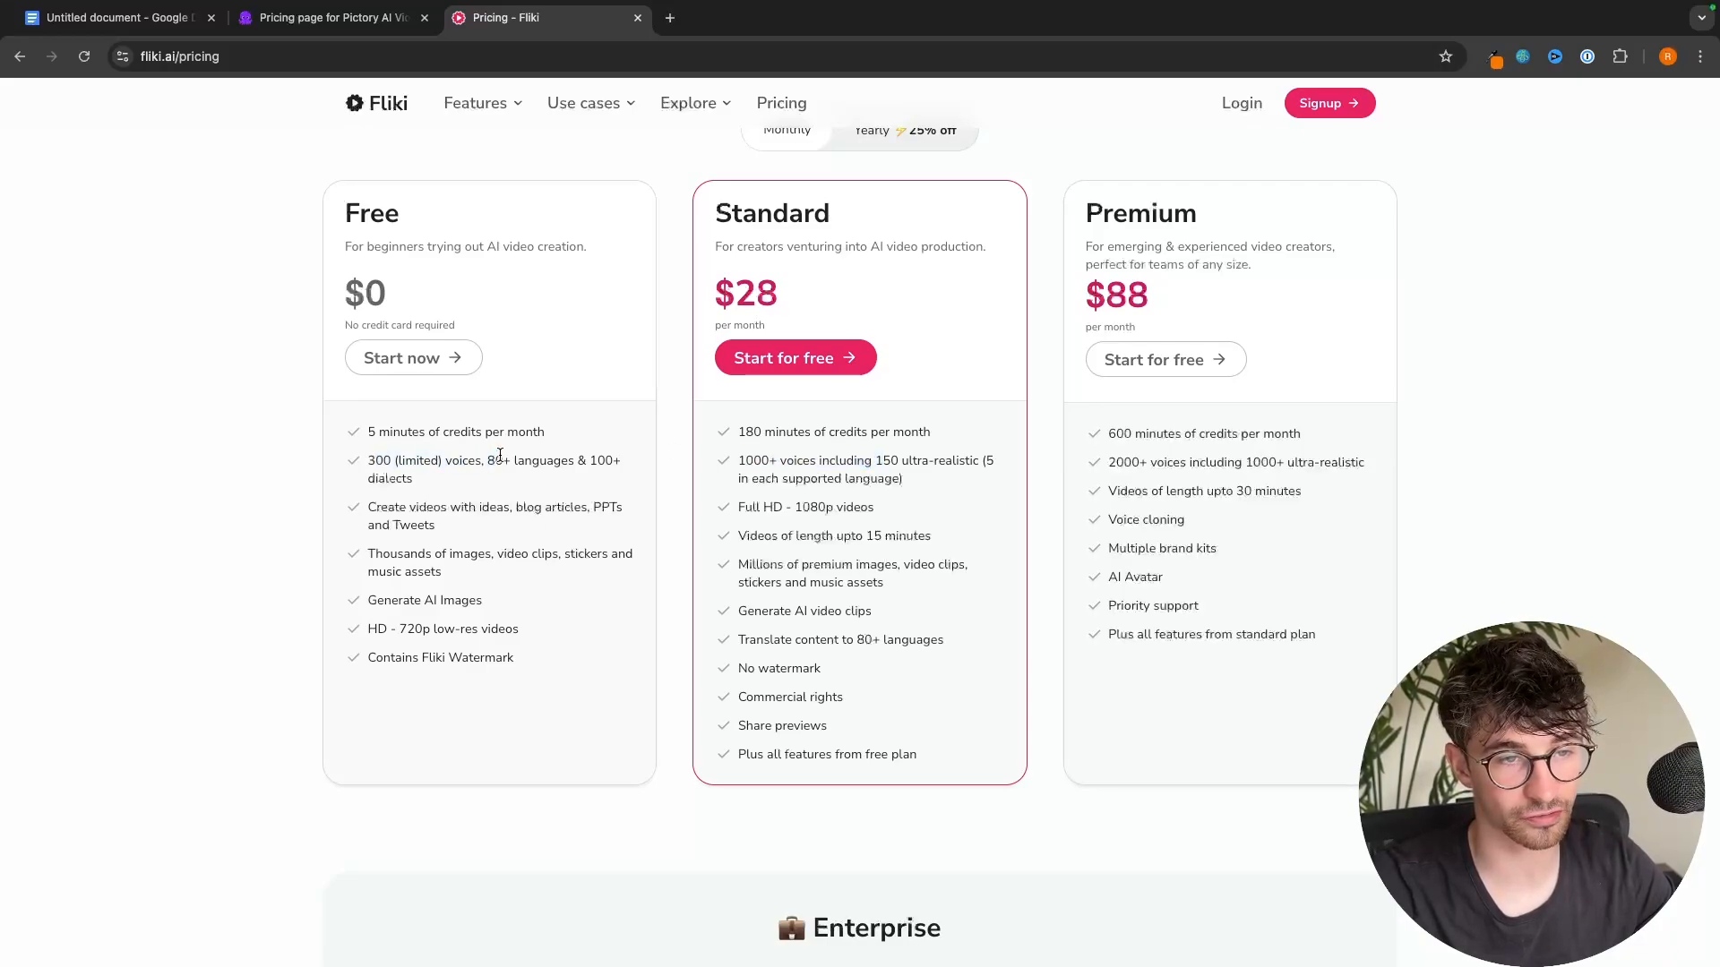
left_click(328, 18)
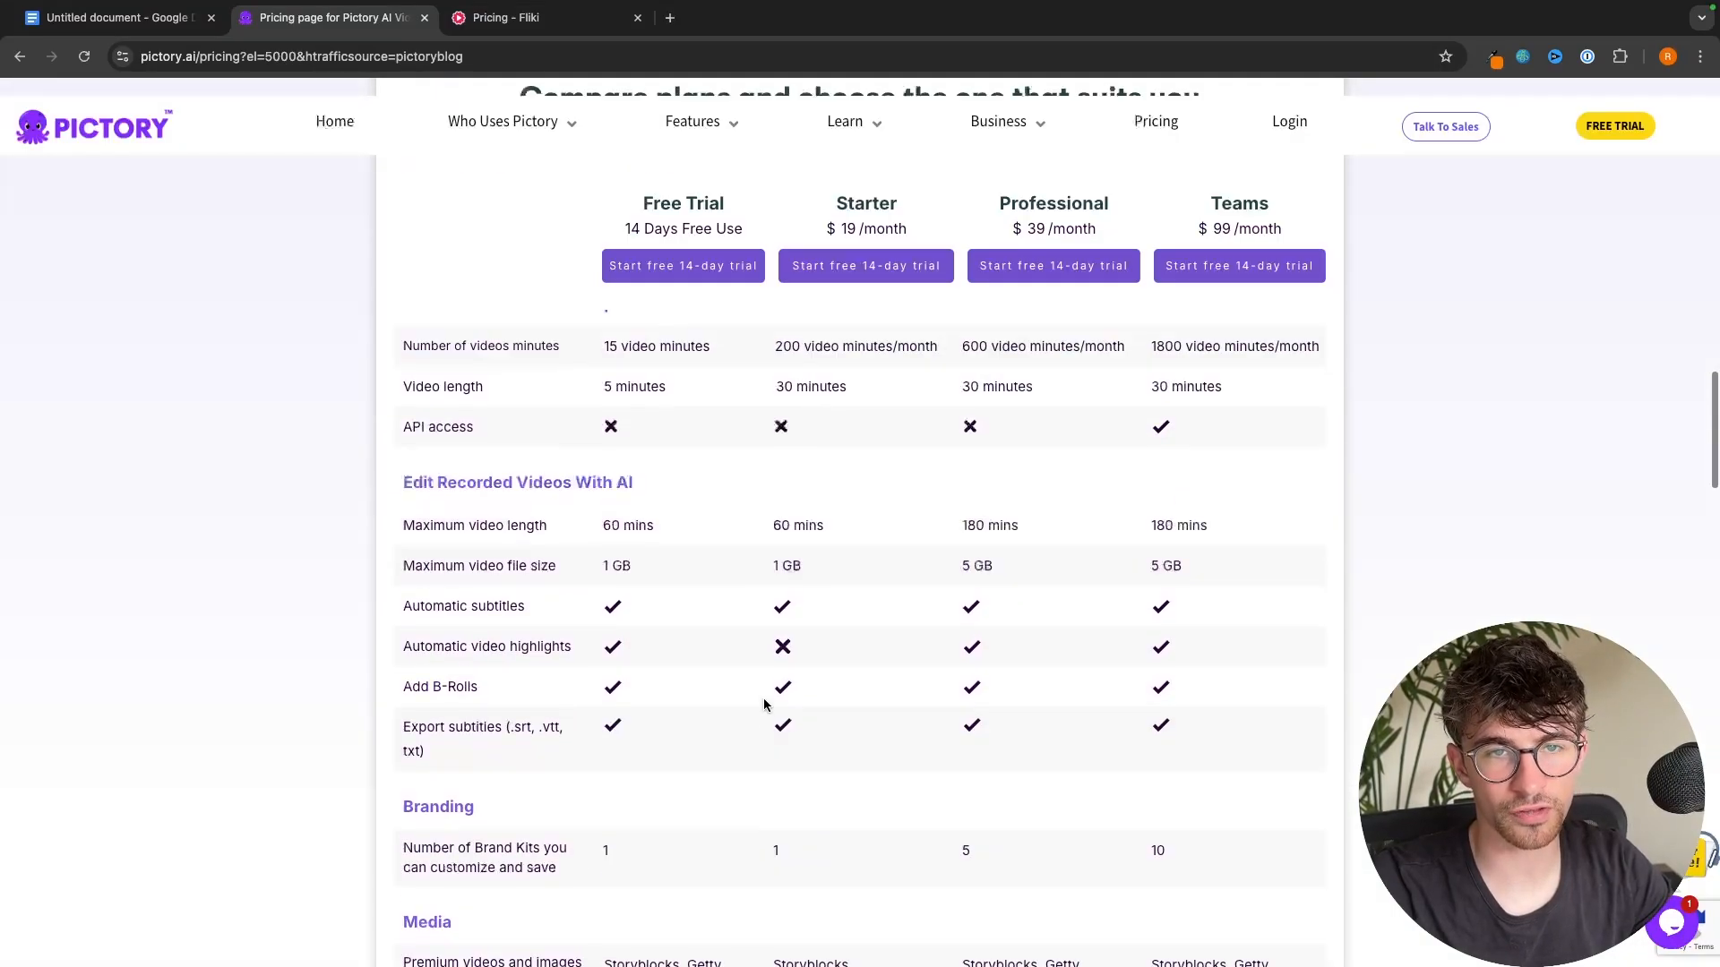
- Compare Fliki's pricing tiers, then scroll through Pictory's plan comparison
scroll("up", 3)
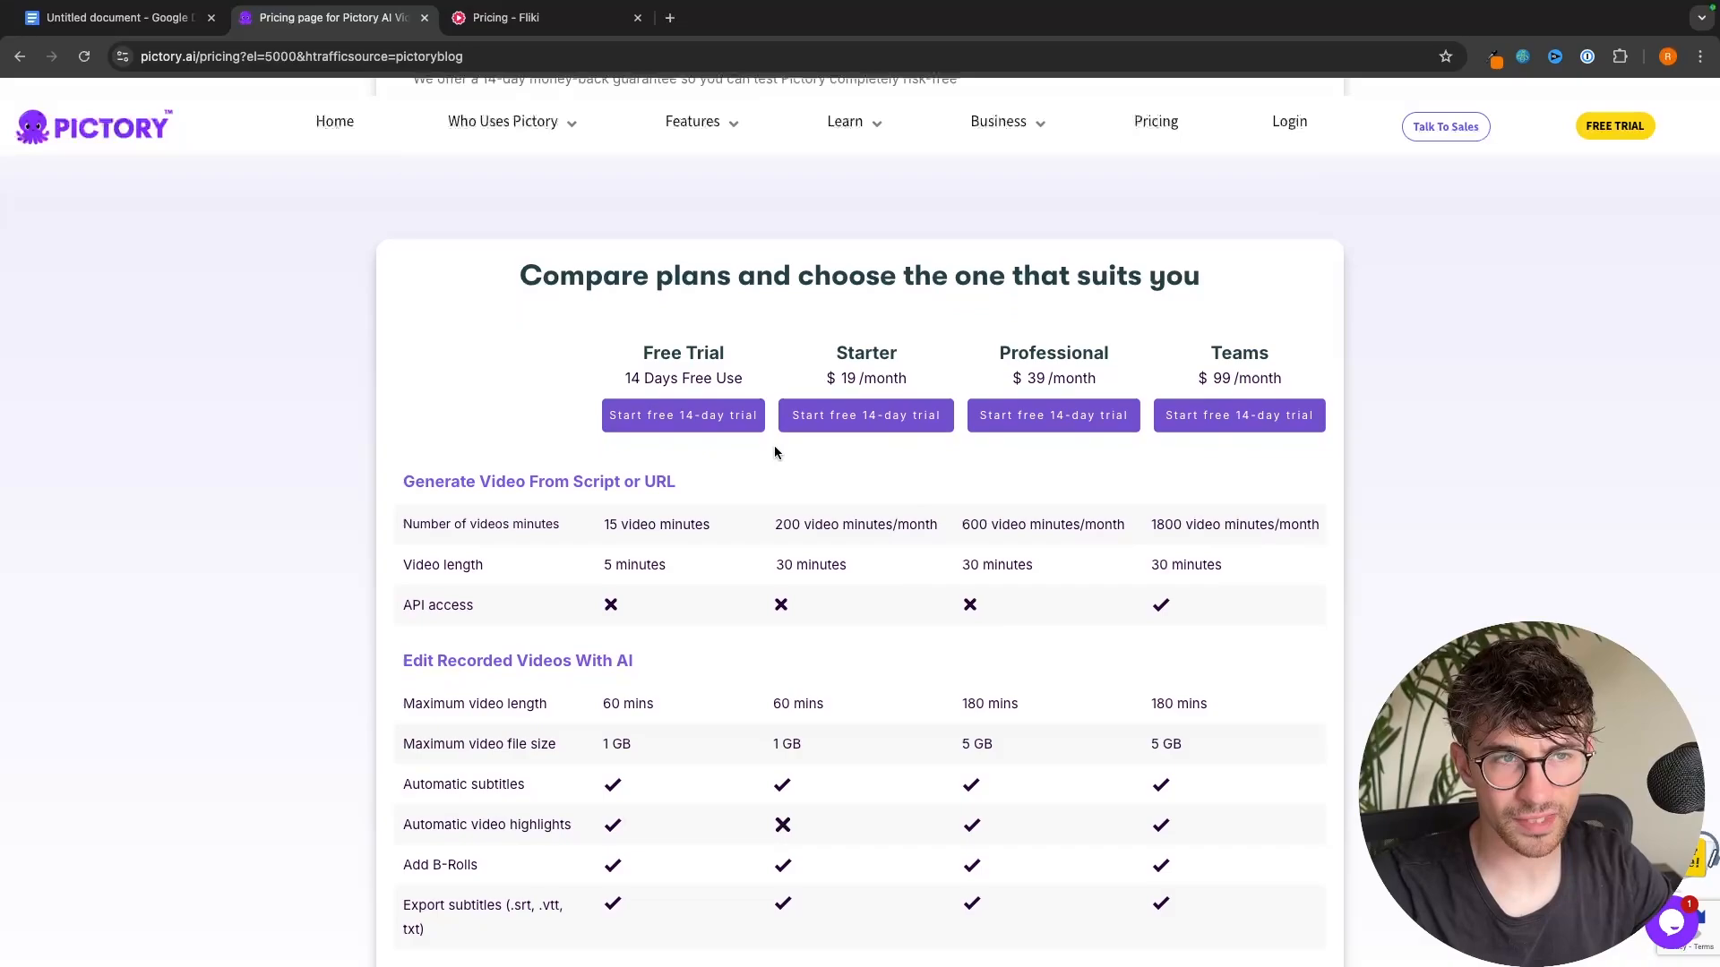
left_click(537, 18)
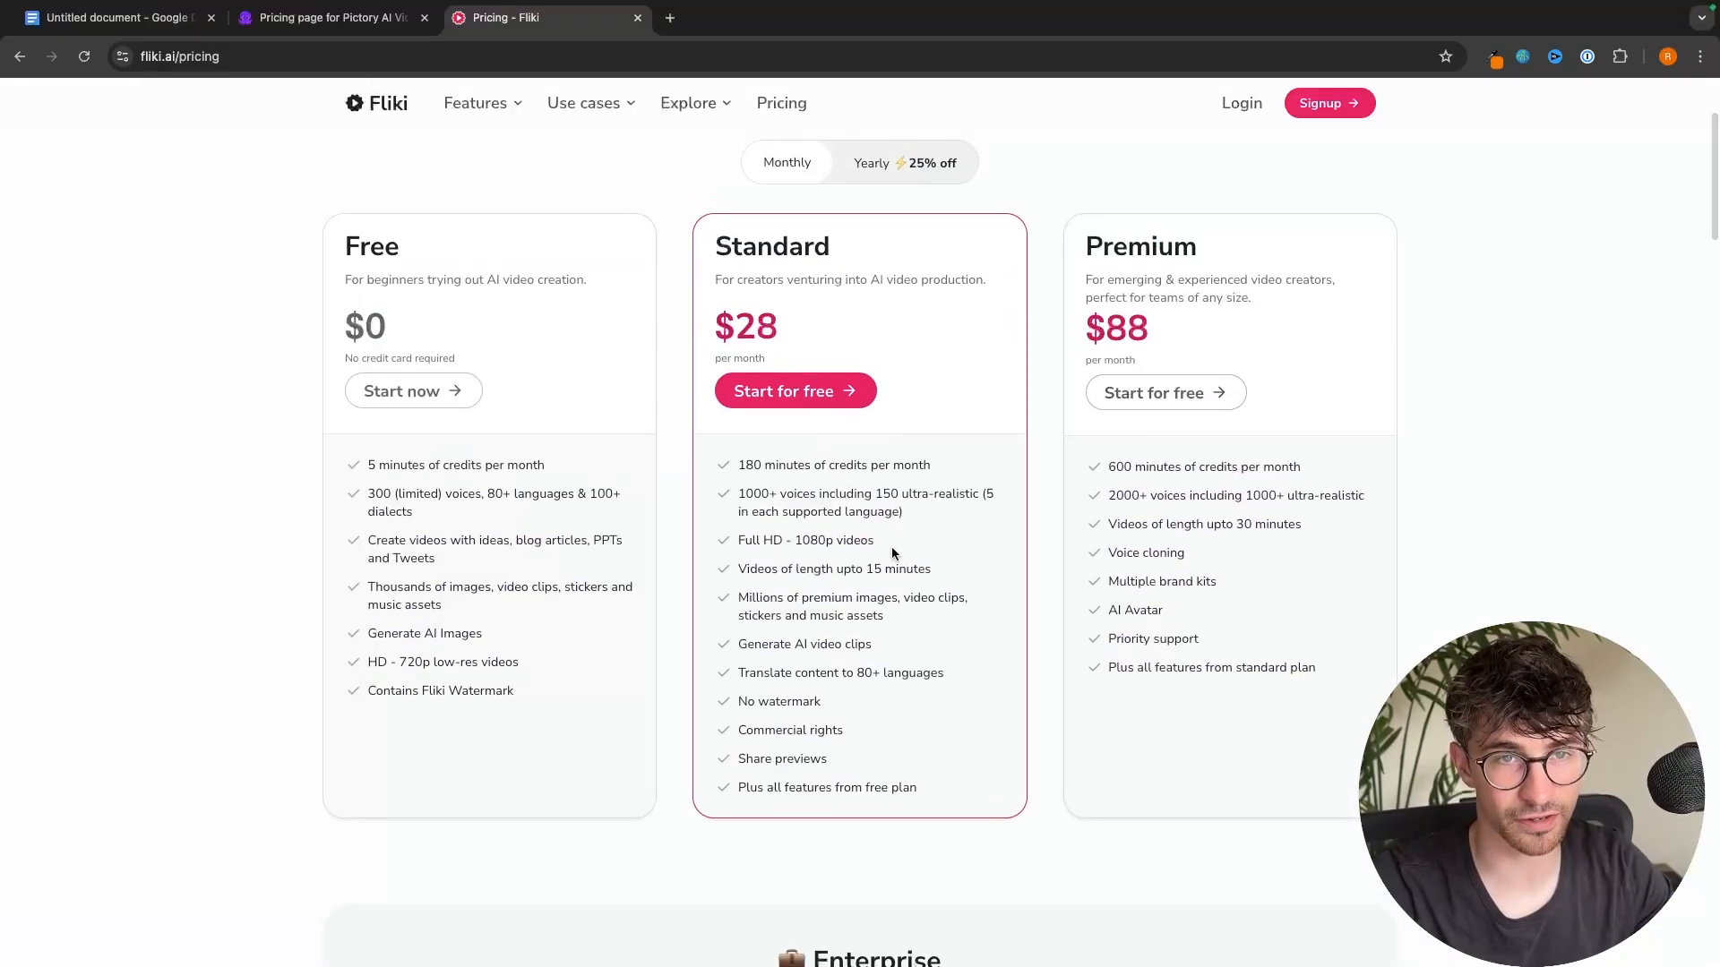
left_click(328, 18)
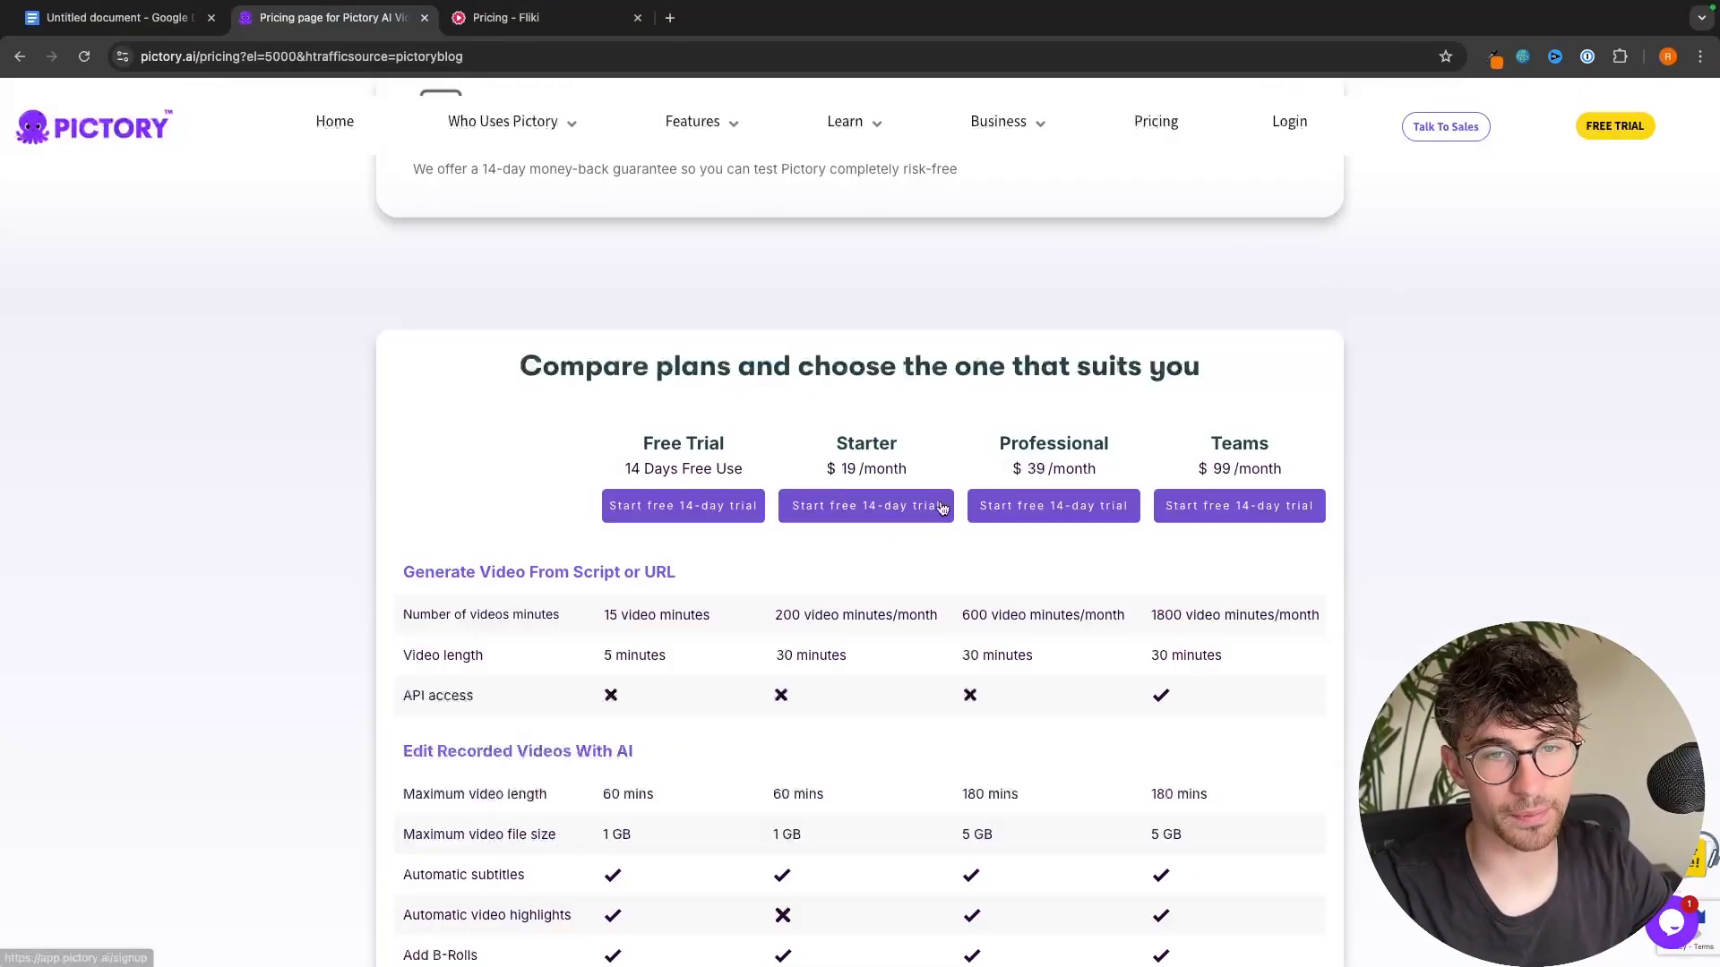
scroll("down", 3)
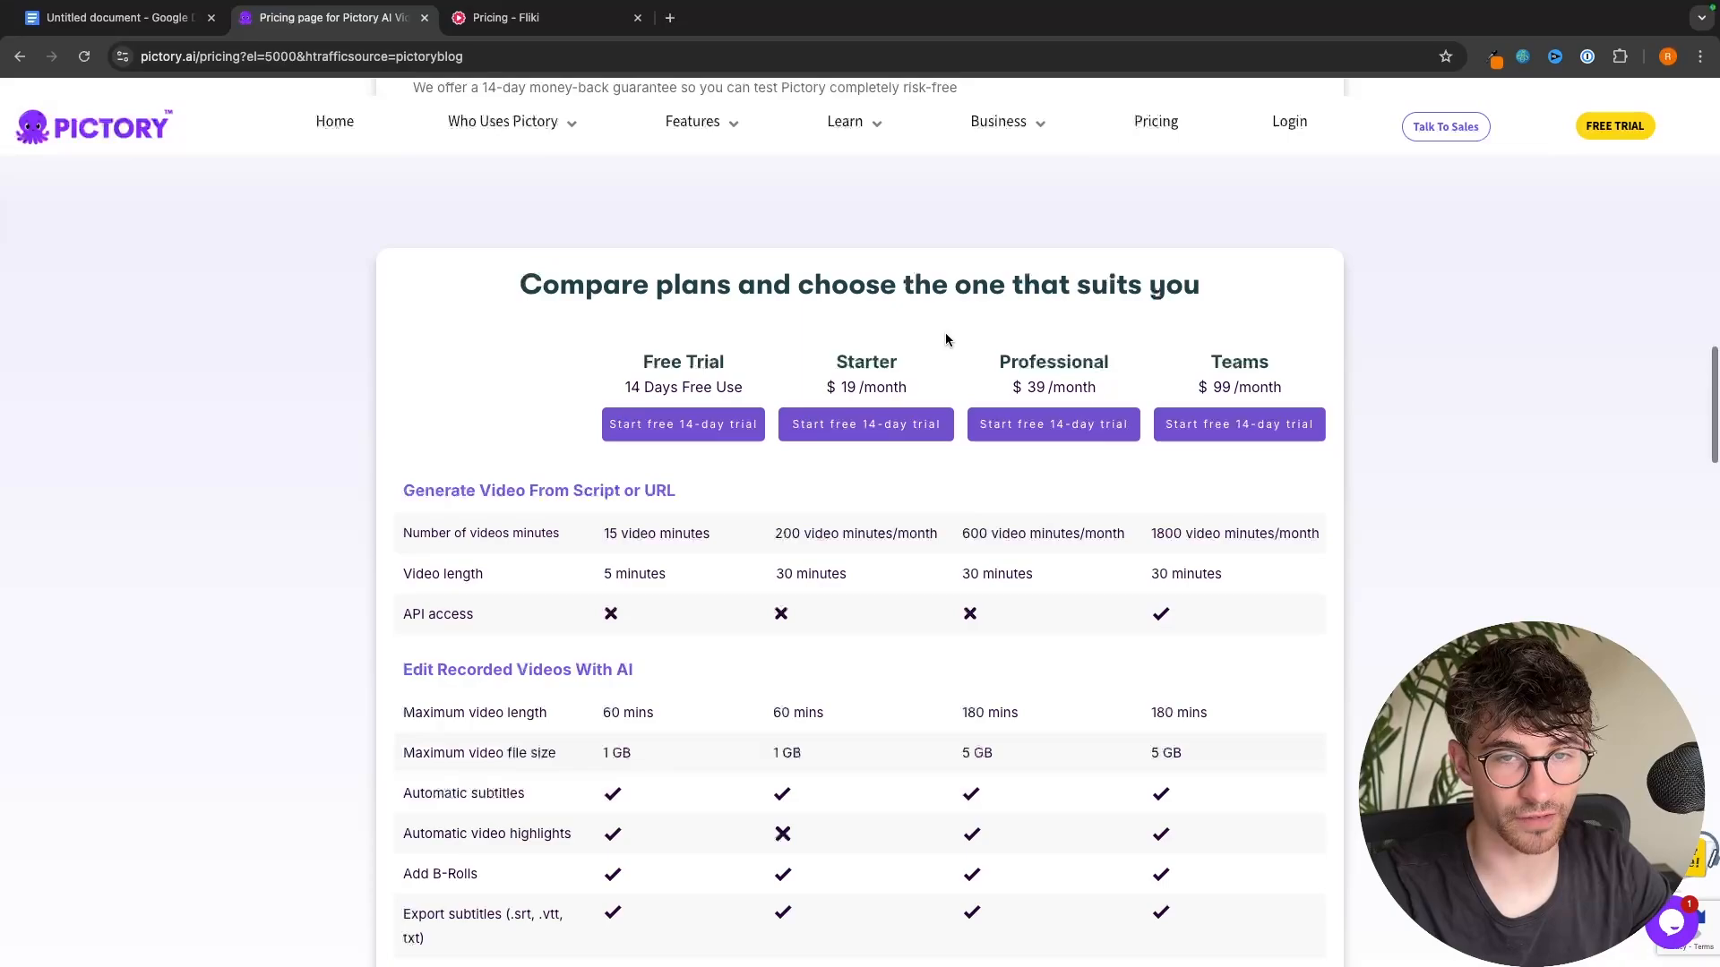
scroll("down", 3)
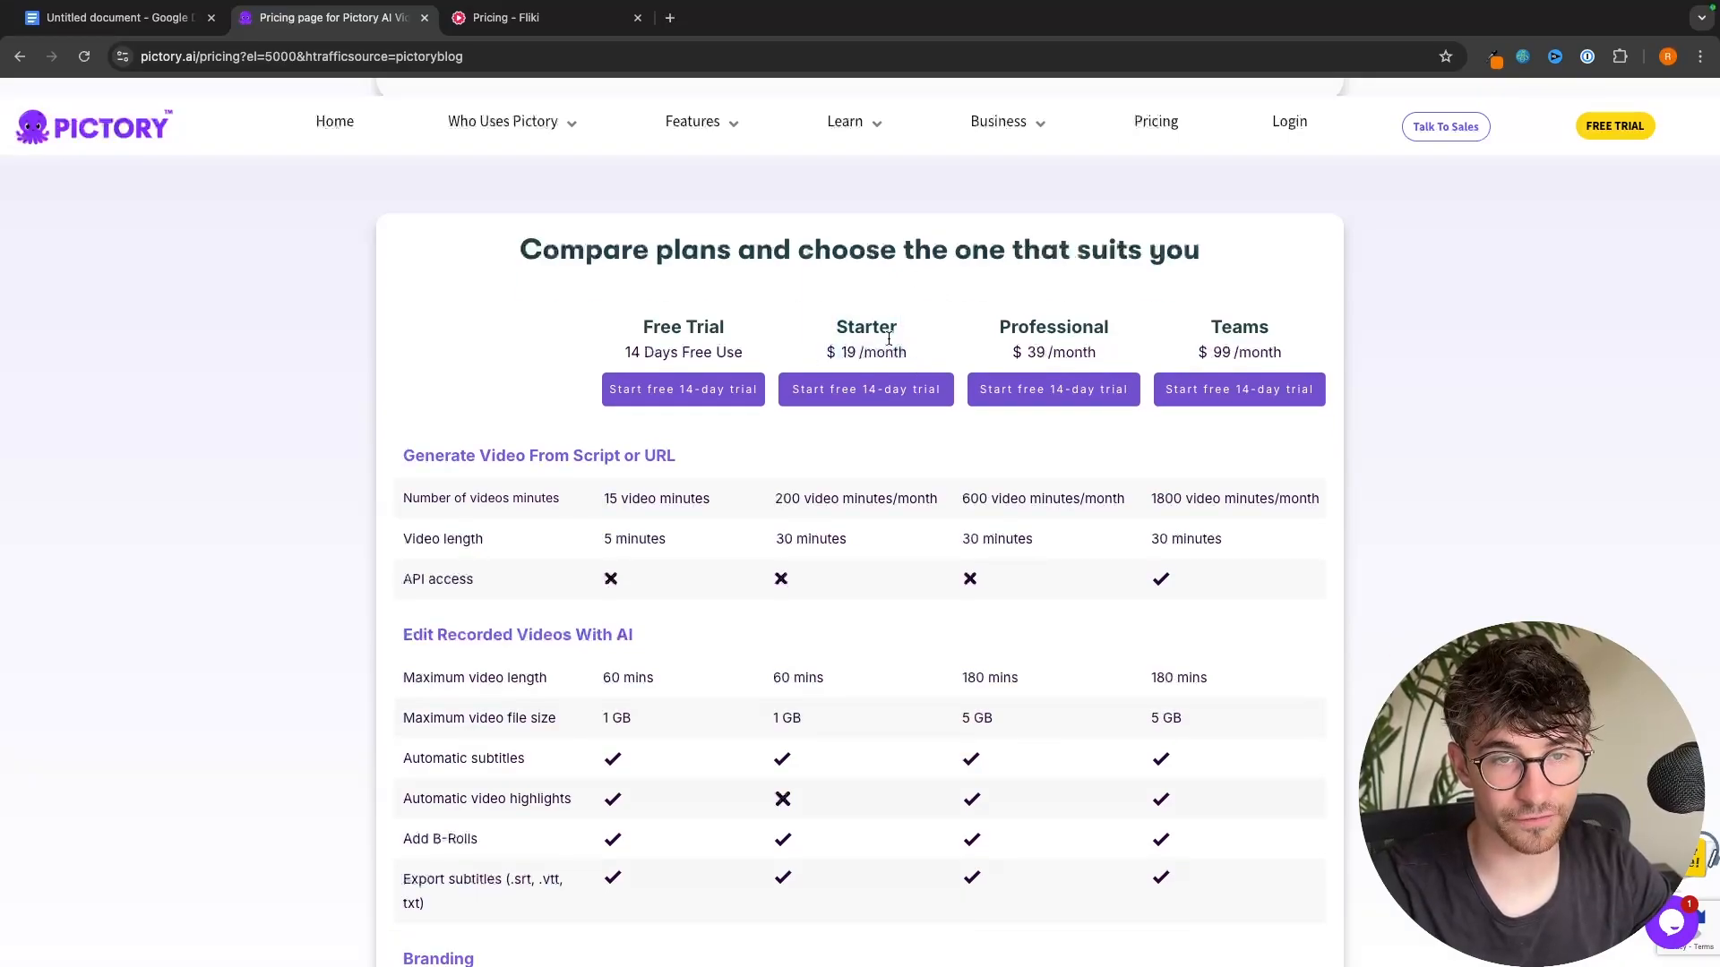
mouse_move(958, 362)
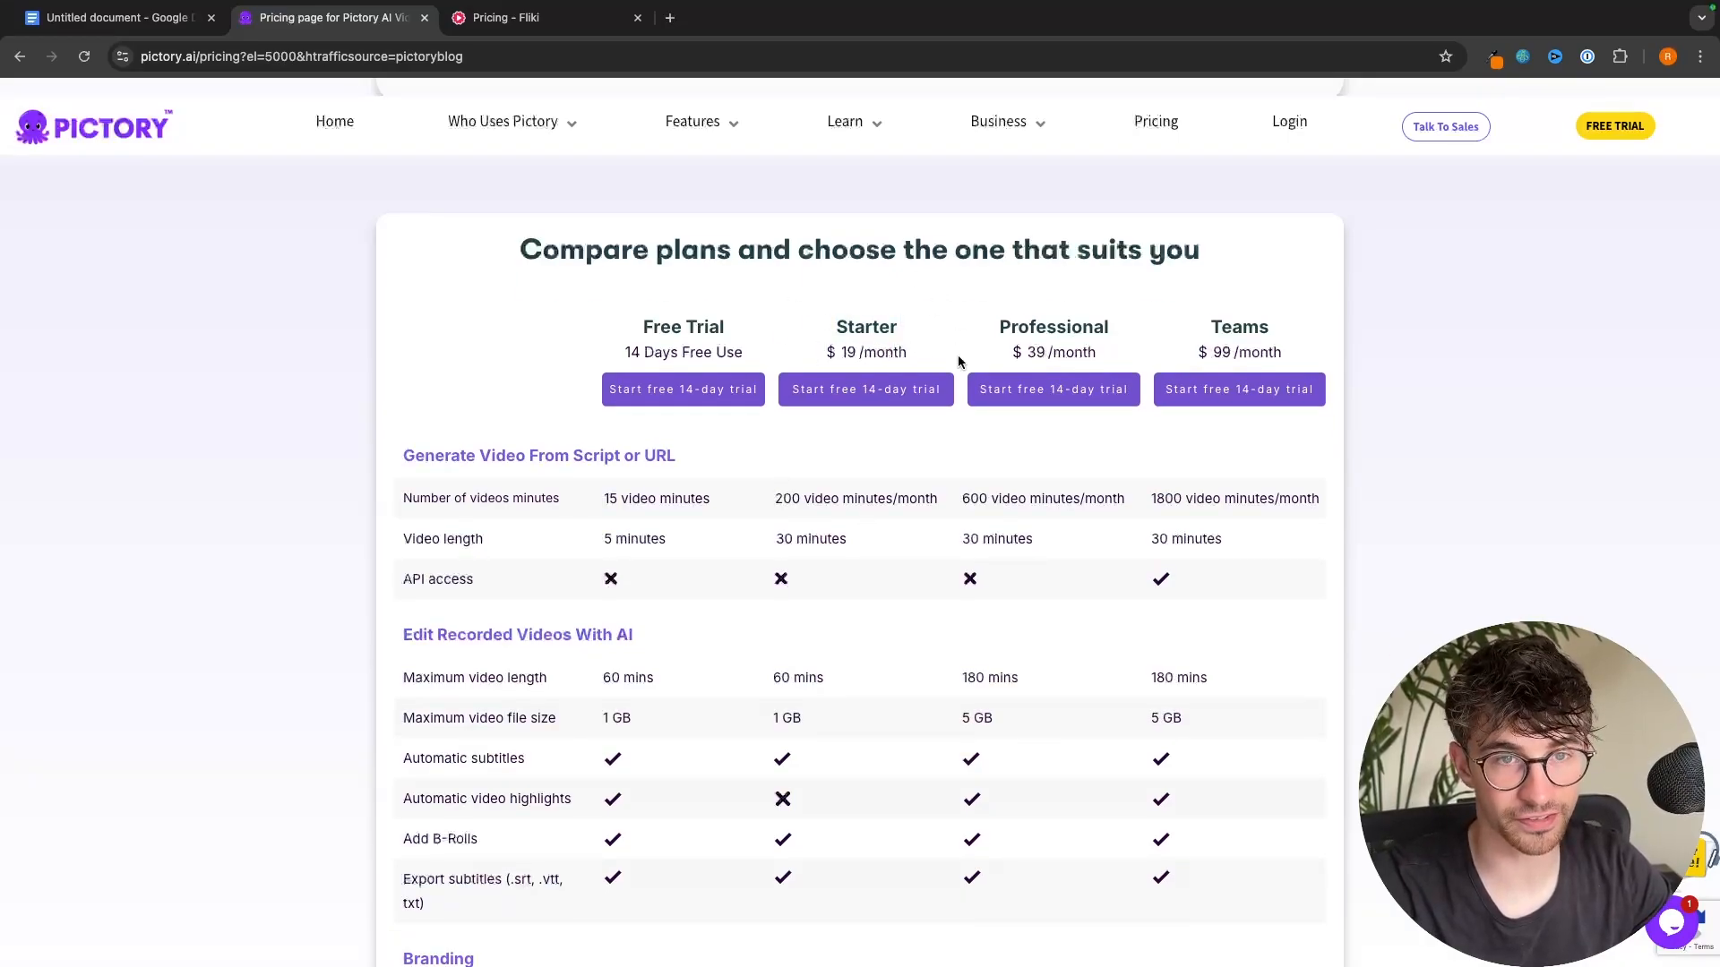
- Flip repeatedly between the Fliki and Pictory pricing pages to compare plans
left_click(545, 18)
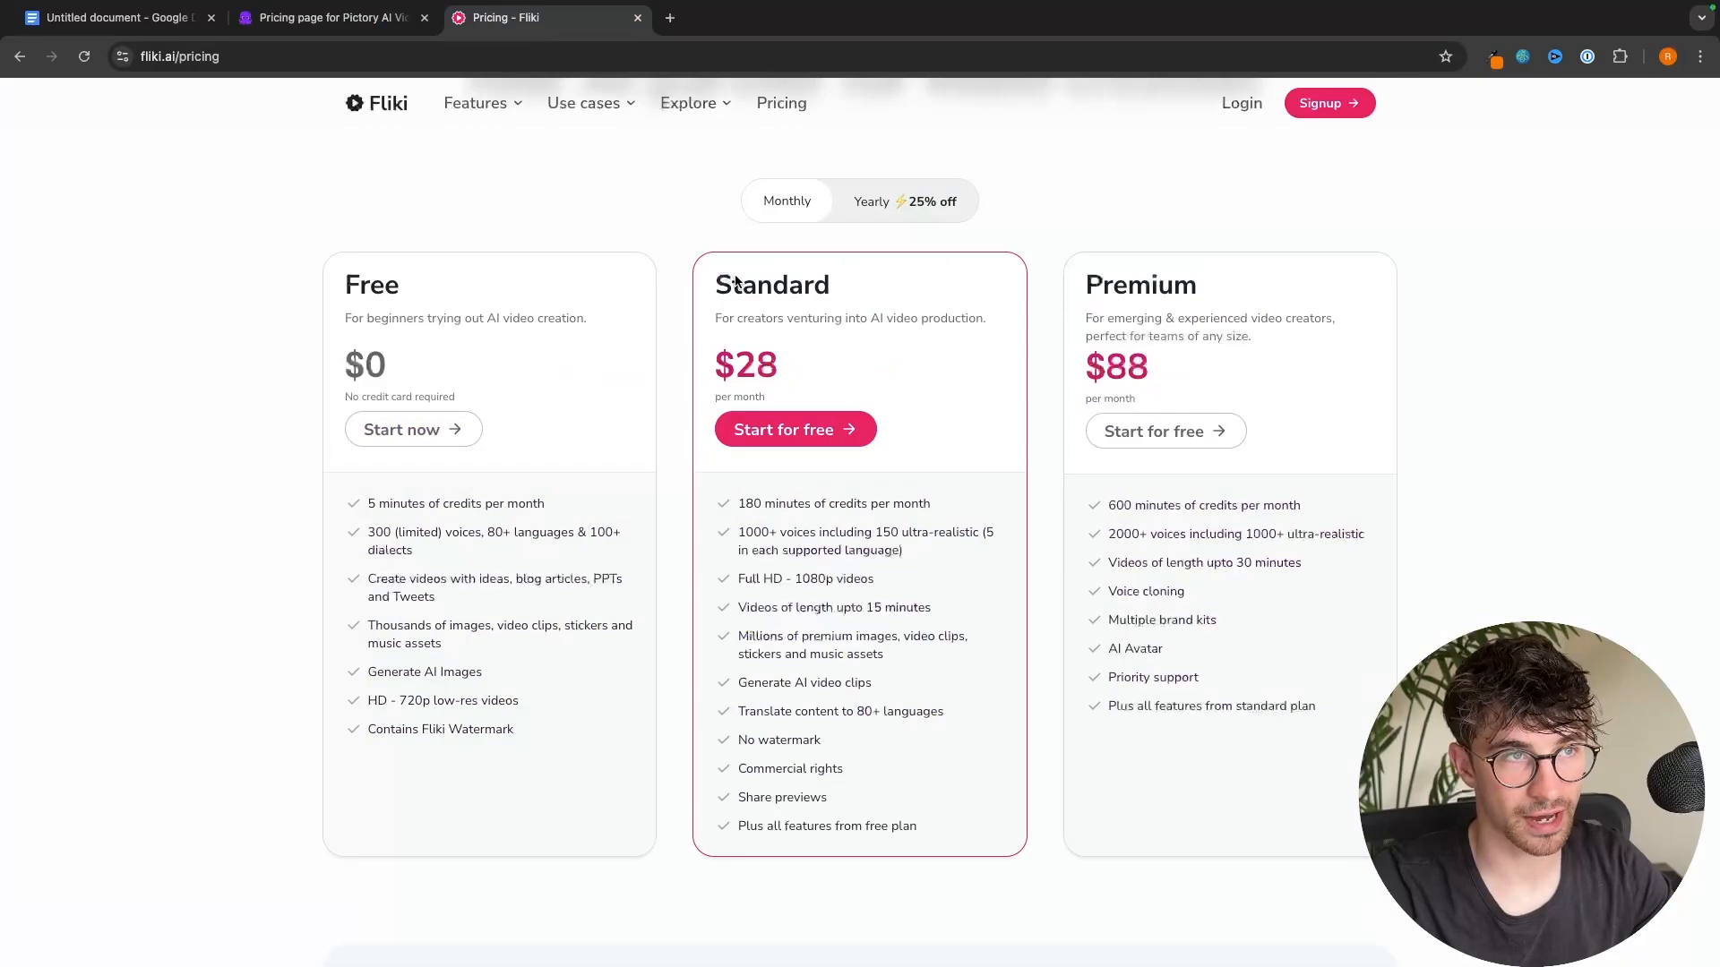
mouse_move(855, 312)
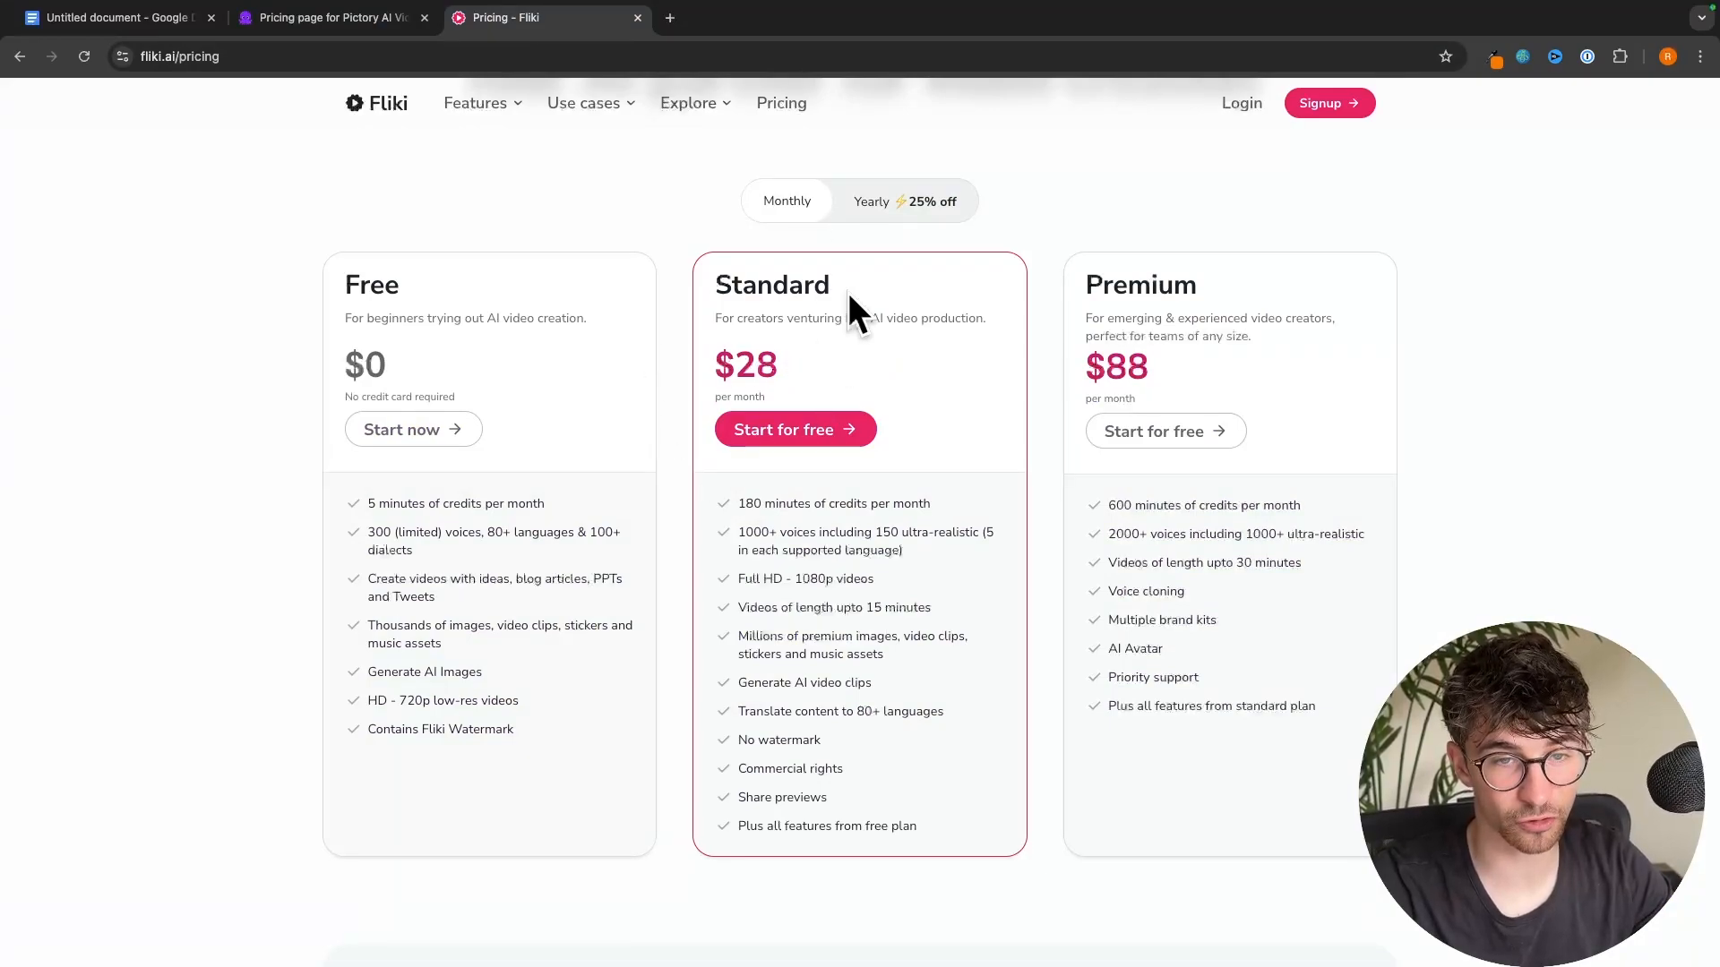
left_click(329, 18)
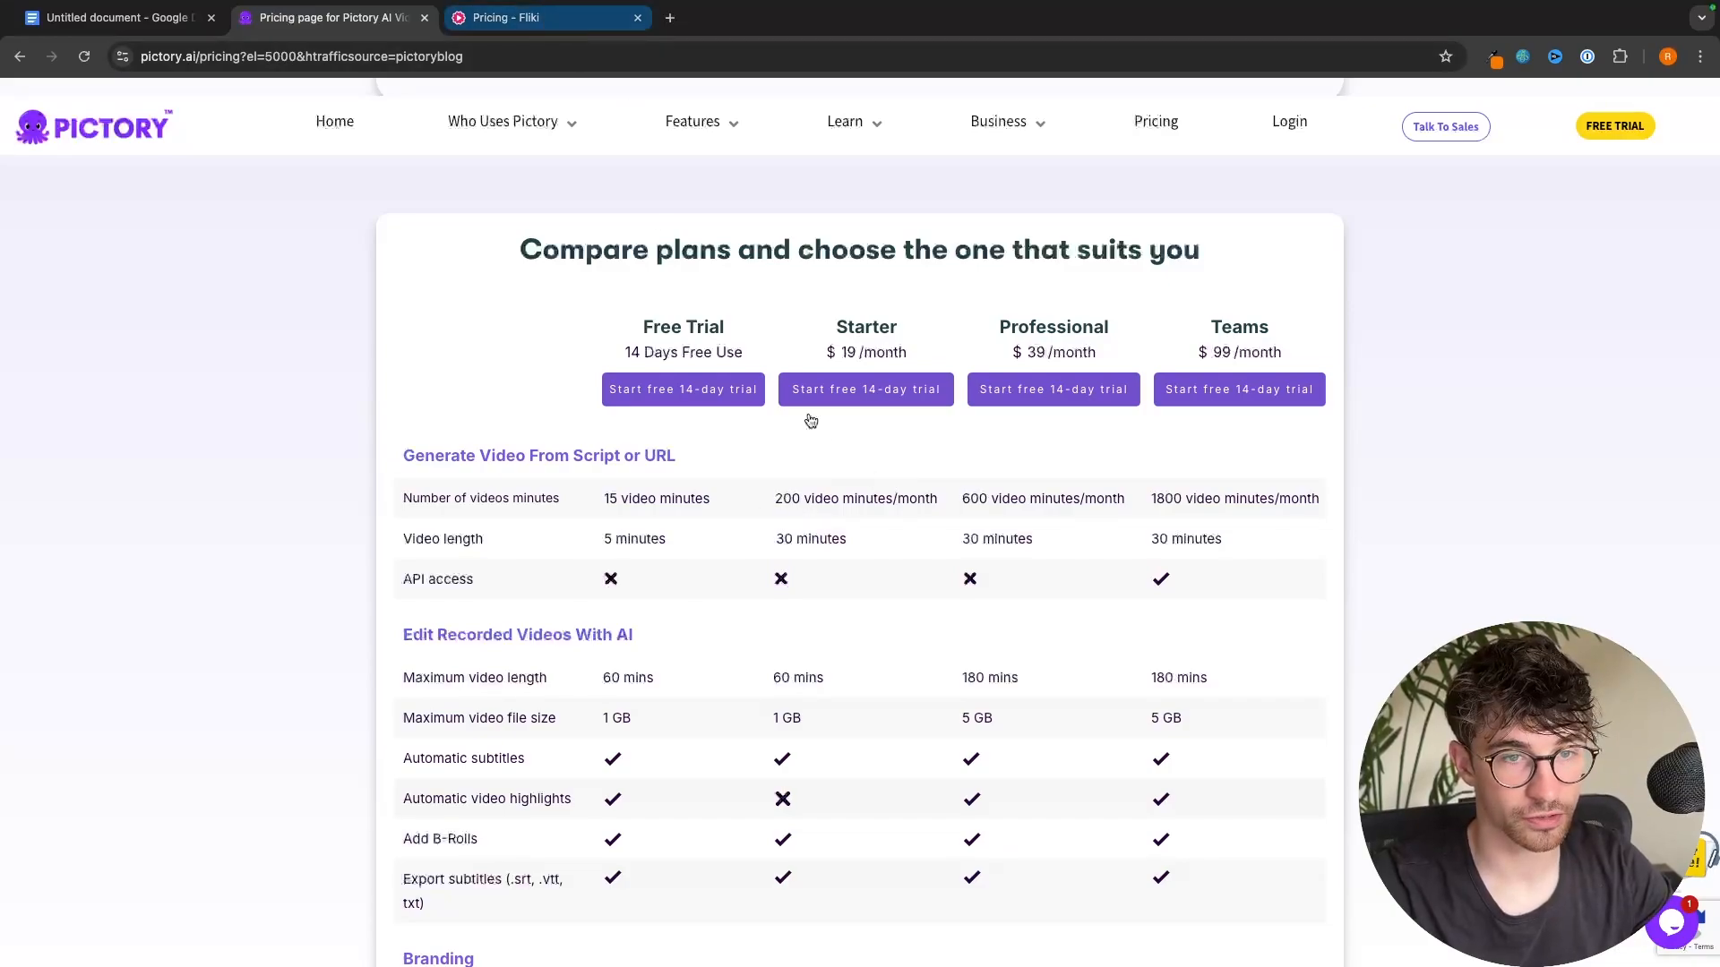
left_click(546, 18)
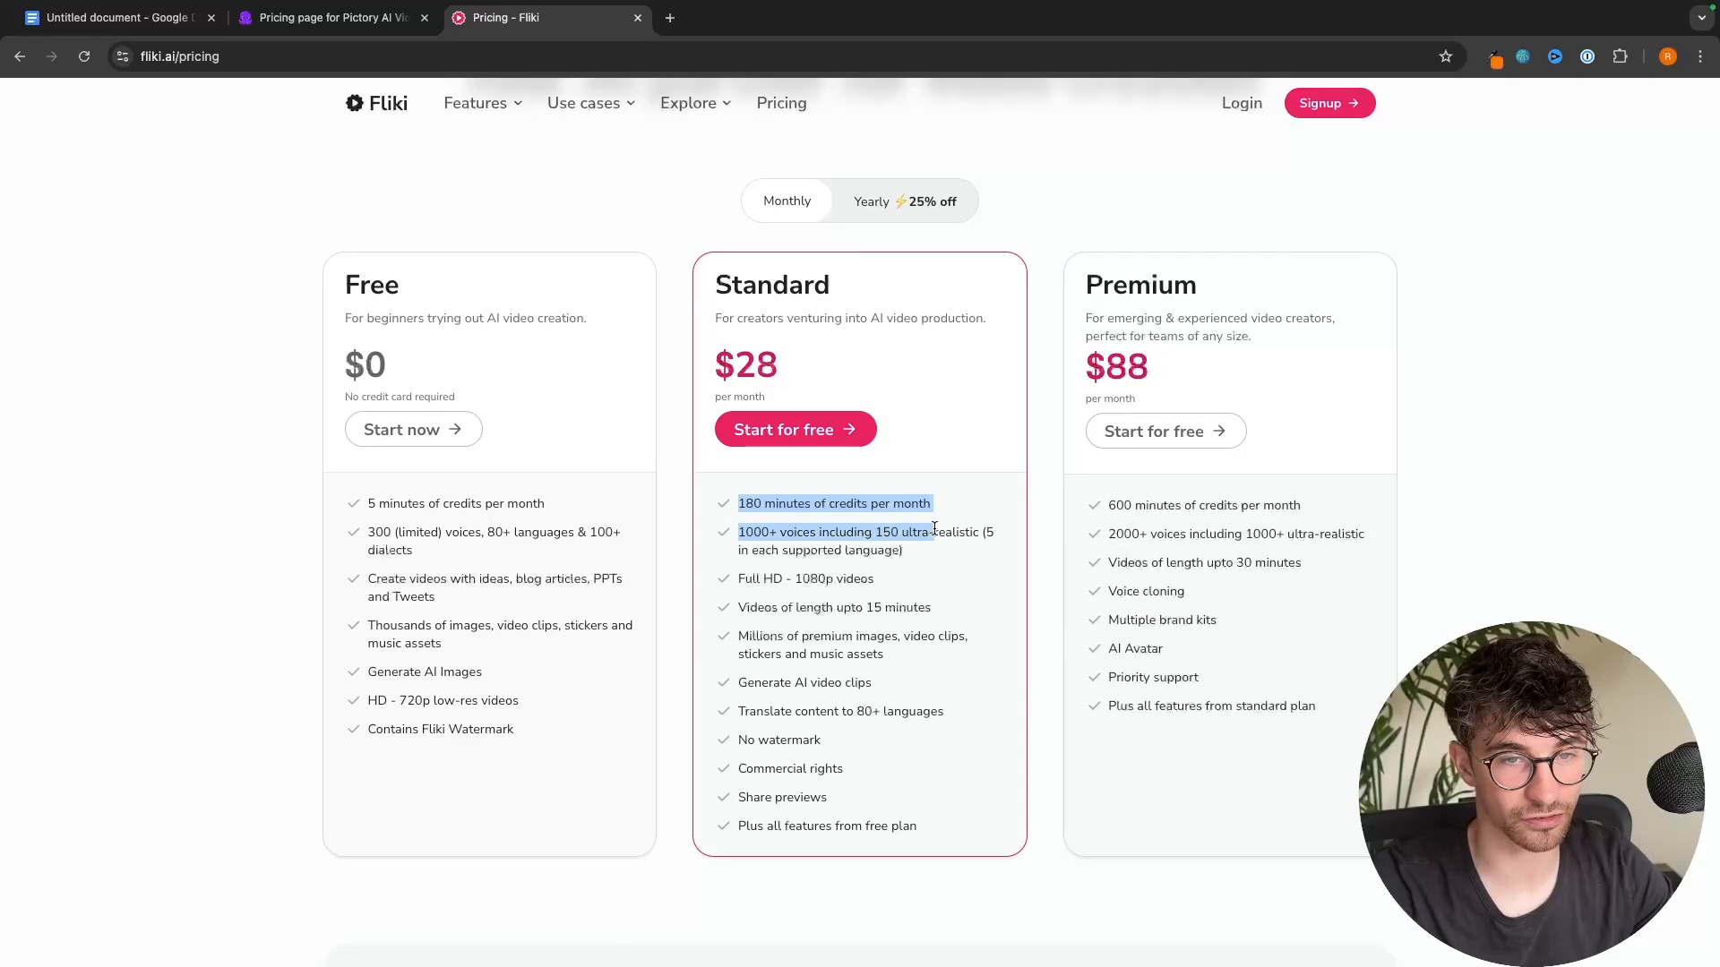
left_click(329, 18)
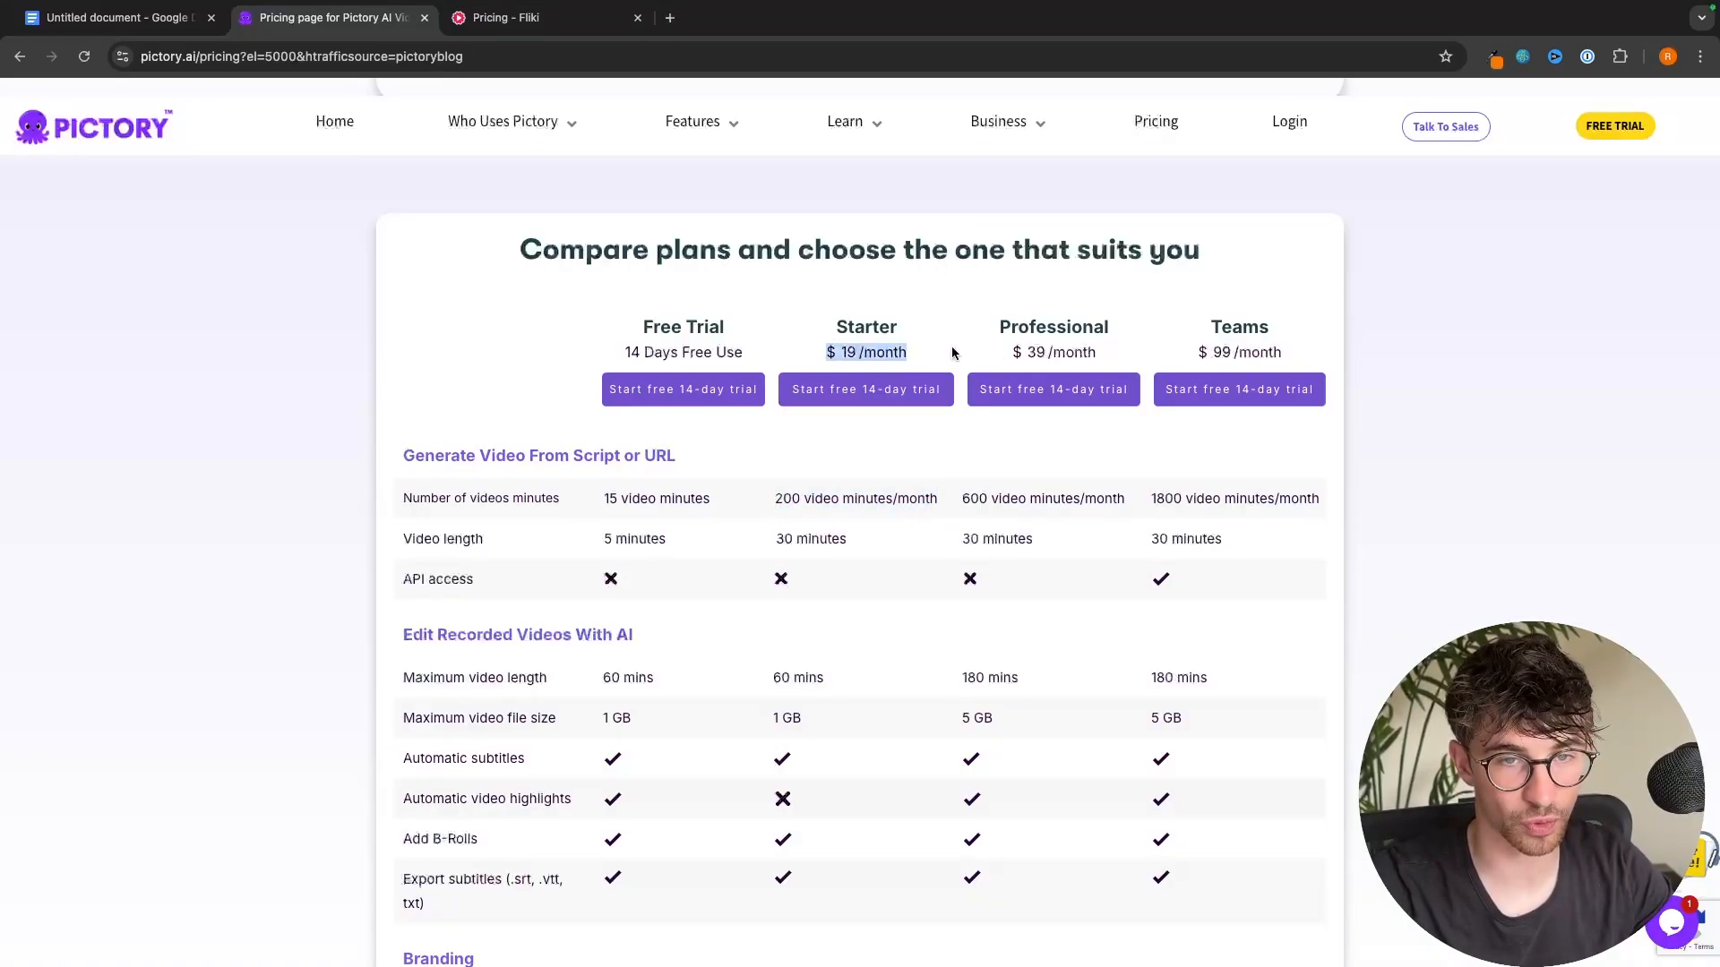
left_click(516, 18)
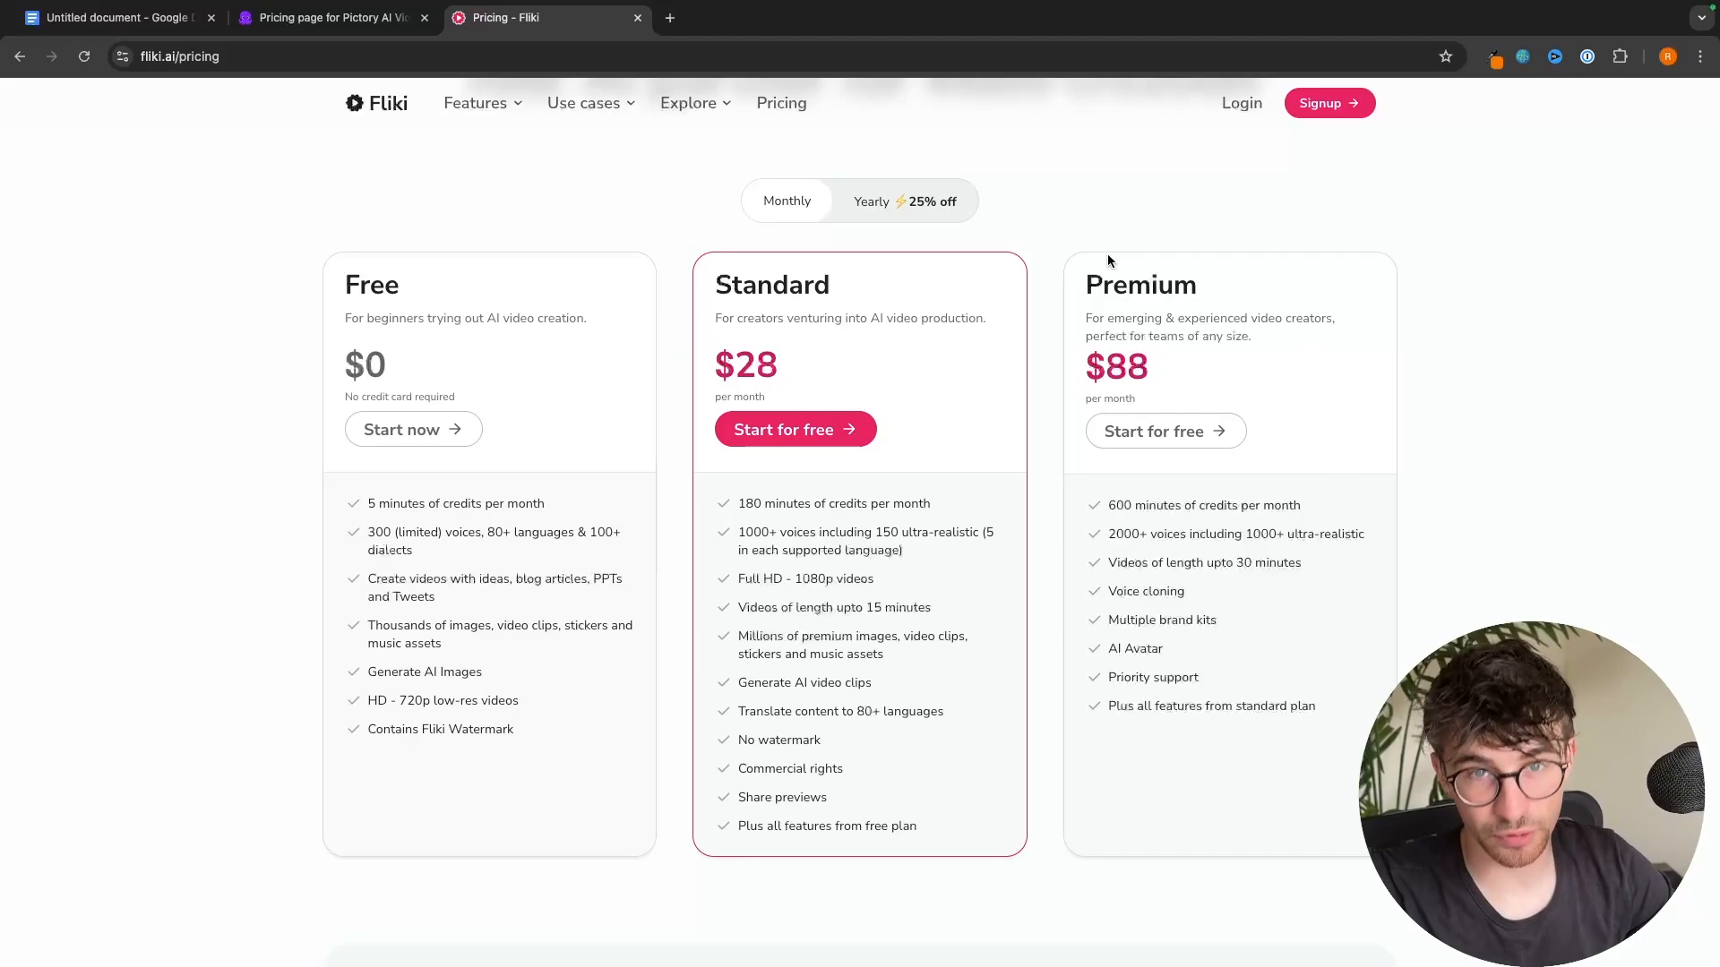
mouse_move(1298, 497)
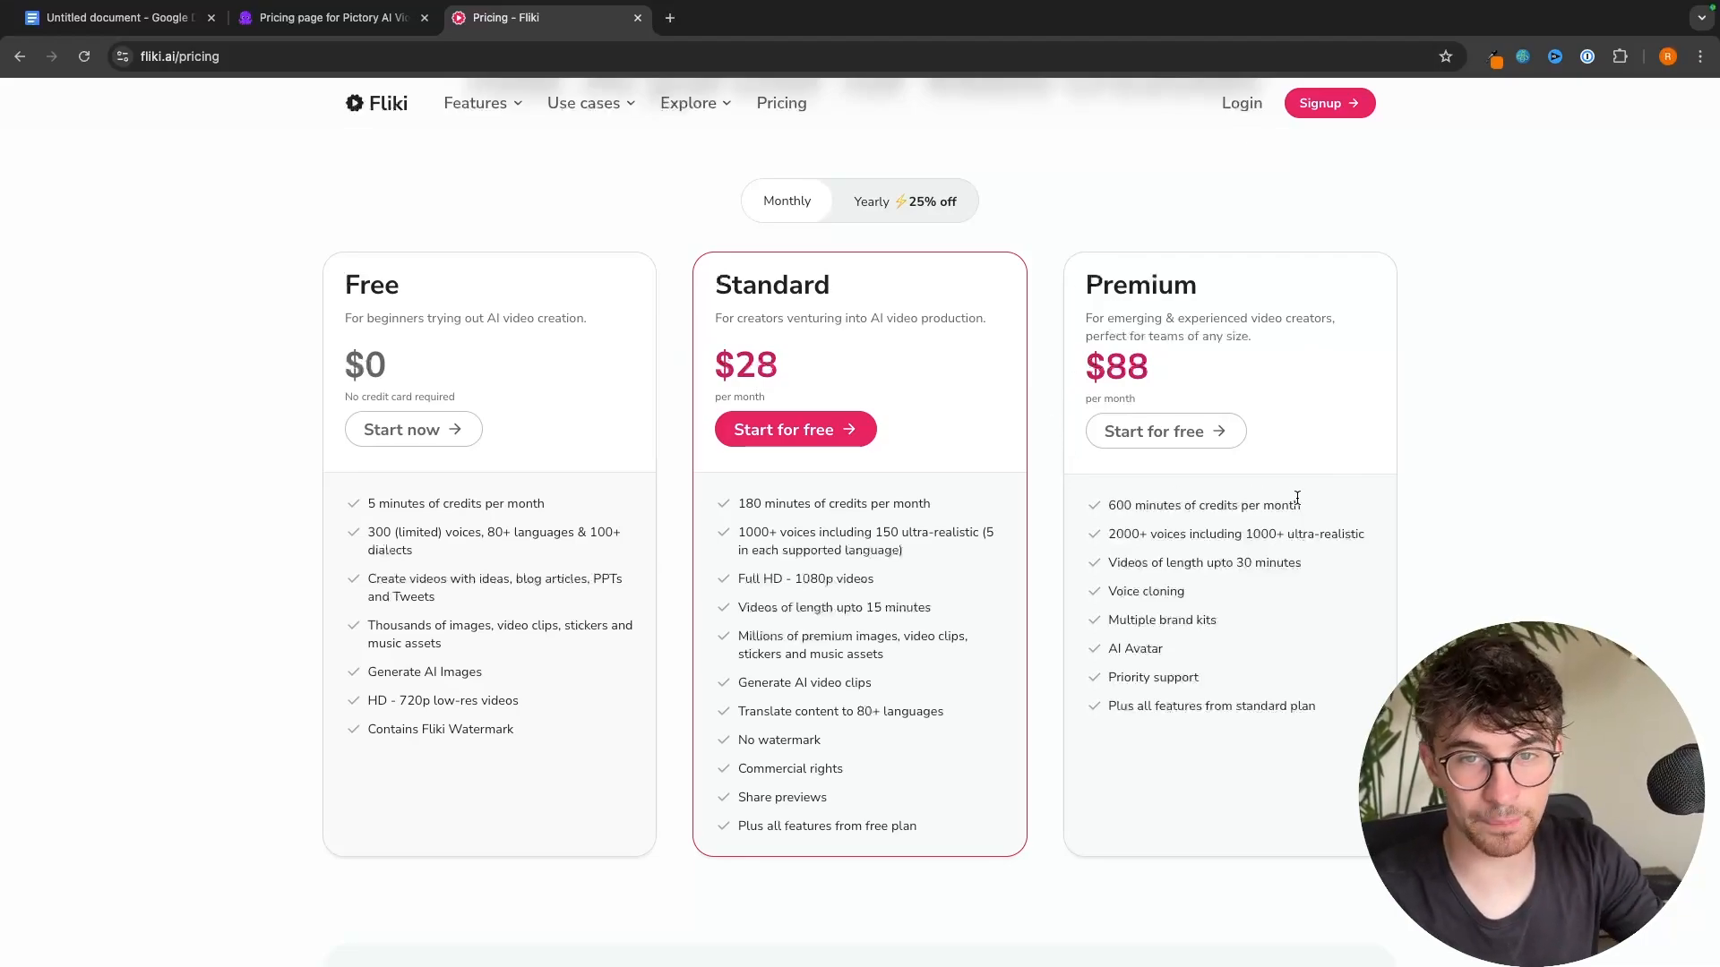
mouse_move(1114, 308)
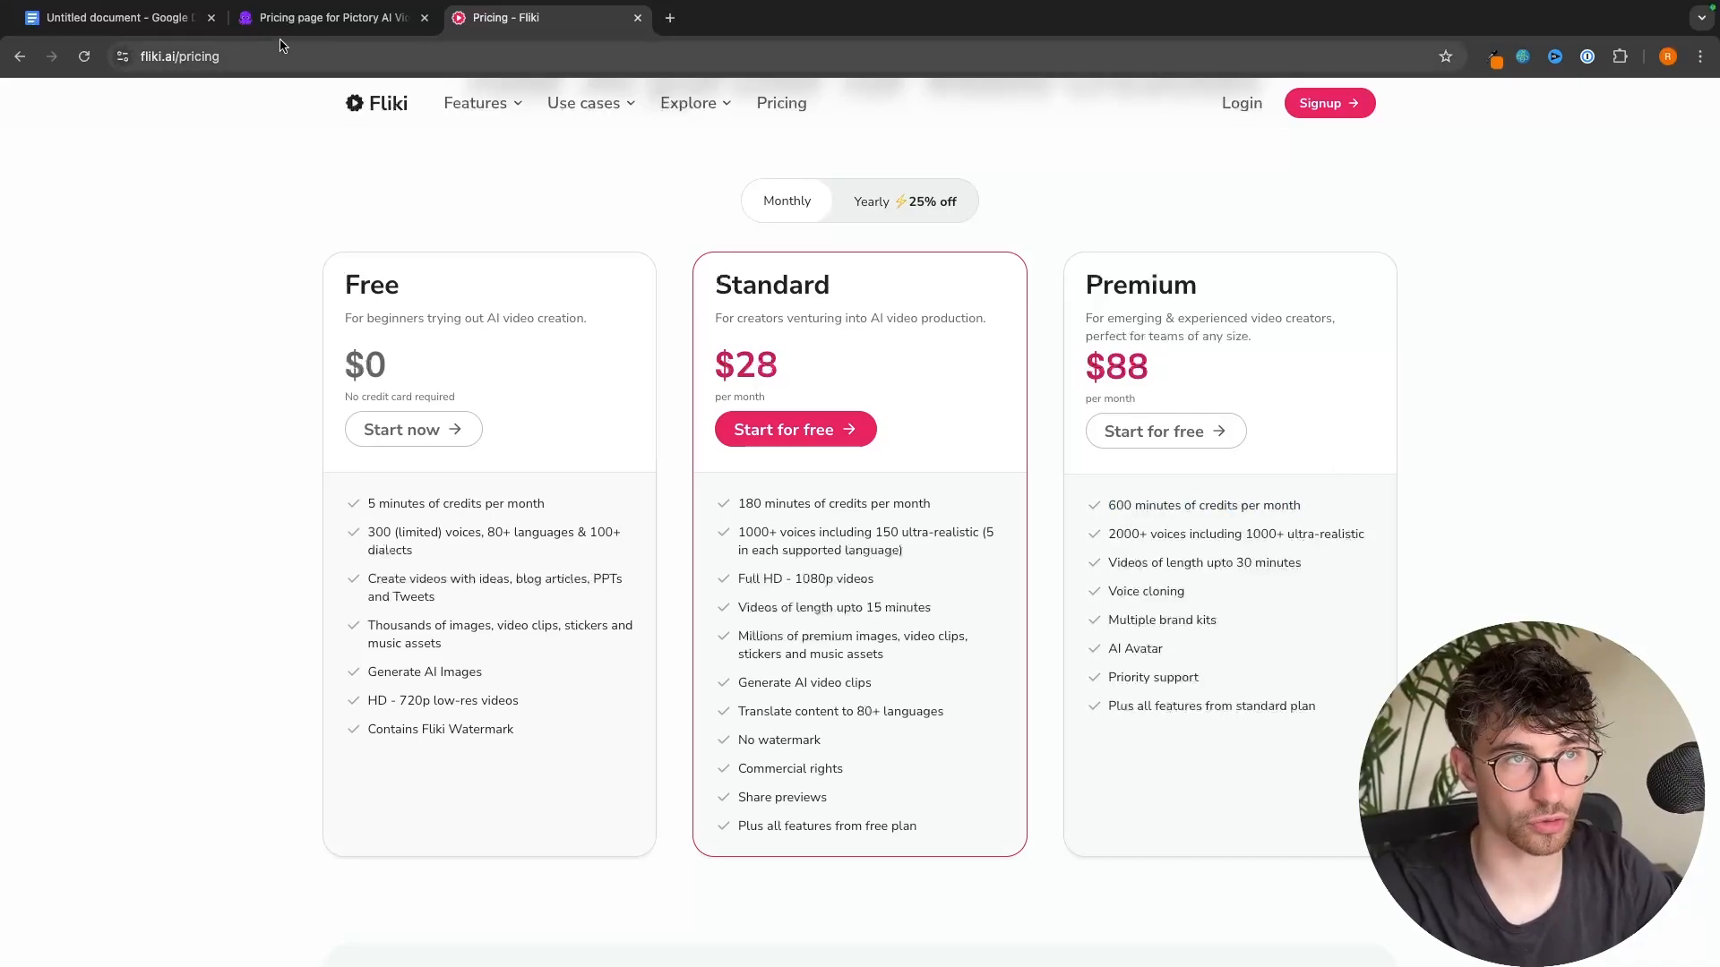
left_click(329, 18)
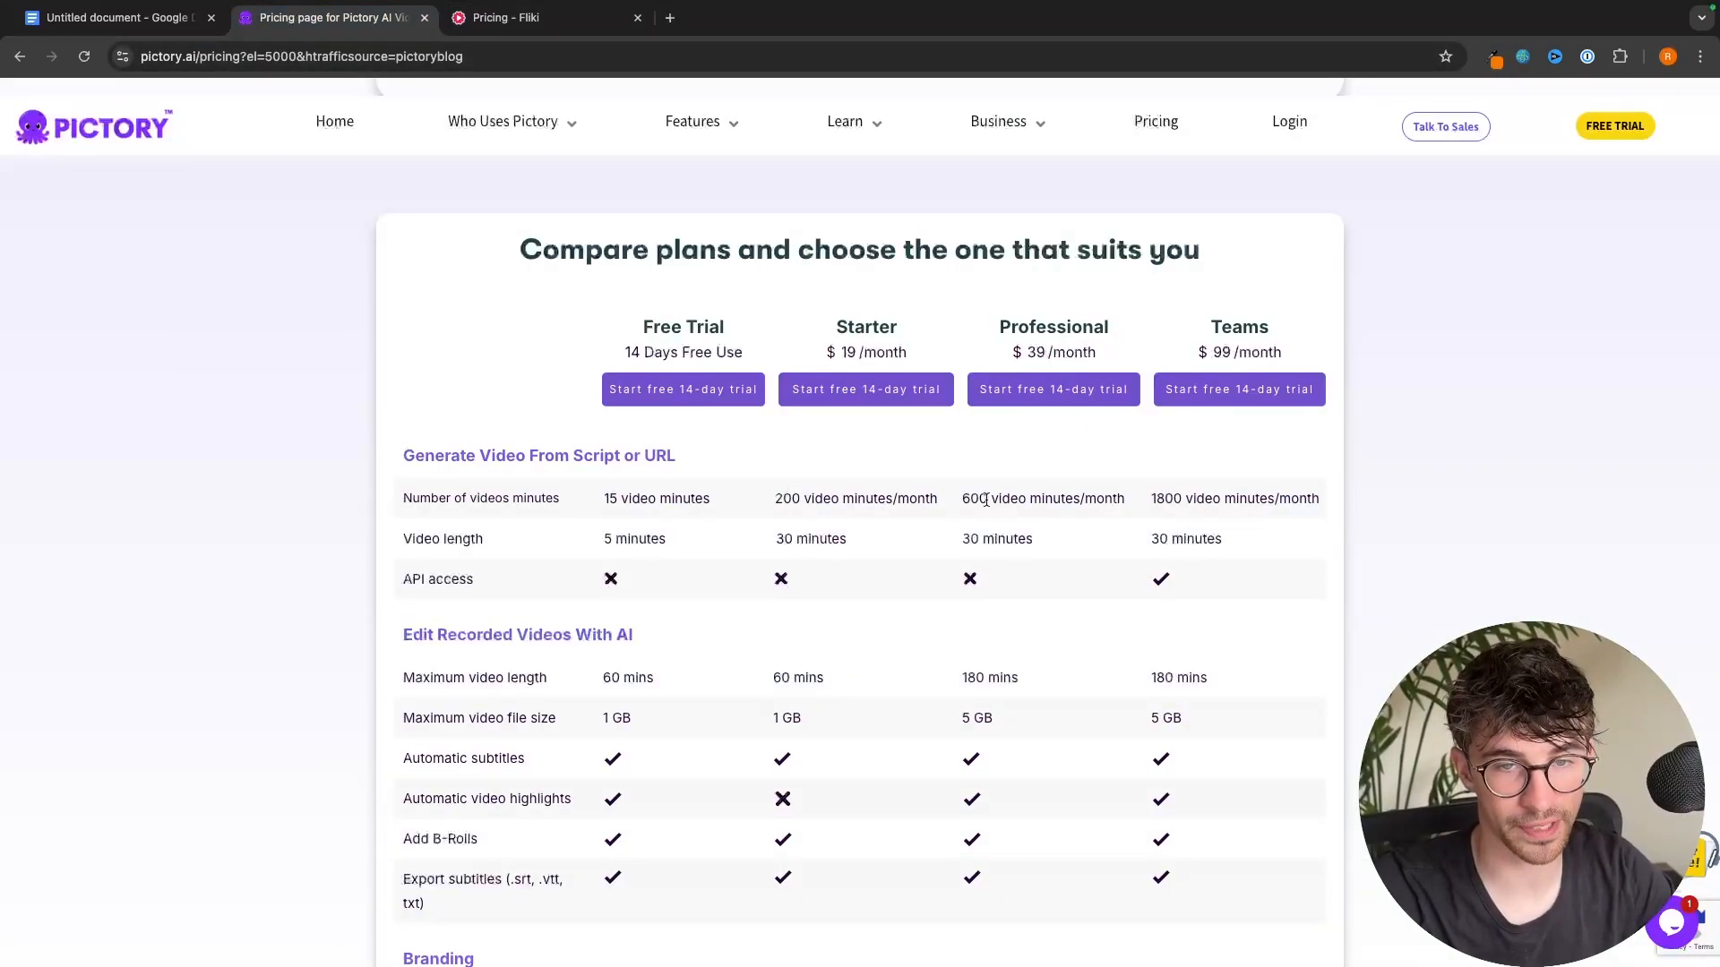
- Match Pictory Professional's 600 video minutes against Fliki Premium's 600 credit minutes, then open Fliki's files
double_click(1042, 498)
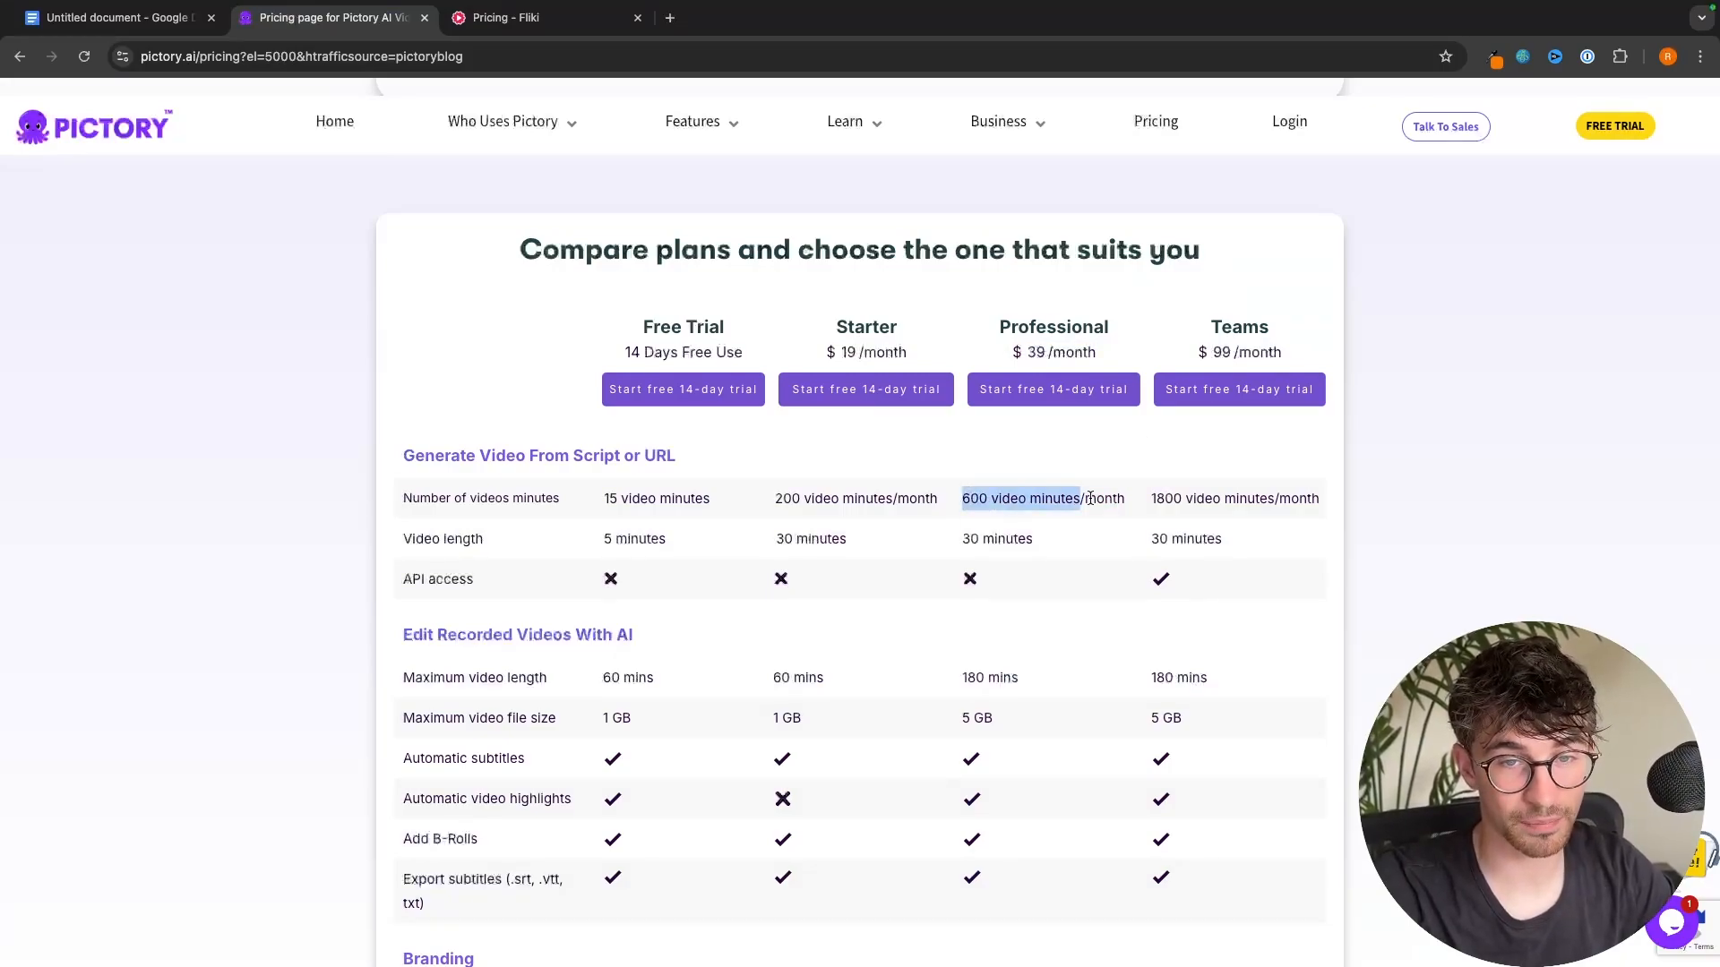
left_click(546, 18)
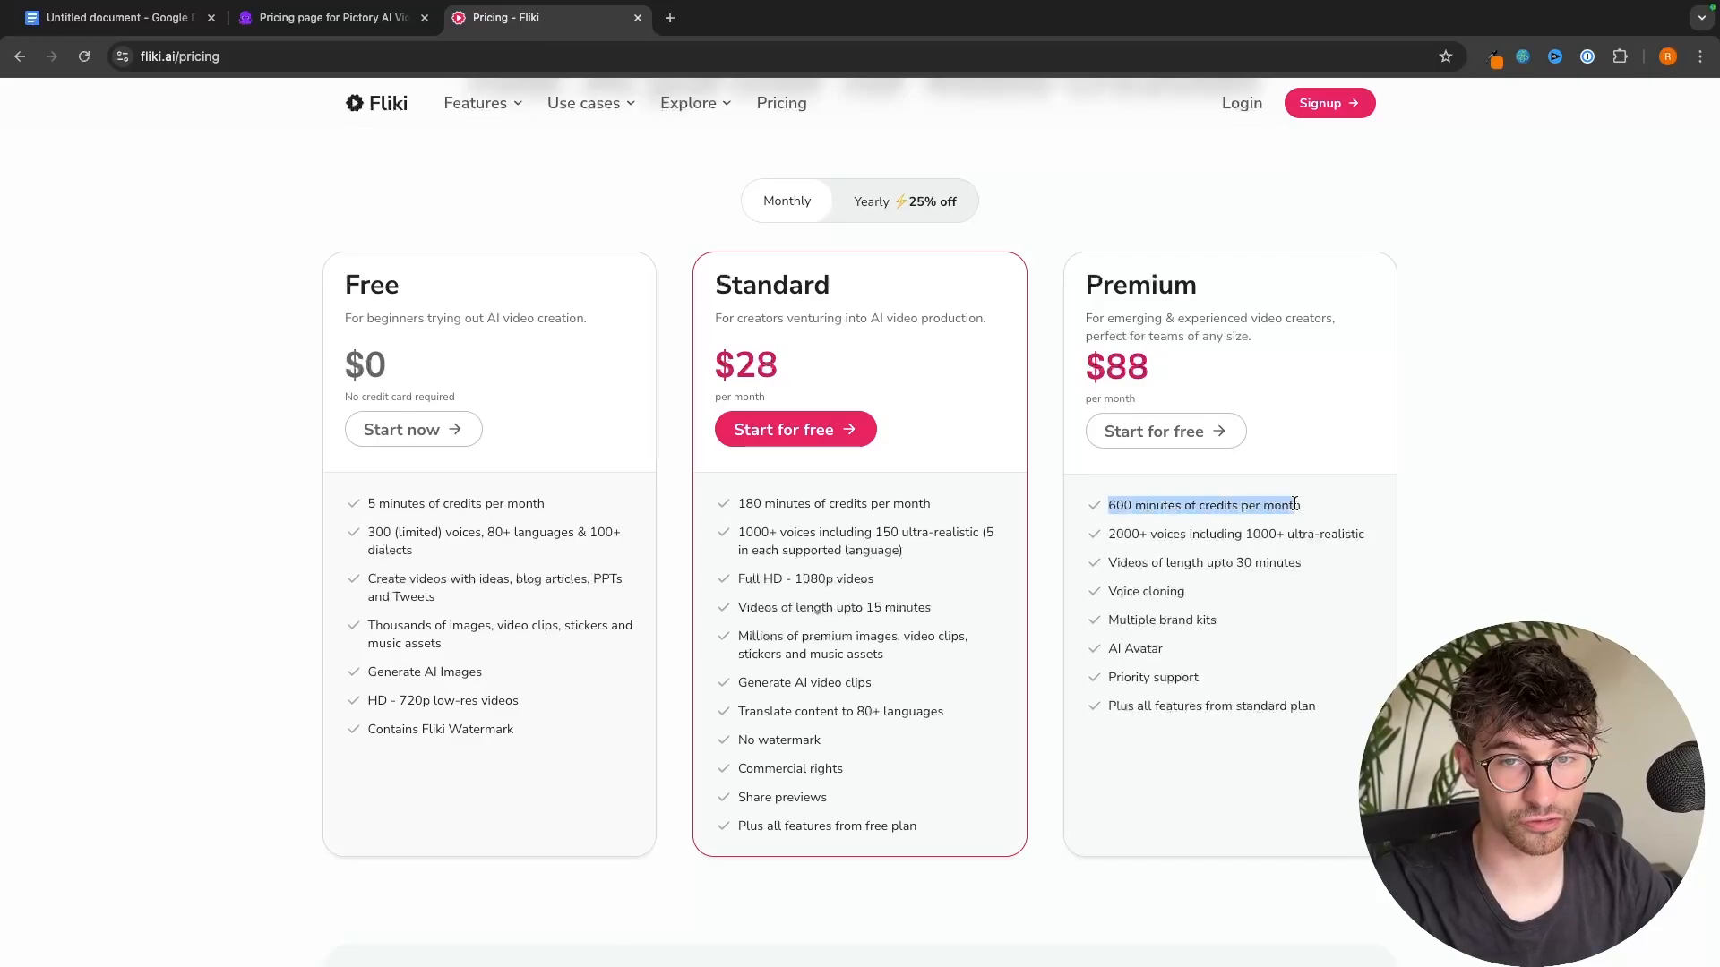
left_click(329, 18)
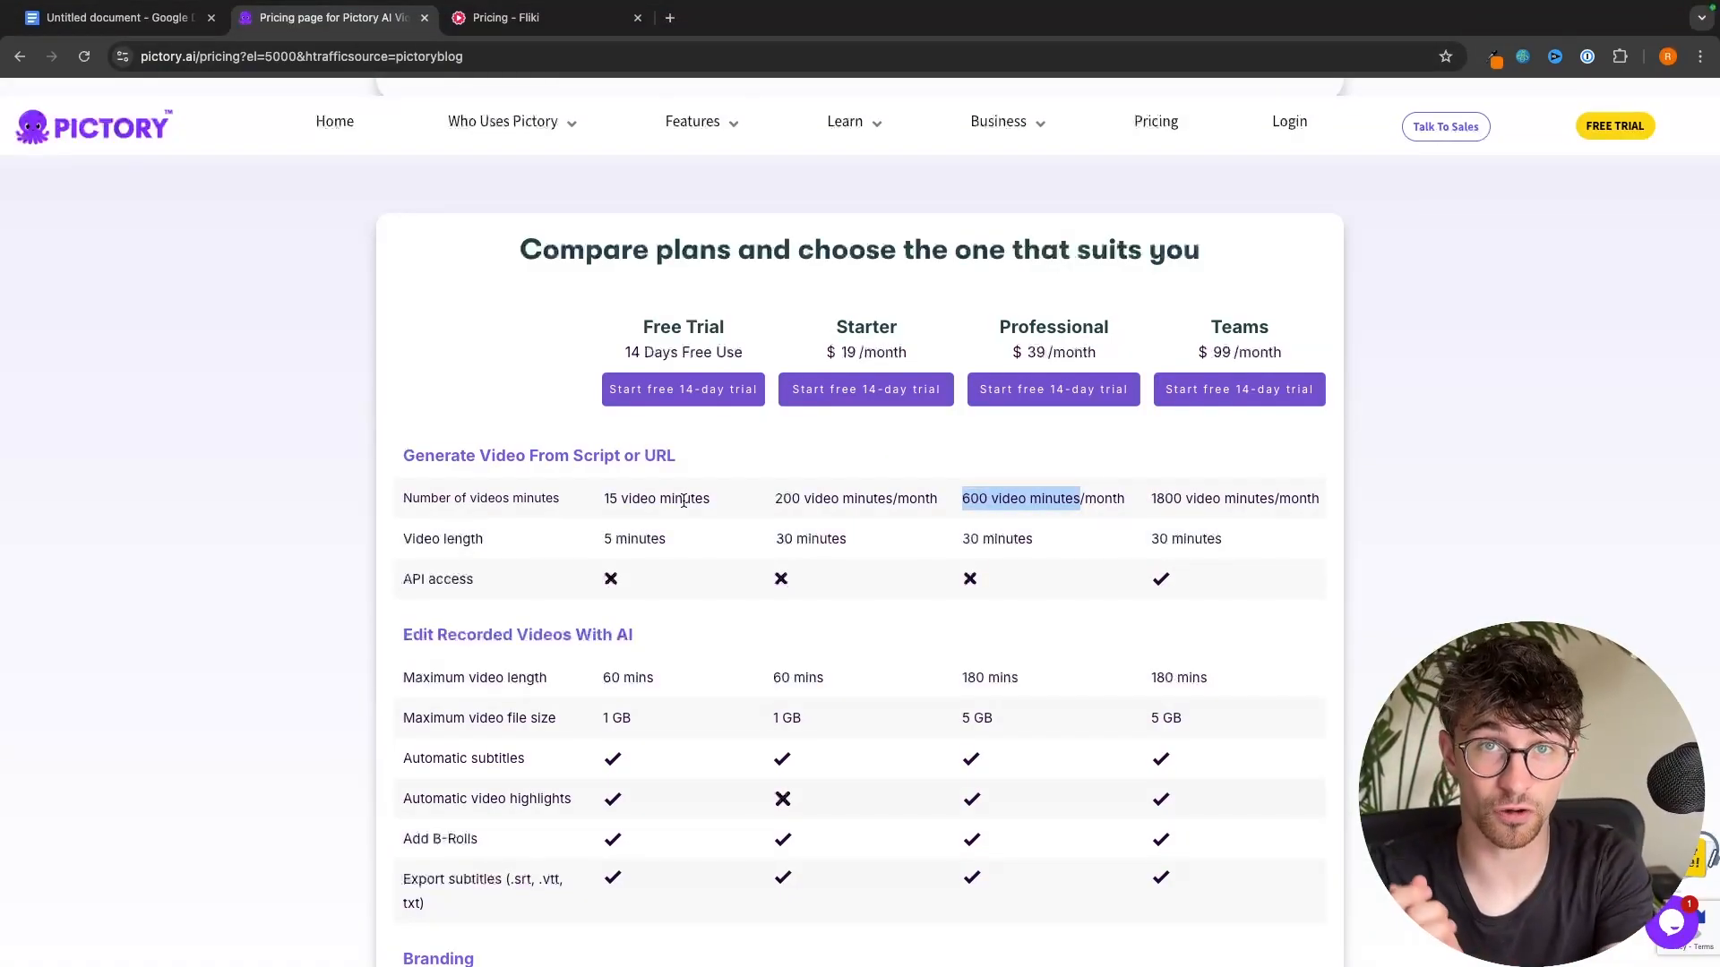
left_click(757, 17)
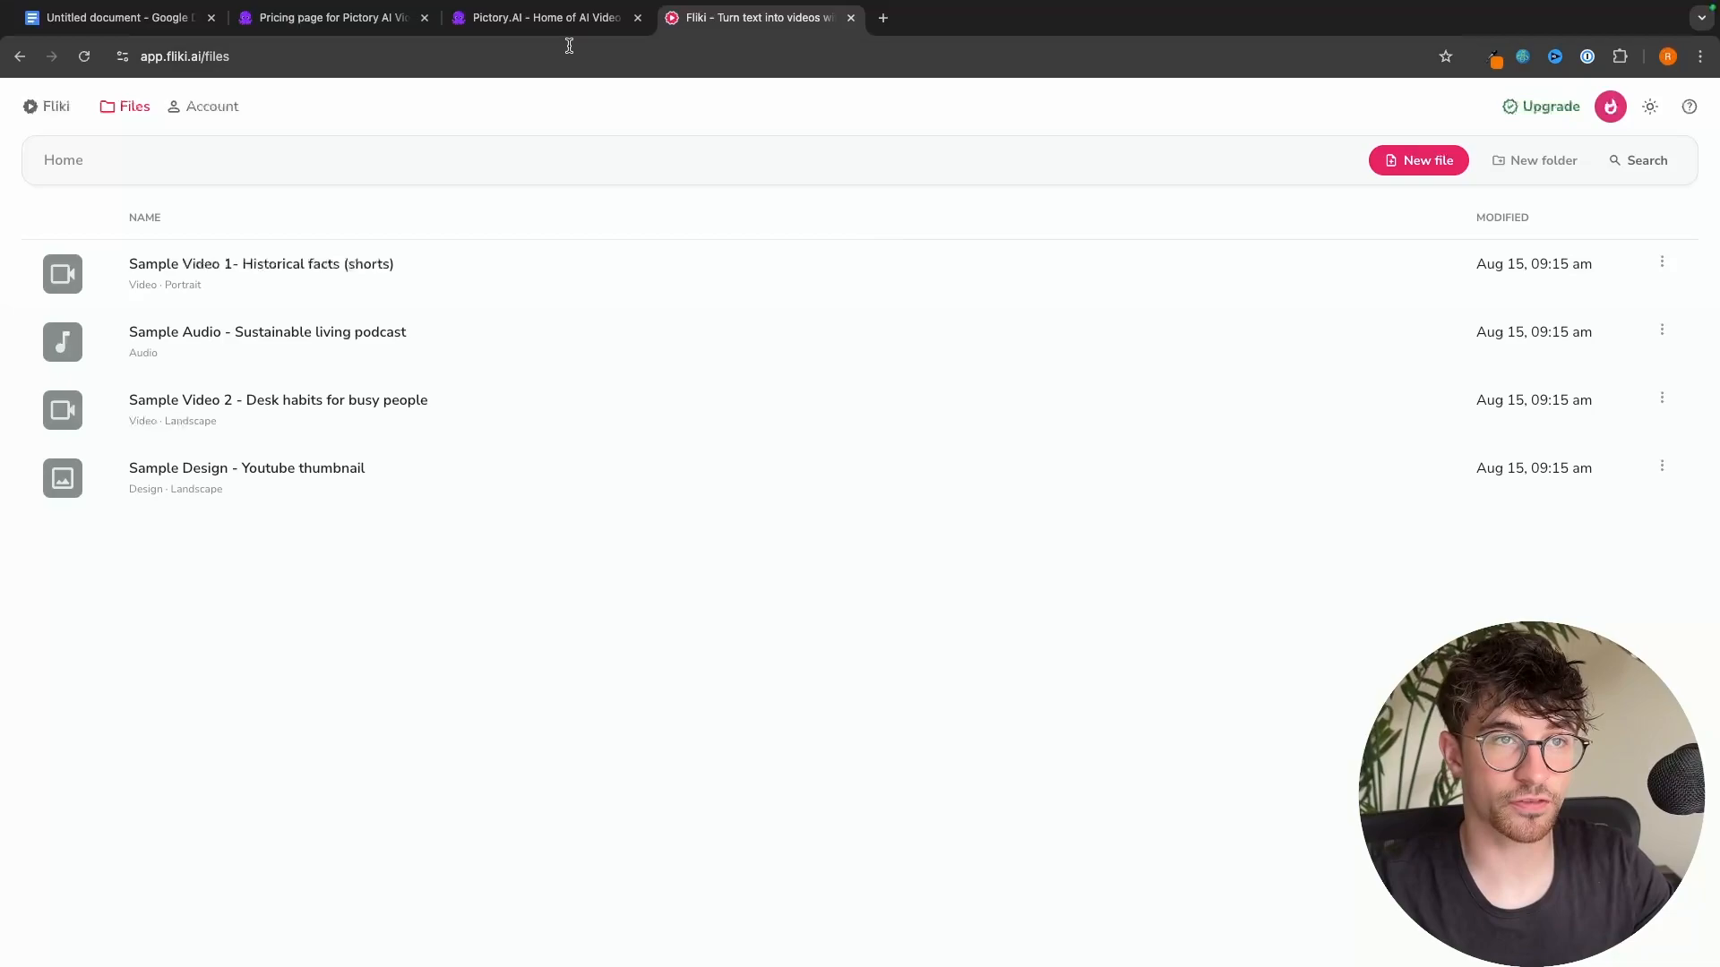
- Create a landscape English Fliki video '5 Facts about earth' starting from an idea prompt
left_click(546, 18)
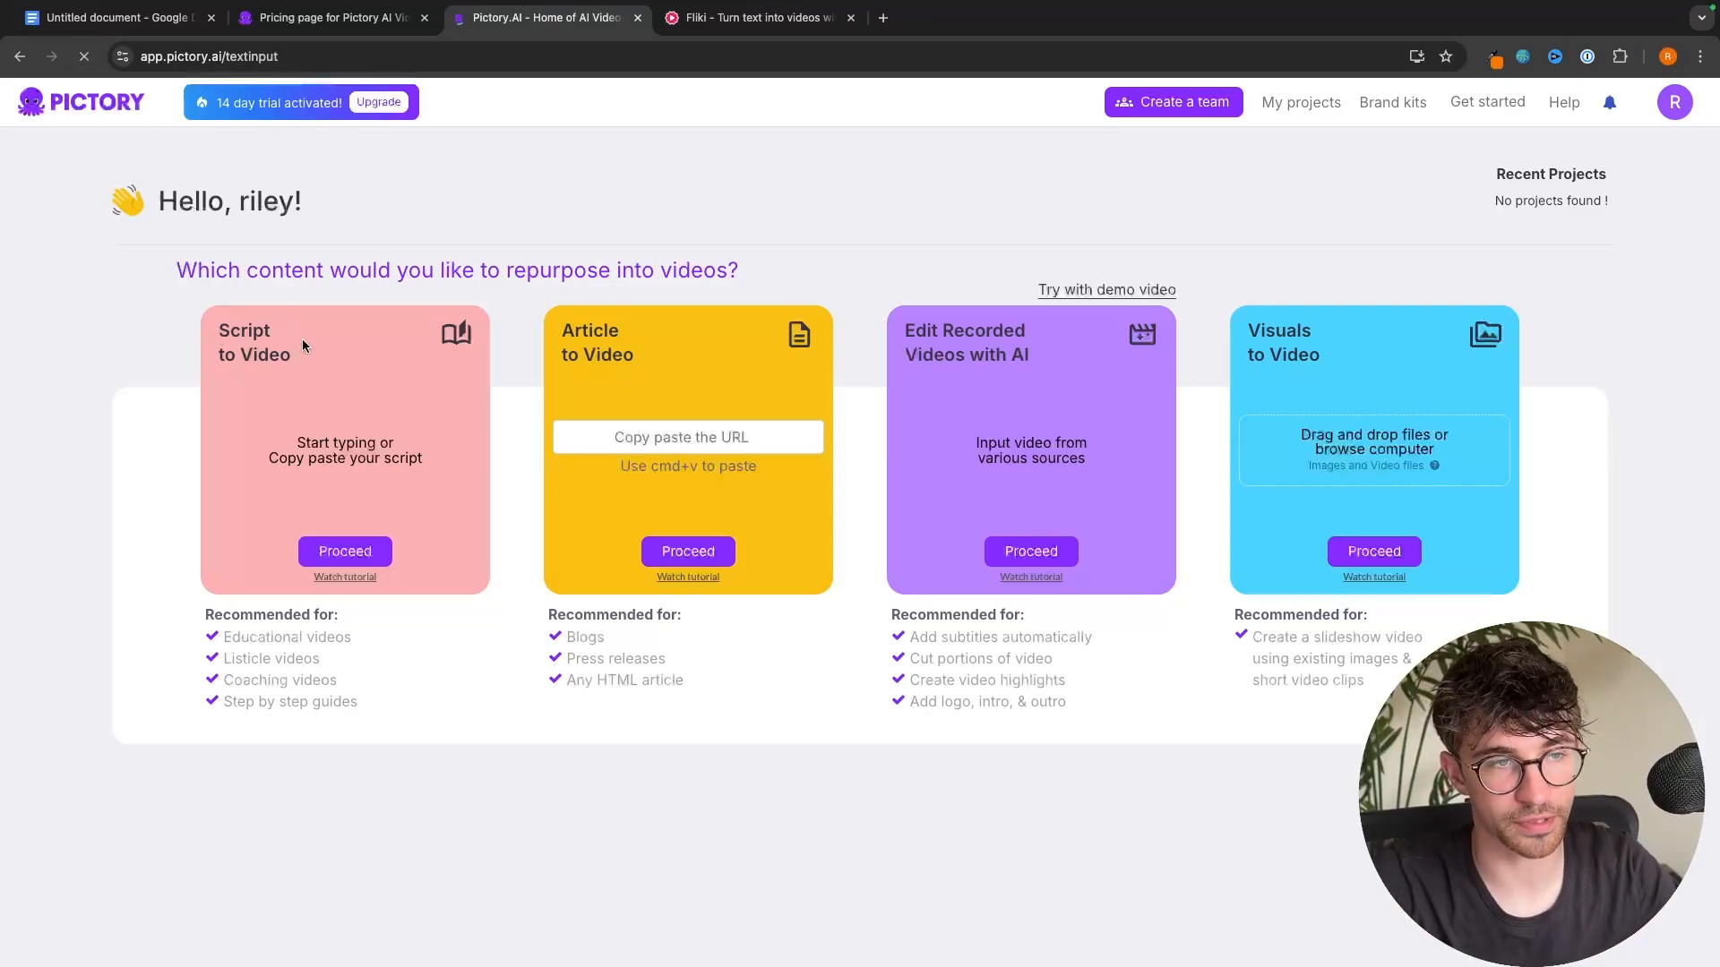
left_click(344, 550)
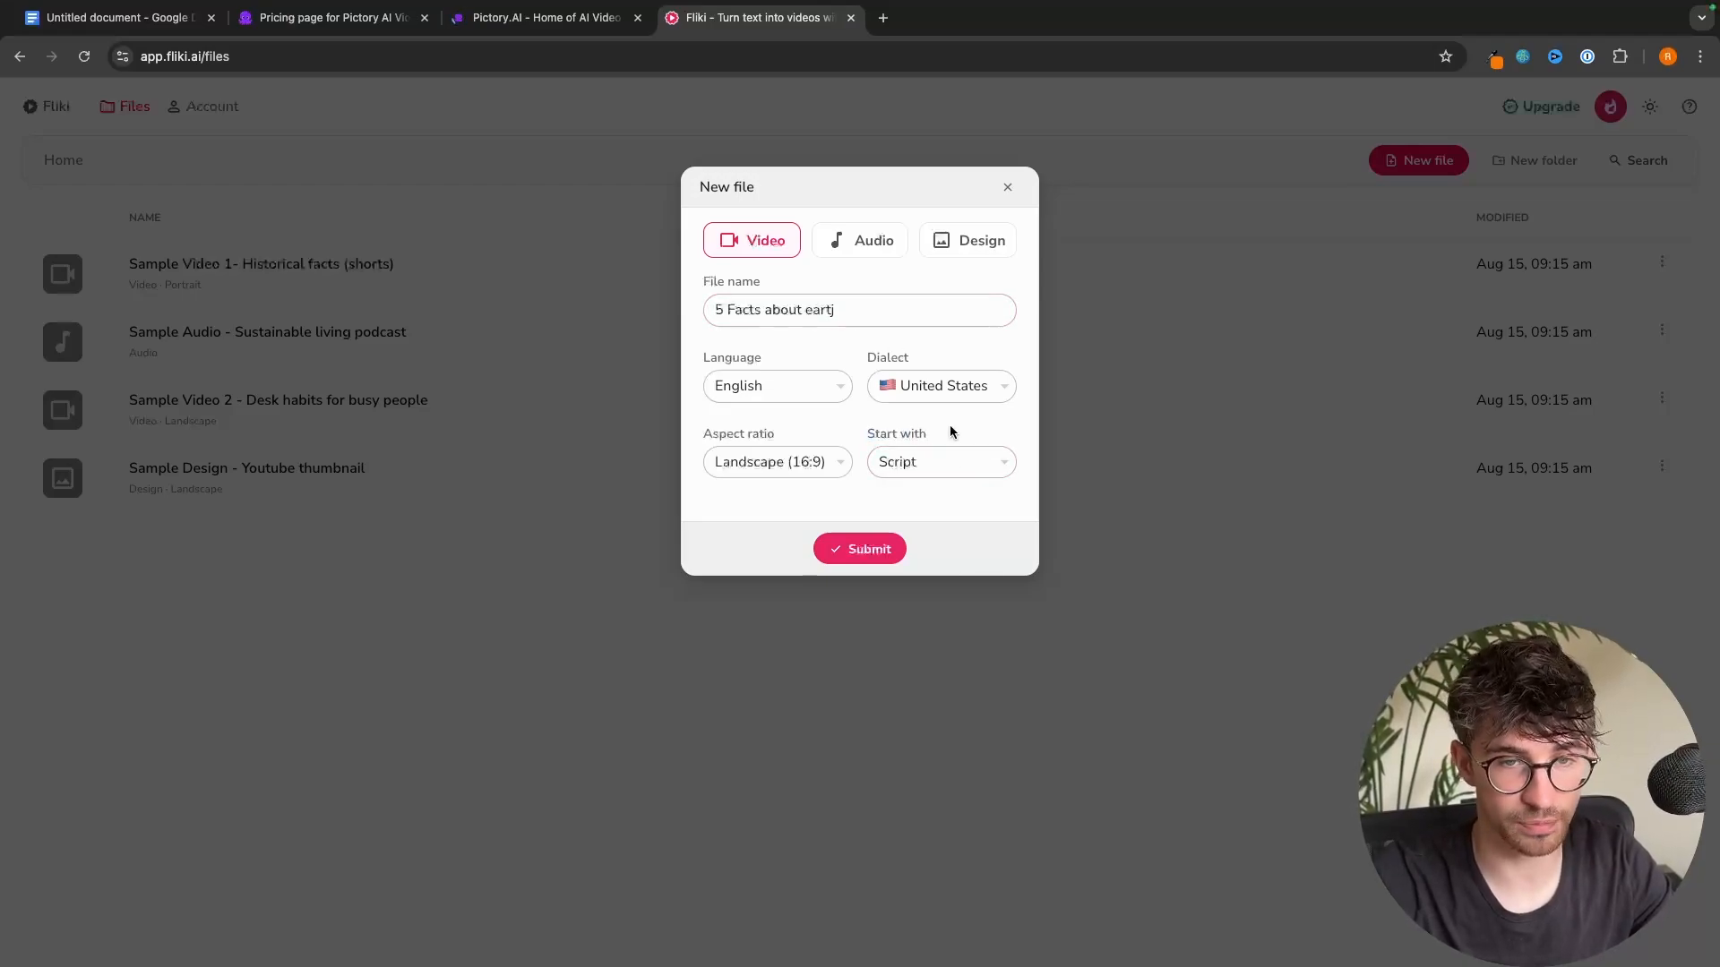
left_click(938, 462)
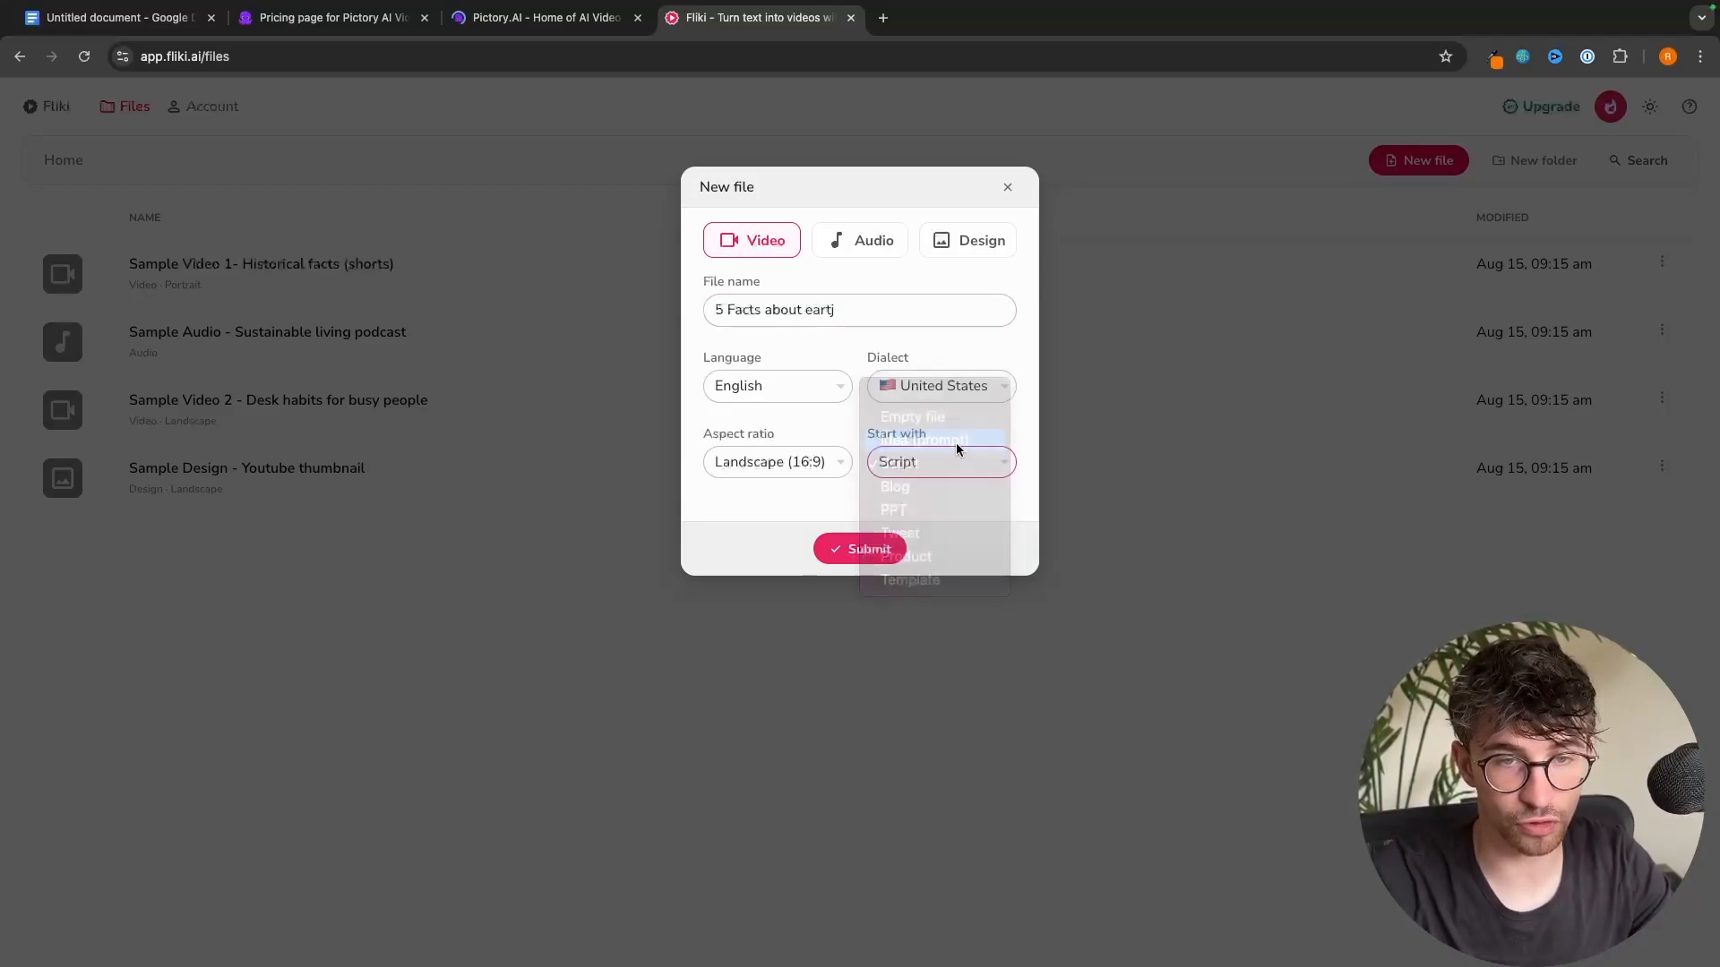
left_click(912, 439)
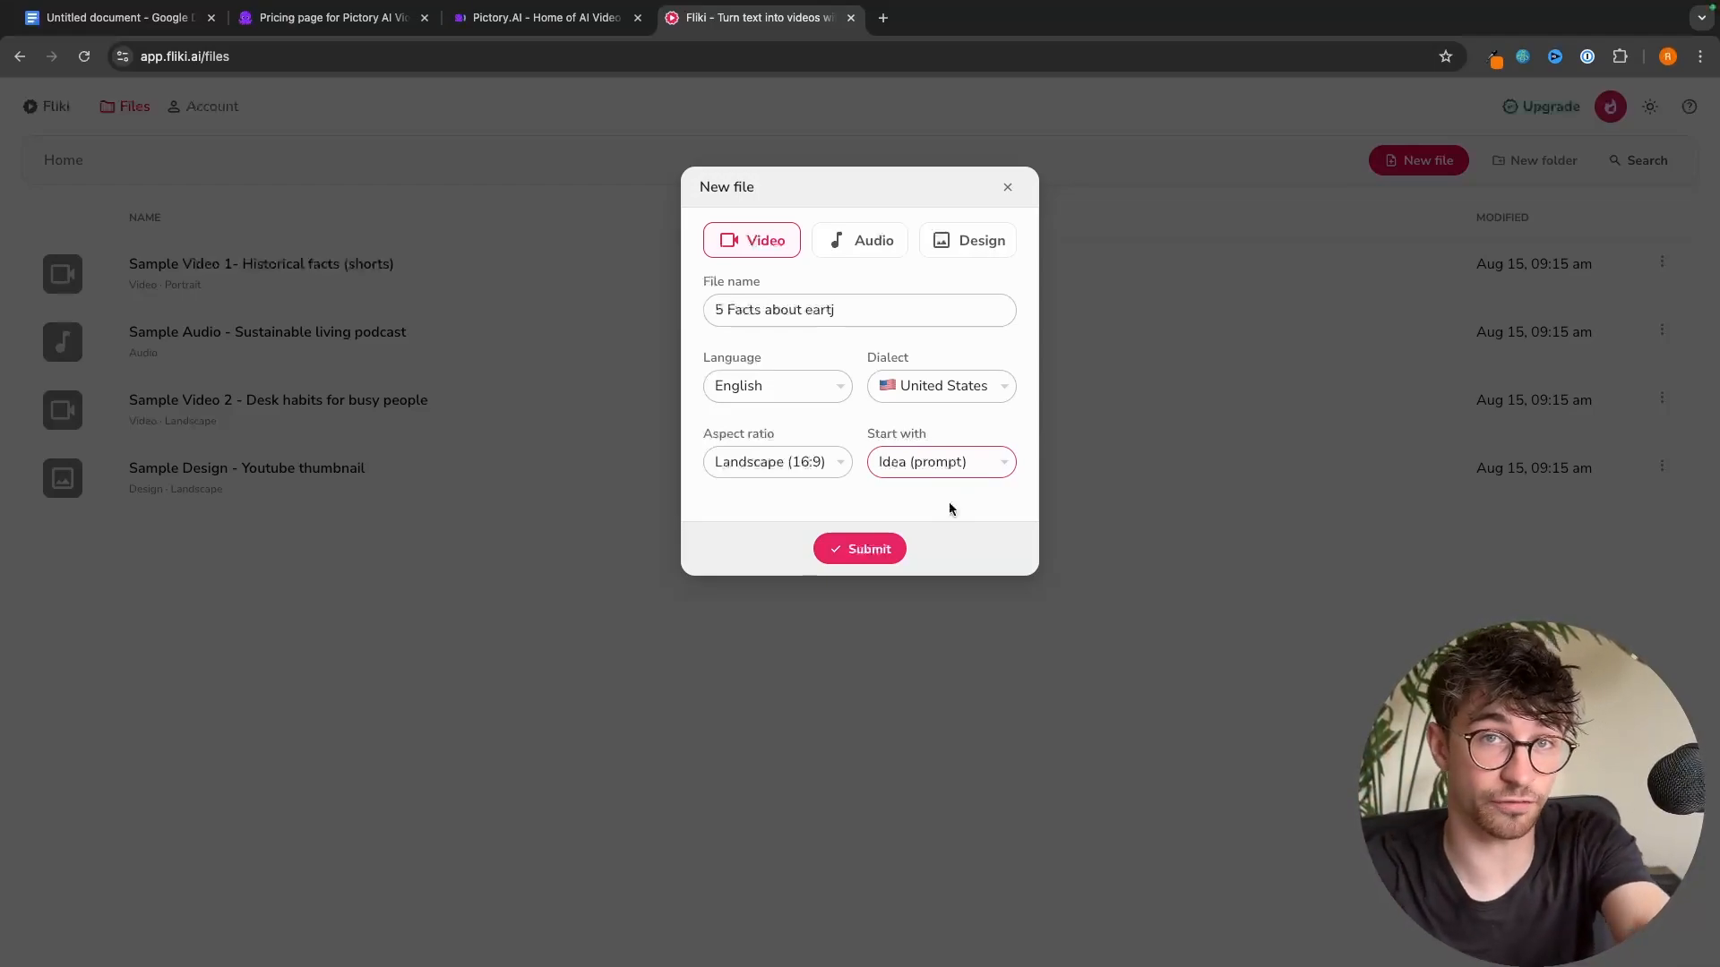
left_click(859, 548)
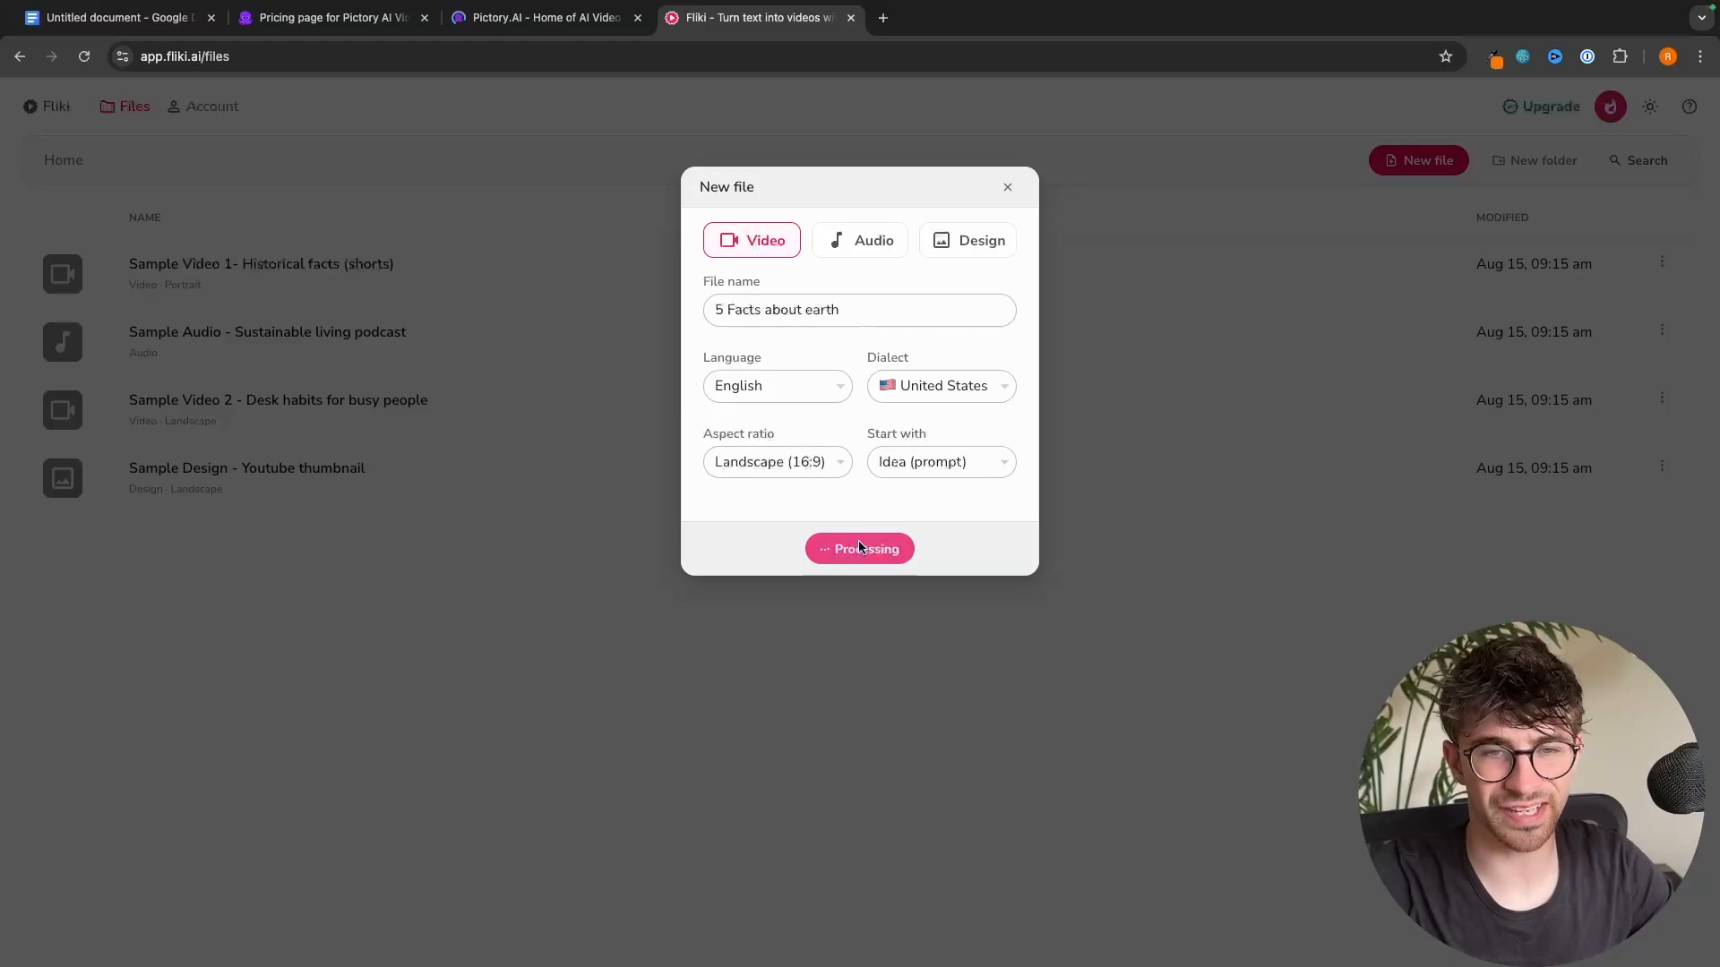
- Enter the idea prompt '5 facts about earth' and generate the video
left_click(859, 549)
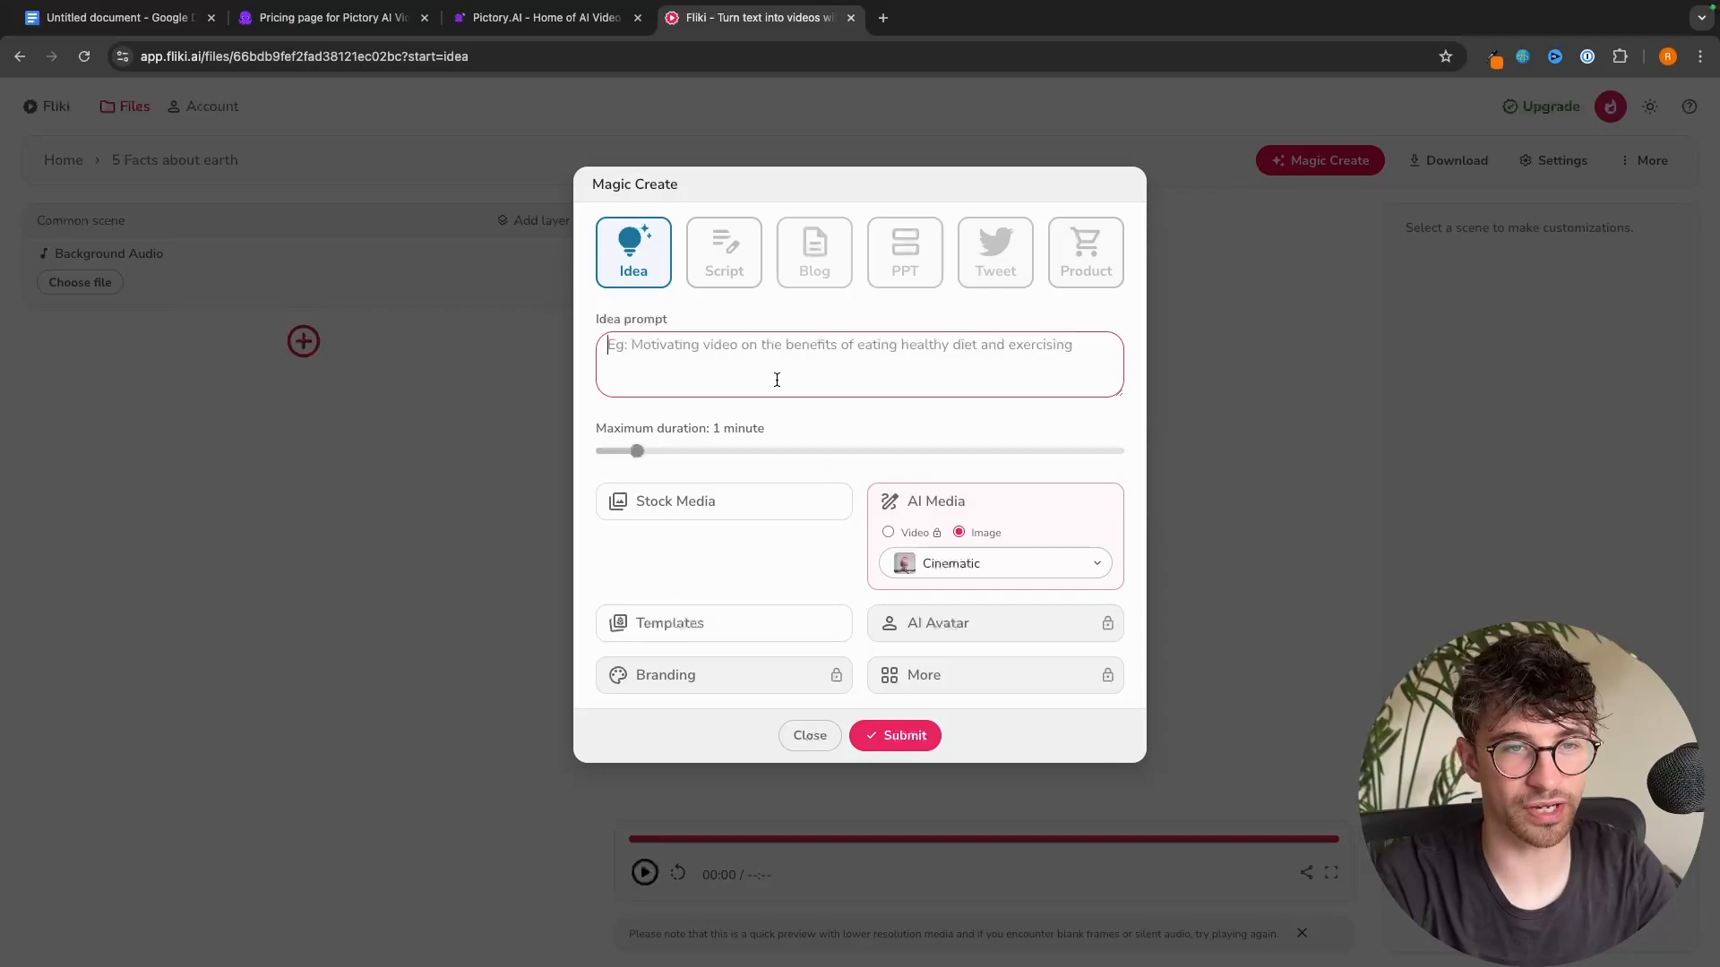
type("5 f")
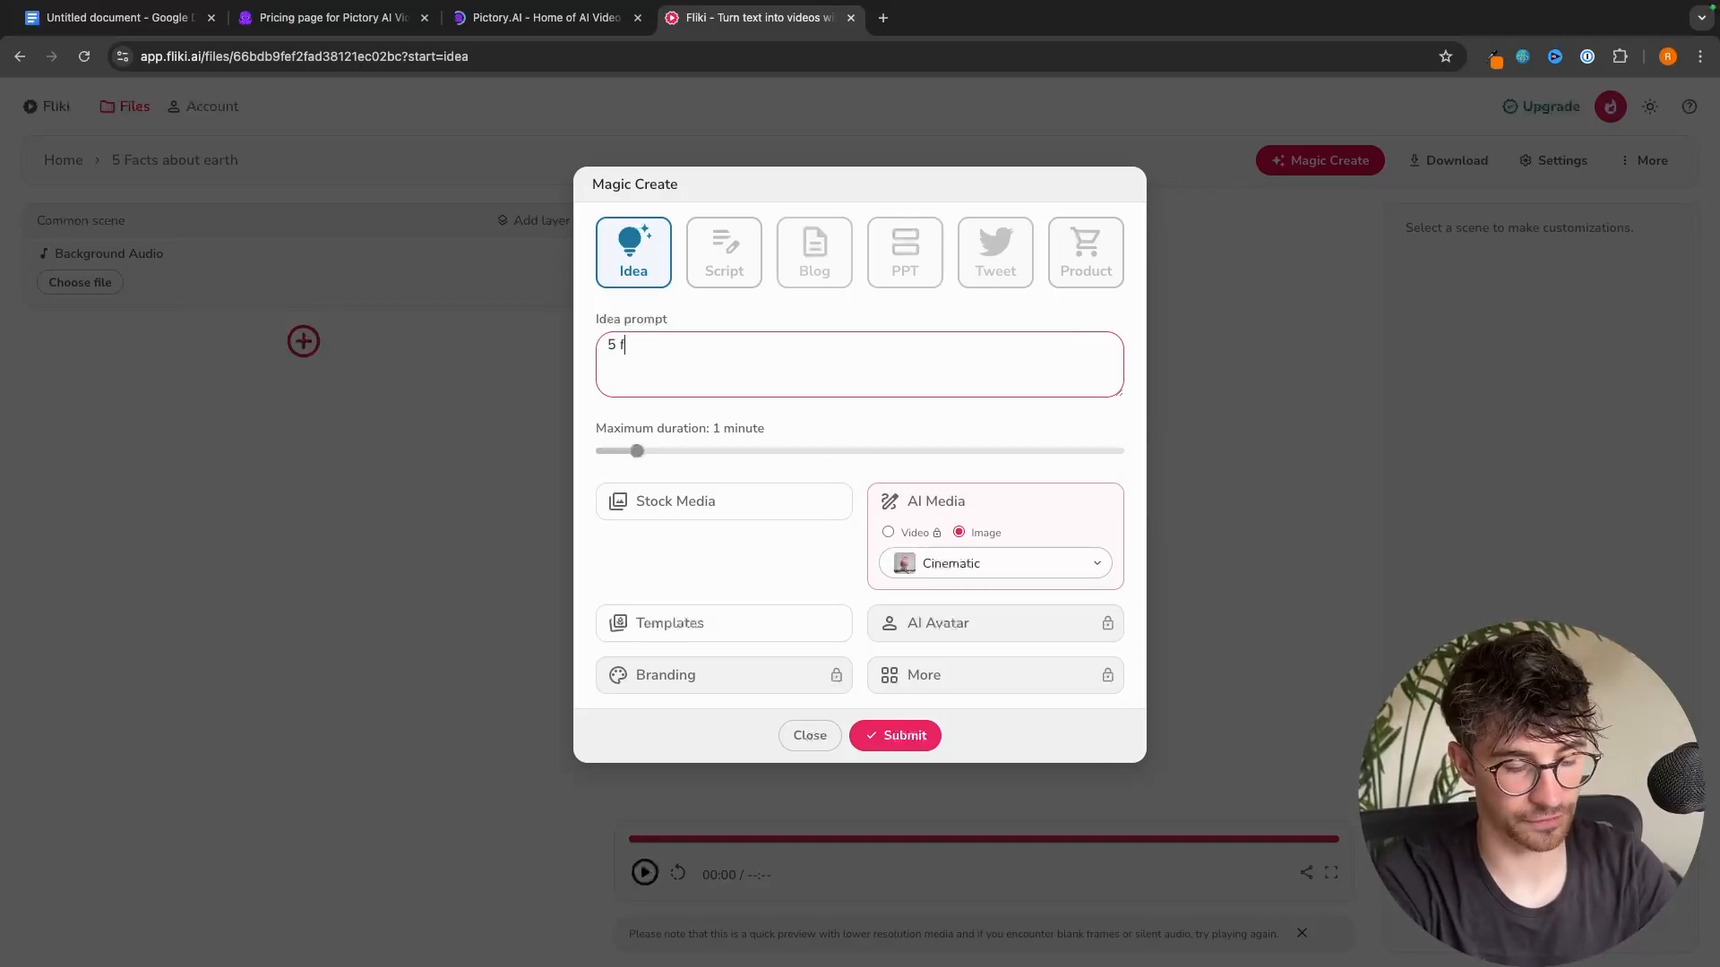
type("acts about e")
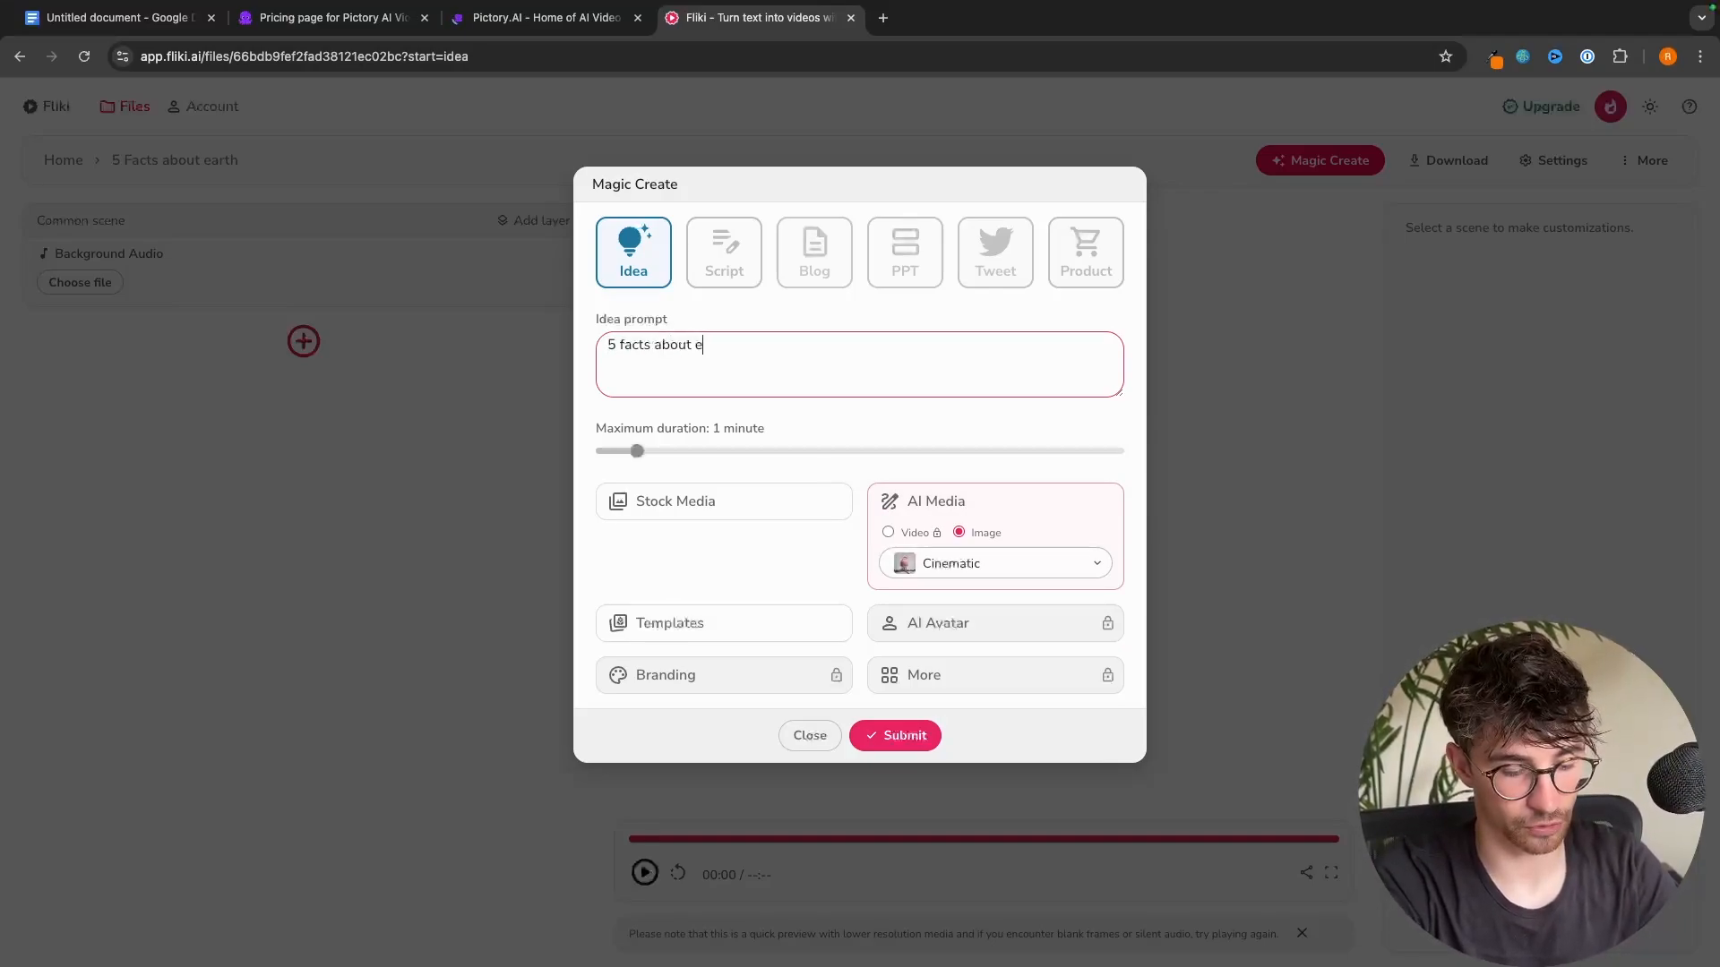
type("arth")
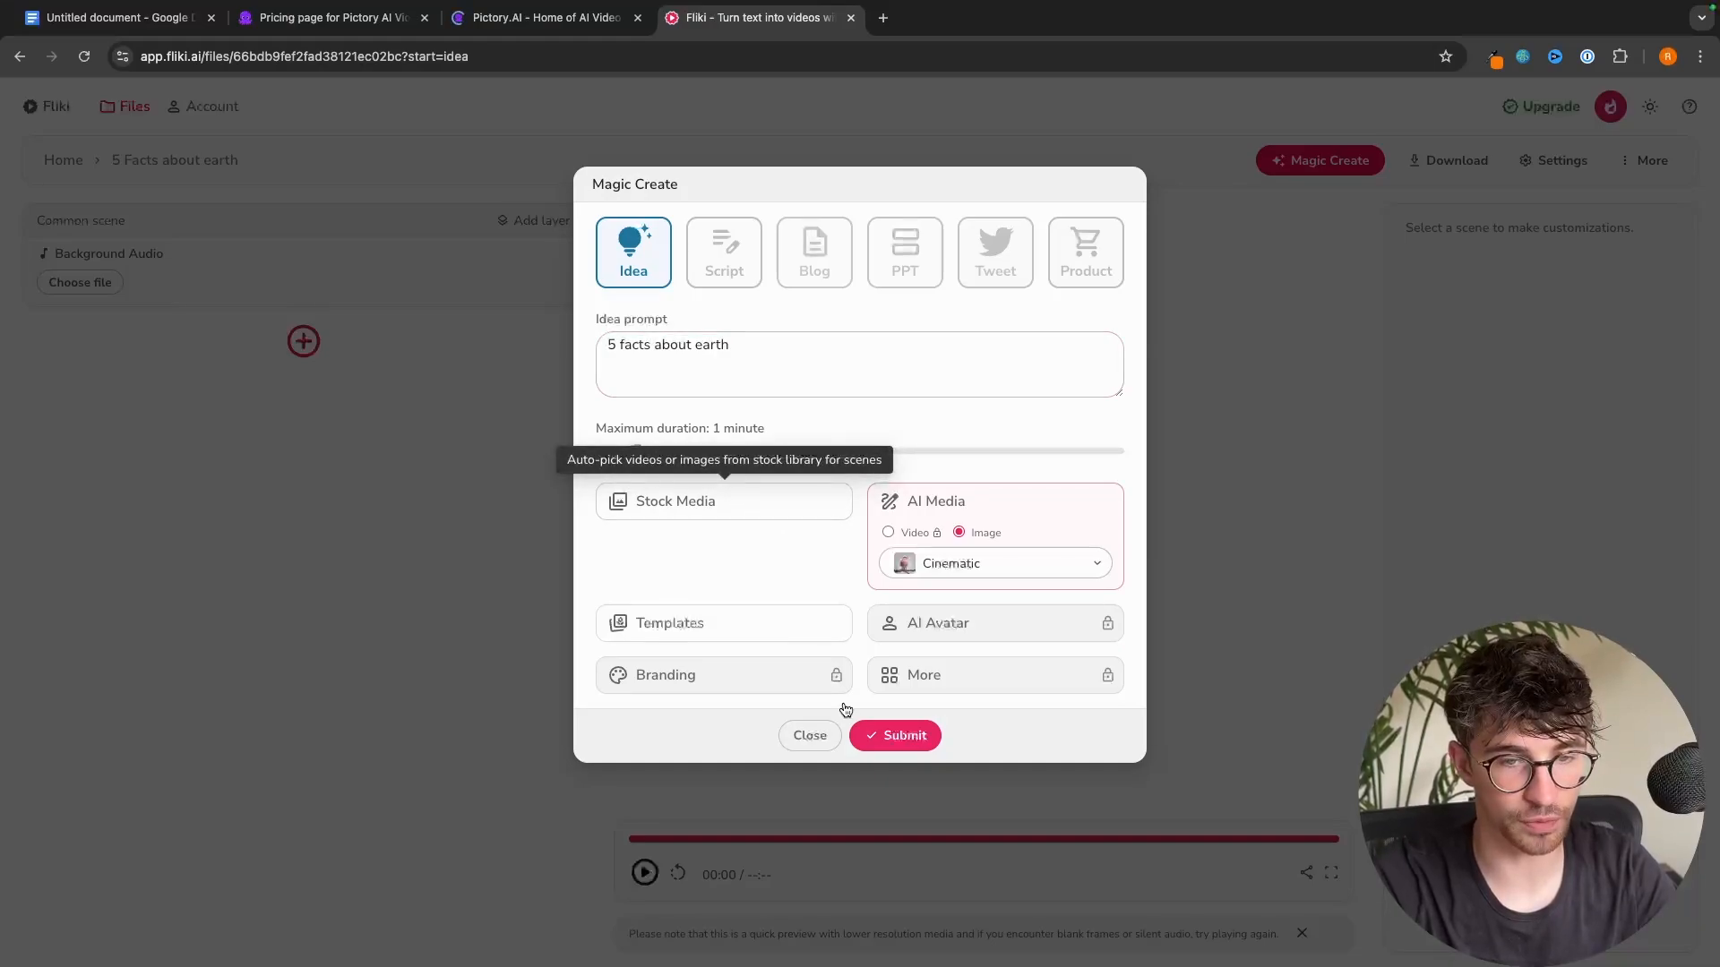
left_click(895, 735)
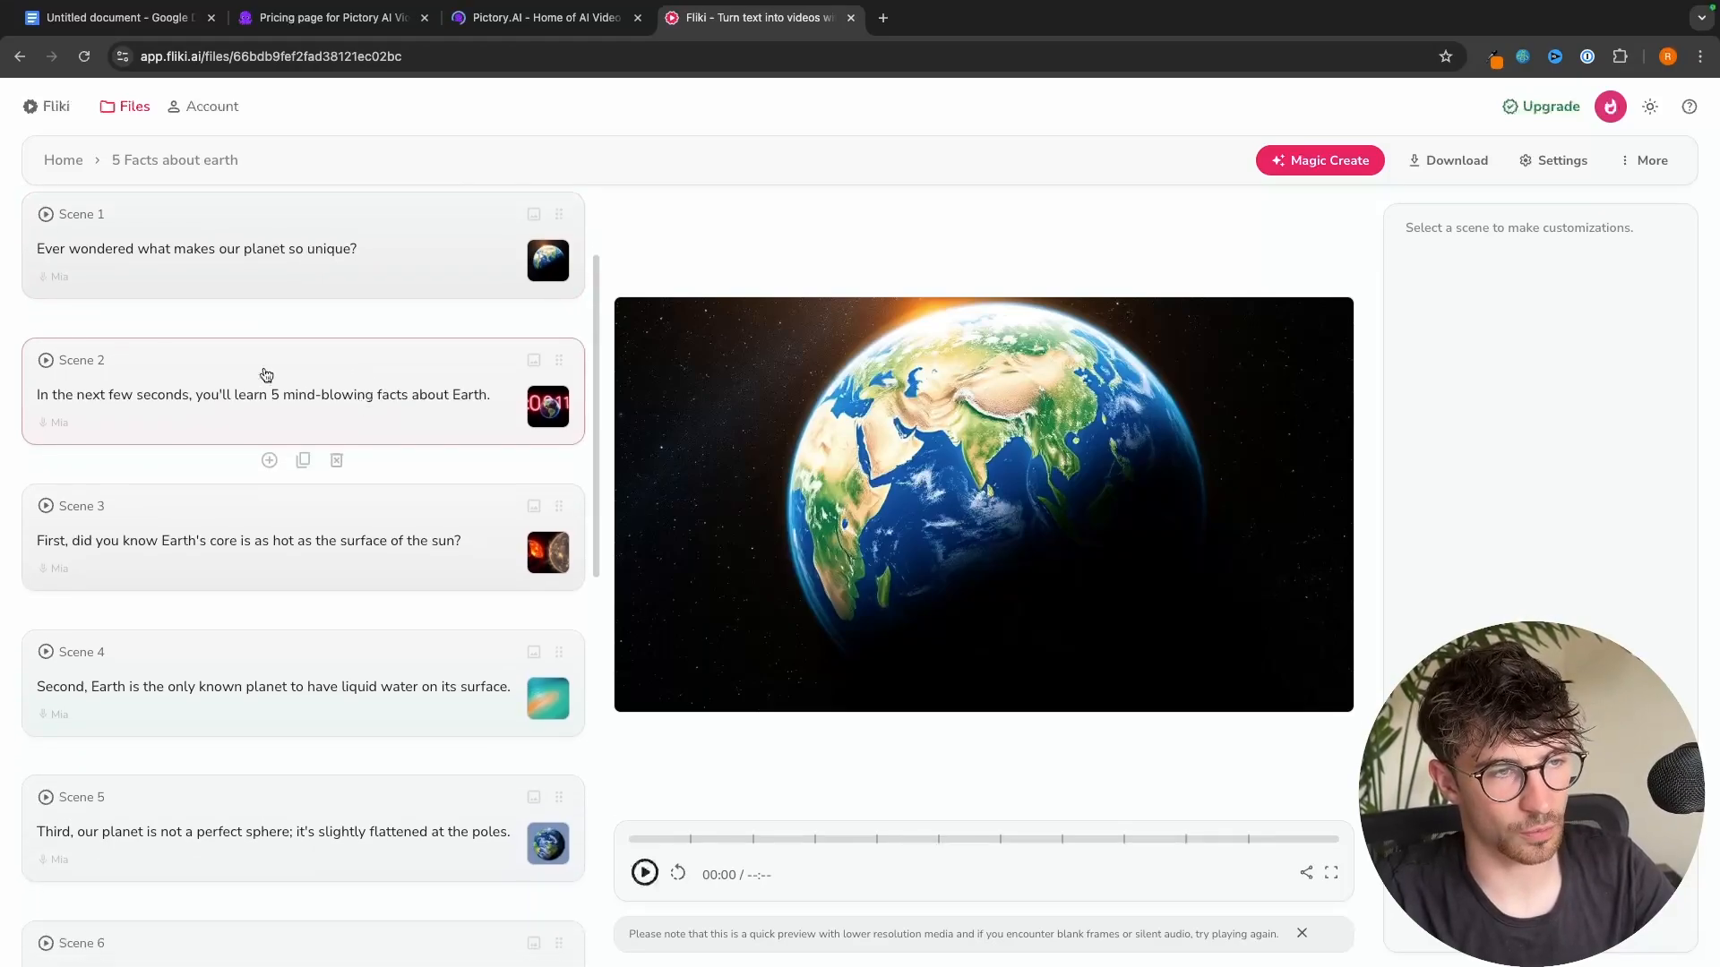
- Review the 11 generated scenes, return to Fliki's files, and view the ChatGPT Earth facts script
scroll("down", 3)
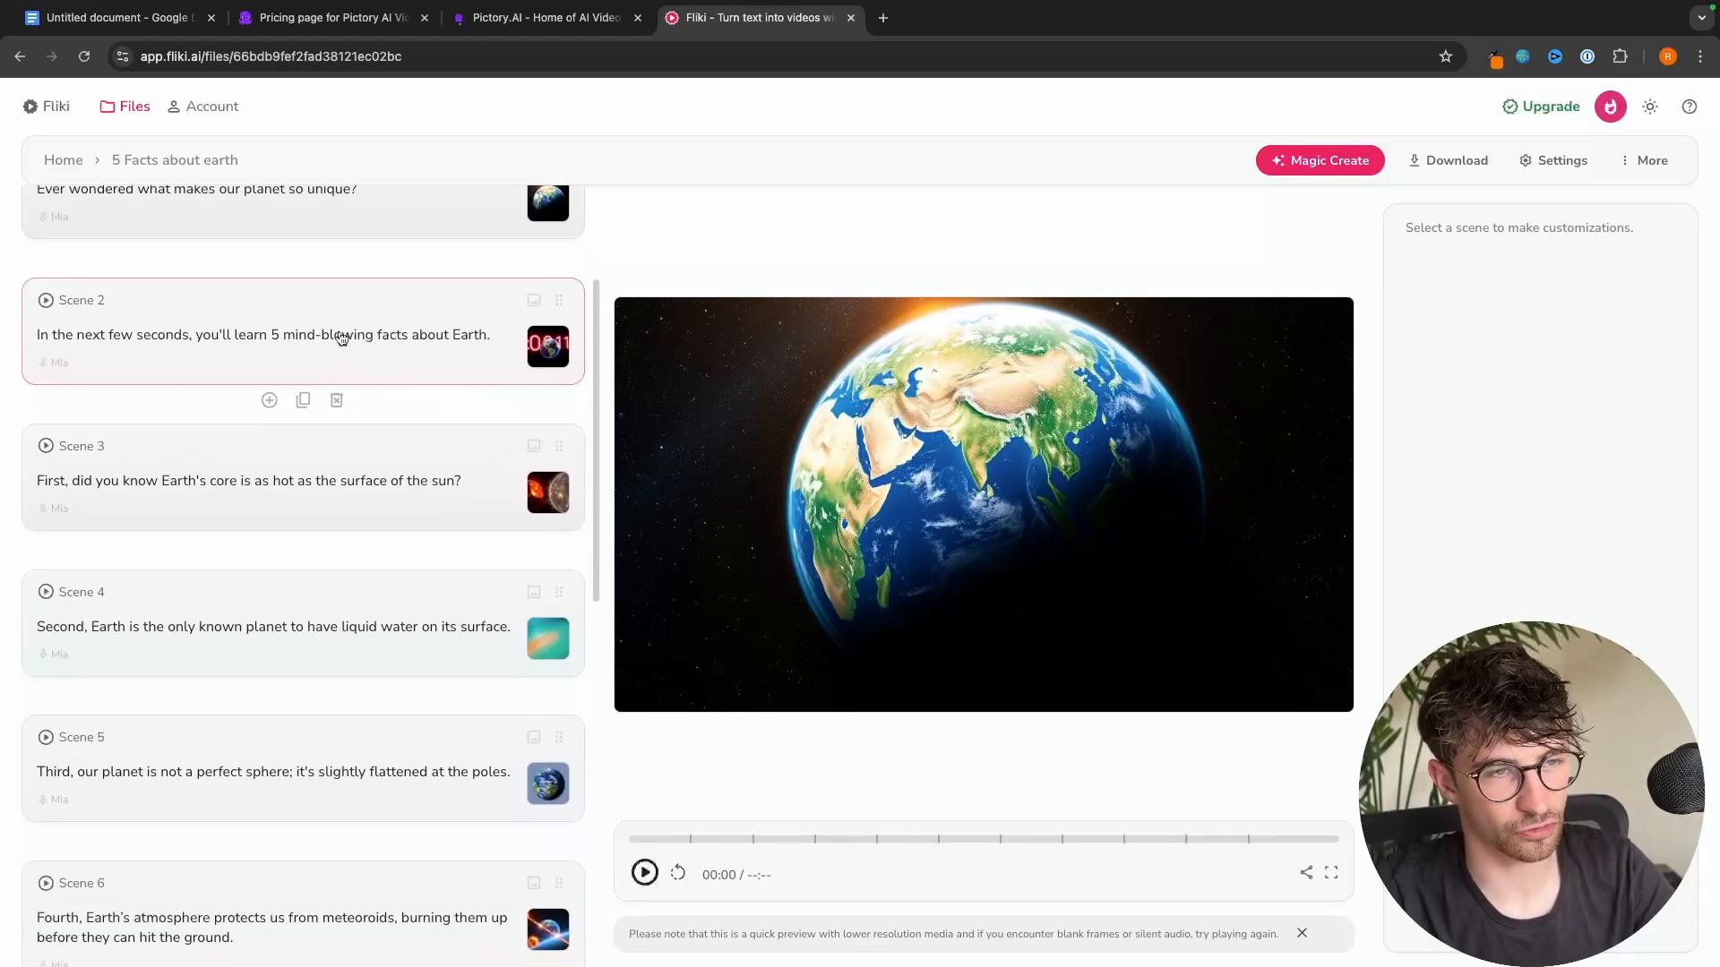
scroll("down", 3)
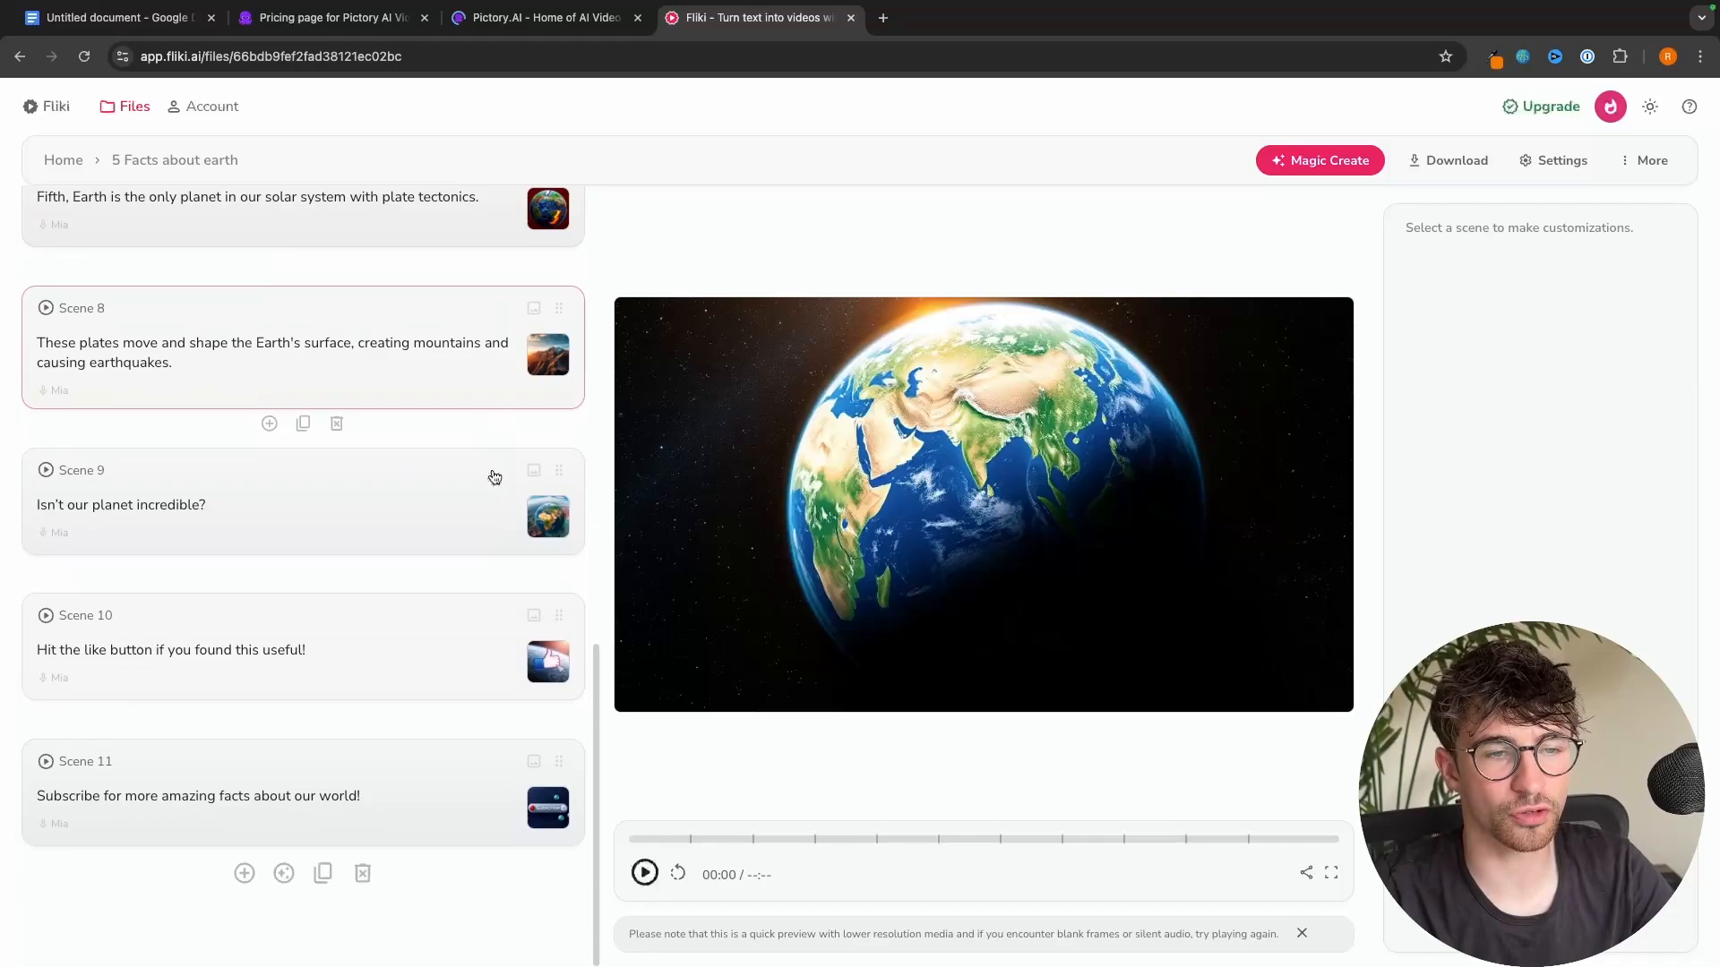
scroll("up", 3)
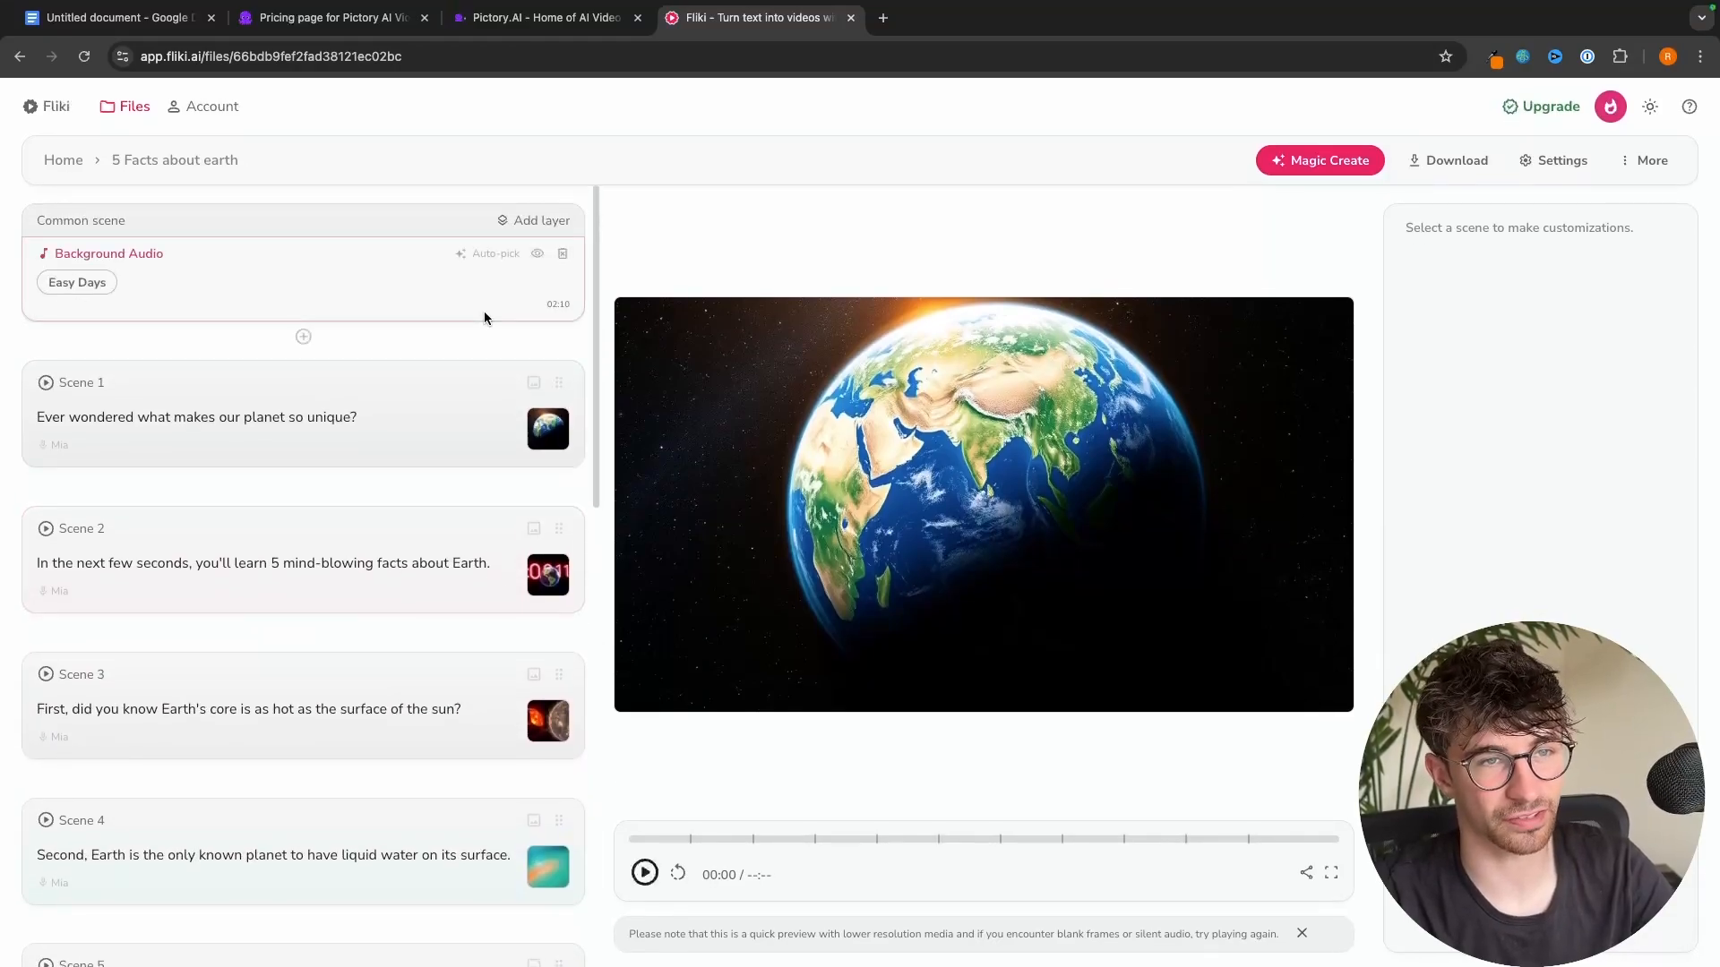
left_click(133, 107)
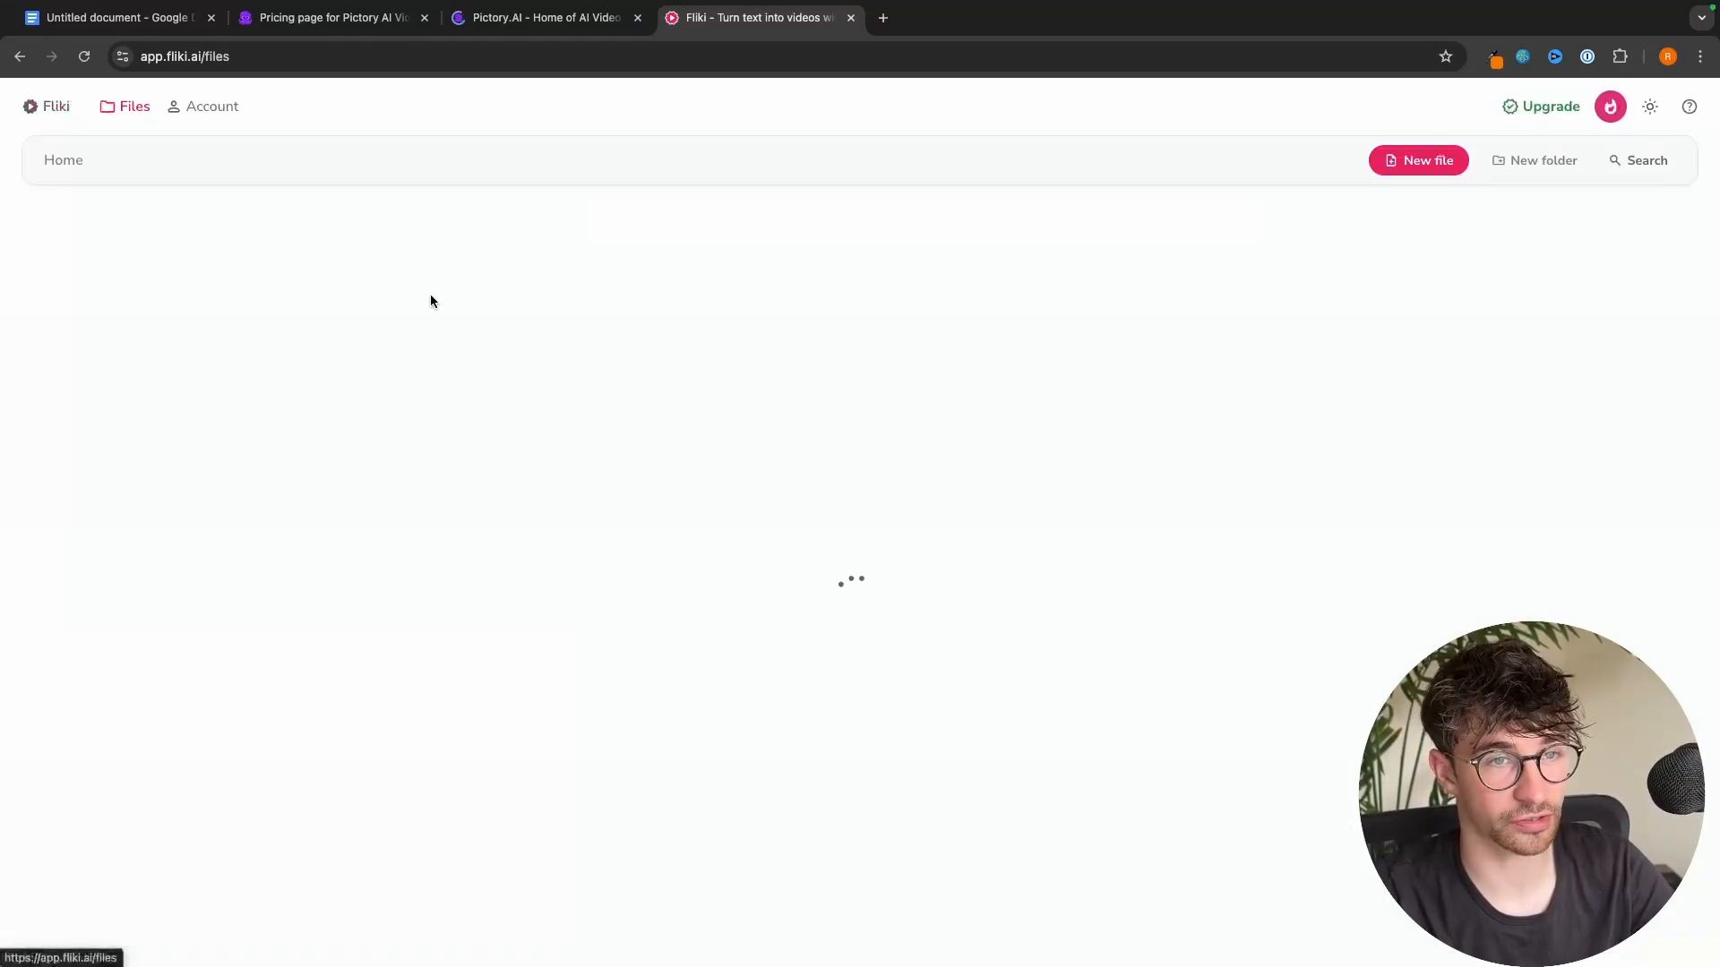
left_click(1094, 18)
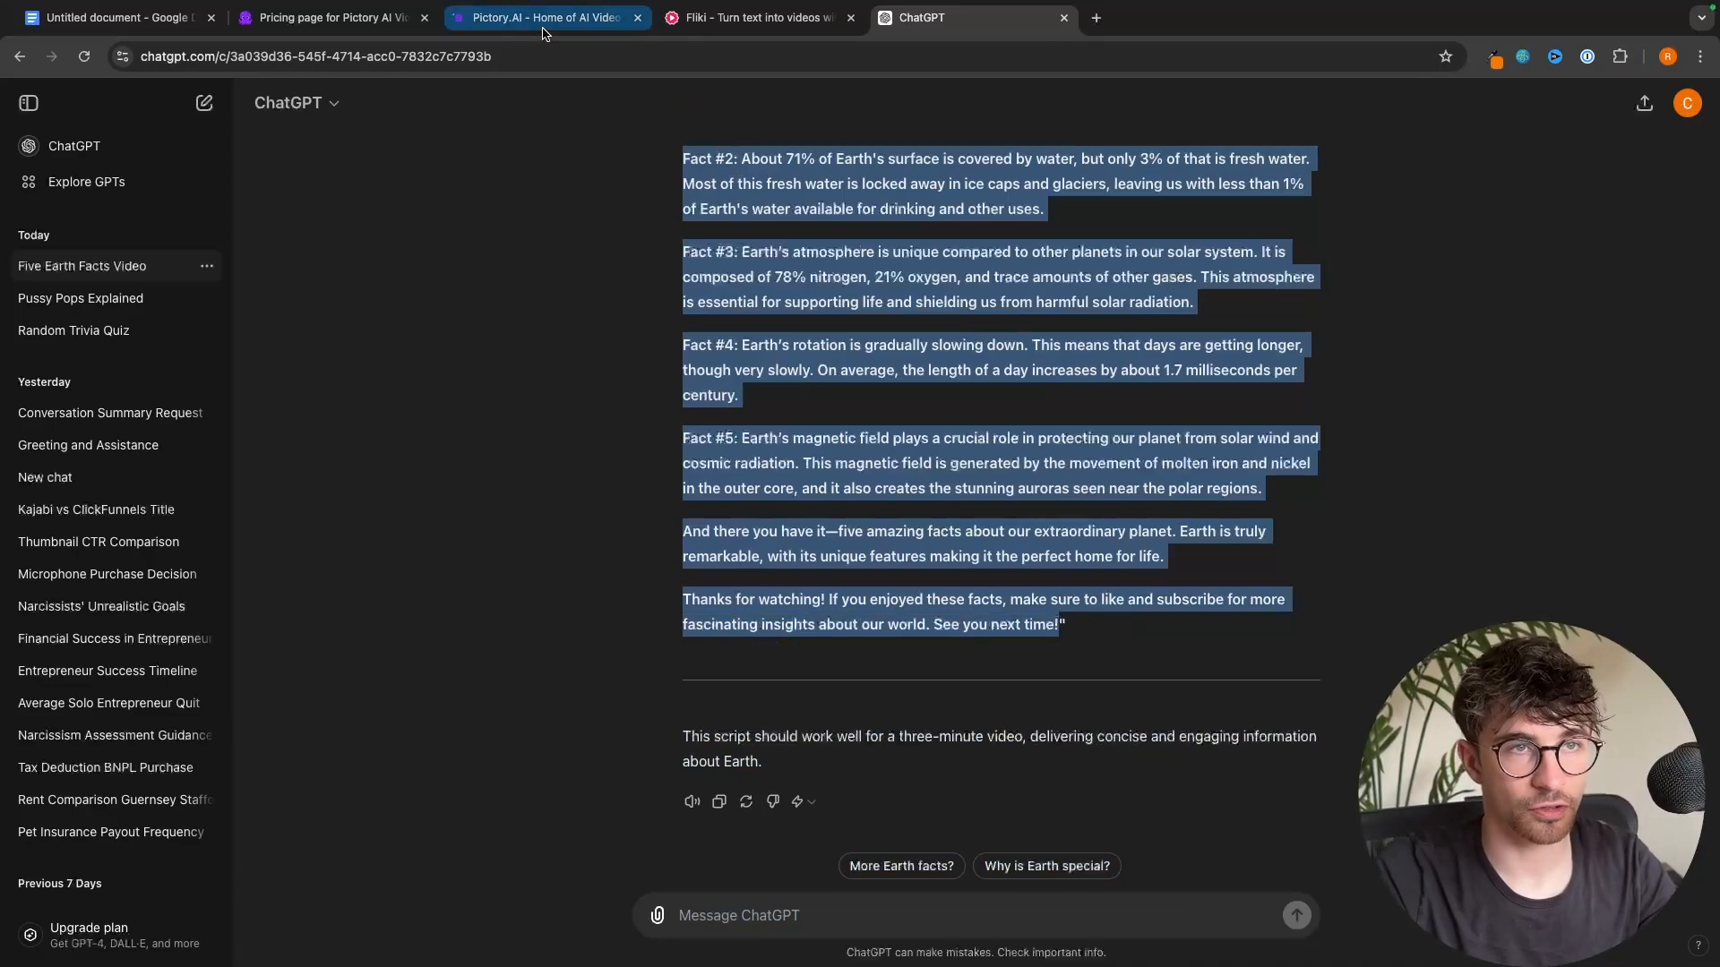
- Add the Earth facts script in Pictory, then start a script-based Fliki video '5 facts about earth'
left_click(545, 18)
type("5")
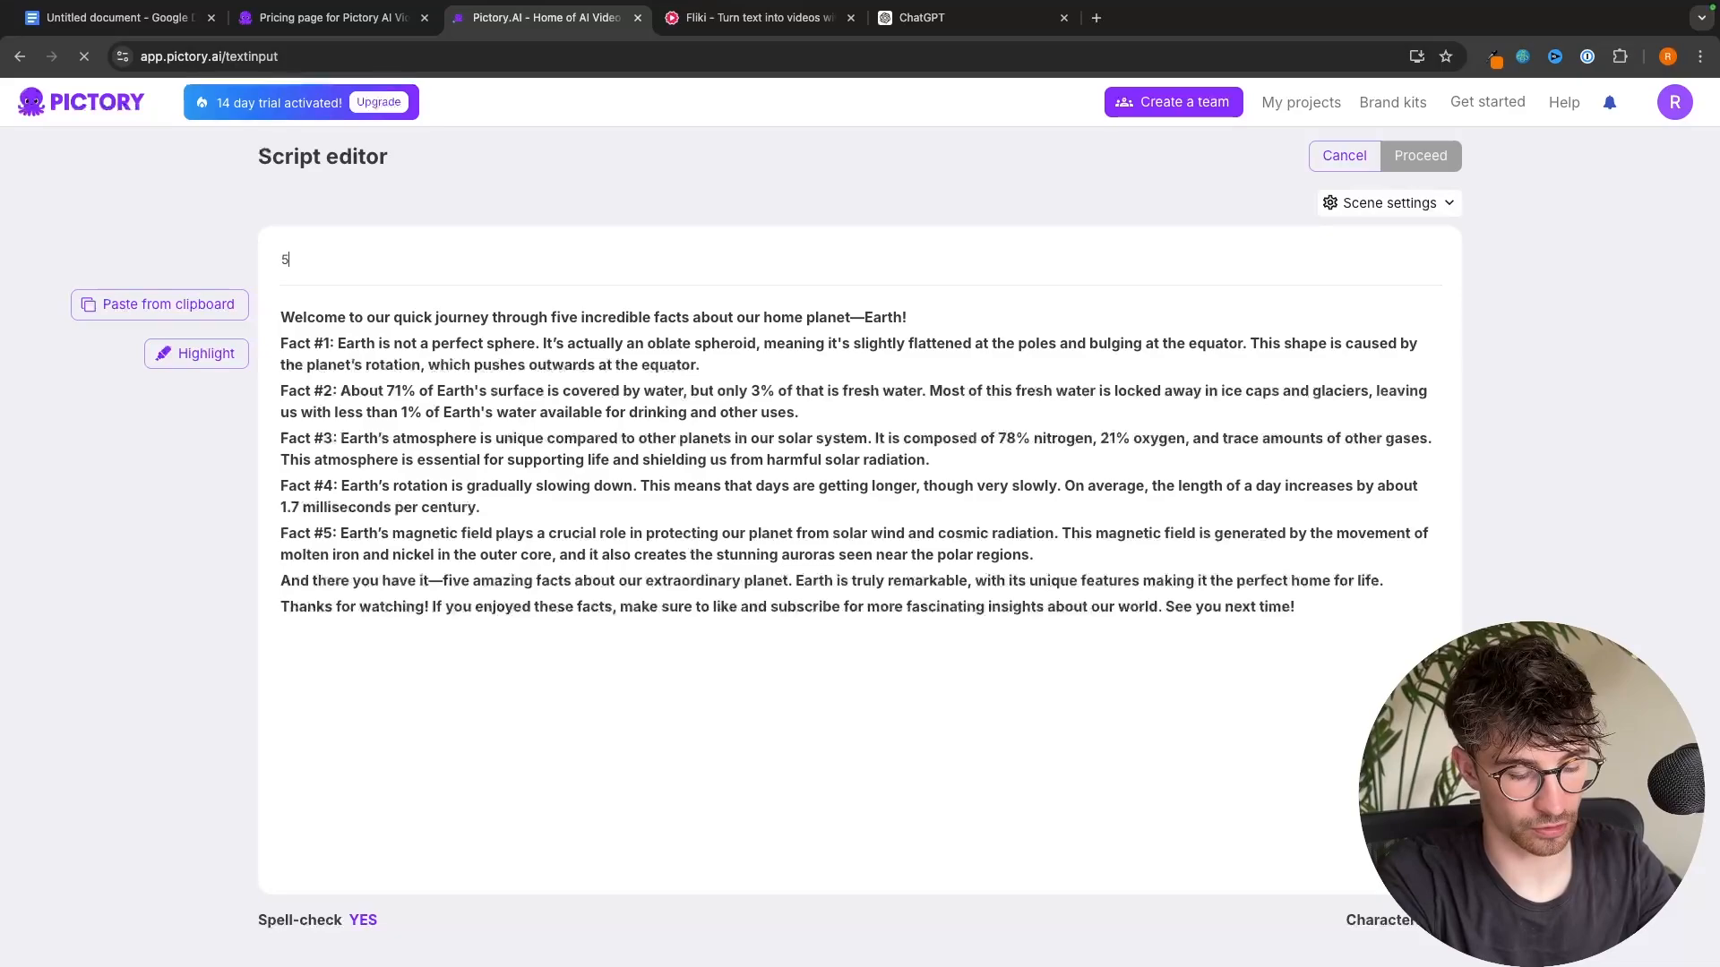
type("facts about")
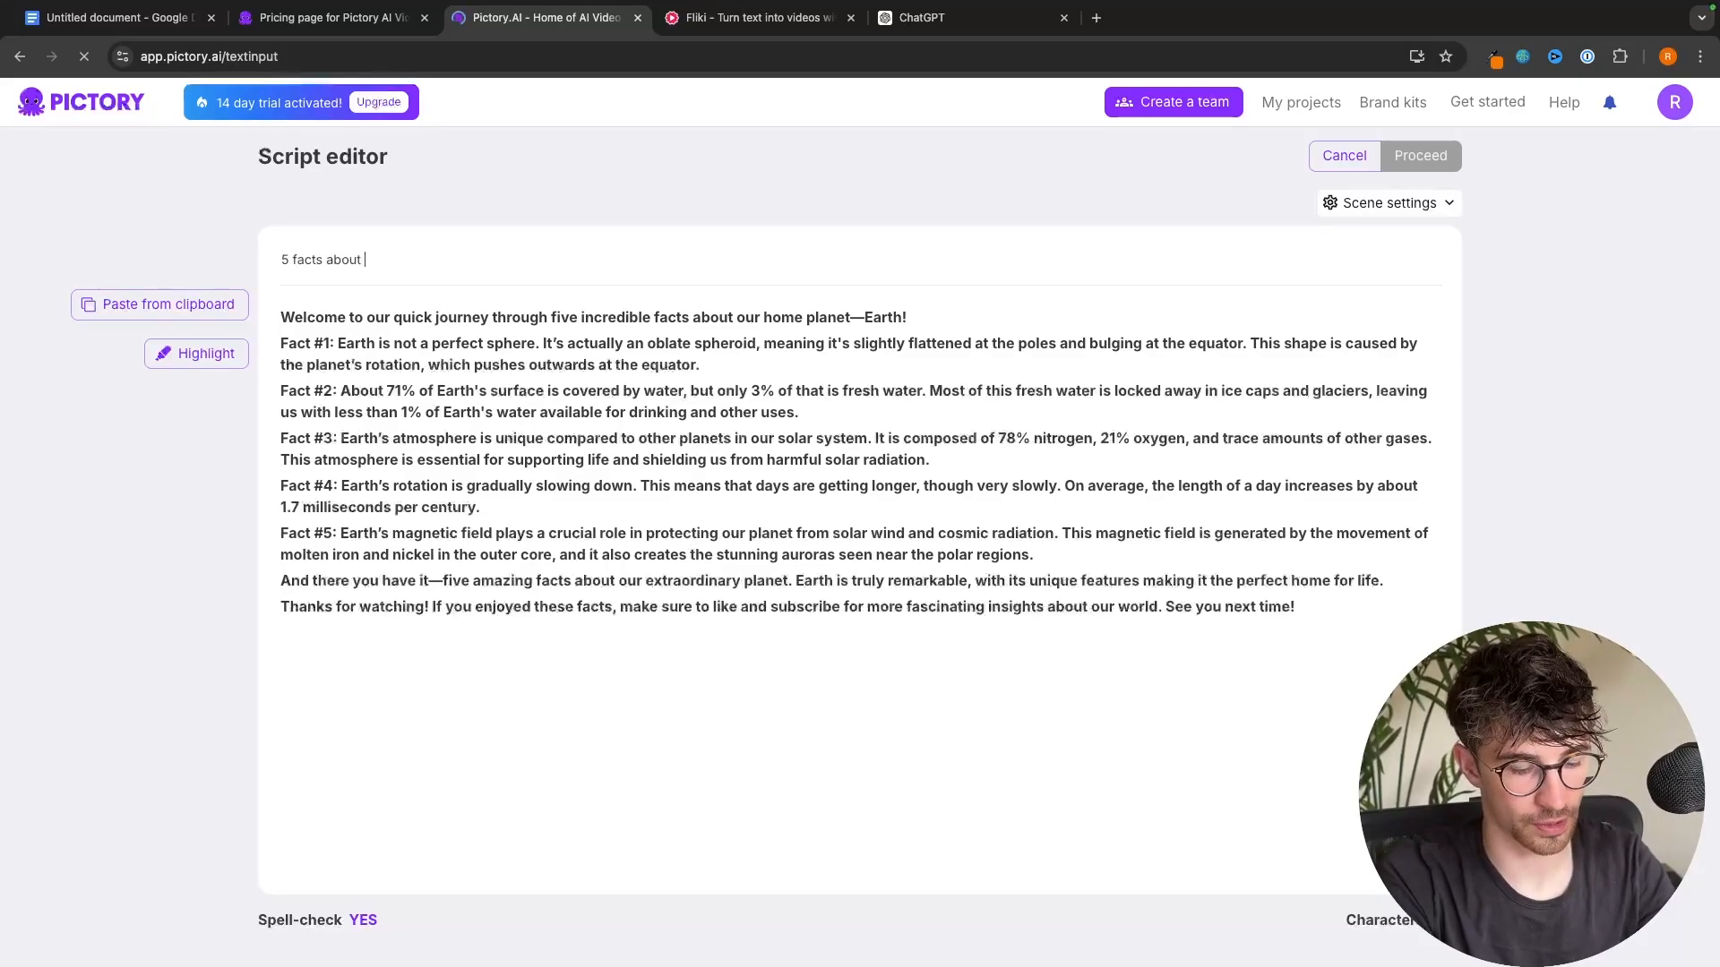
left_click(755, 18)
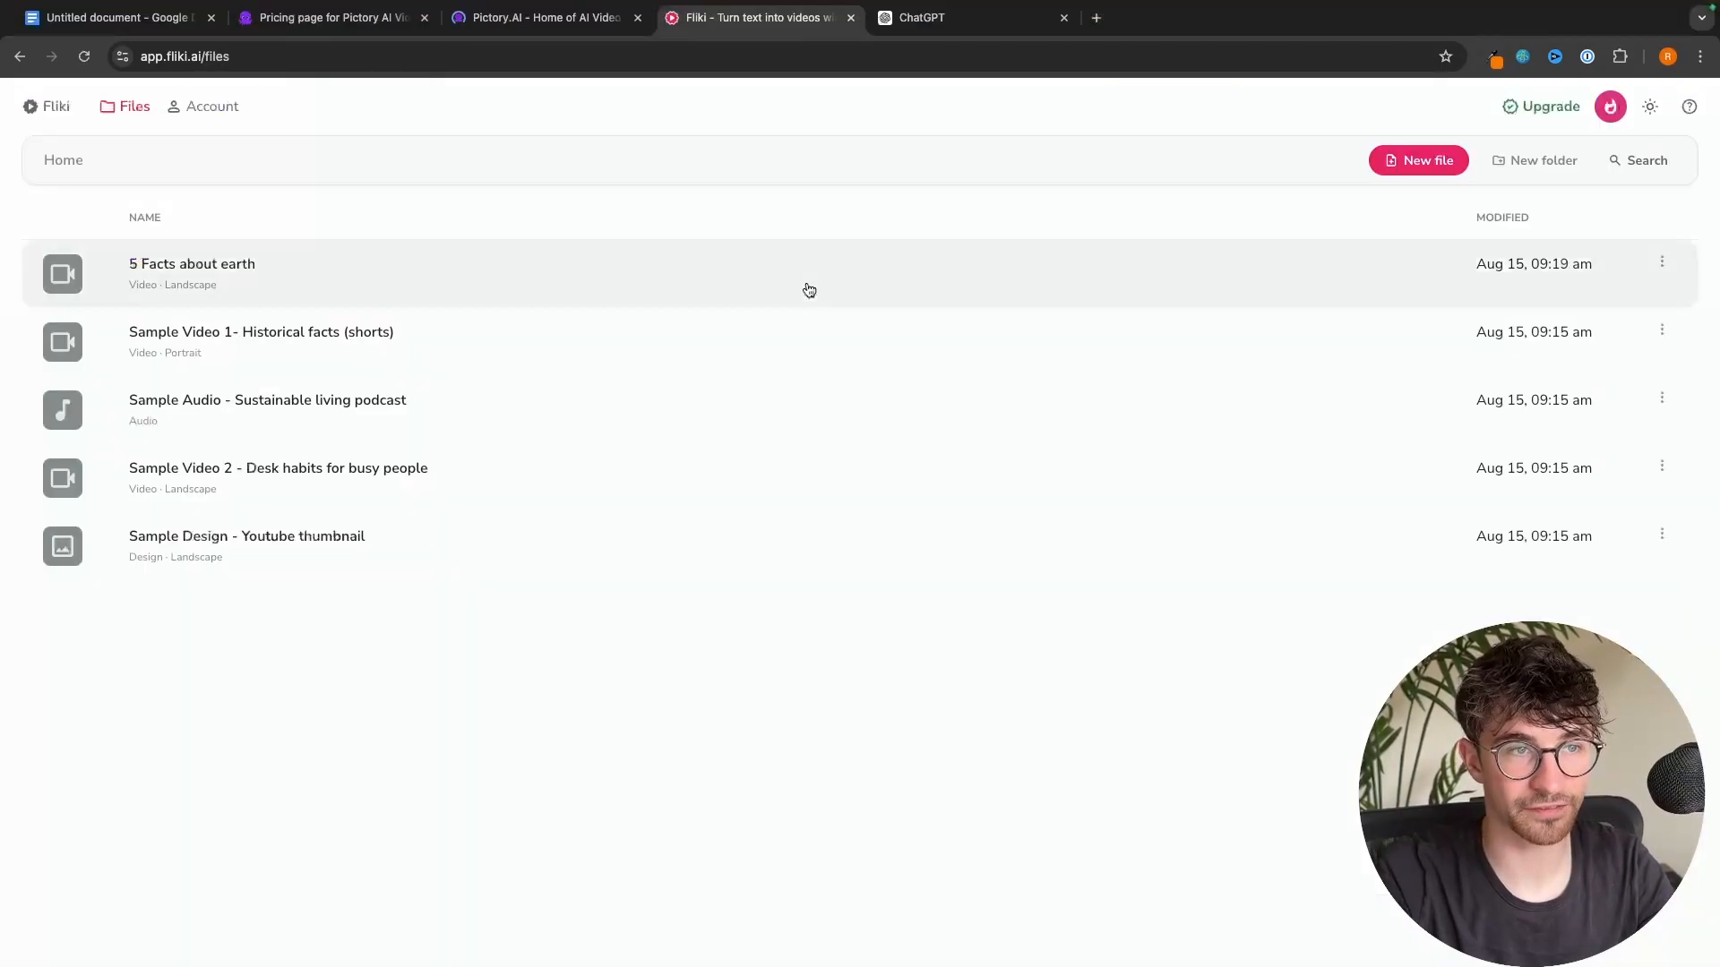
left_click(1417, 160)
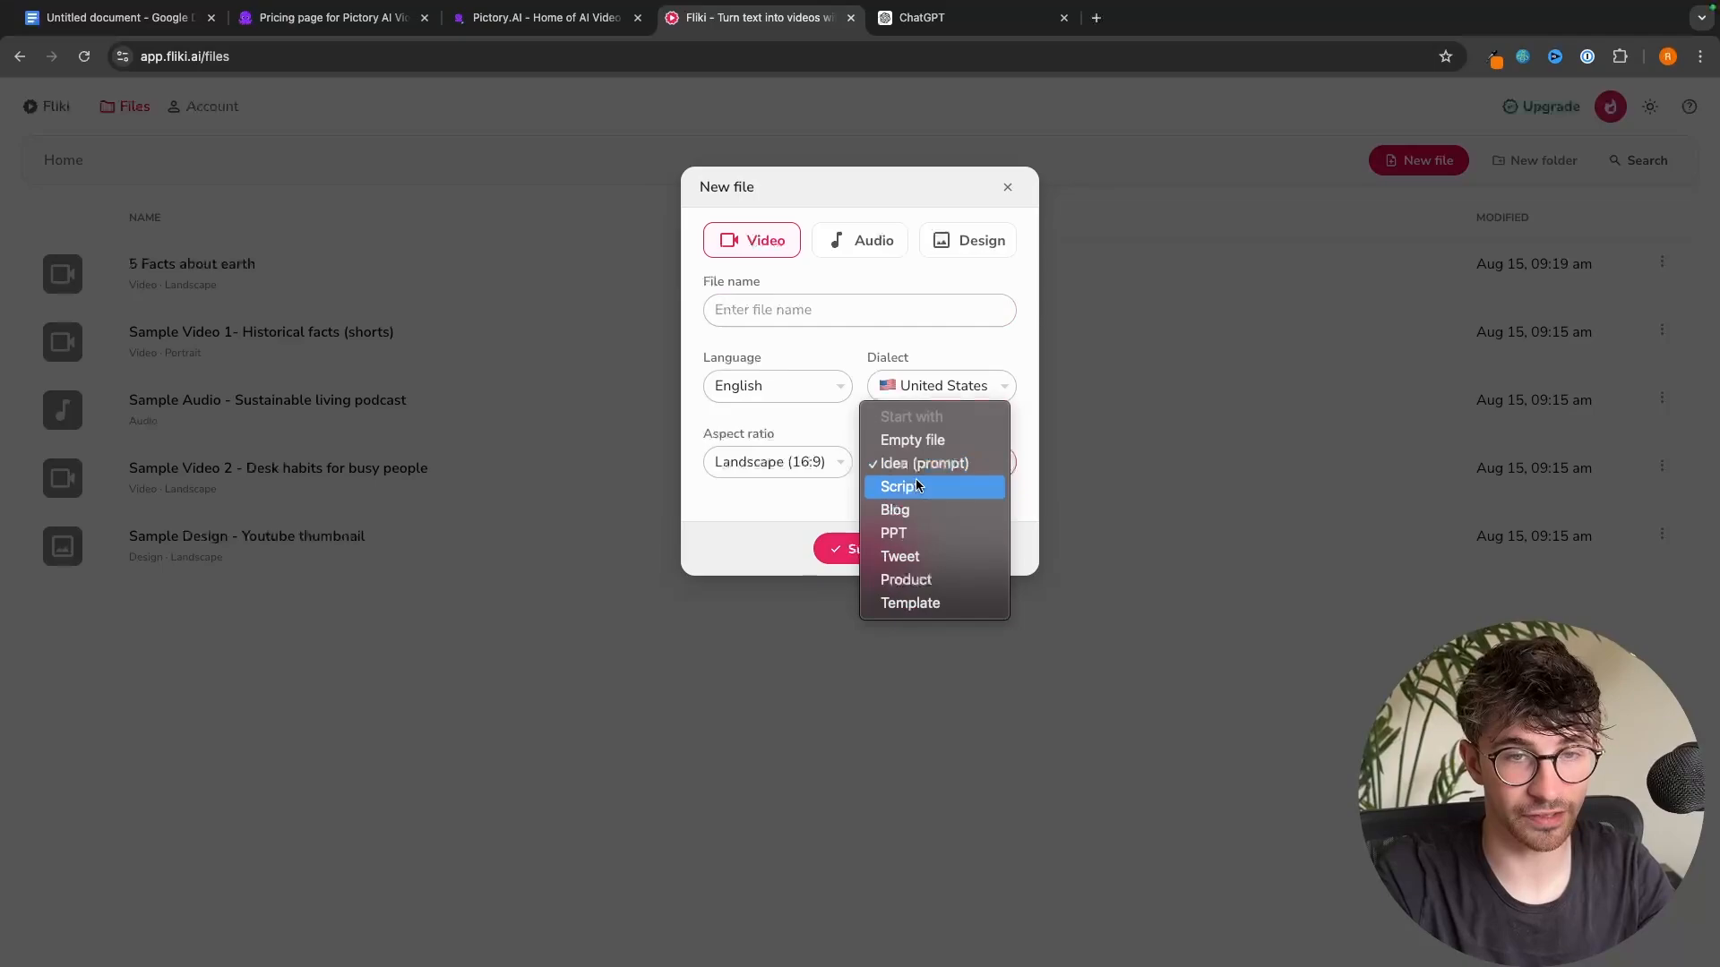
left_click(899, 486)
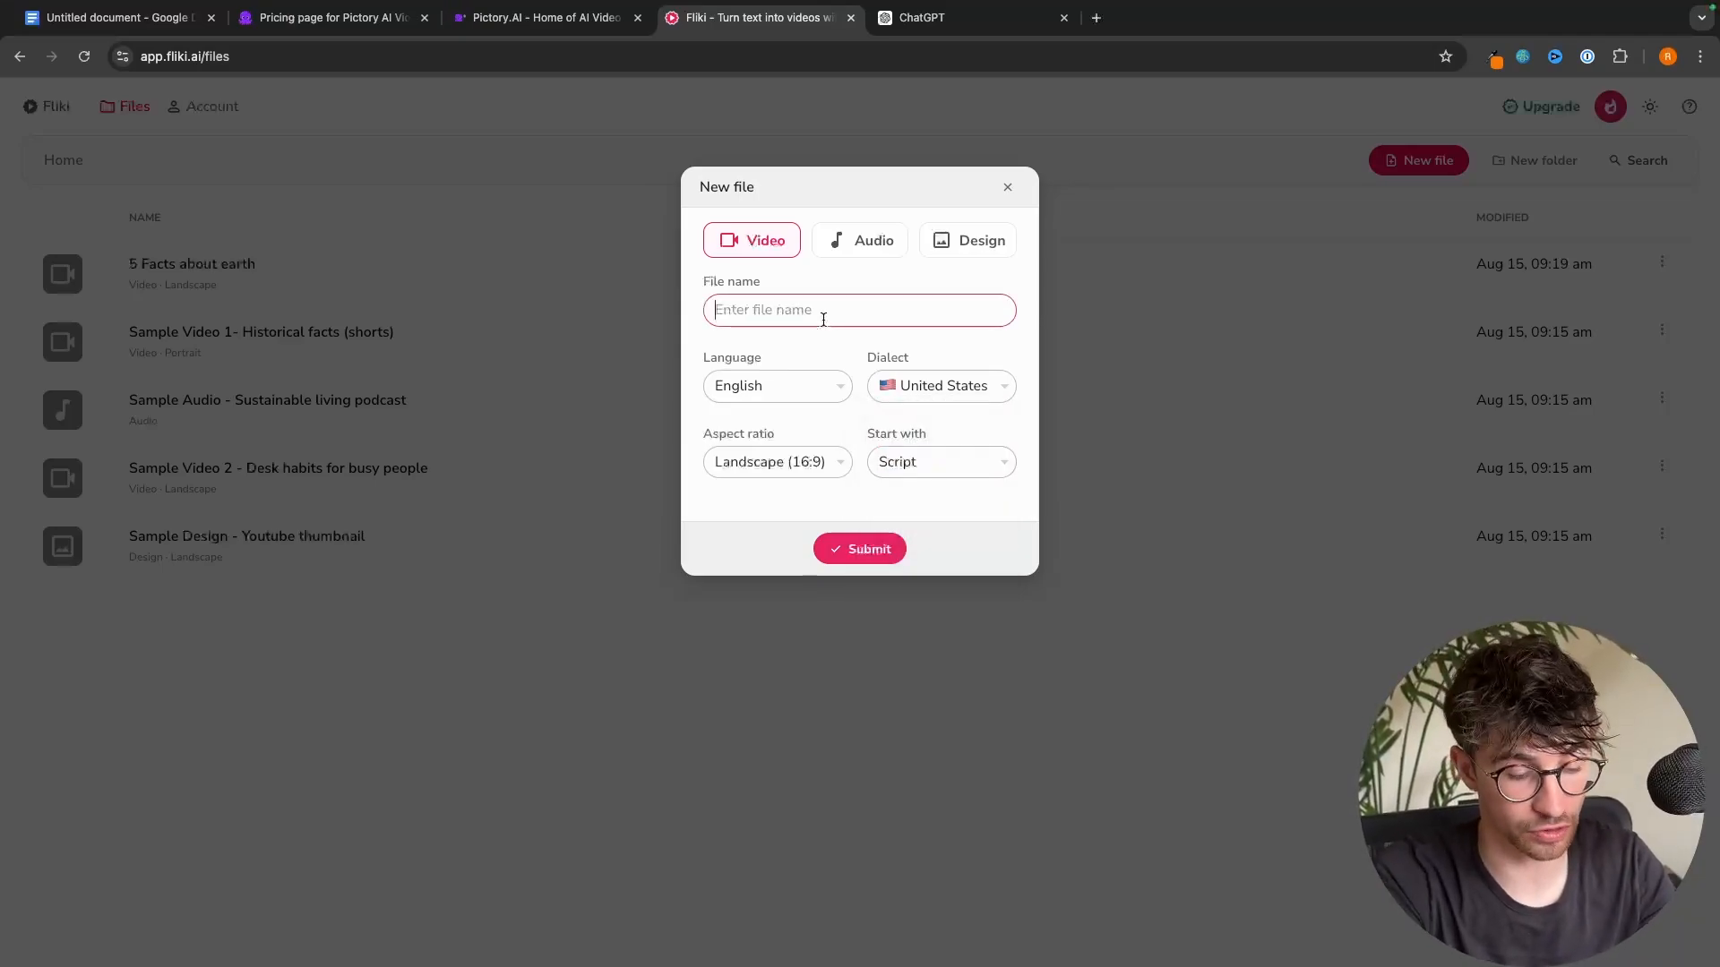
left_click(859, 548)
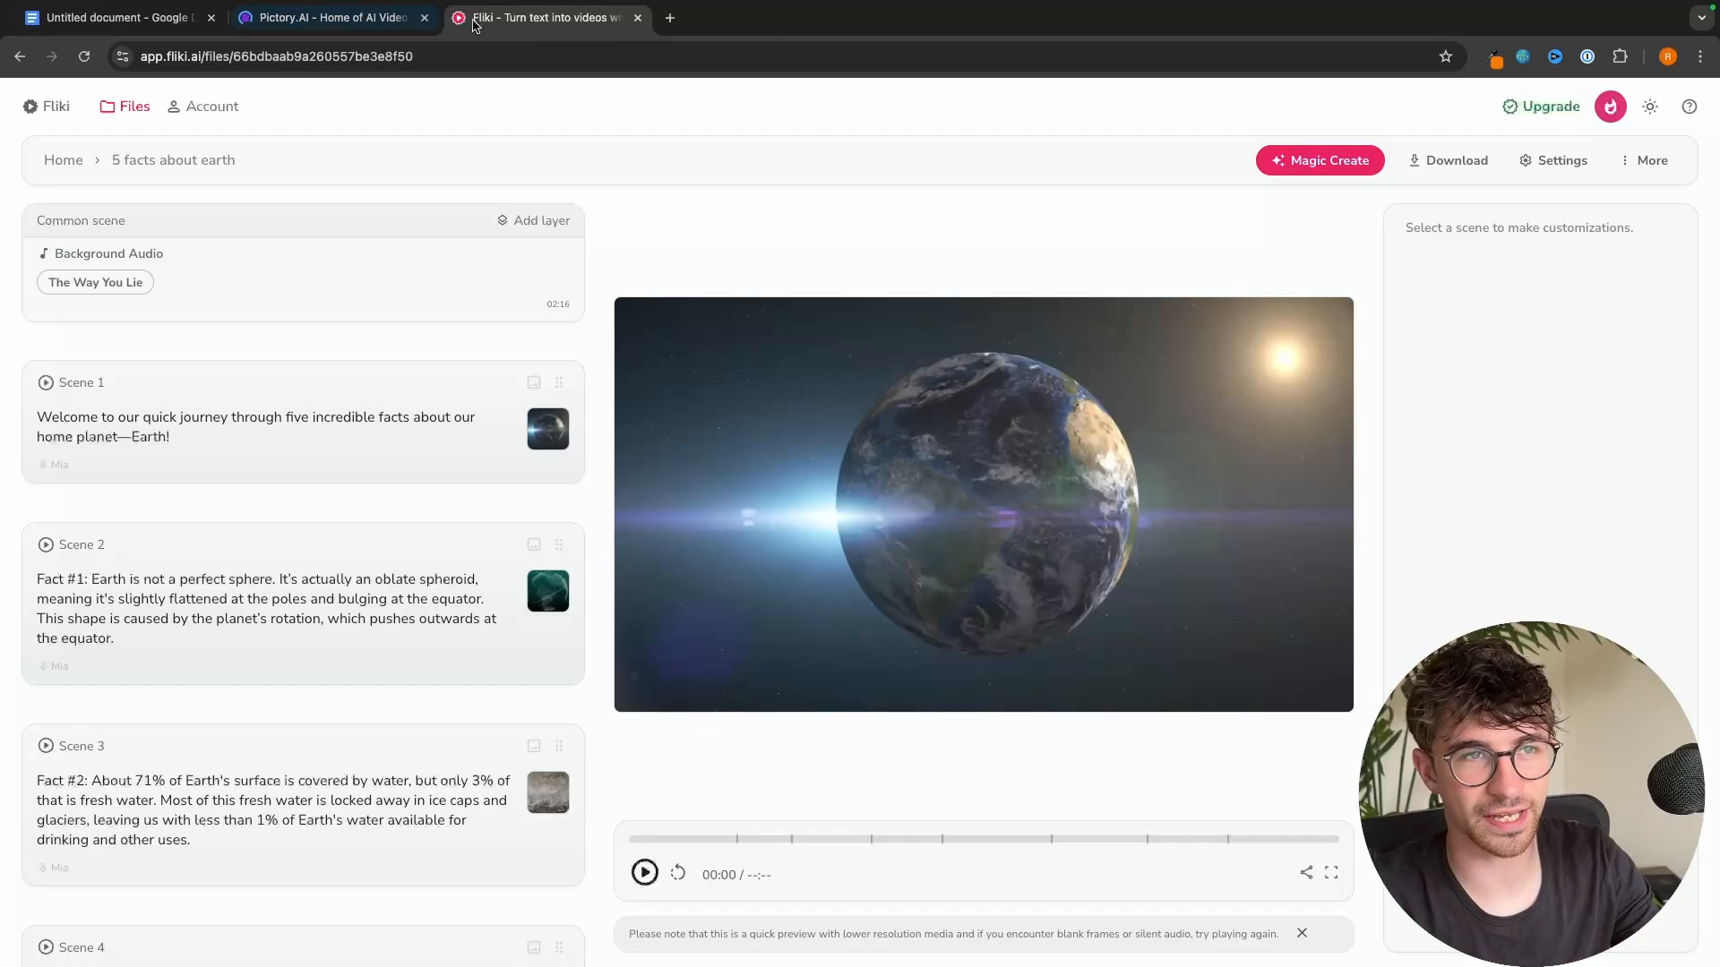
- Switch back and forth between the Pictory storyboard and the Fliki video
left_click(329, 18)
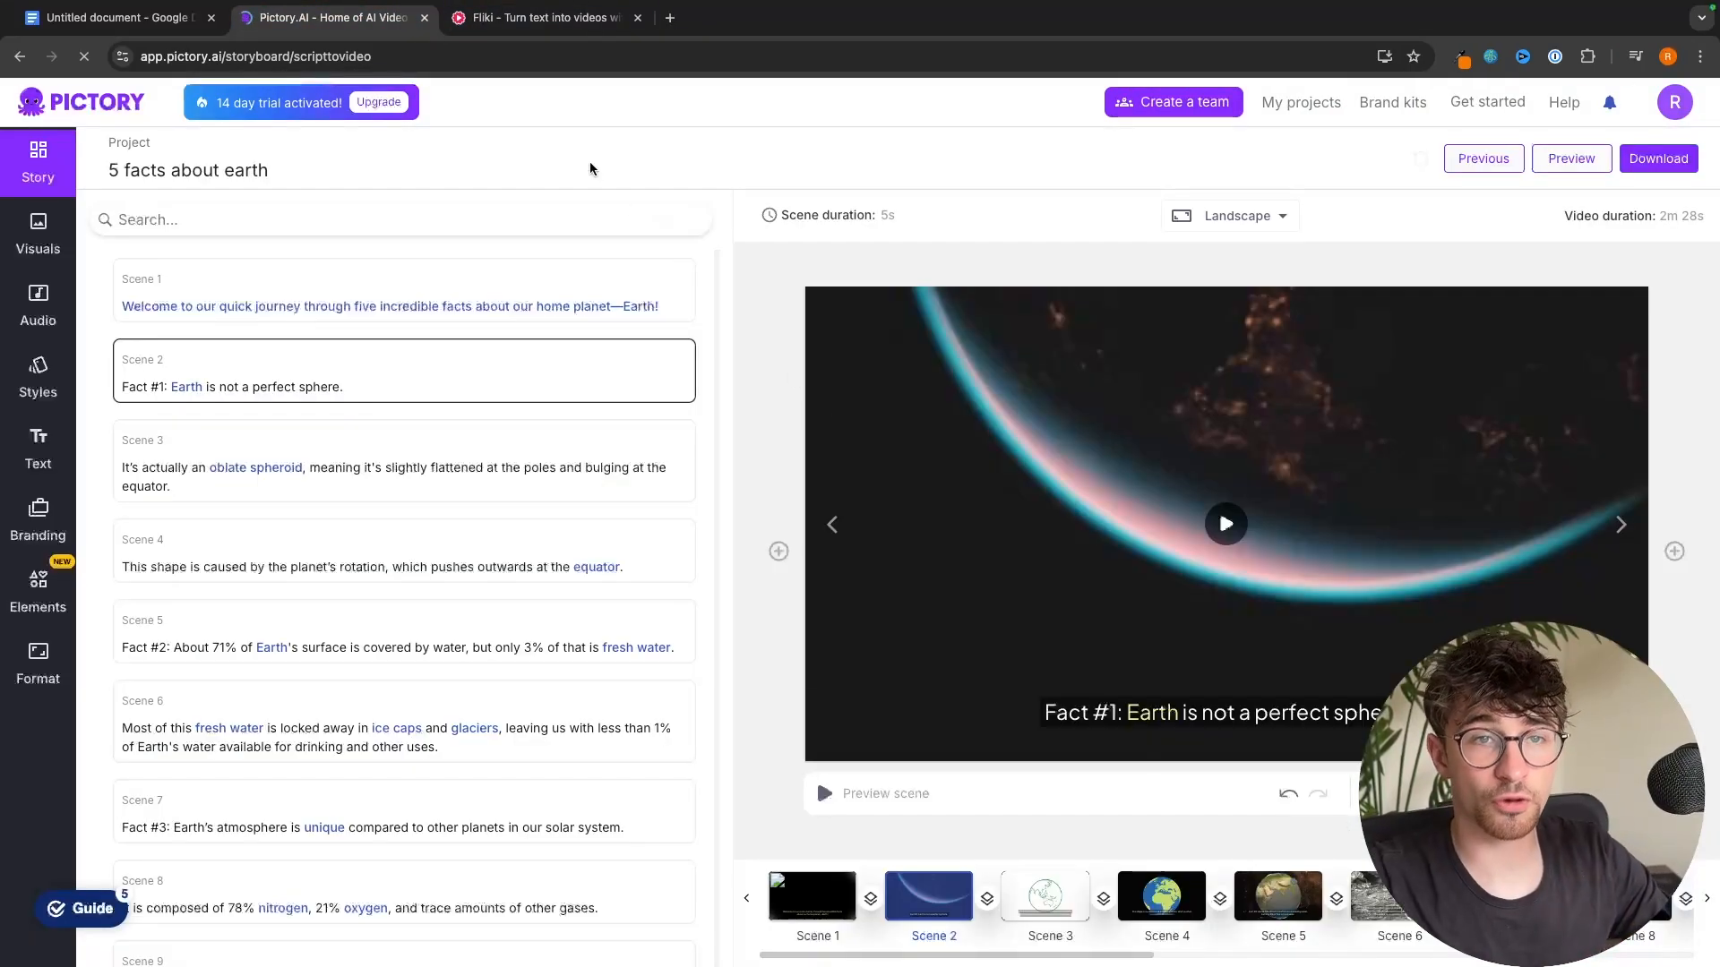
left_click(539, 18)
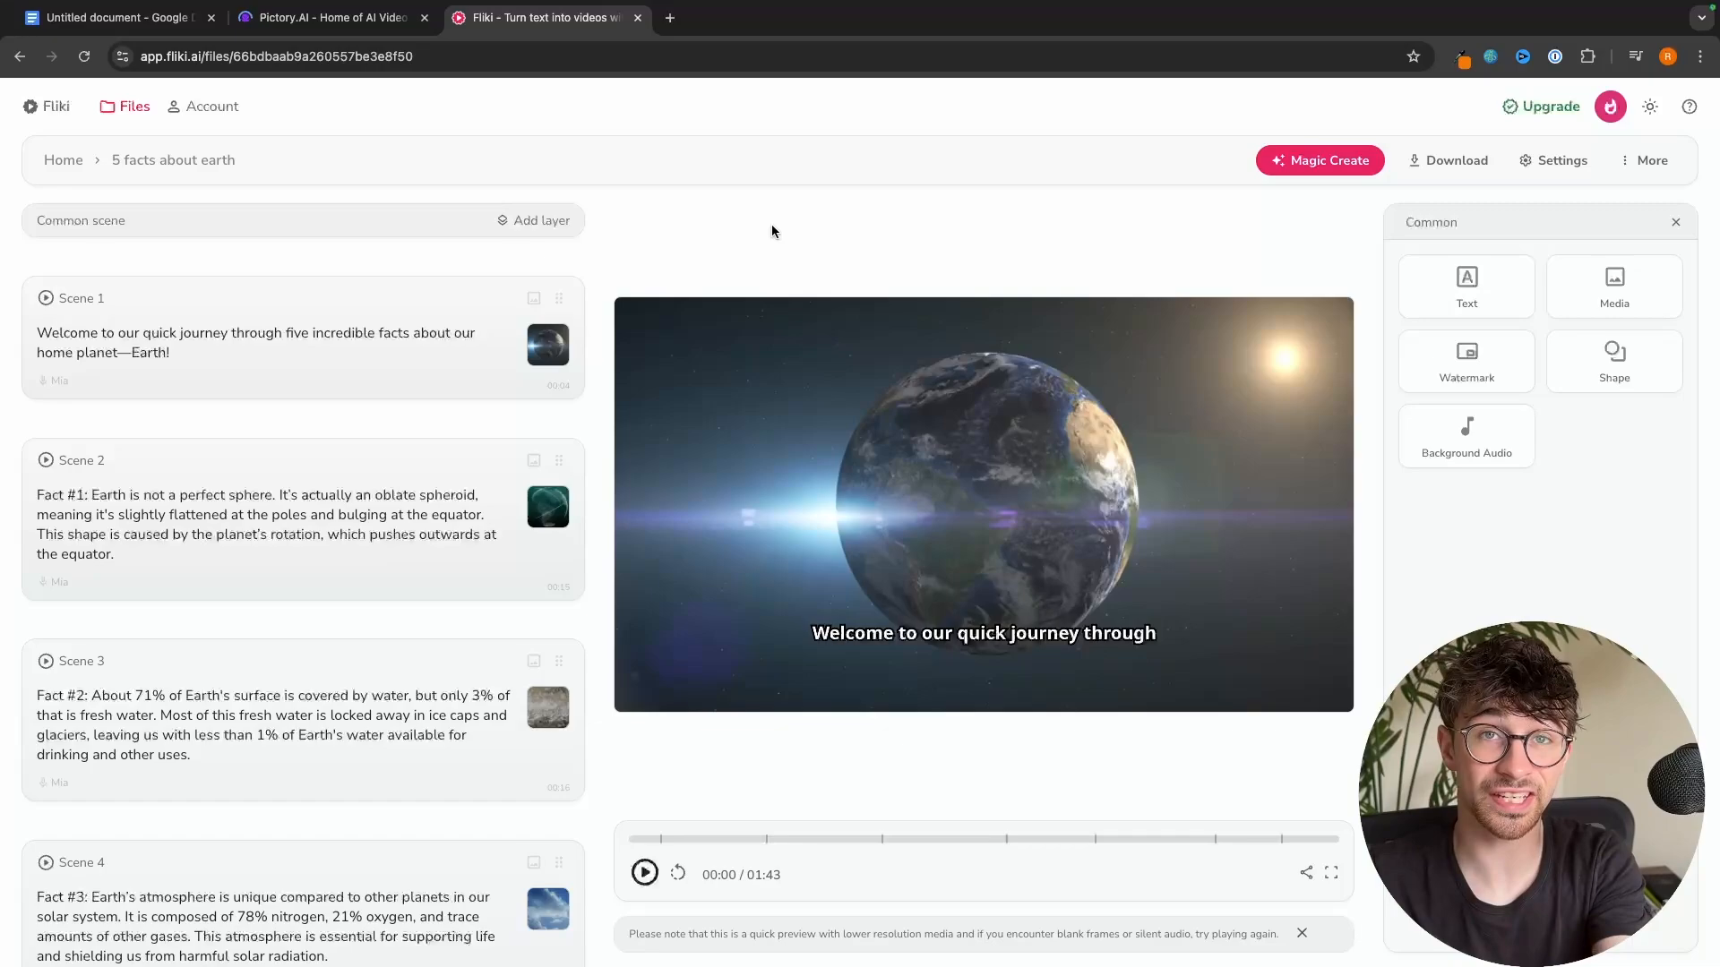
left_click(328, 18)
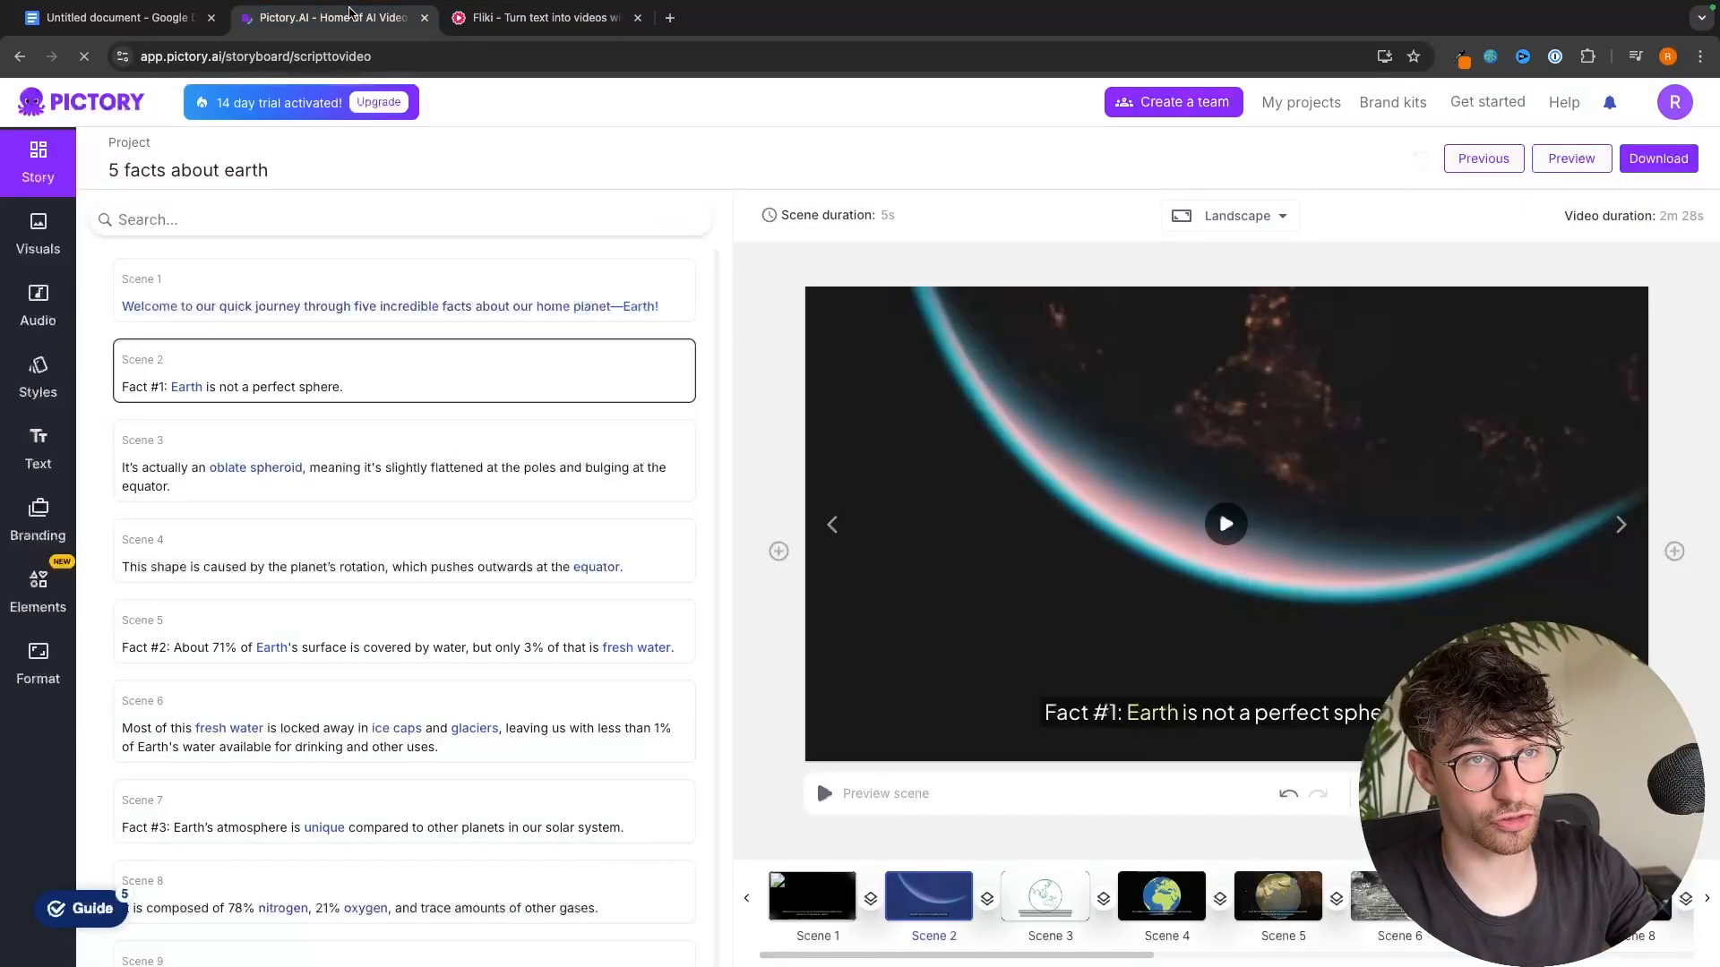
left_click(538, 18)
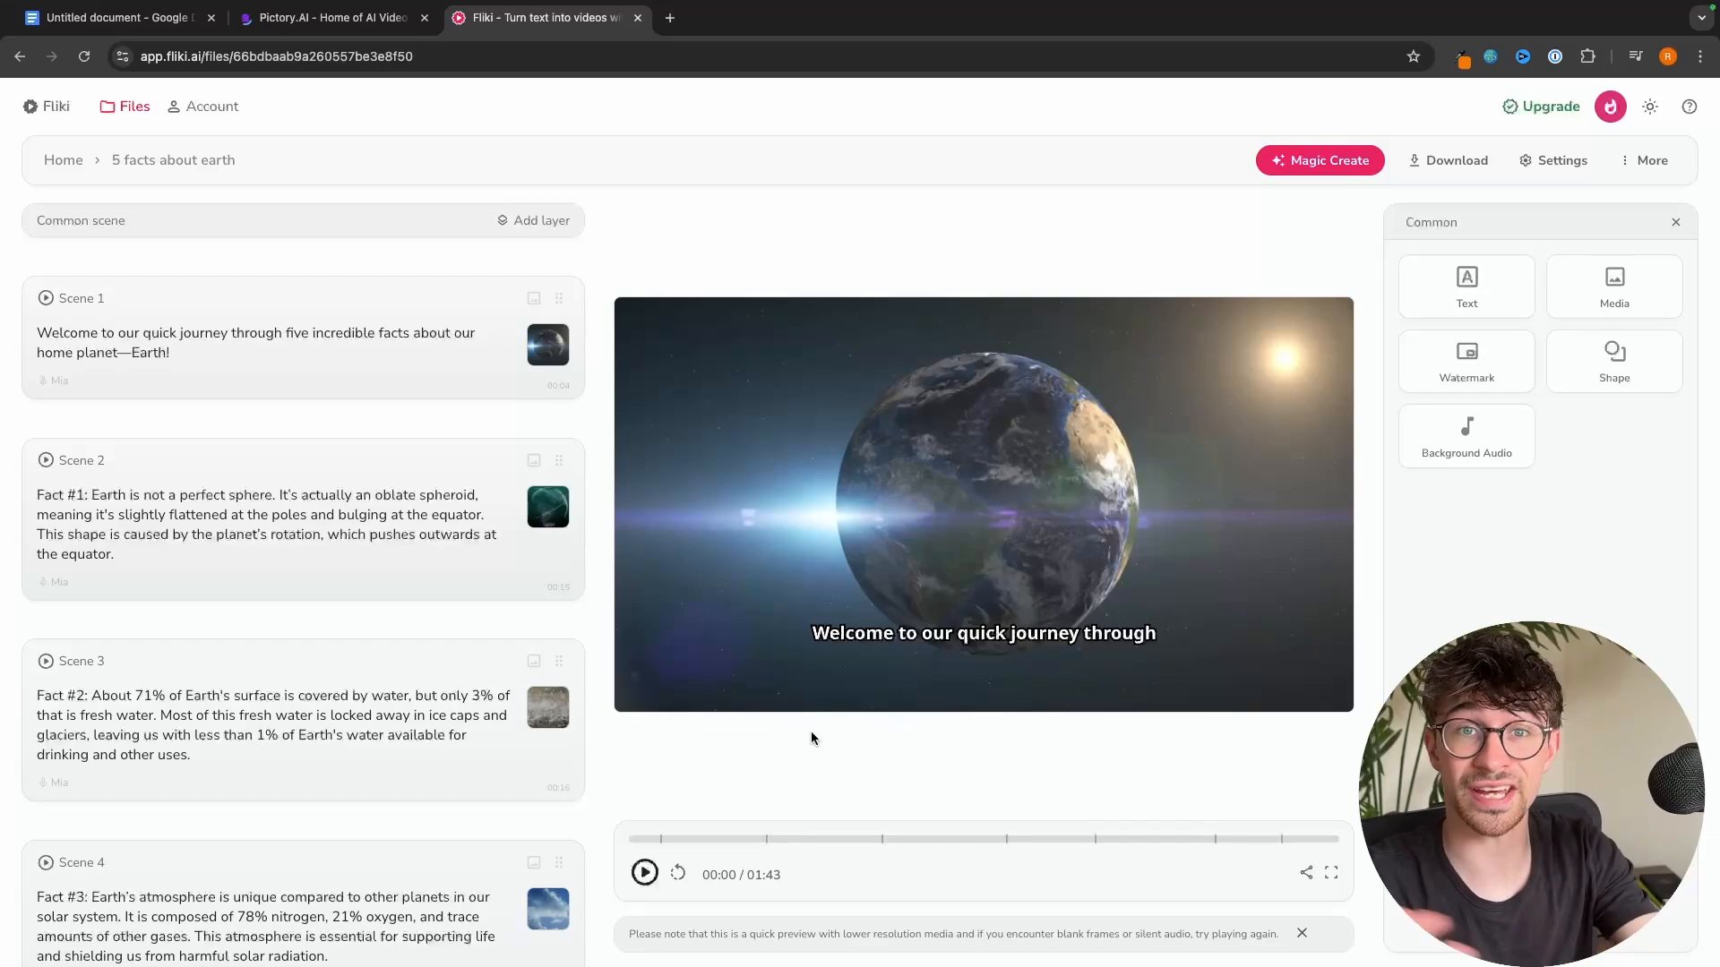
mouse_move(878, 697)
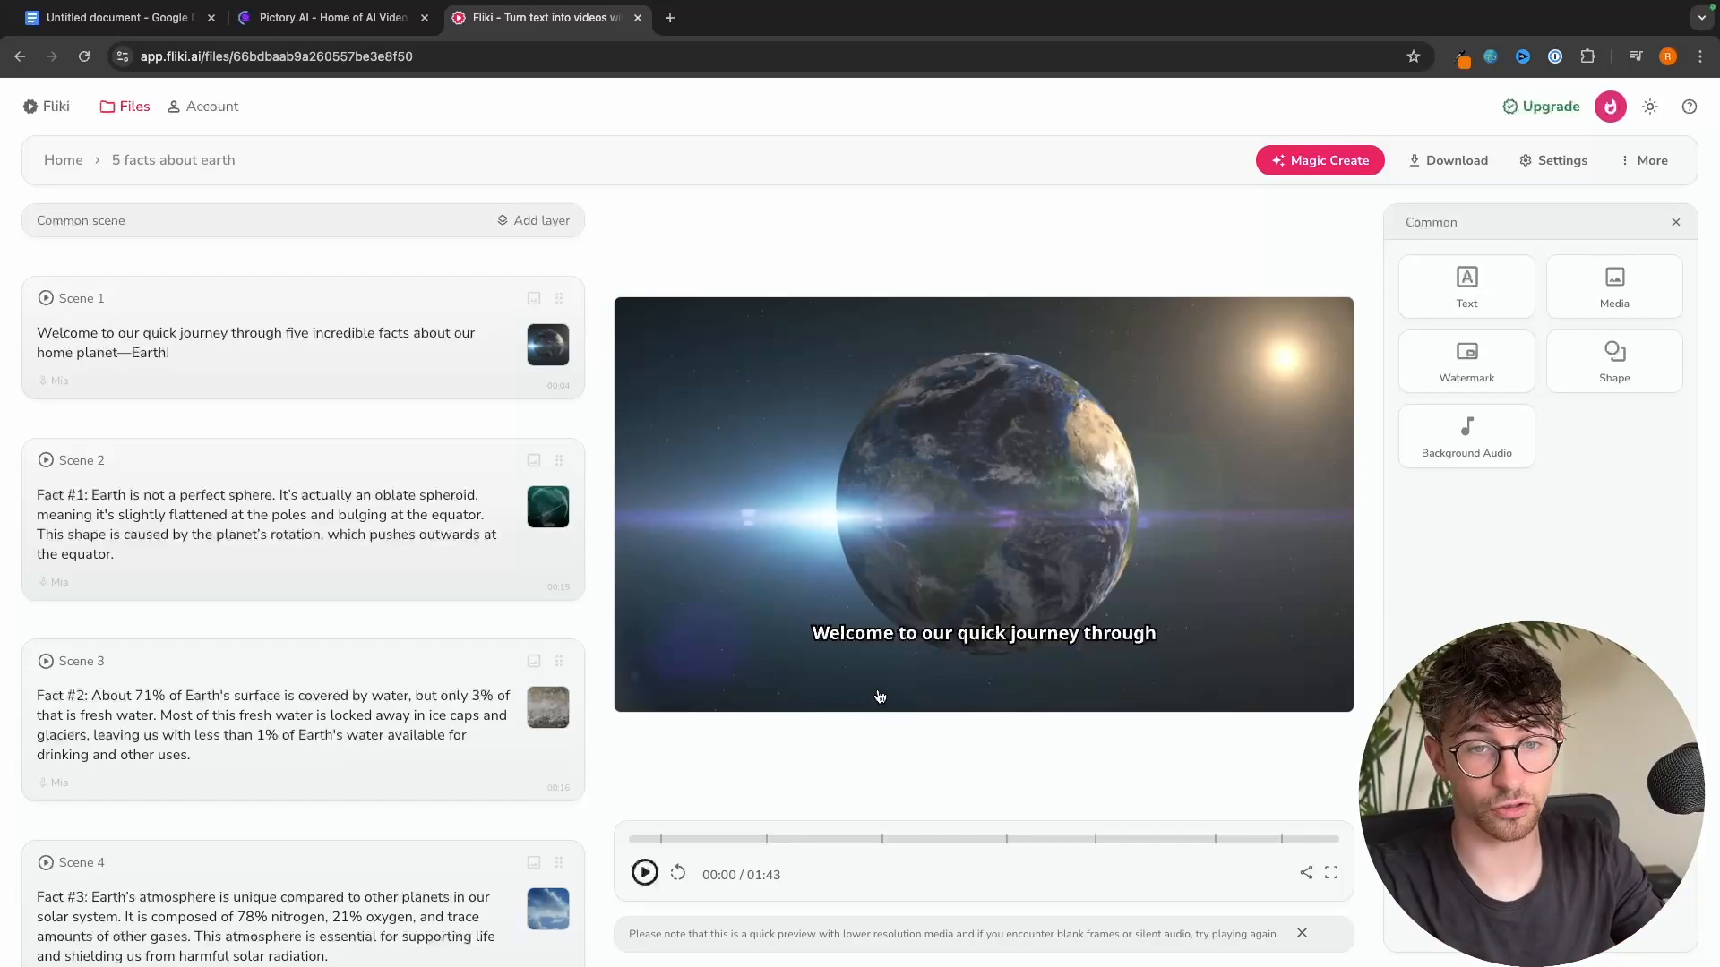
mouse_move(852, 702)
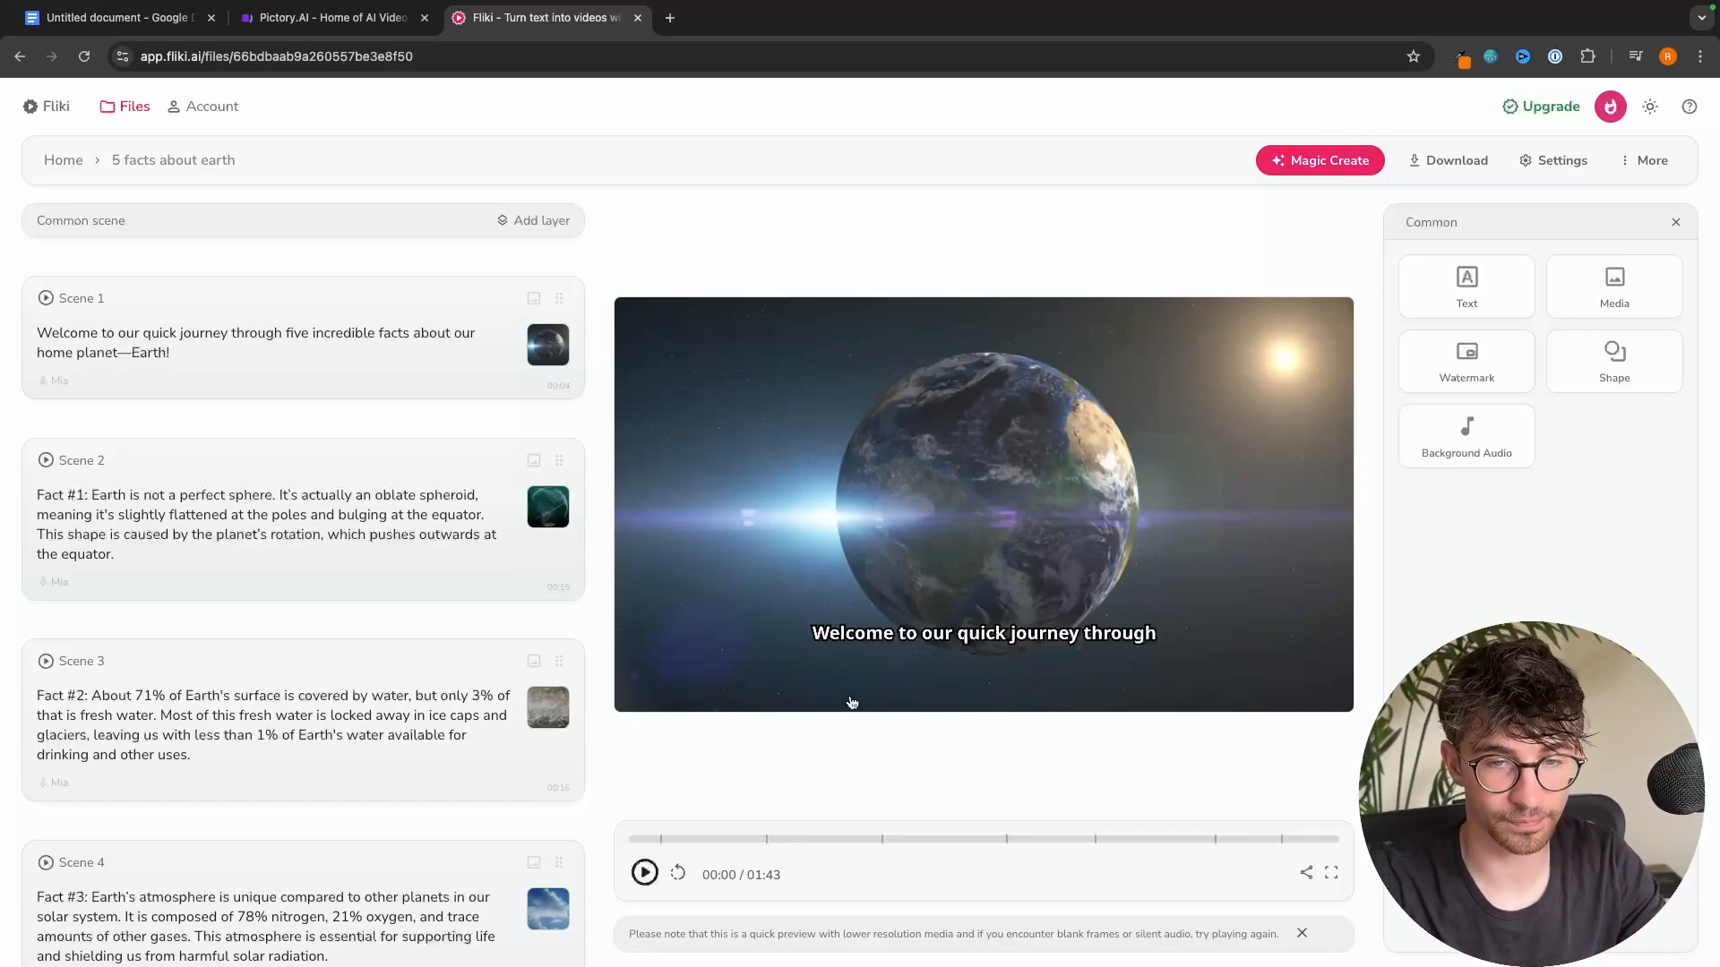
- Play and pause the 1:43 Fliki preview and the 2m 28s Pictory storyboard preview
left_click(644, 872)
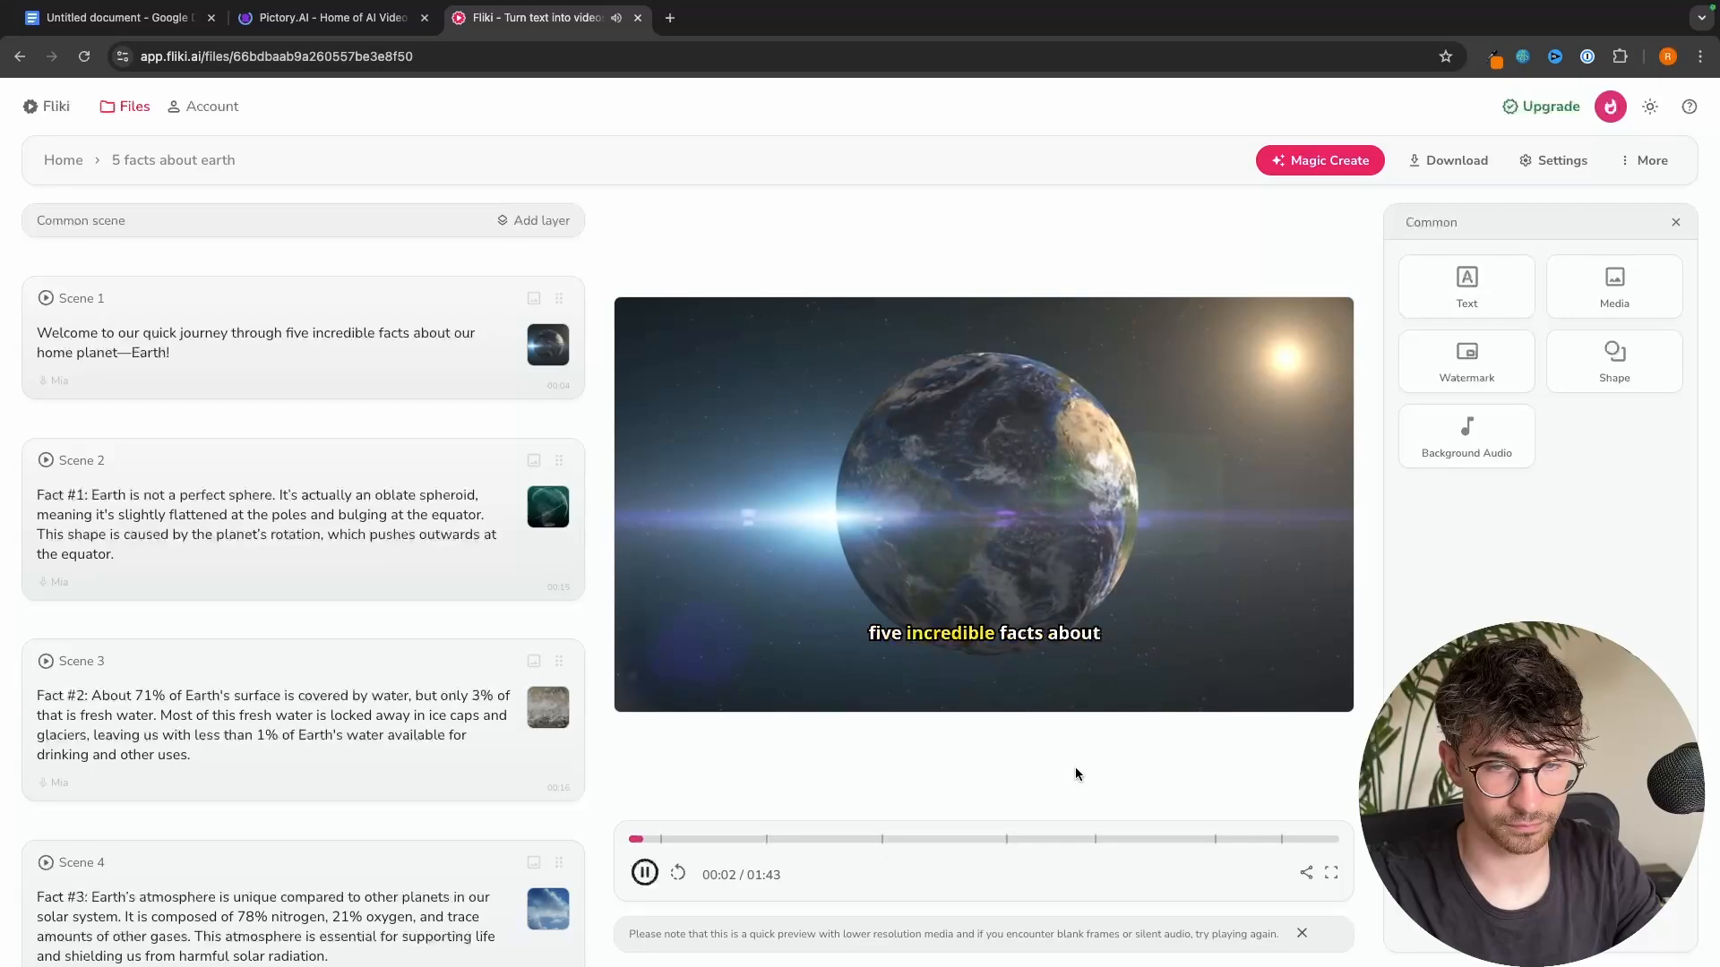
left_click(644, 873)
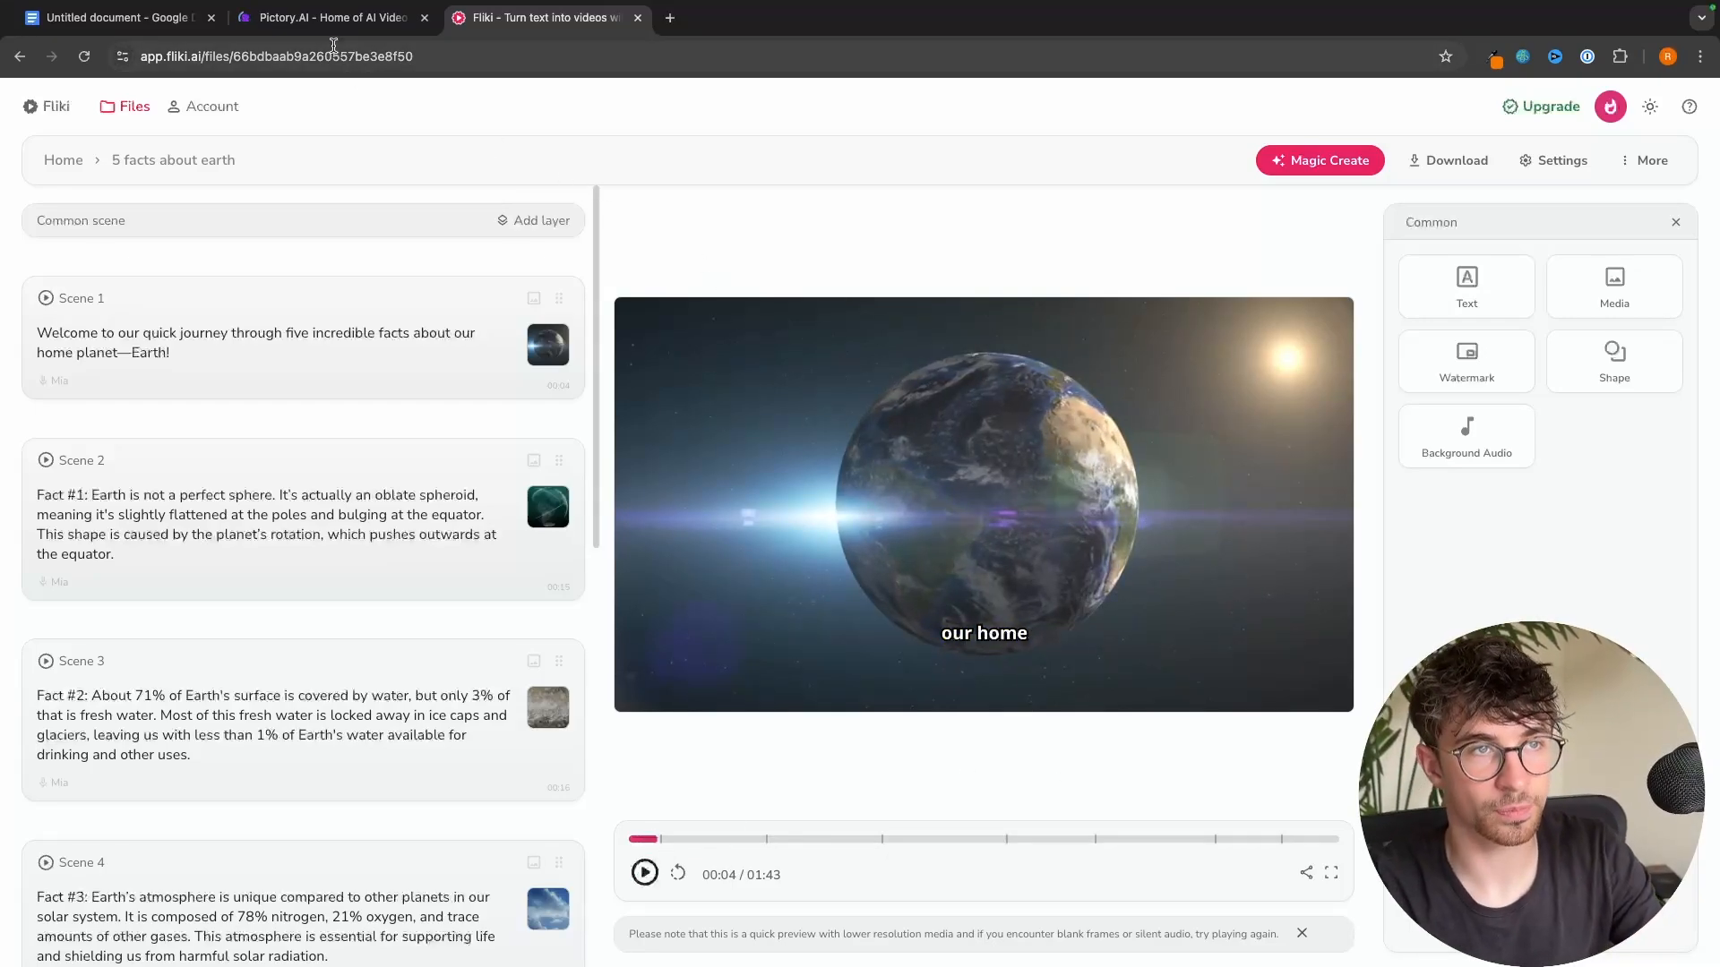
left_click(329, 18)
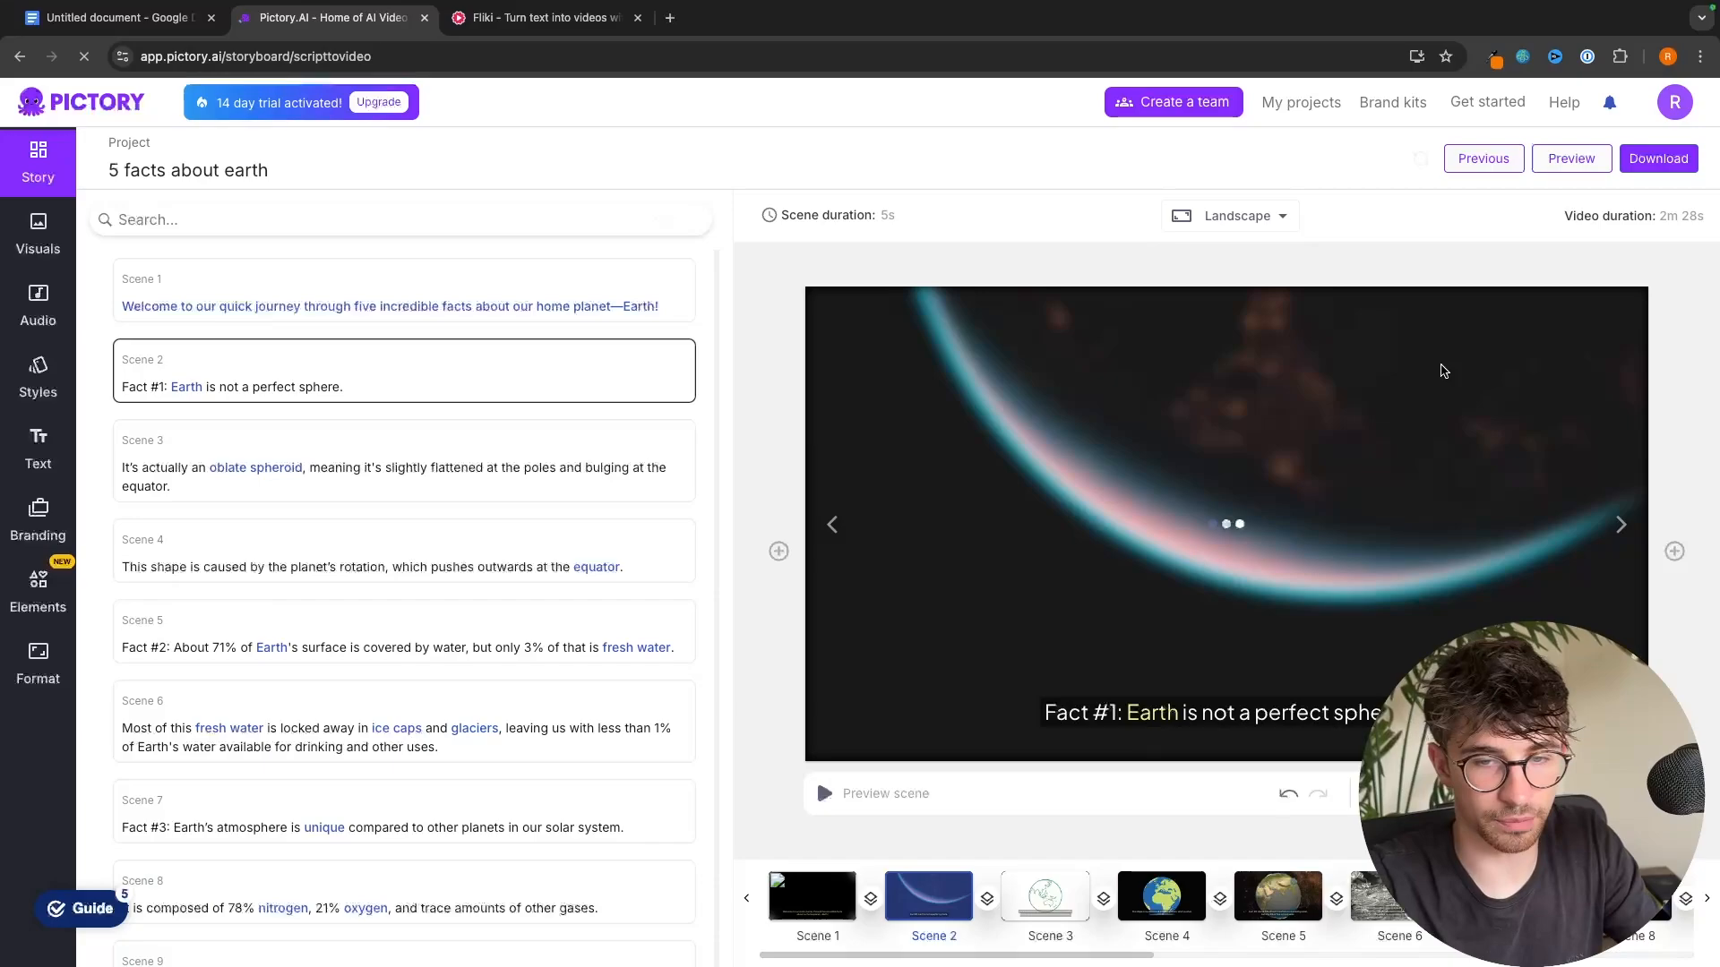
left_click(1225, 523)
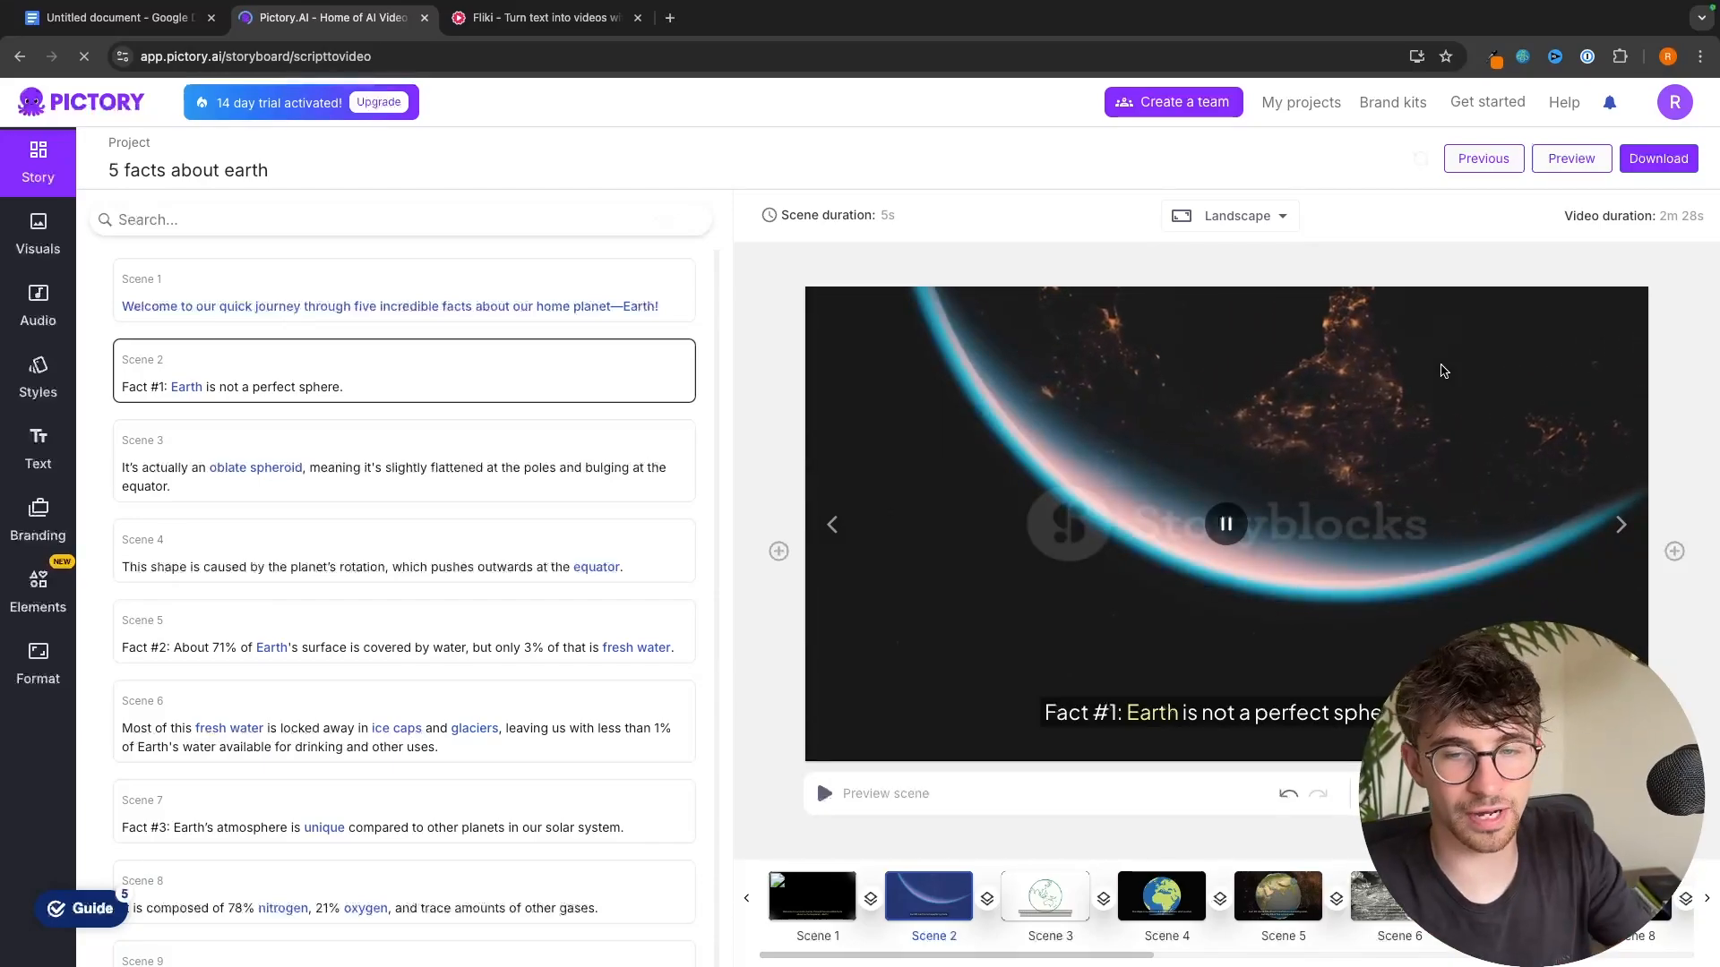
left_click(1225, 523)
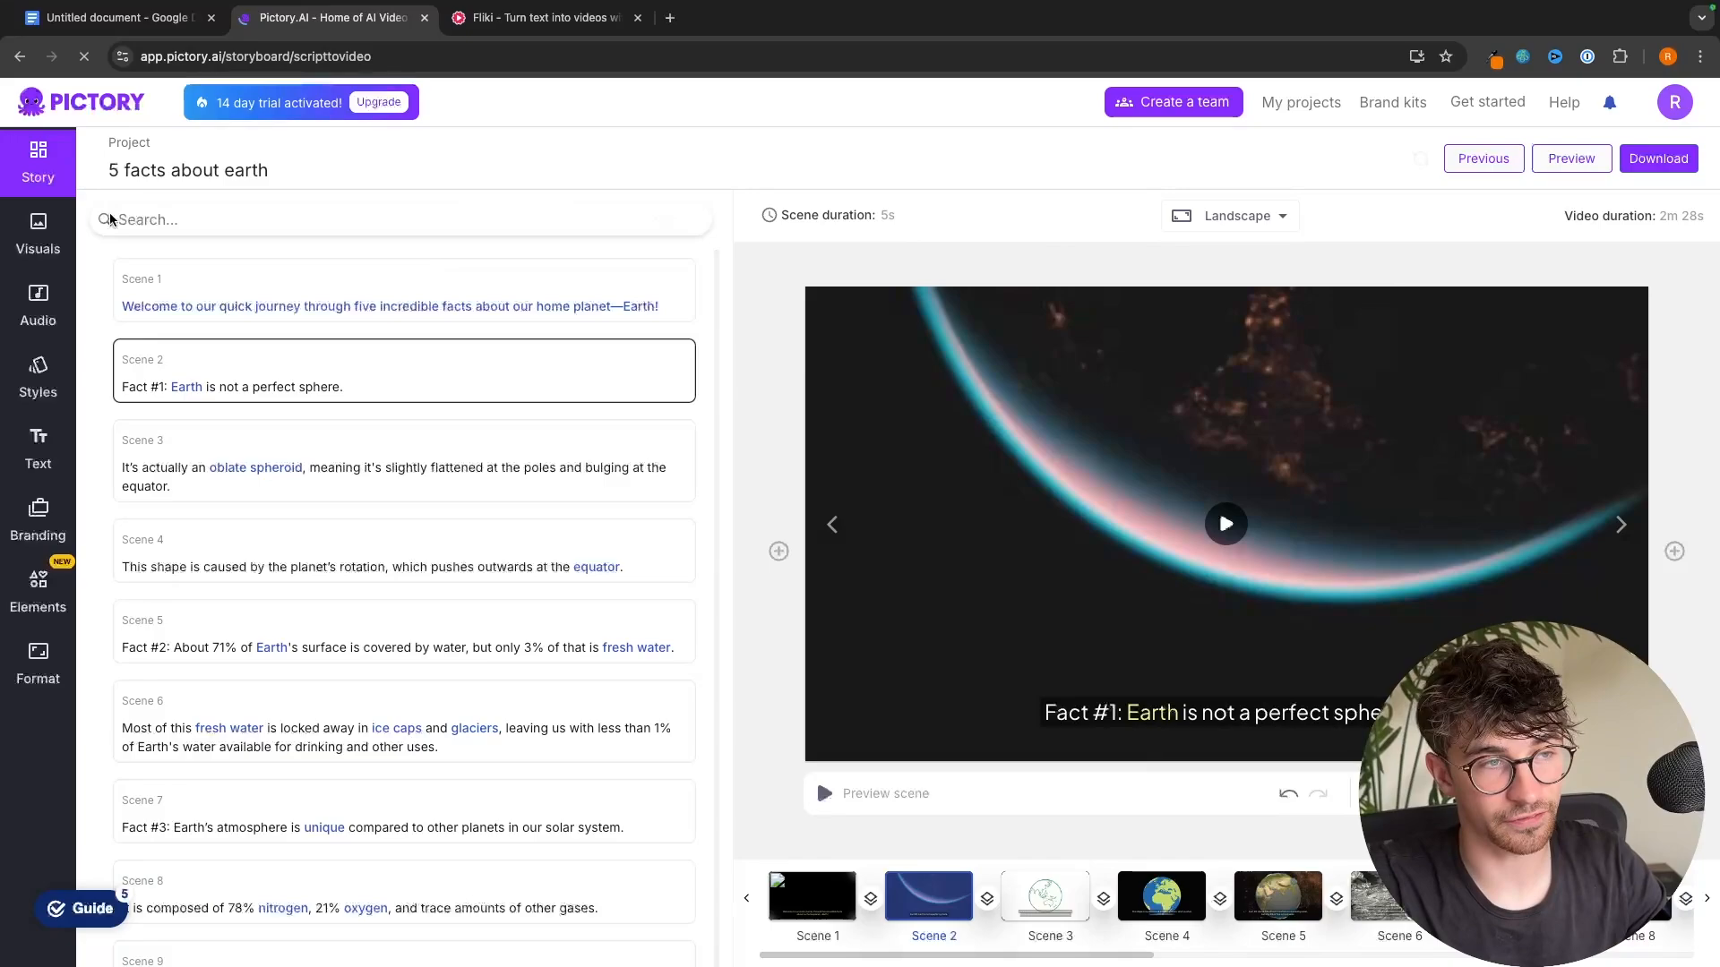
- Apply Pictory's Amanda (female) AI voiceover, shortening the video to 1m 41s
left_click(38, 302)
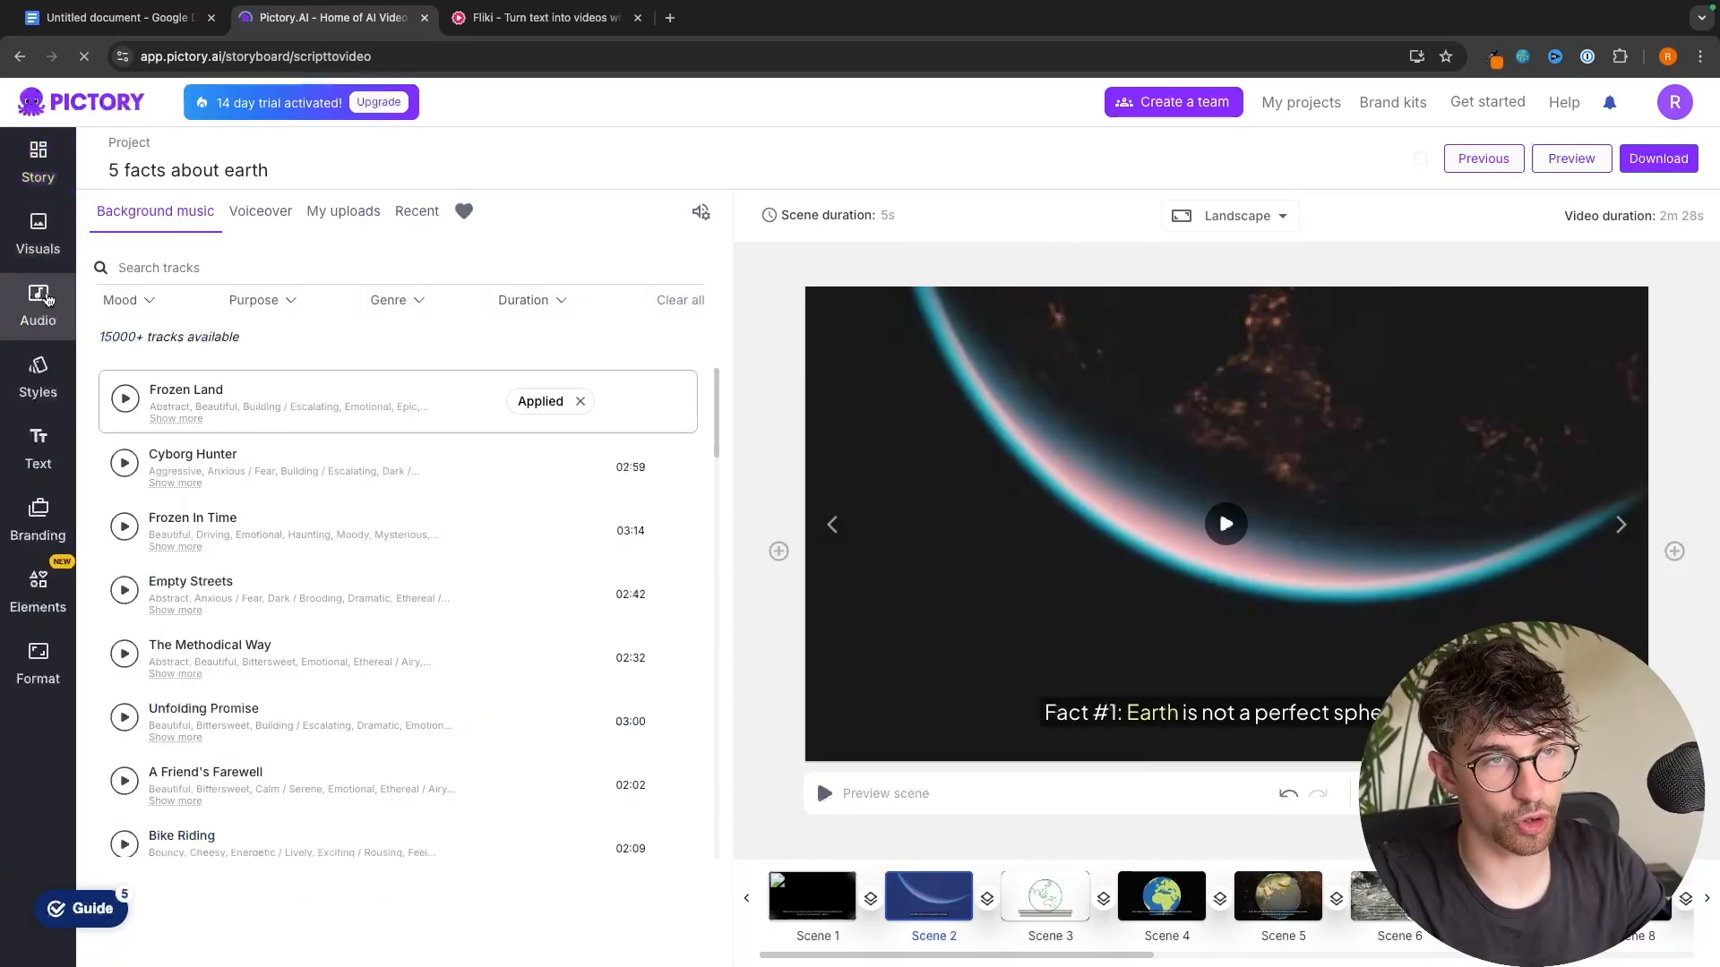
left_click(260, 210)
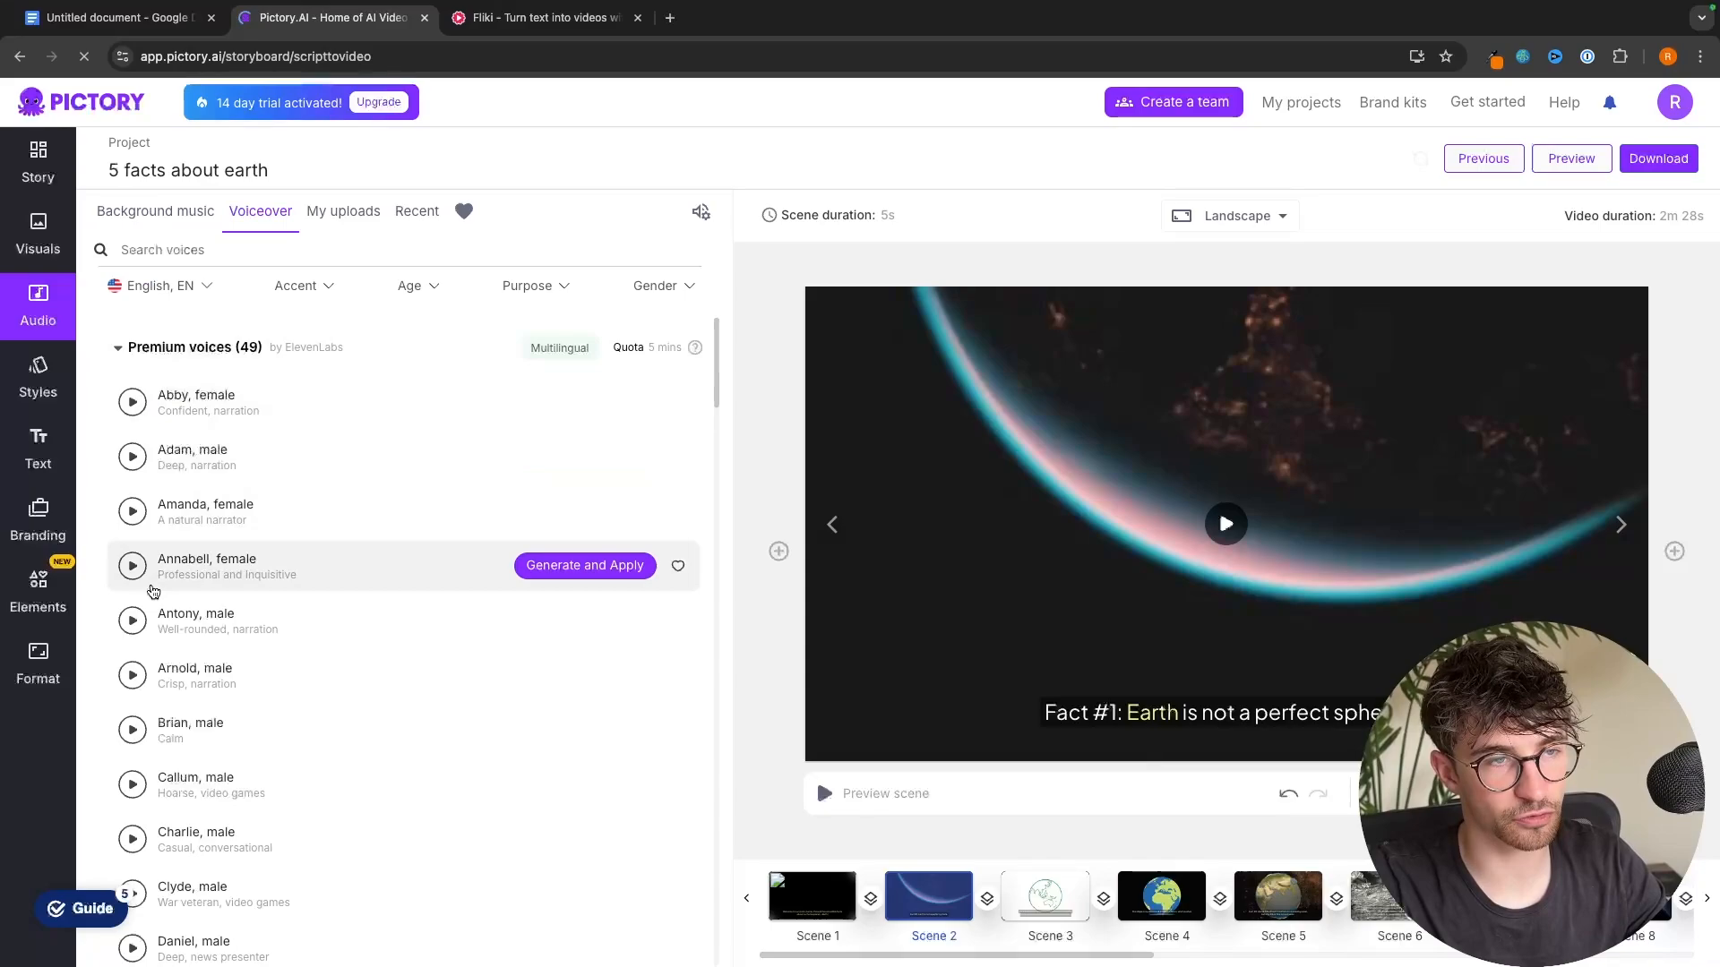
scroll("down", 3)
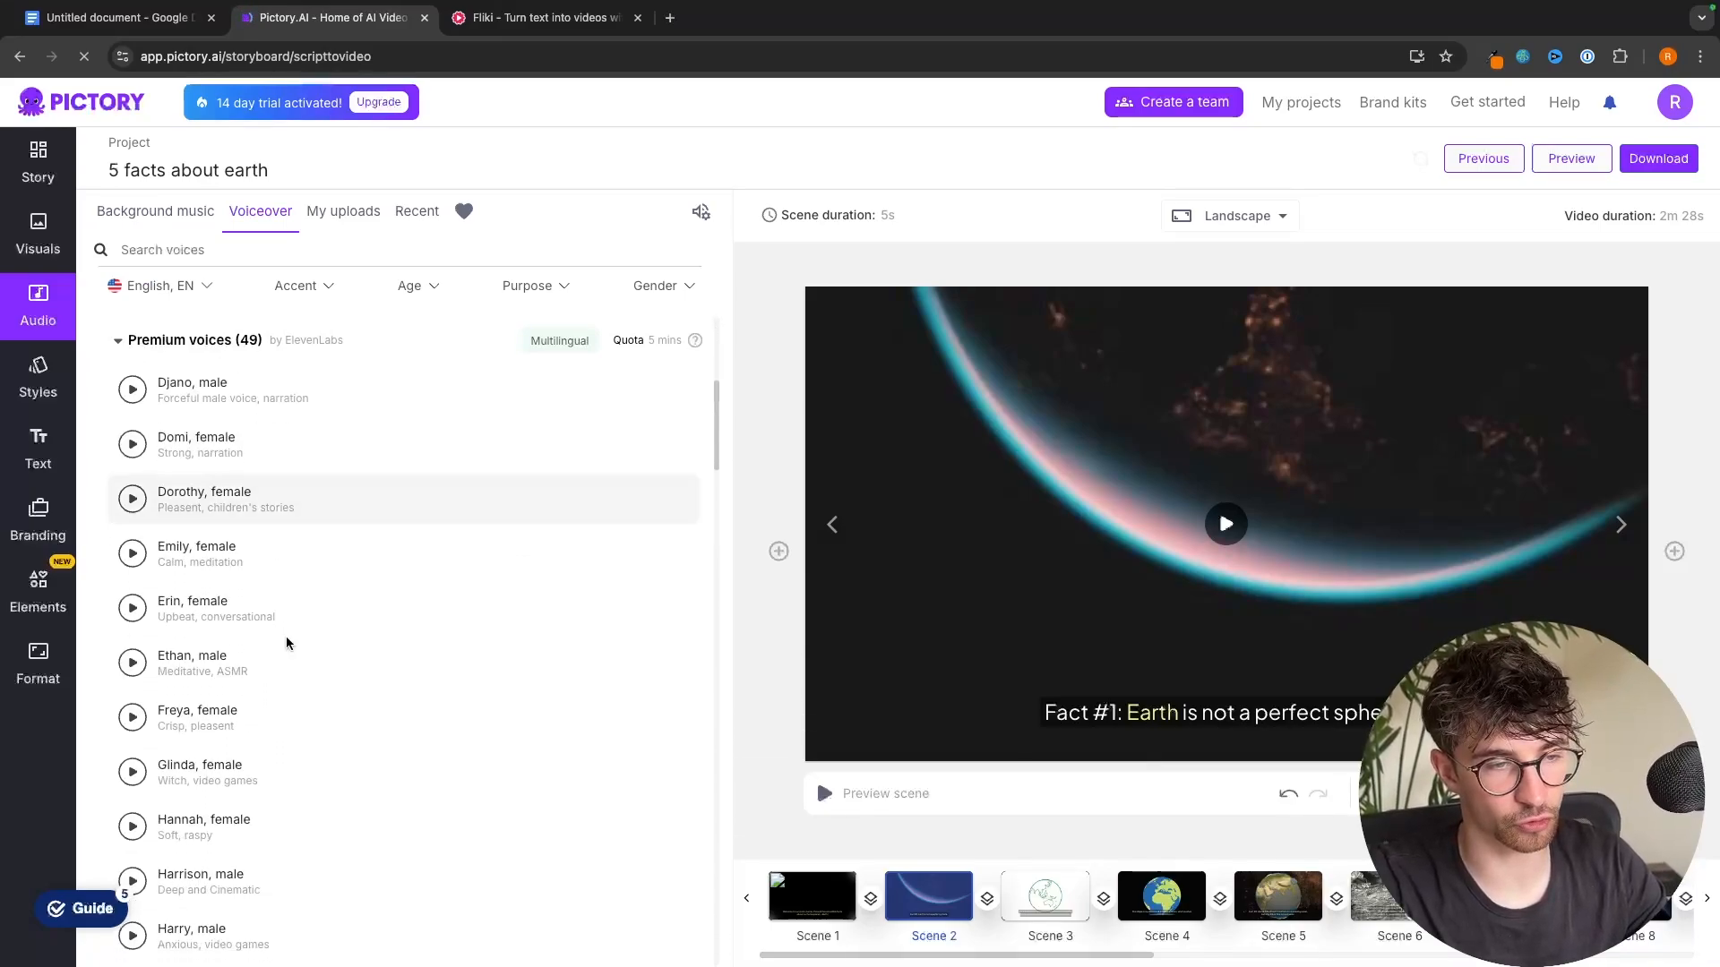
scroll("down", 3)
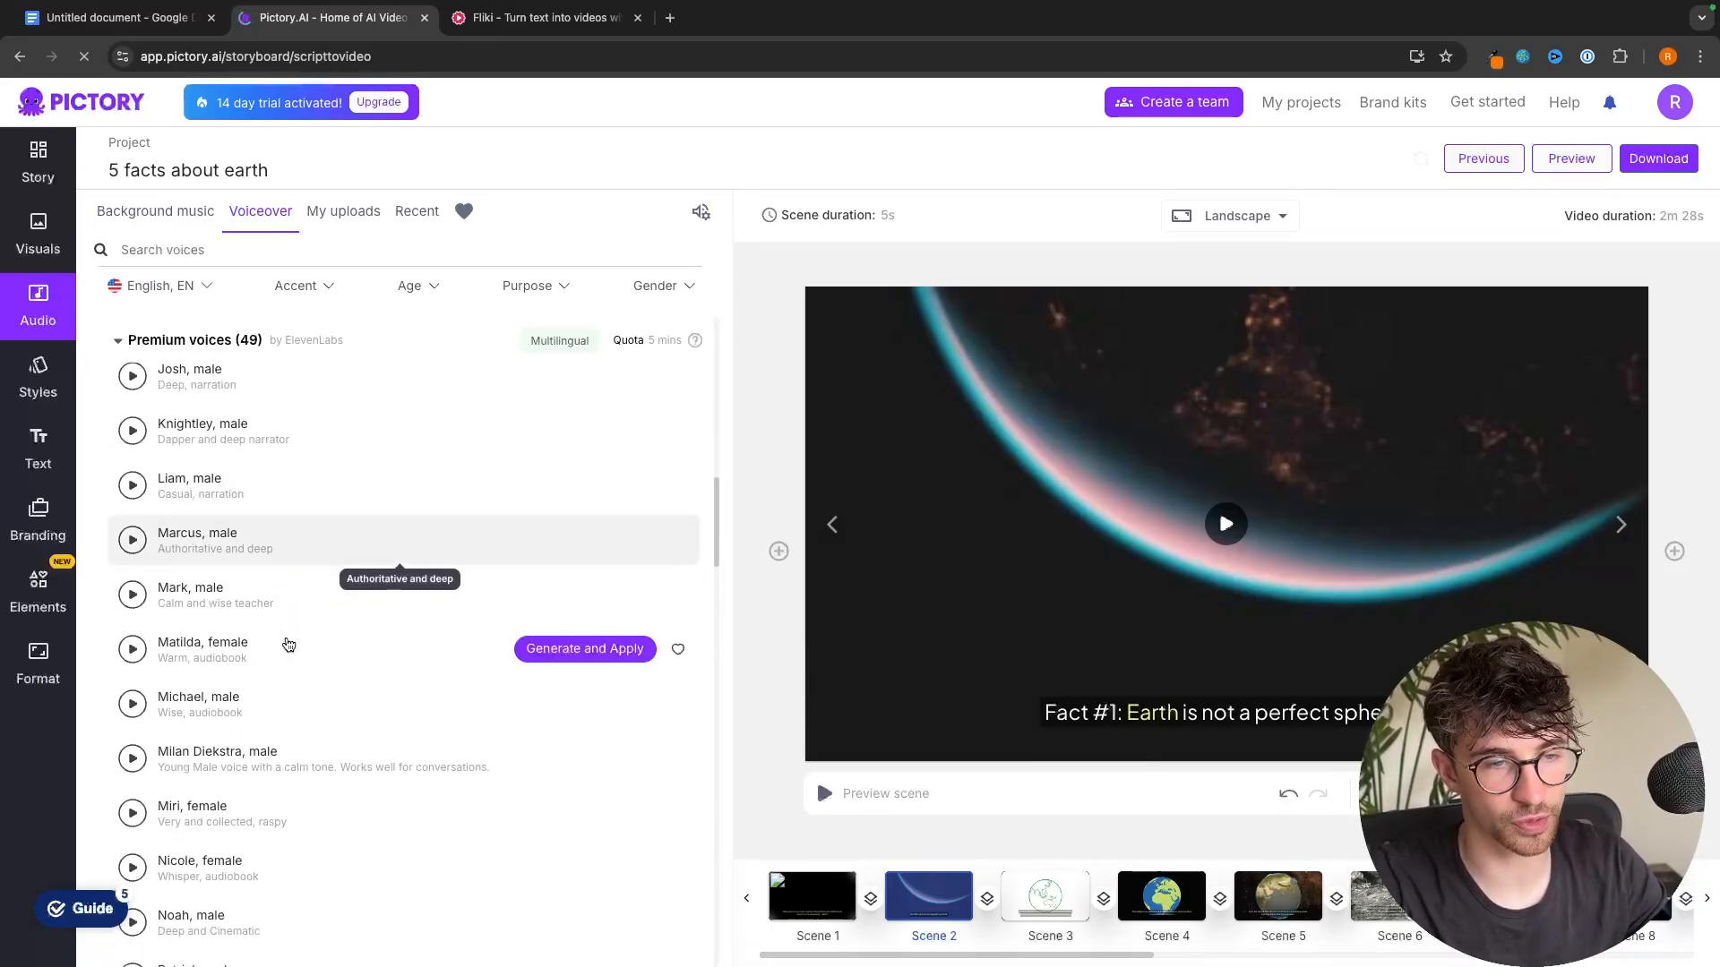
scroll("up", 3)
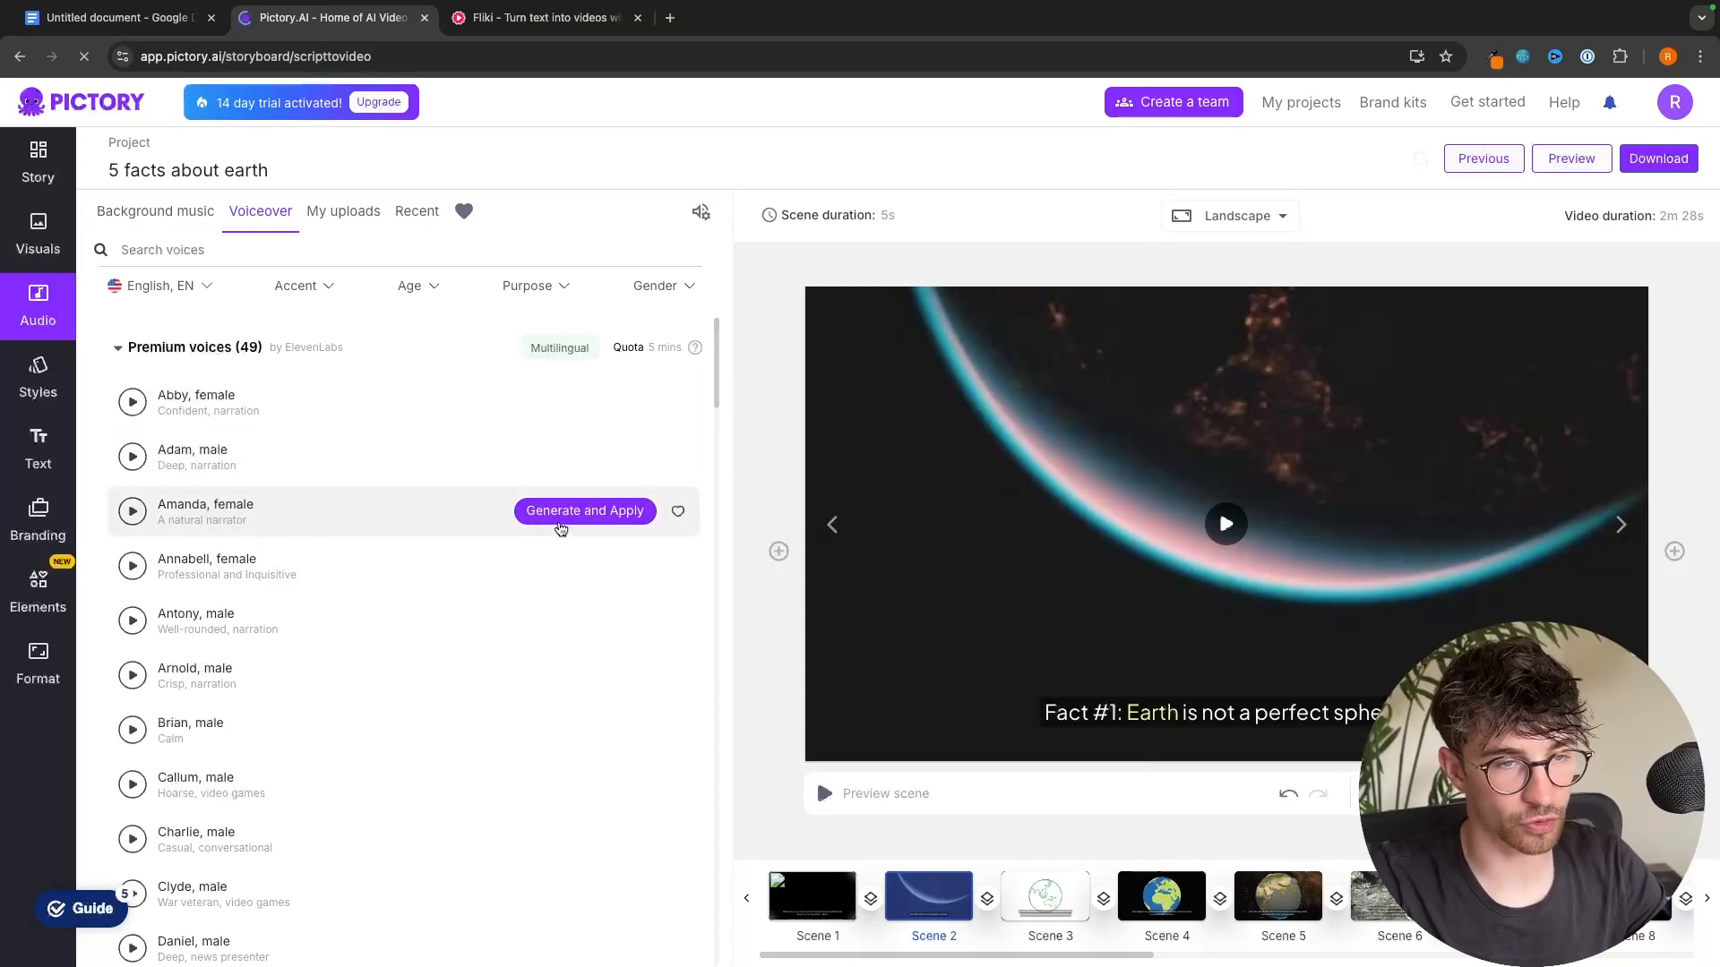
left_click(583, 512)
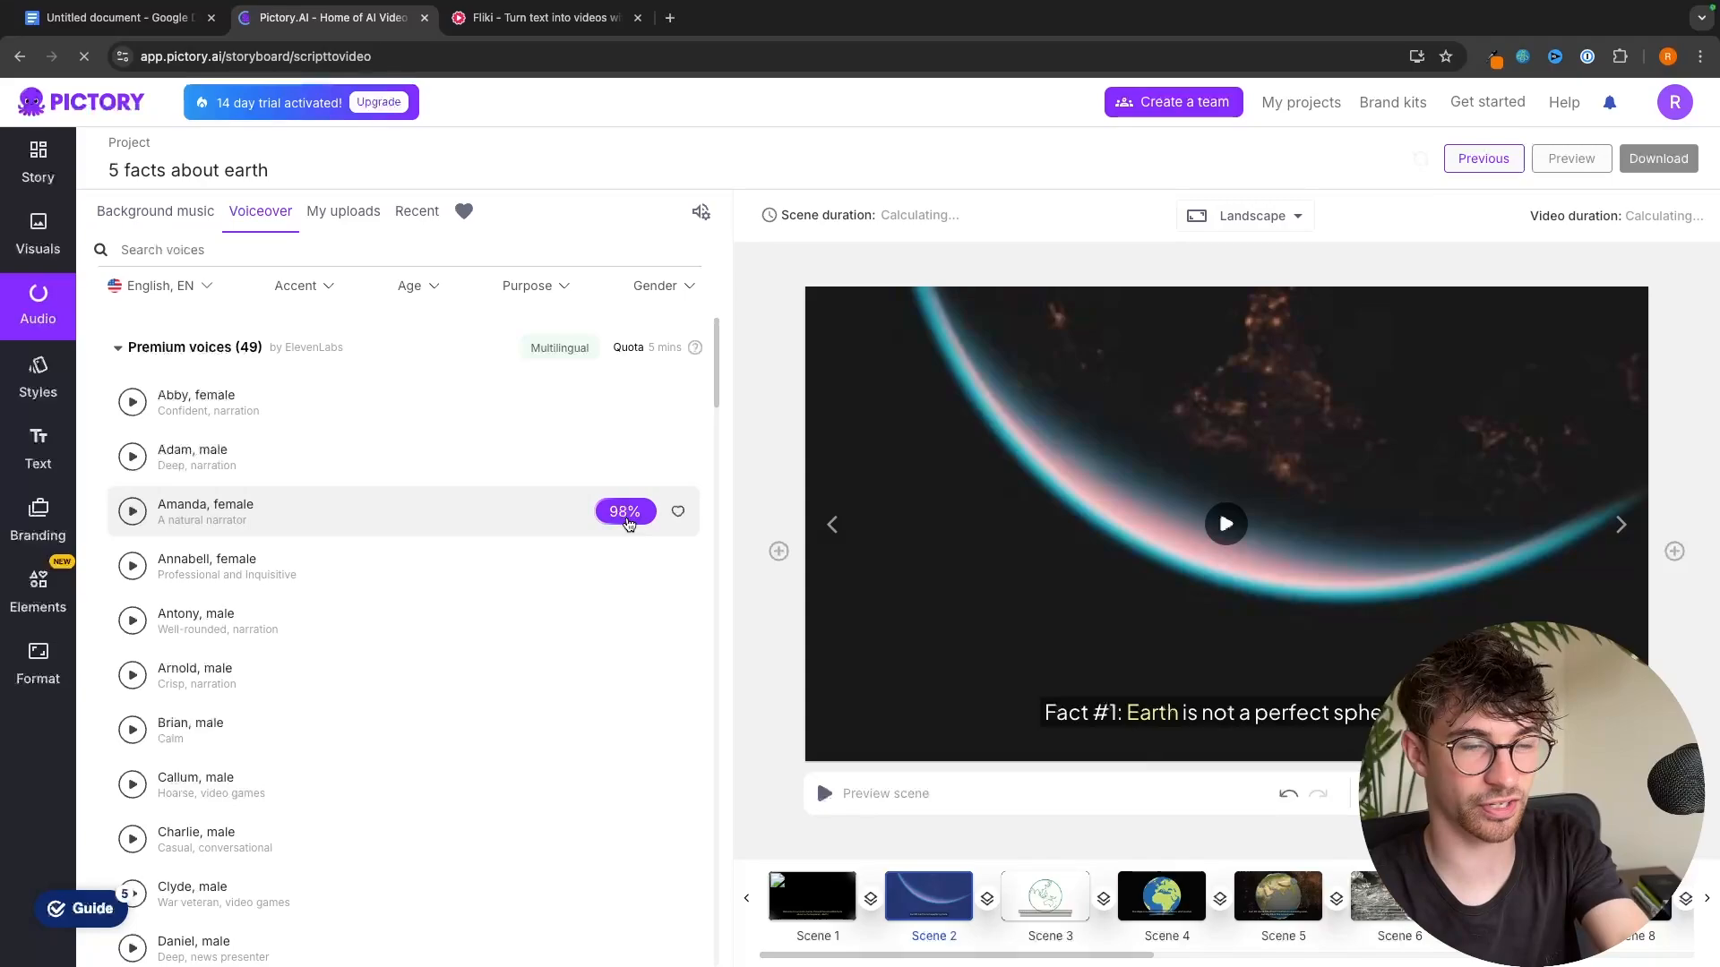
left_click(624, 511)
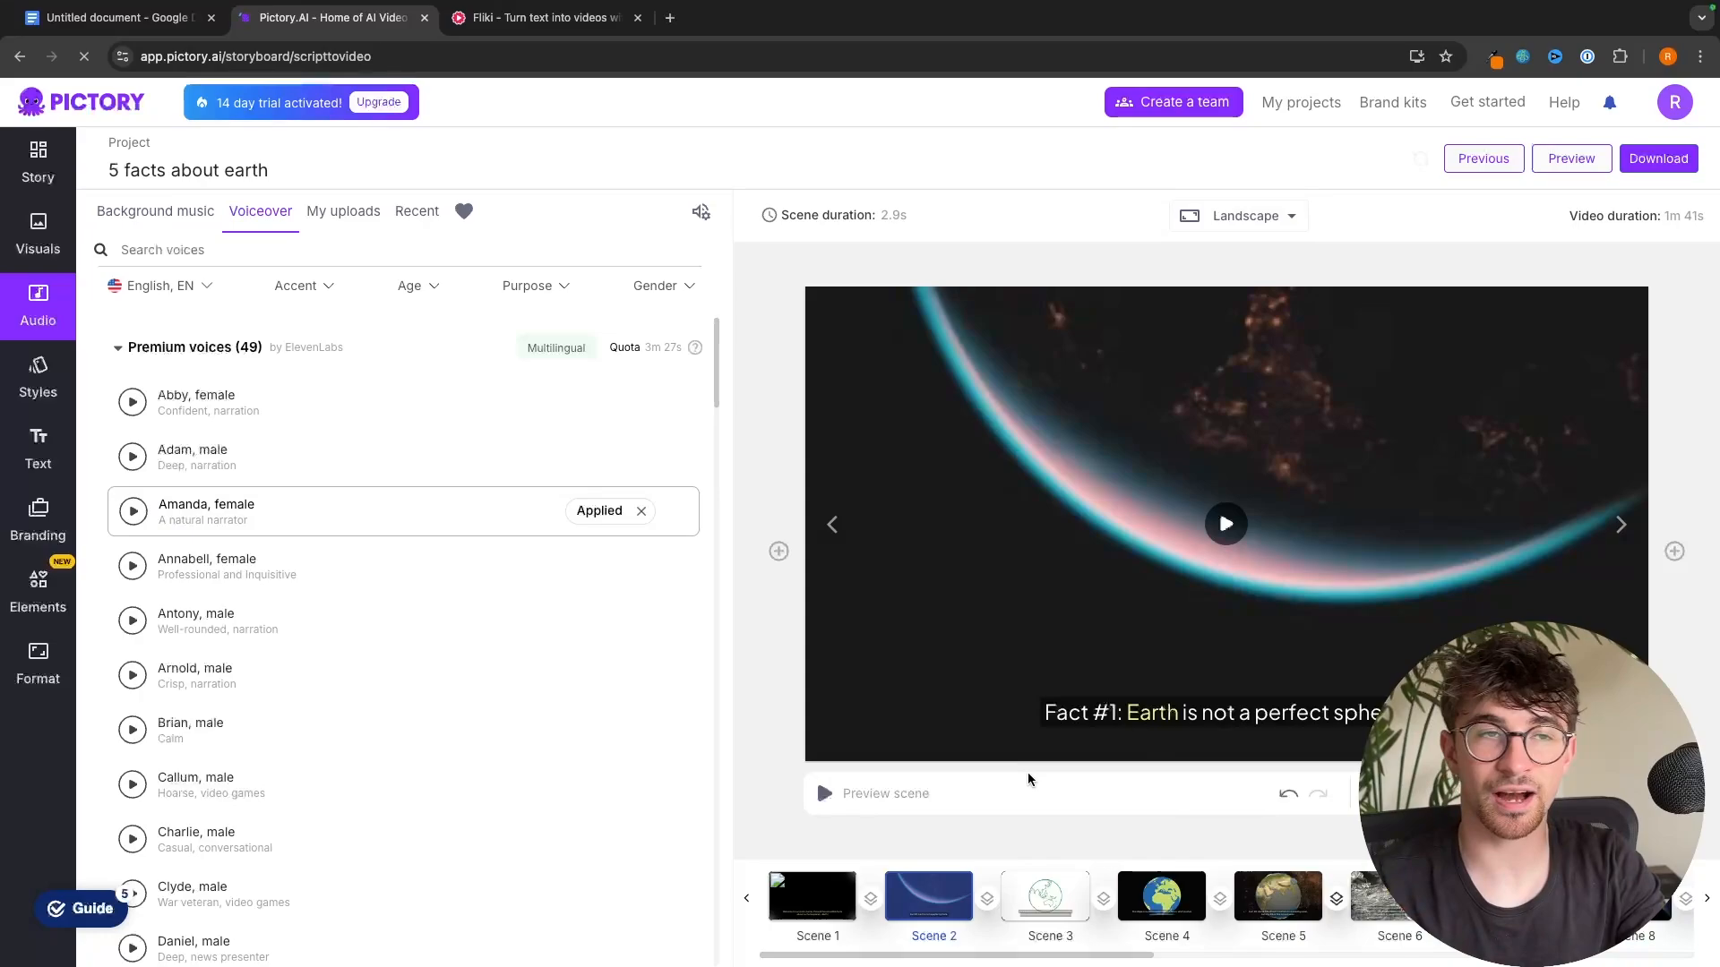
- Rewind the Fliki preview, then open a full preview of the voiced Pictory video
left_click(537, 18)
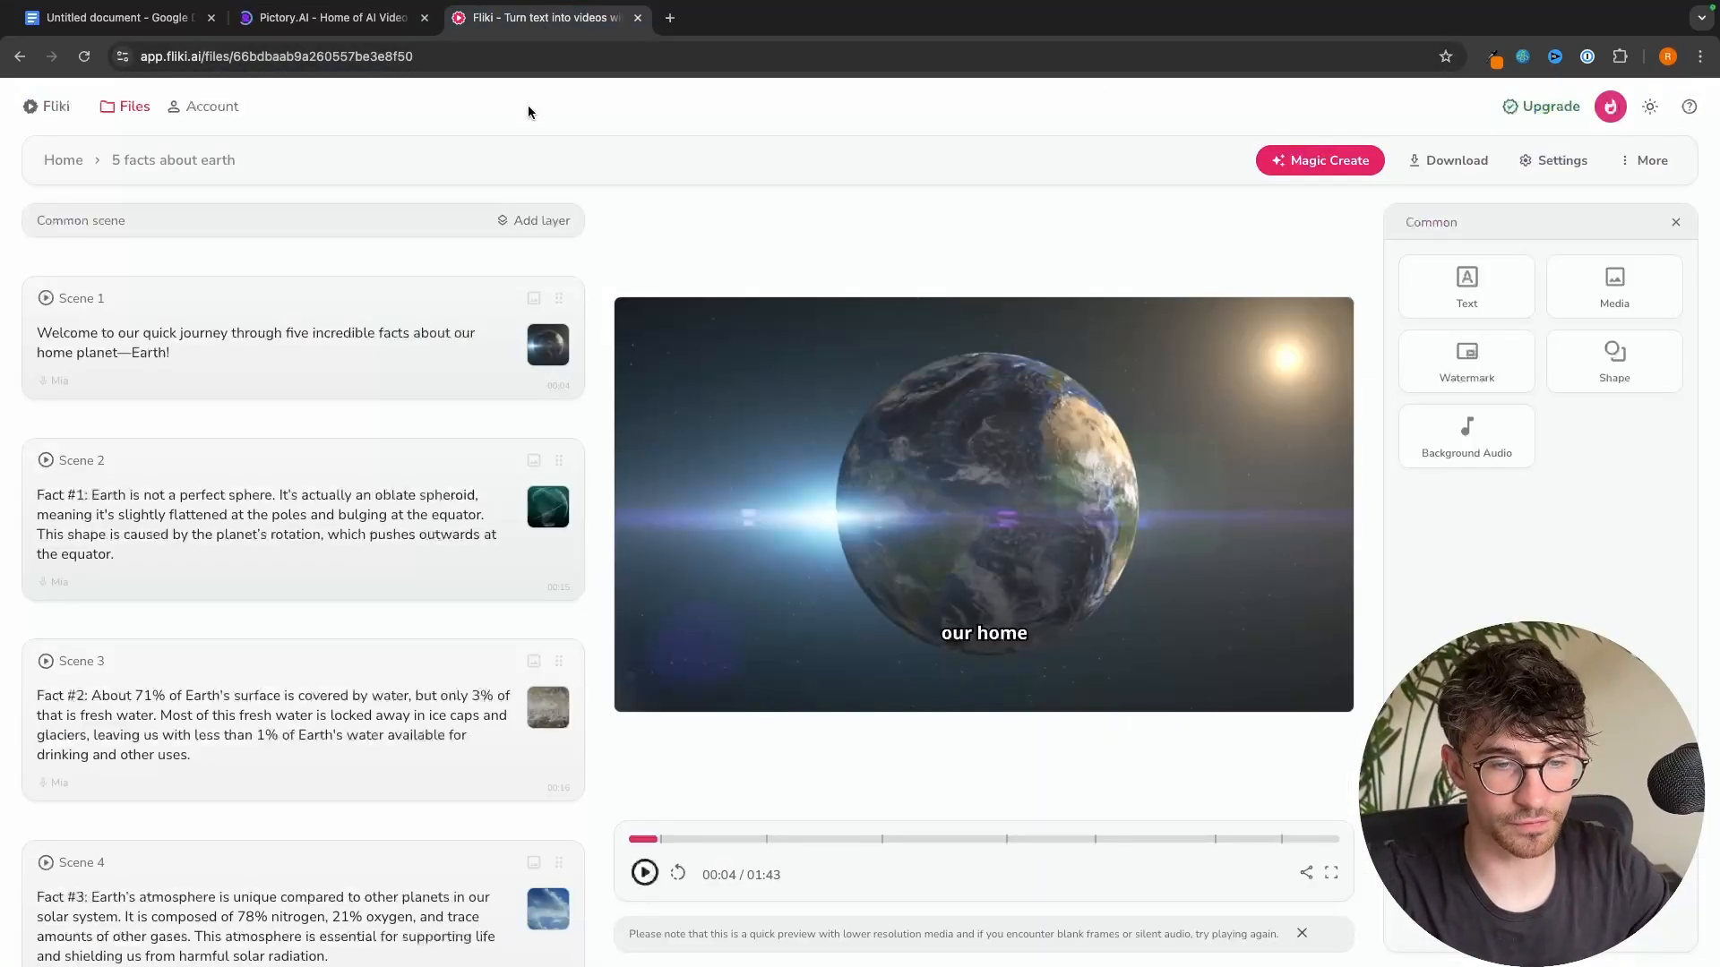
left_click(678, 874)
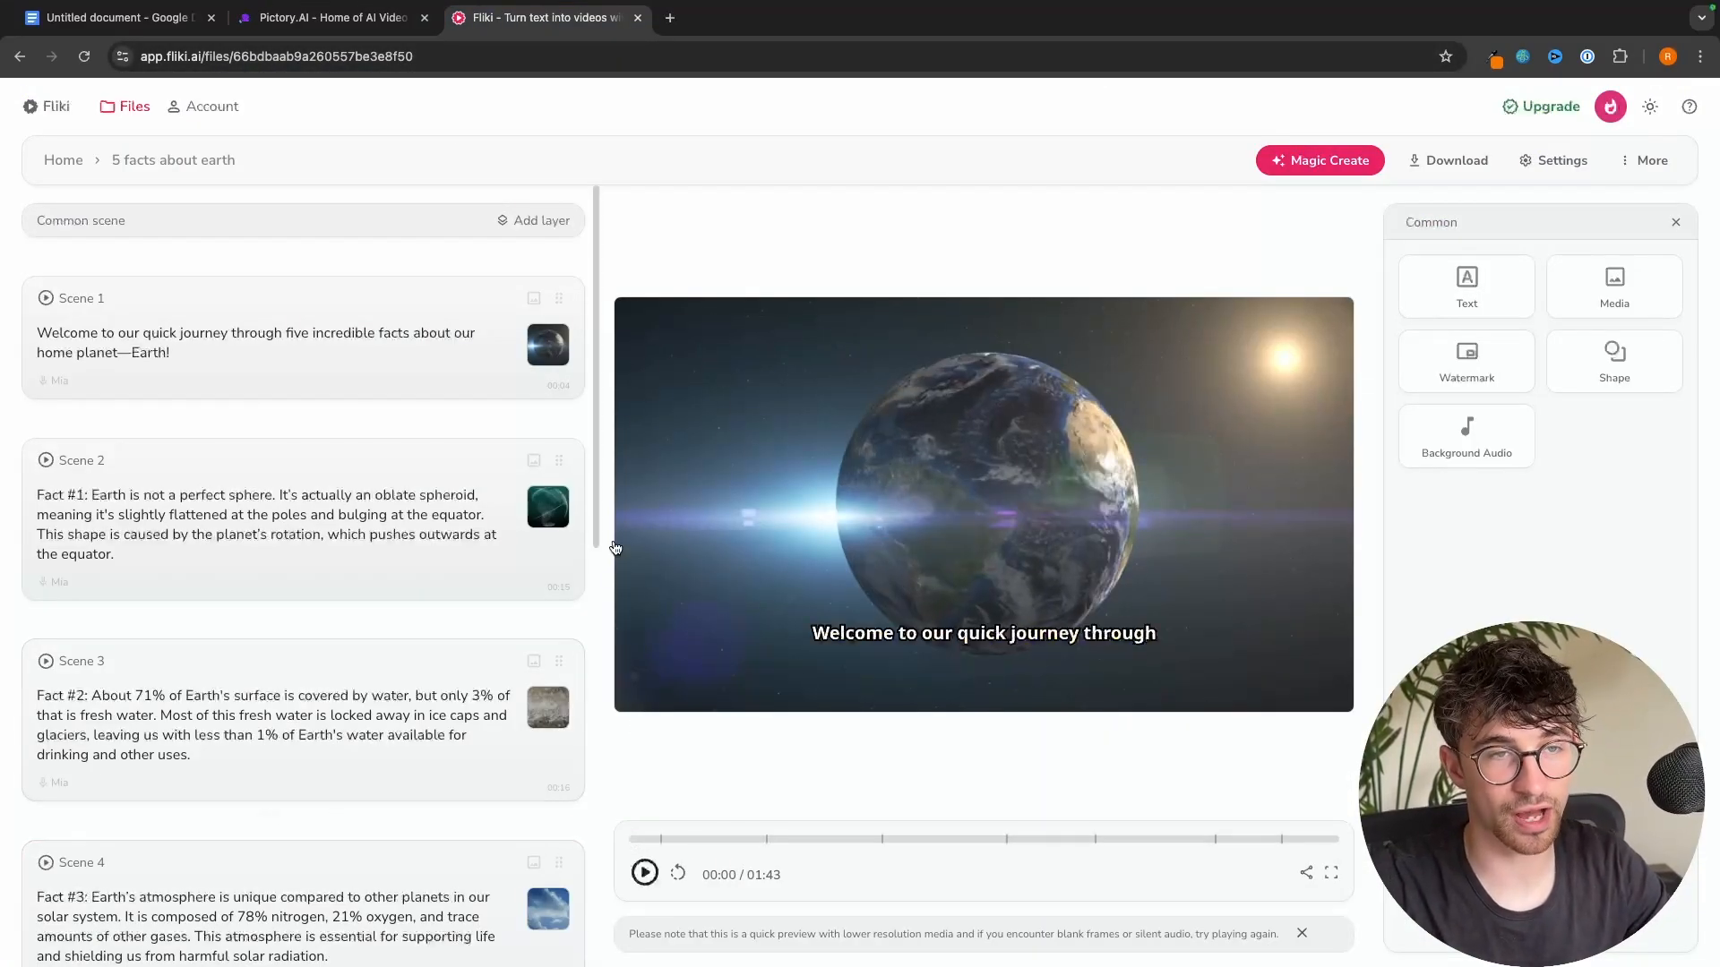
left_click(329, 18)
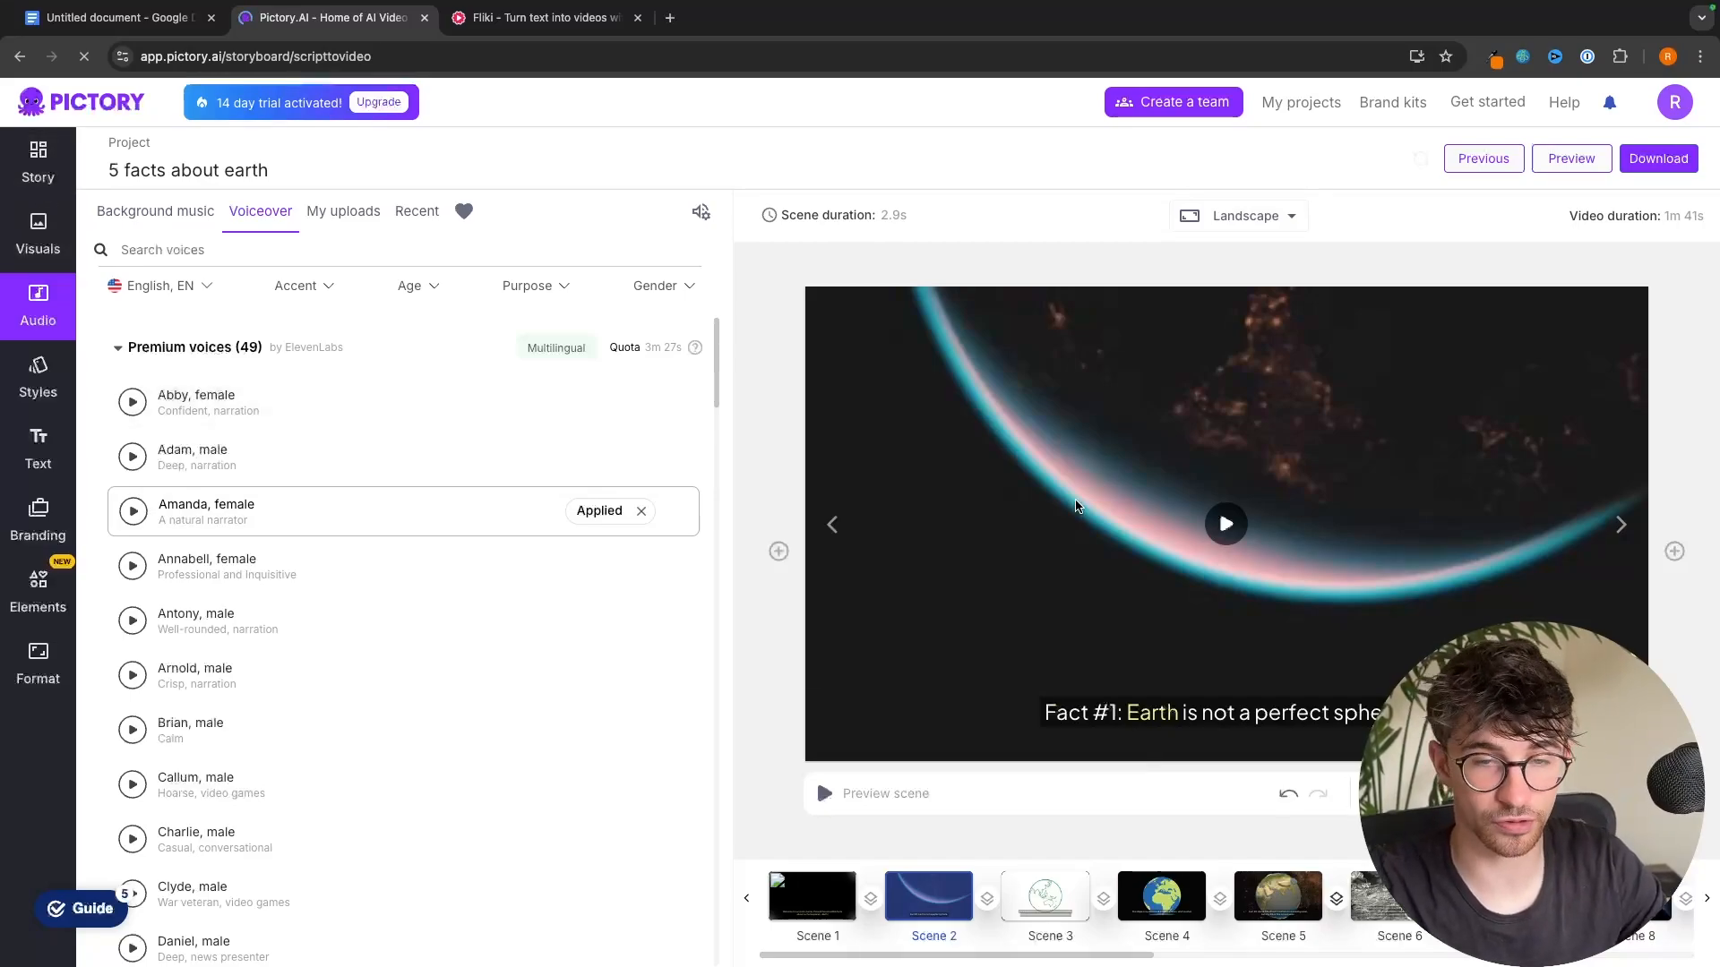
left_click(1569, 158)
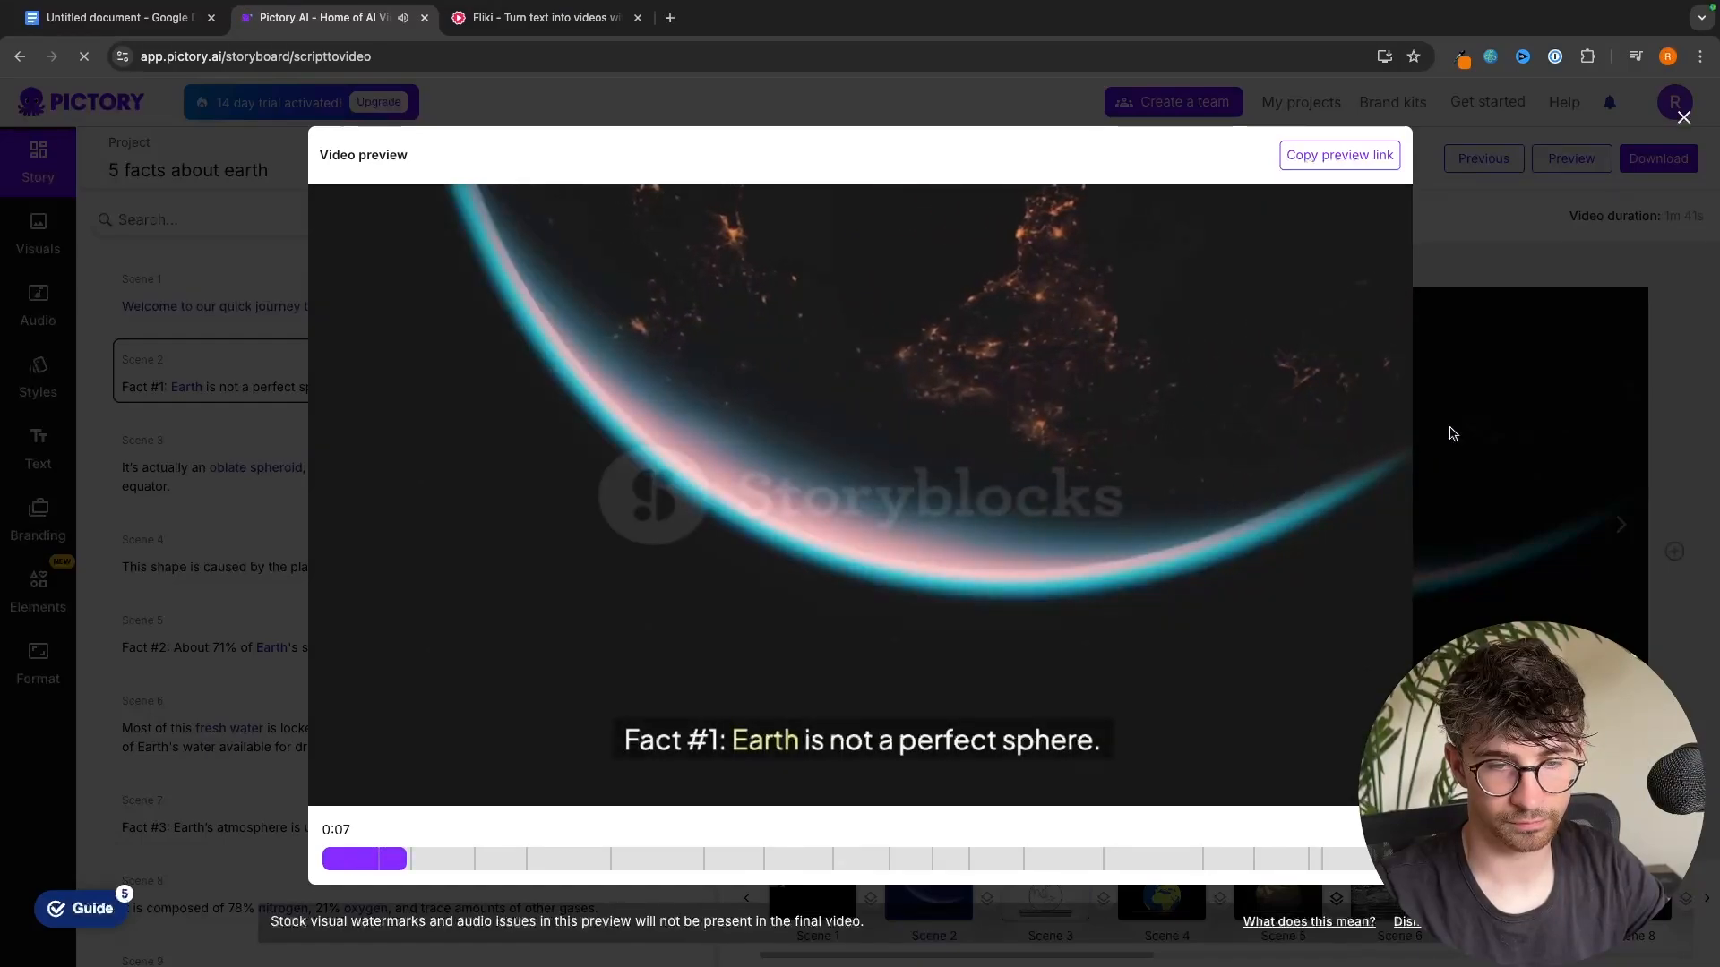
- Play the Fliki preview to 1:16 and inspect Pictory's Scene 4 and Scene 5 visuals
left_click(537, 18)
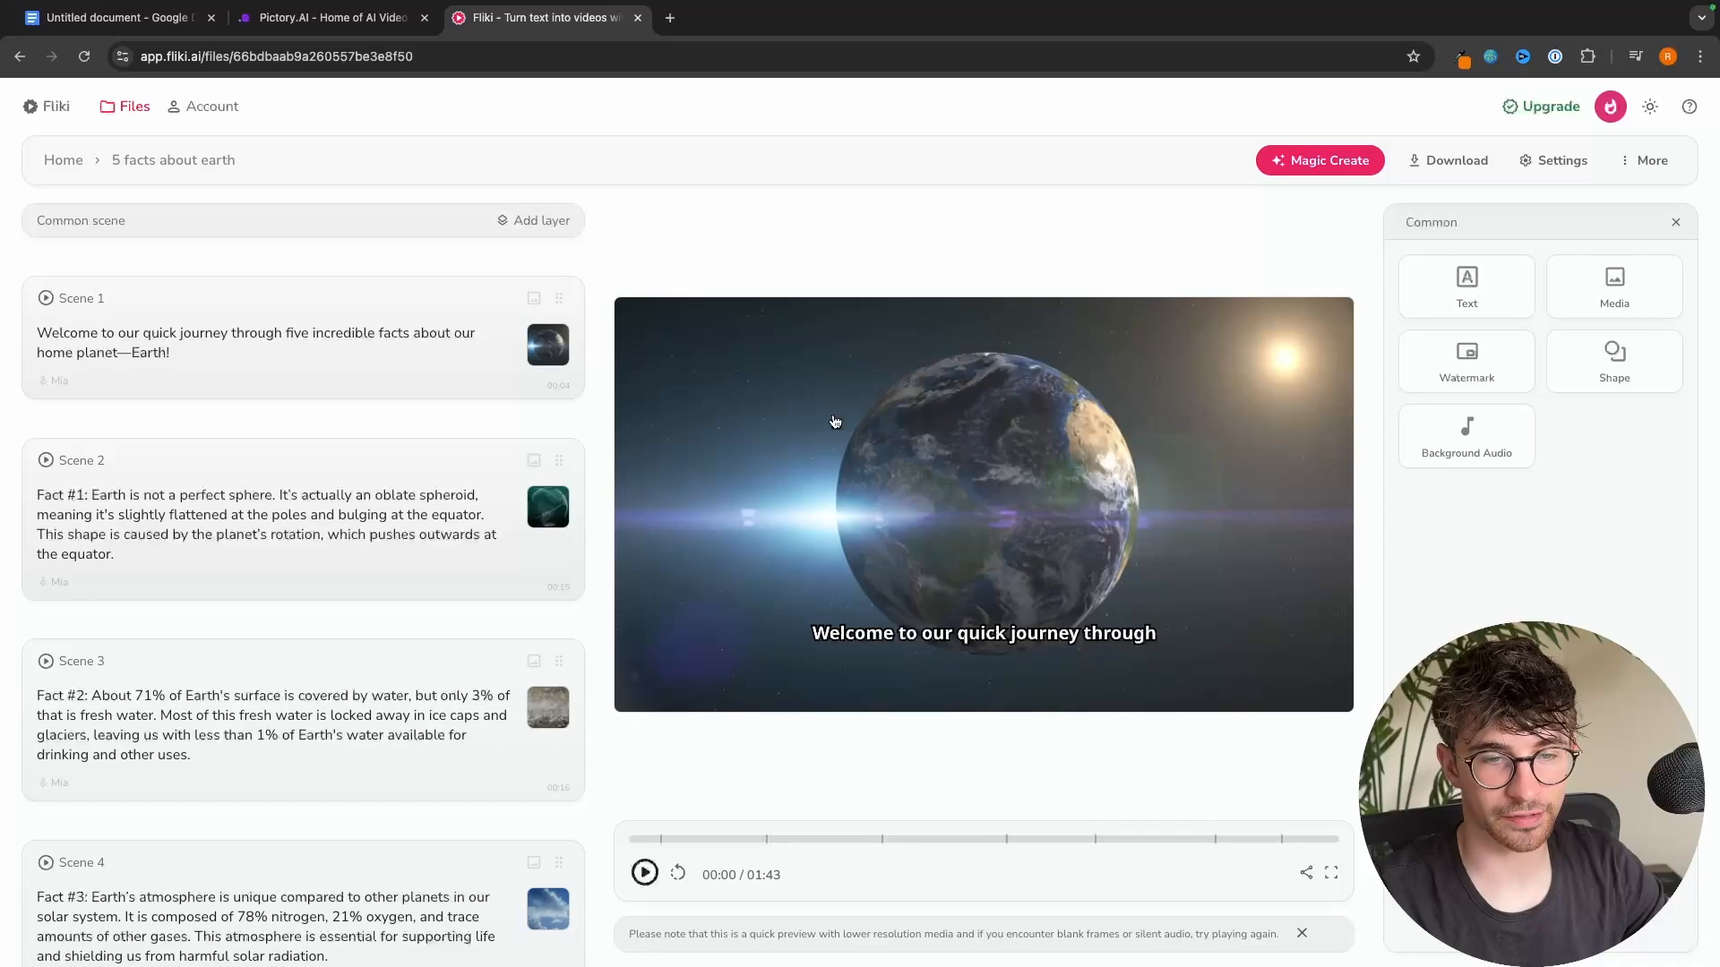
mouse_move(823, 673)
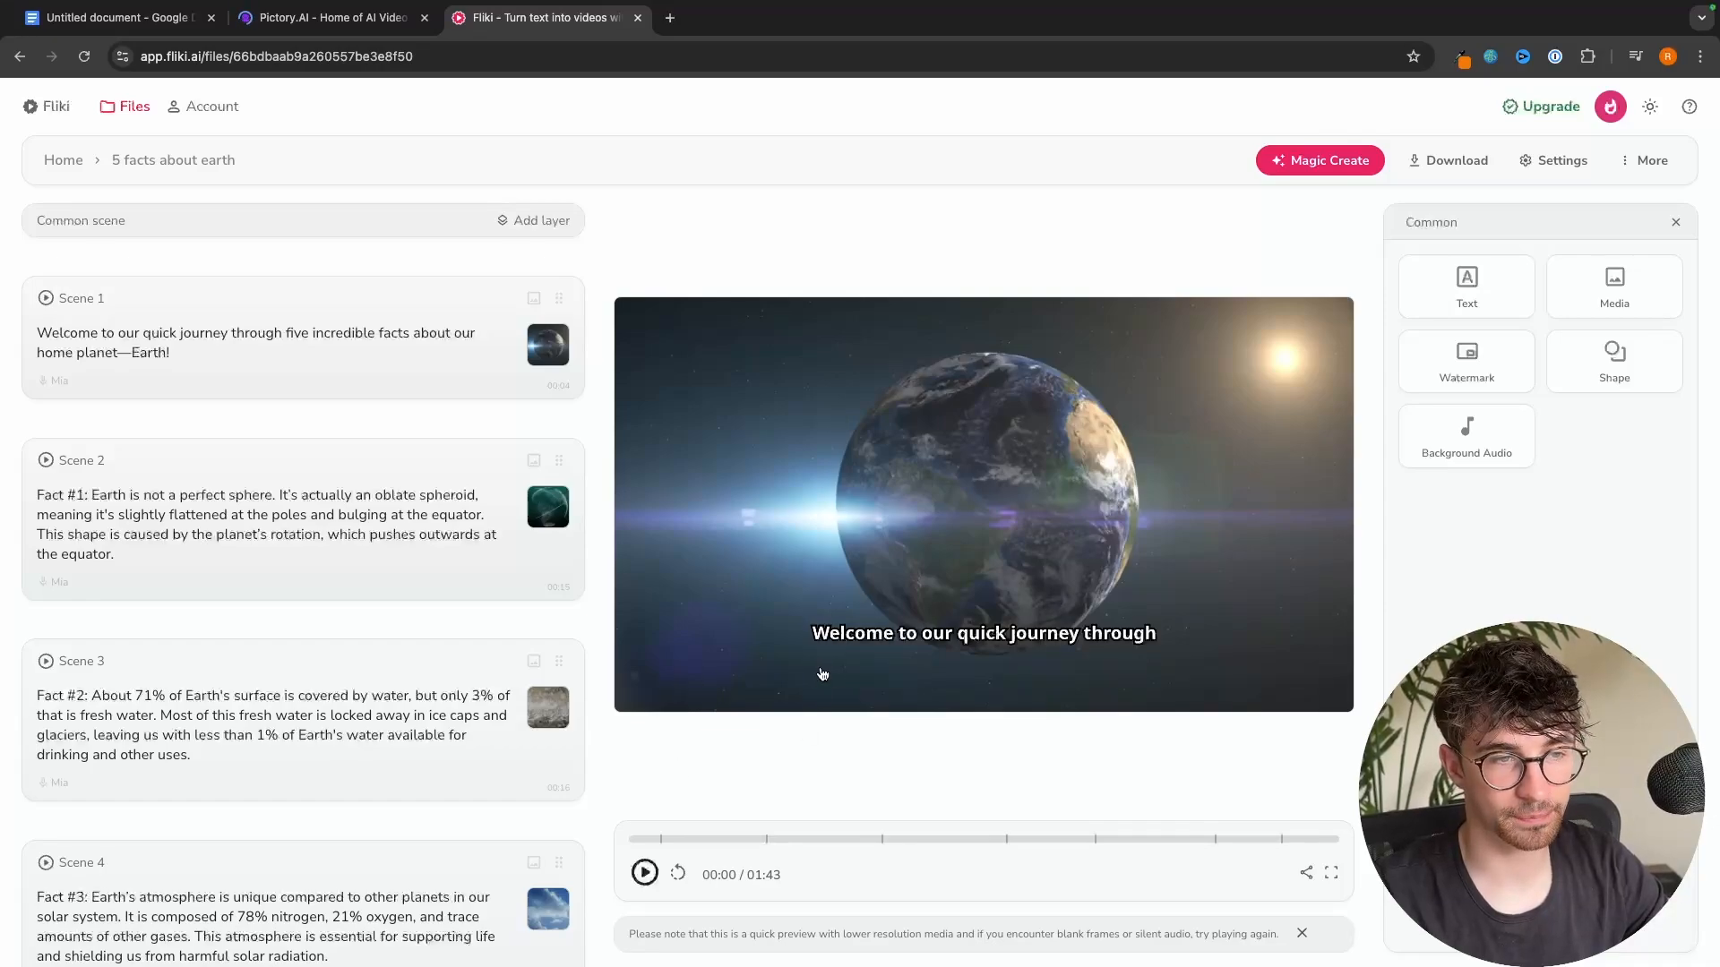
left_click(644, 874)
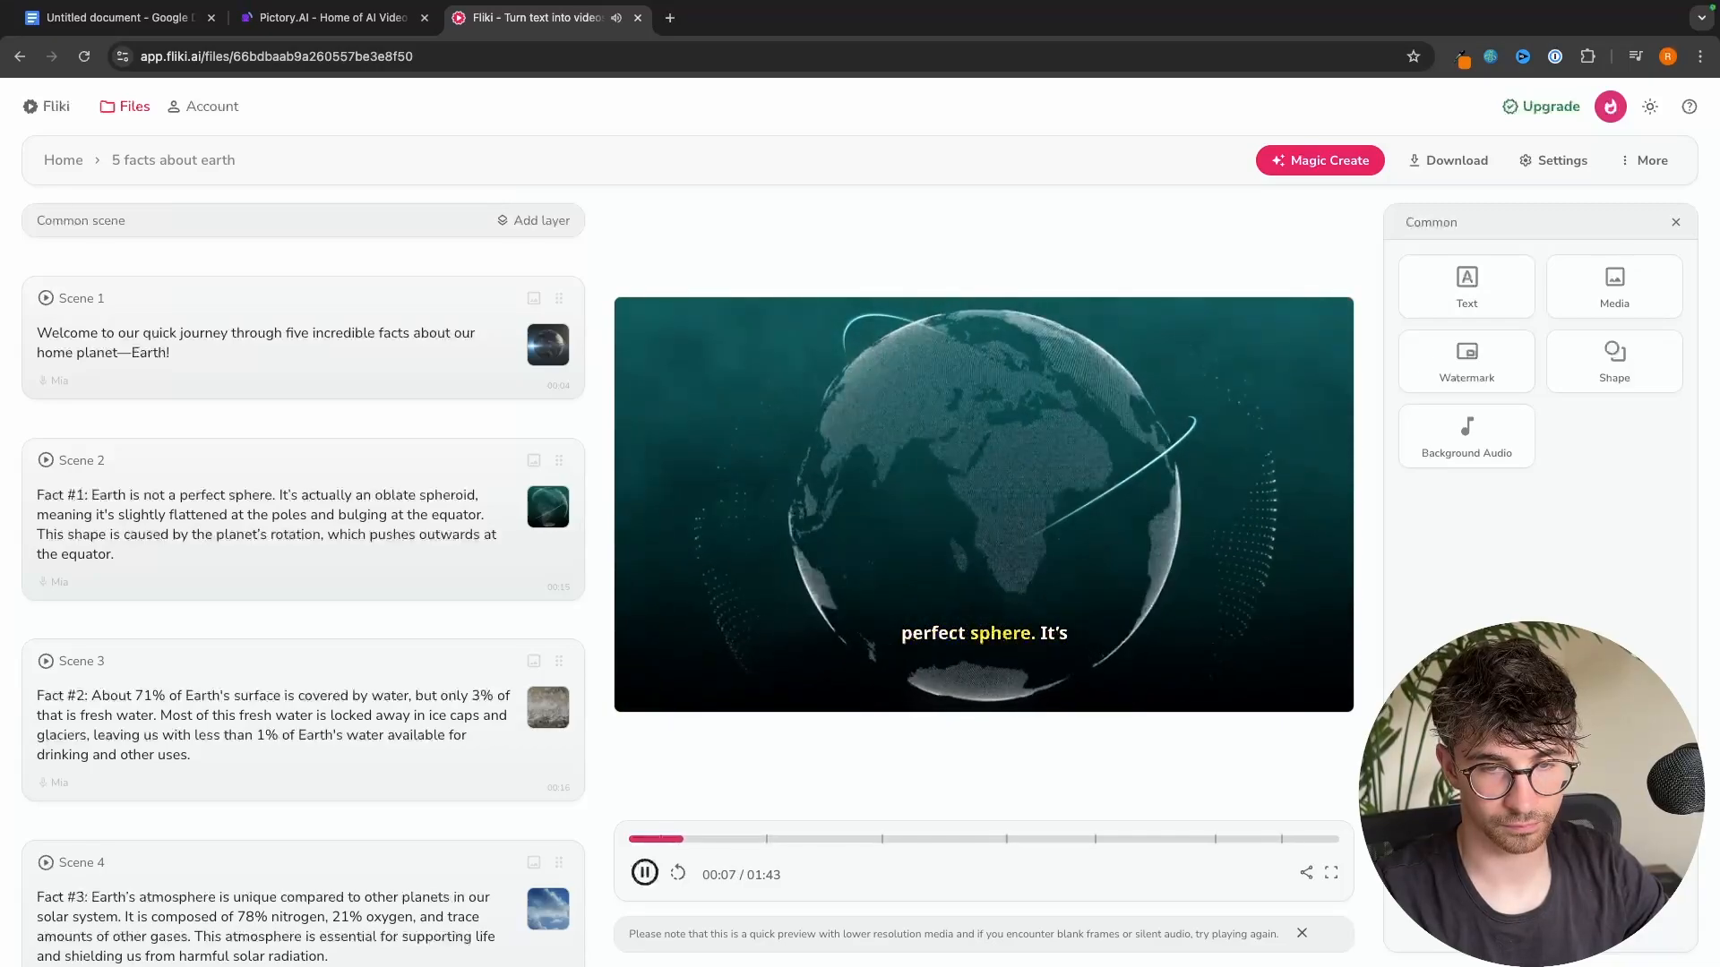
left_click(329, 16)
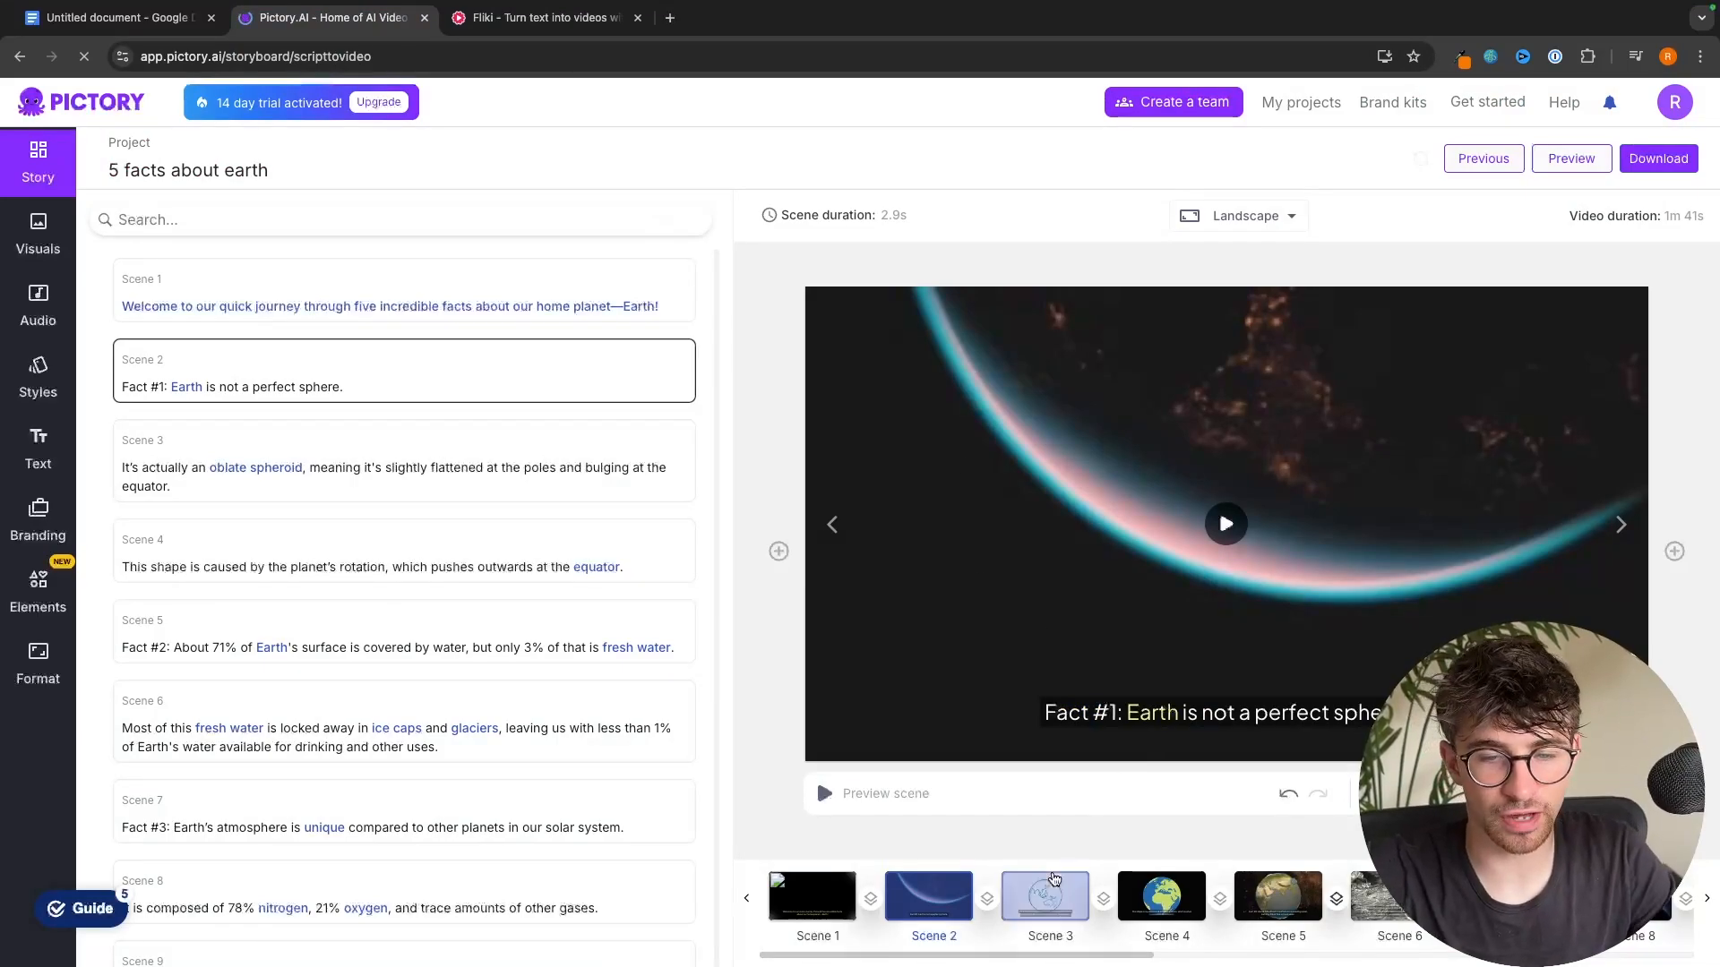
left_click(1159, 896)
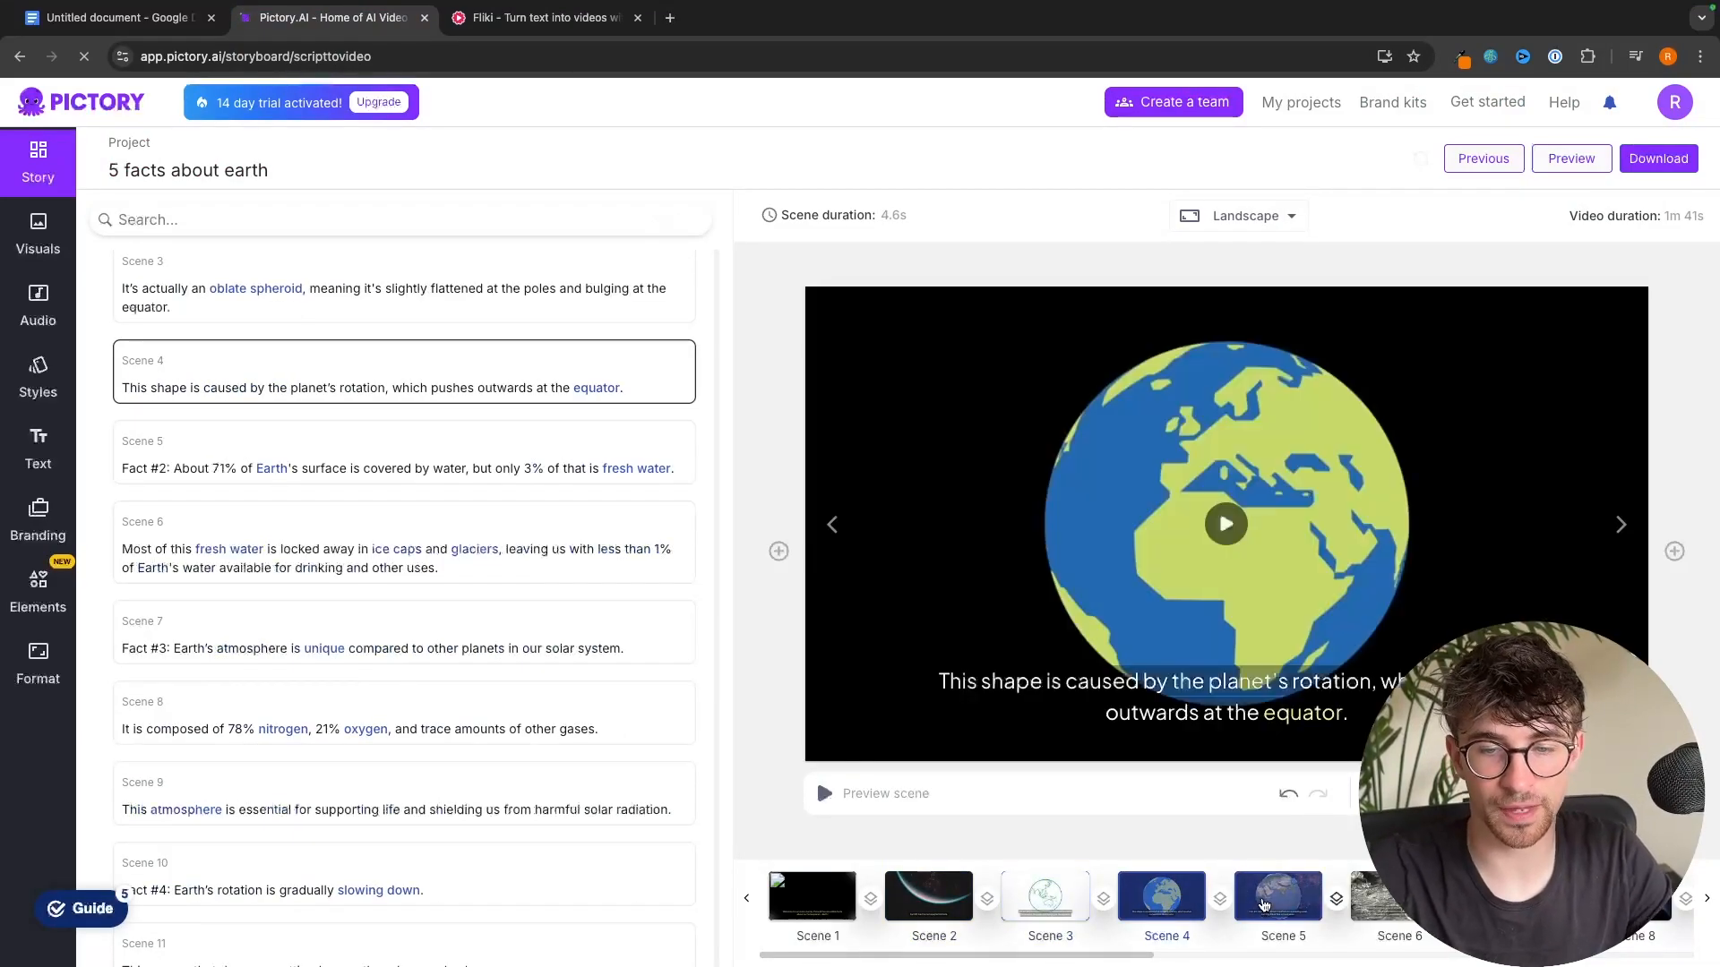
left_click(1276, 895)
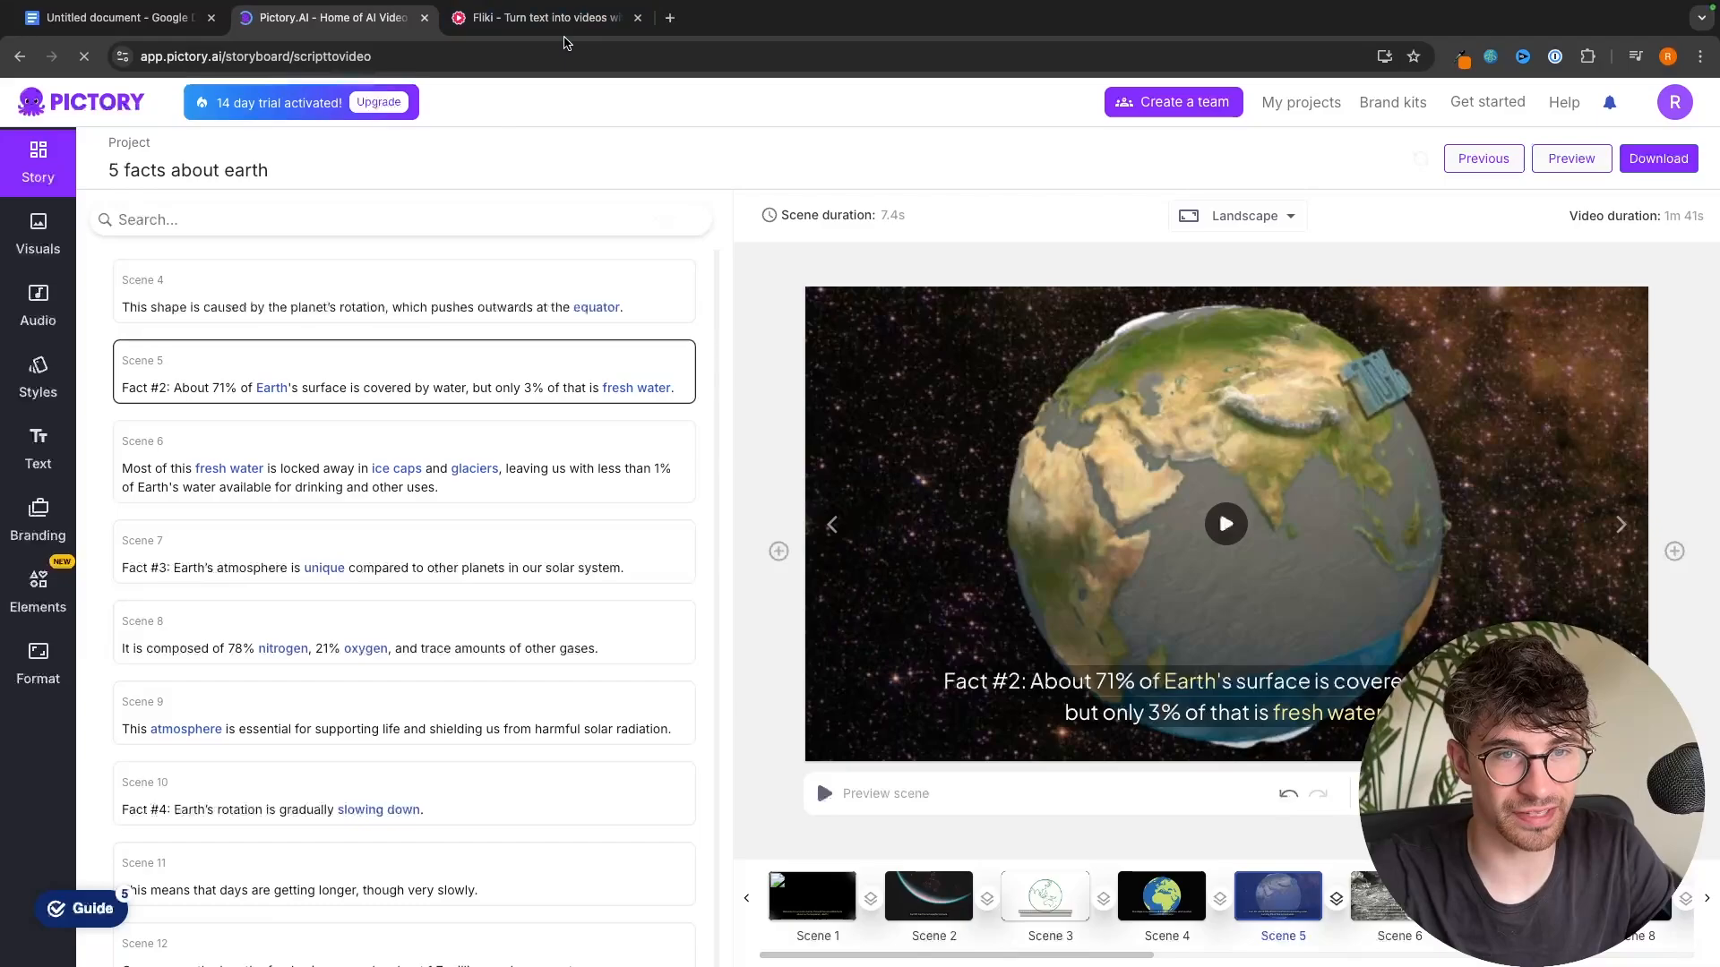
left_click(539, 16)
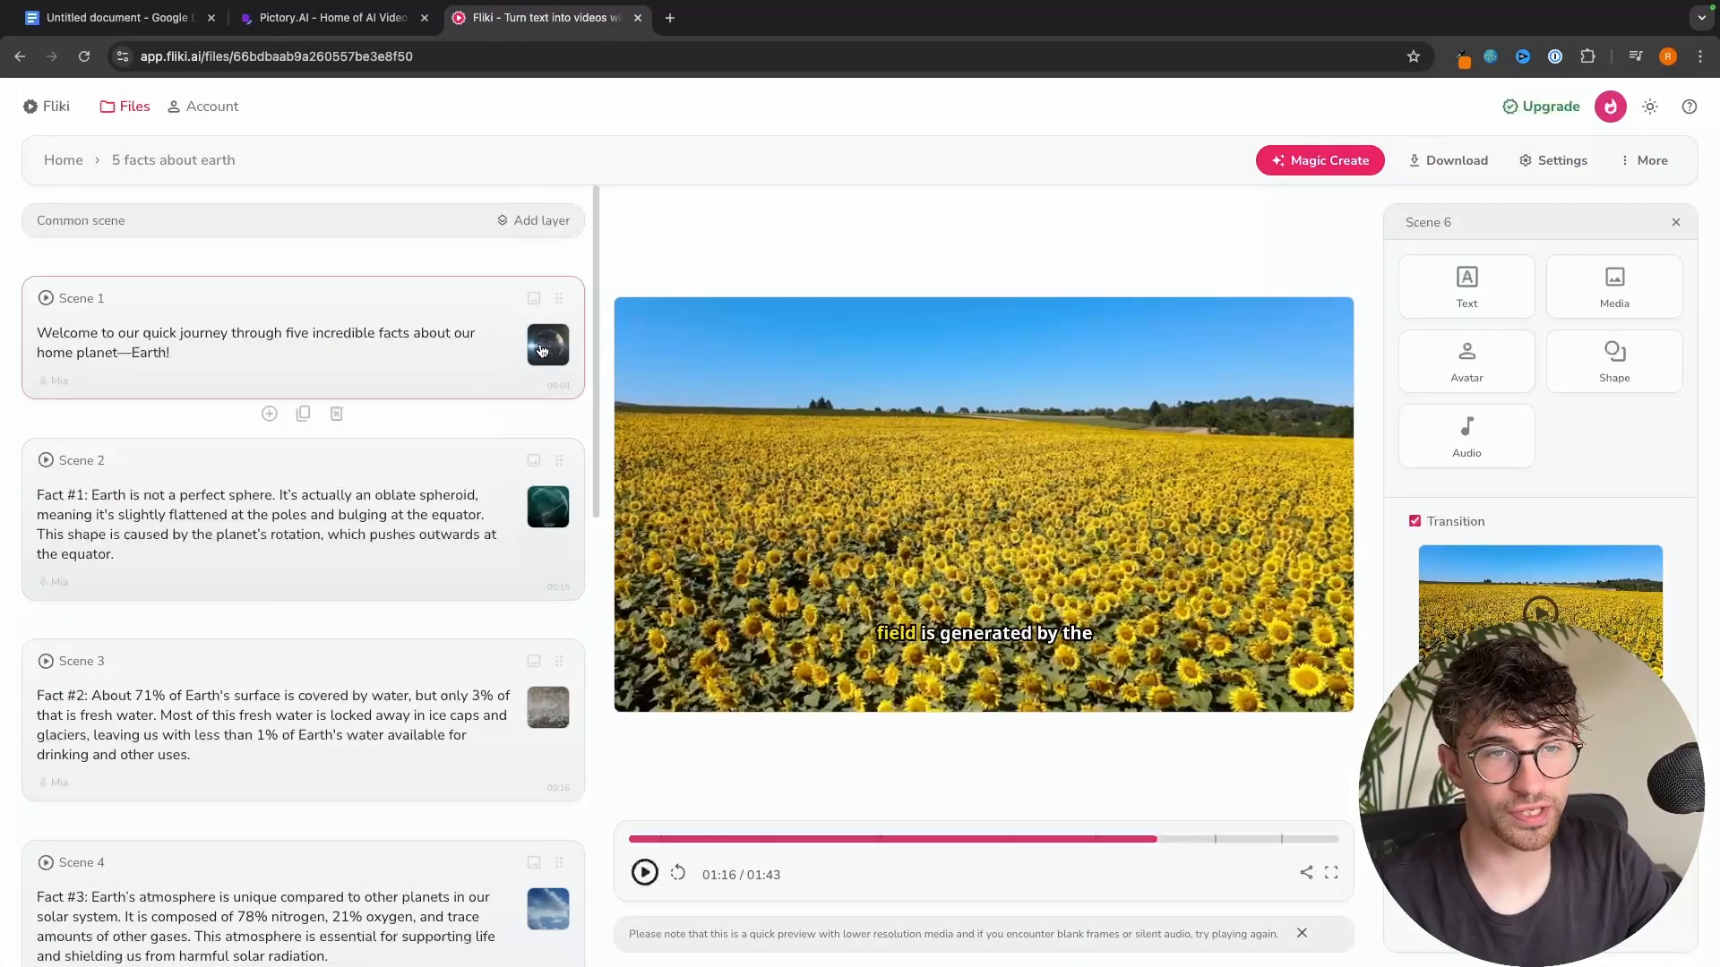
- Replace Fliki scene 4's cloud visual with a blue Earth-from-space stock clip
left_click(1675, 222)
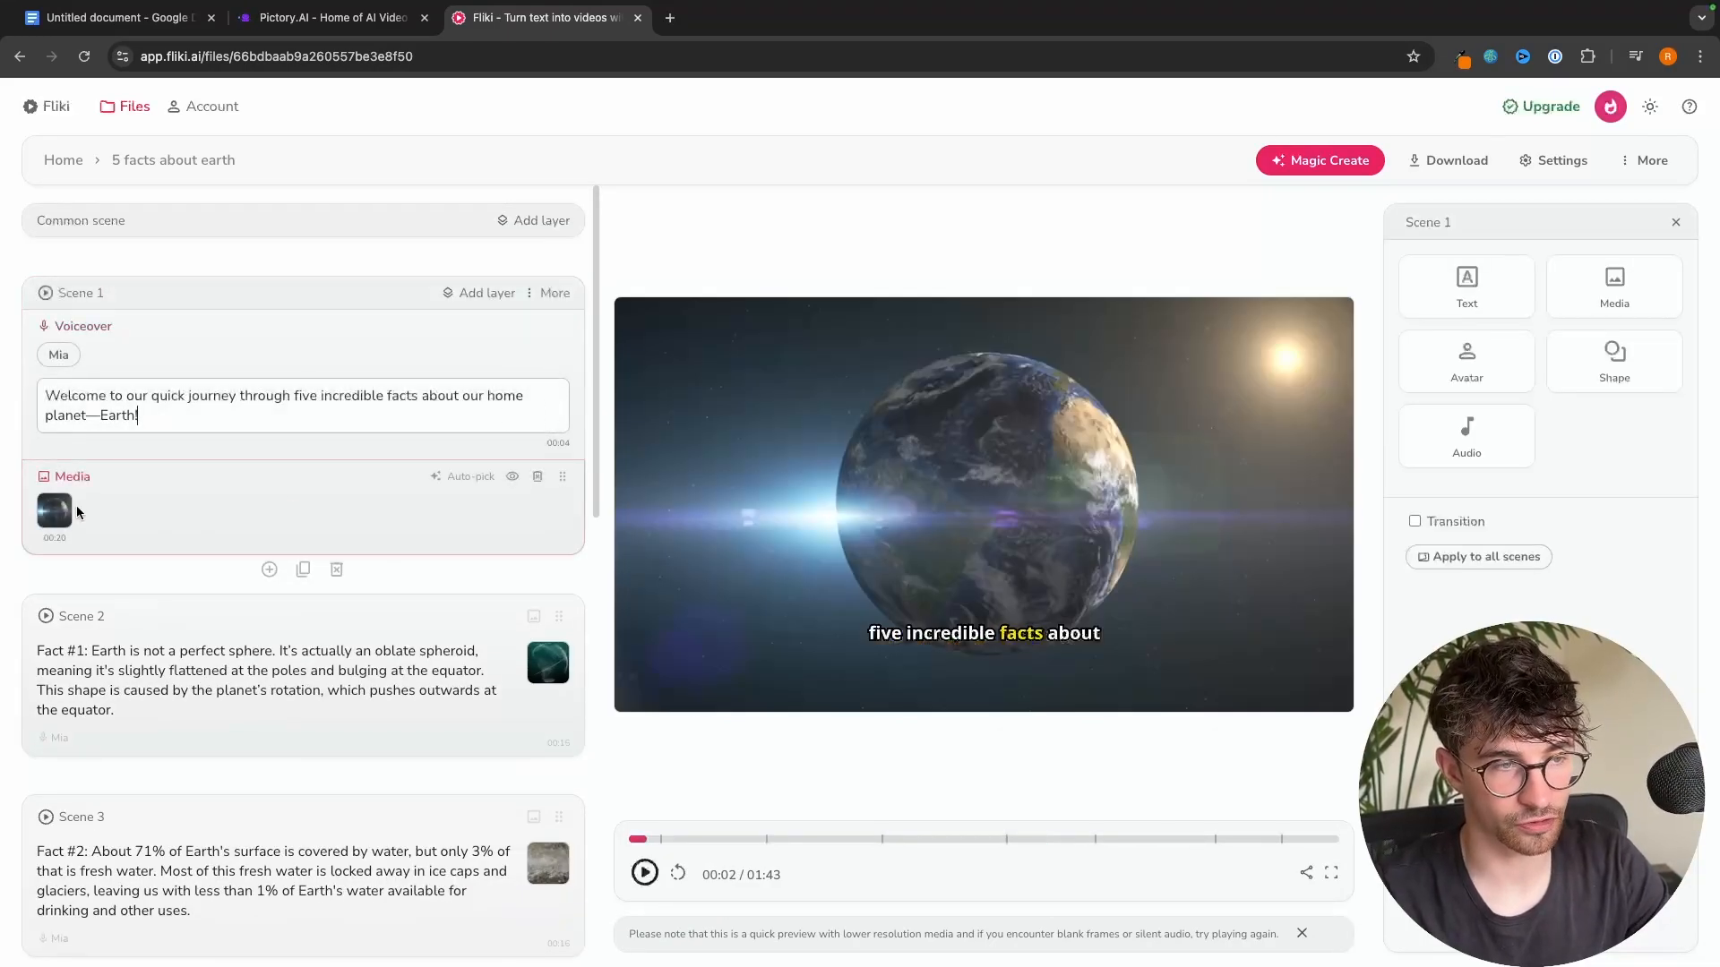
left_click(54, 512)
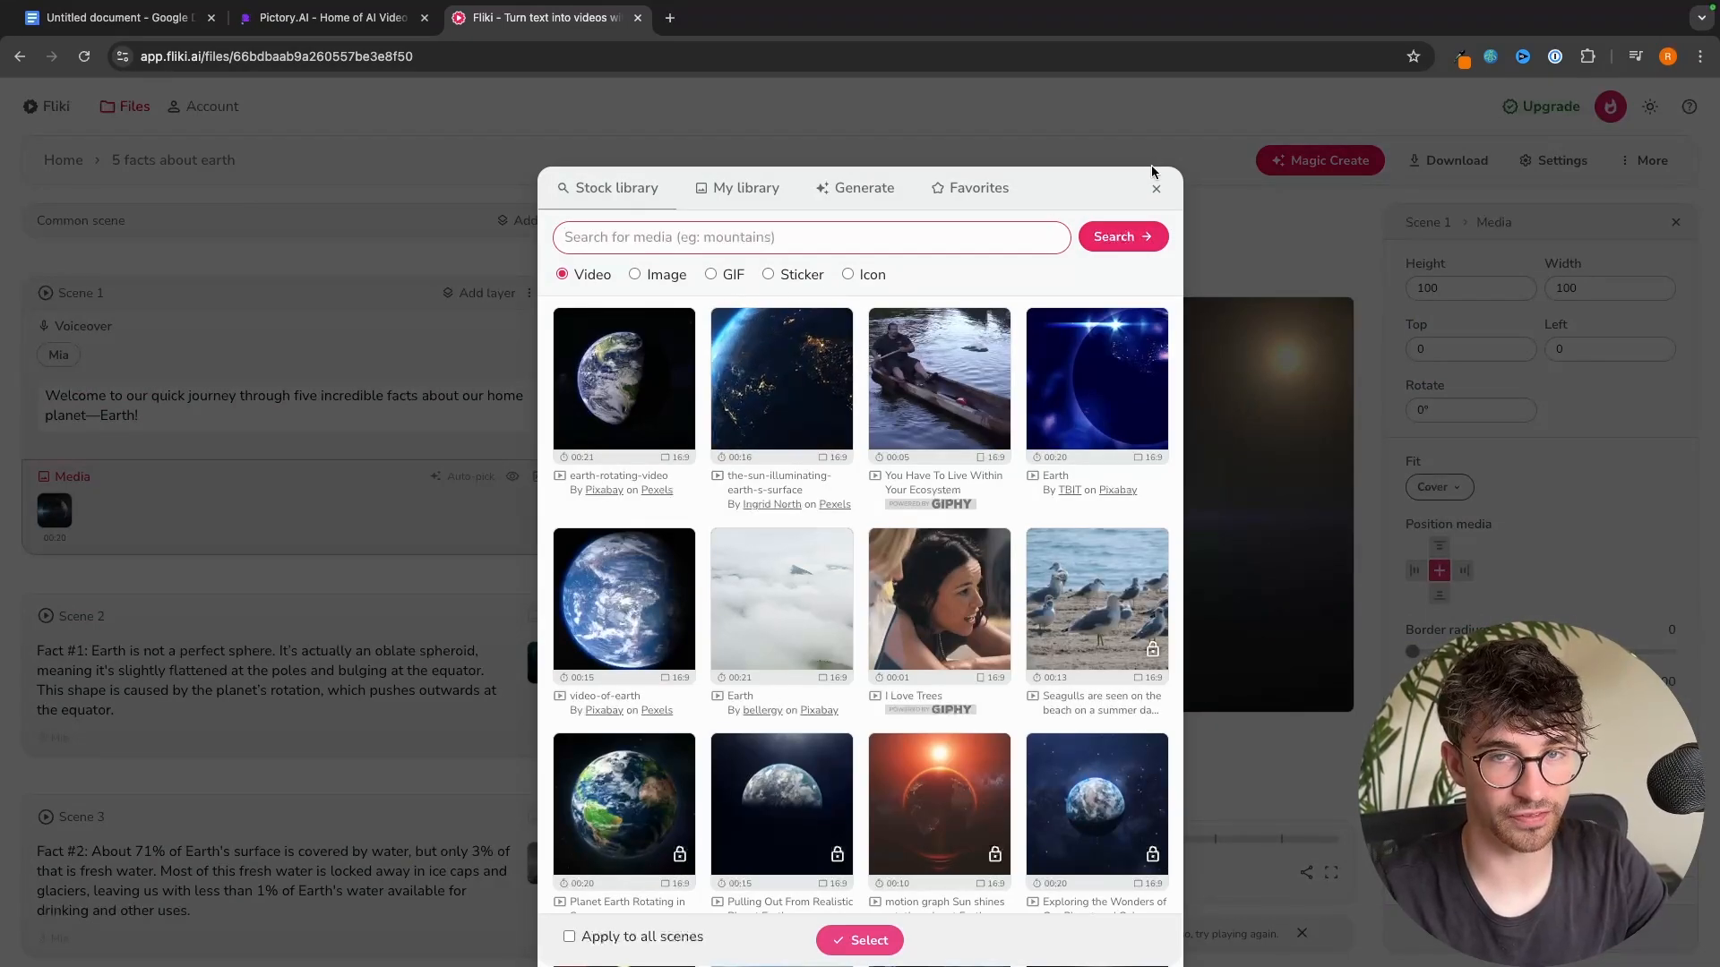
left_click(1154, 189)
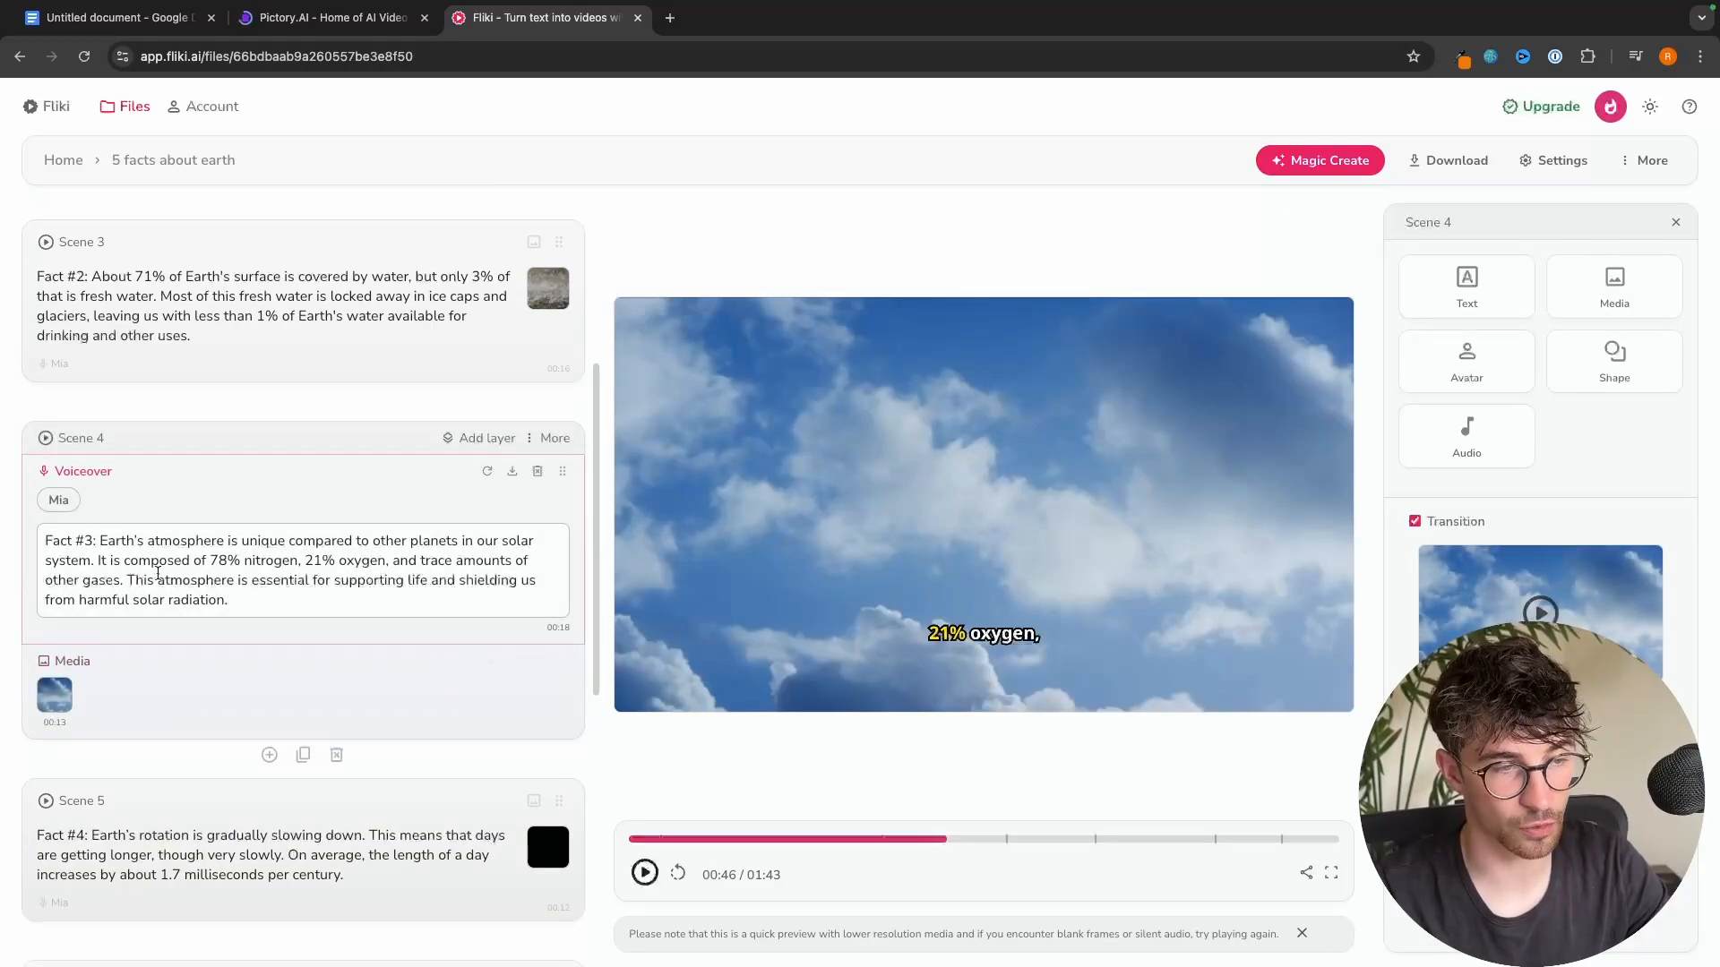
left_click(54, 697)
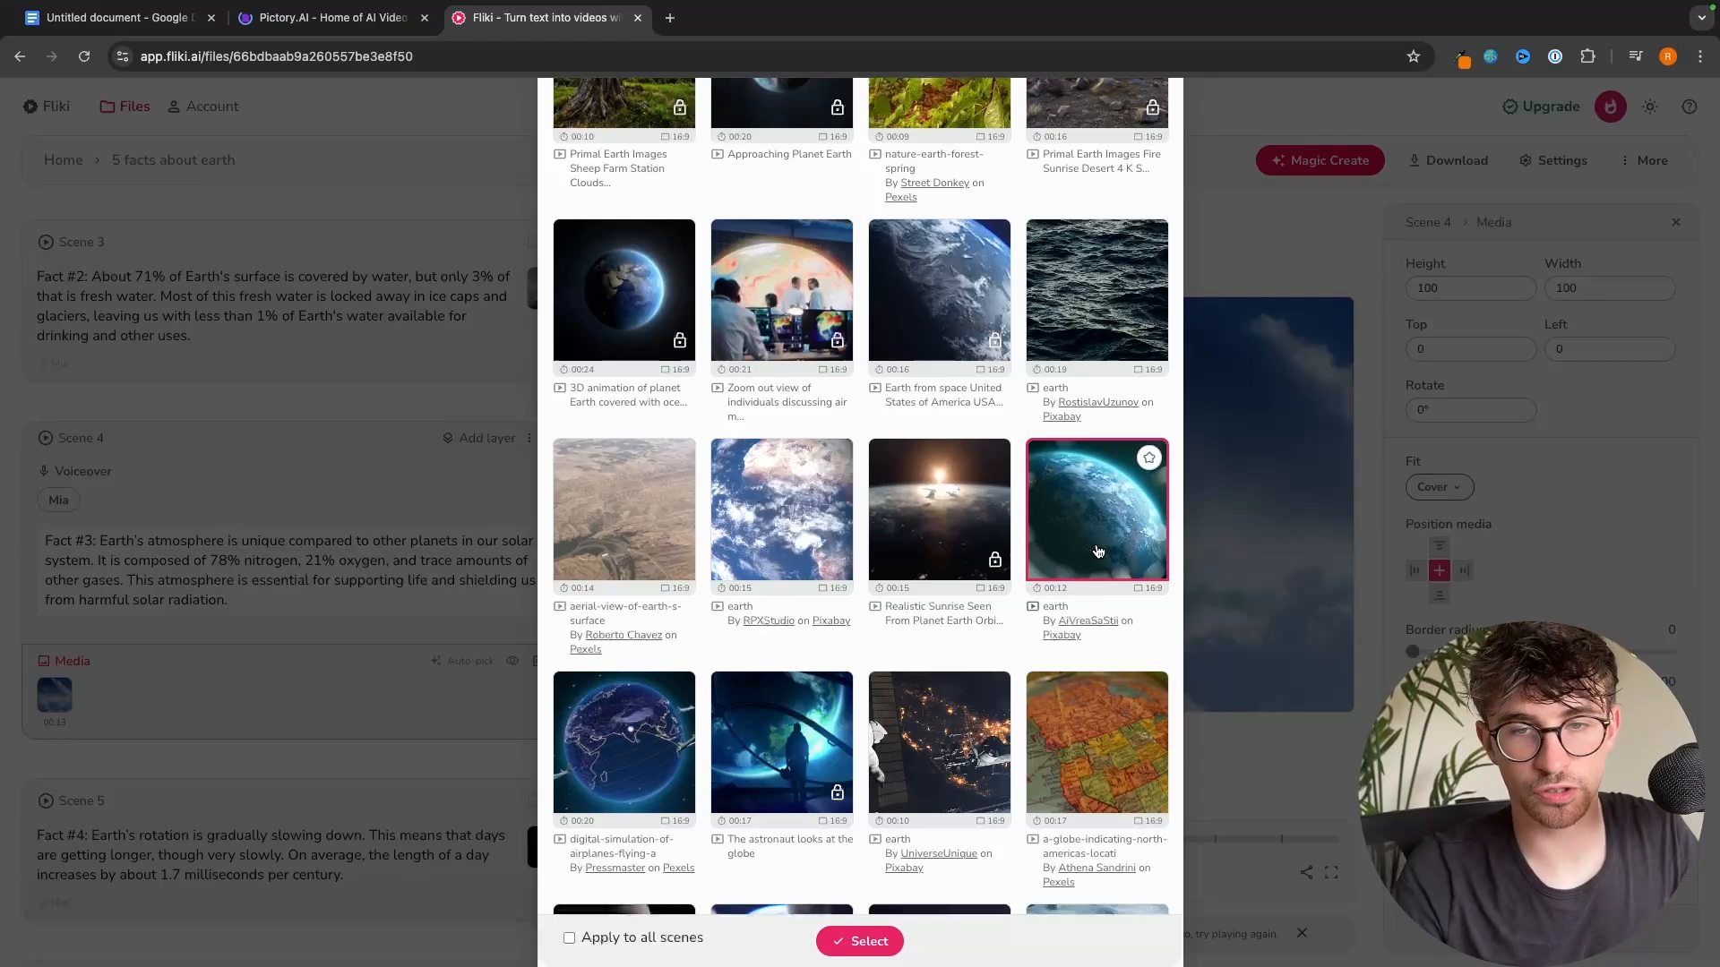
left_click(868, 942)
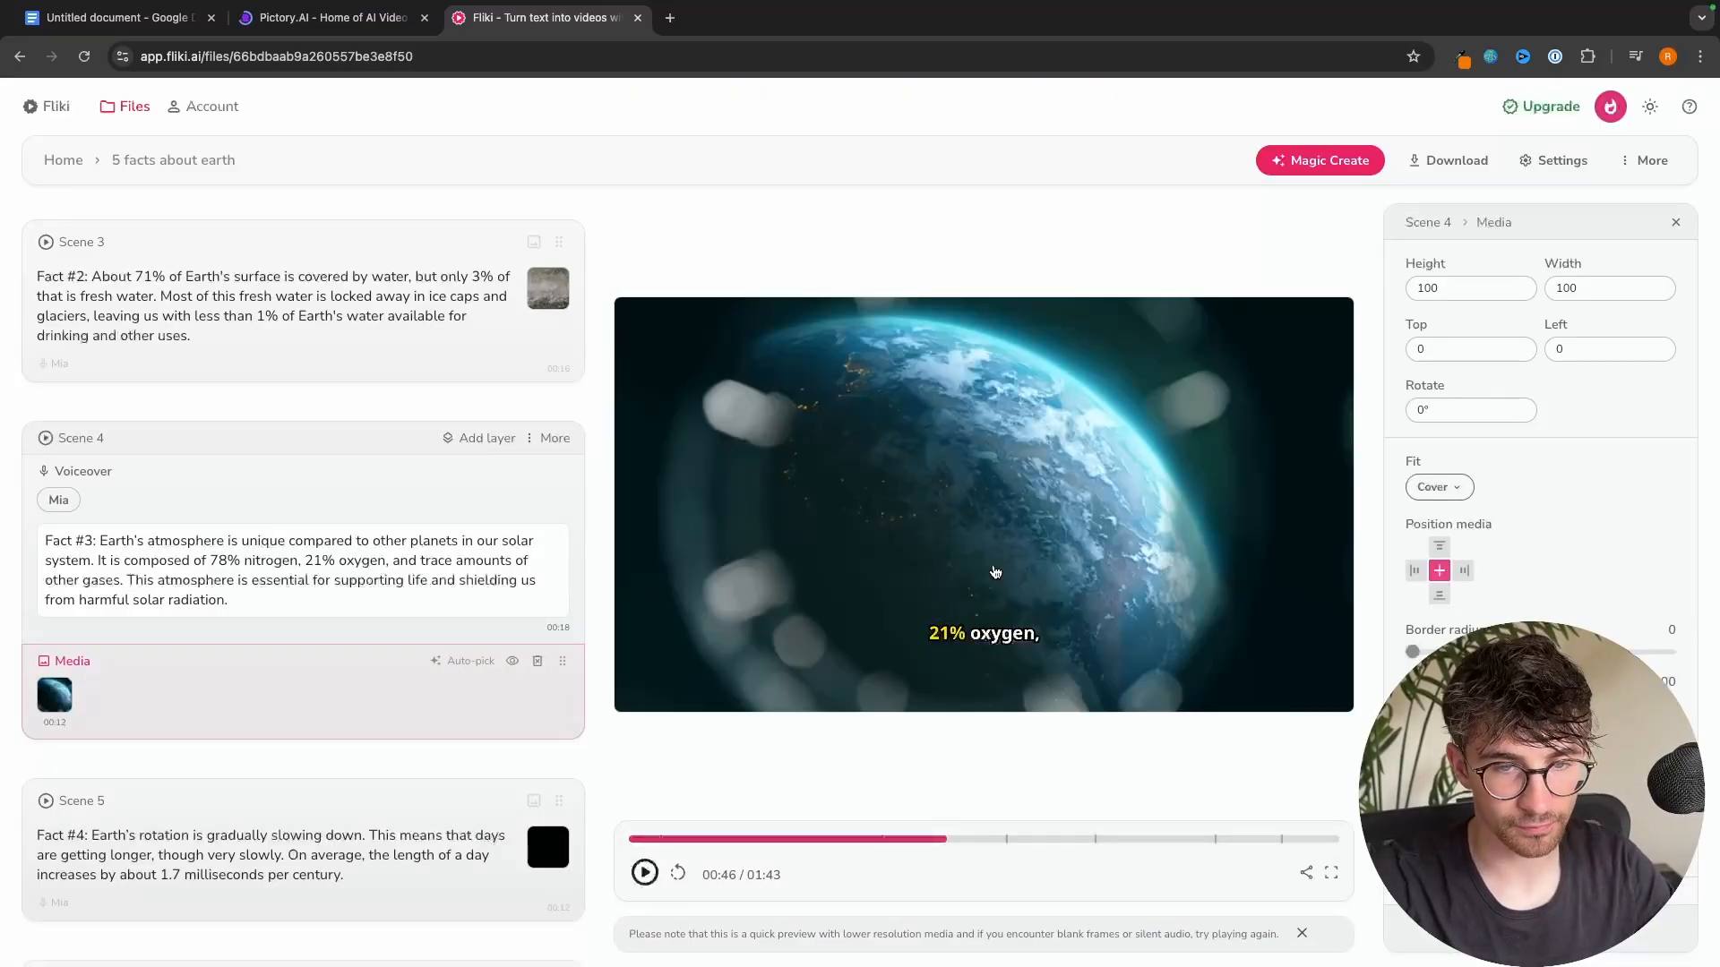
left_click(328, 18)
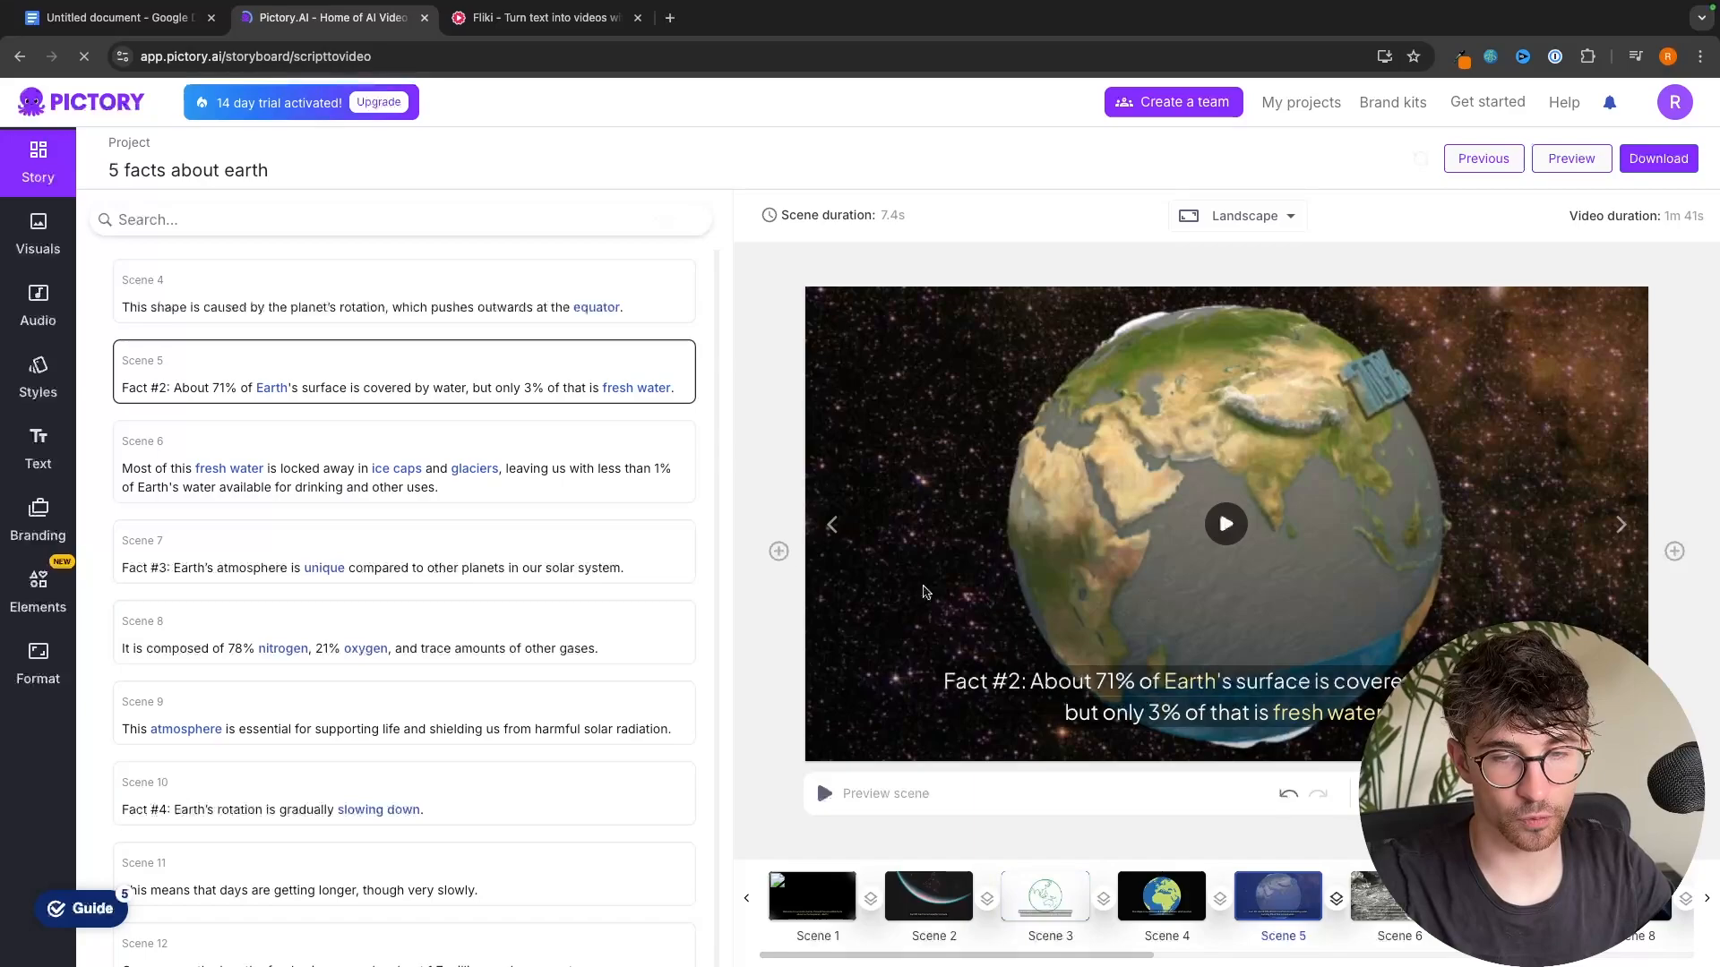
- Search Pictory's stock visuals for 'earth' on scene 4 and browse the clips
left_click(1161, 896)
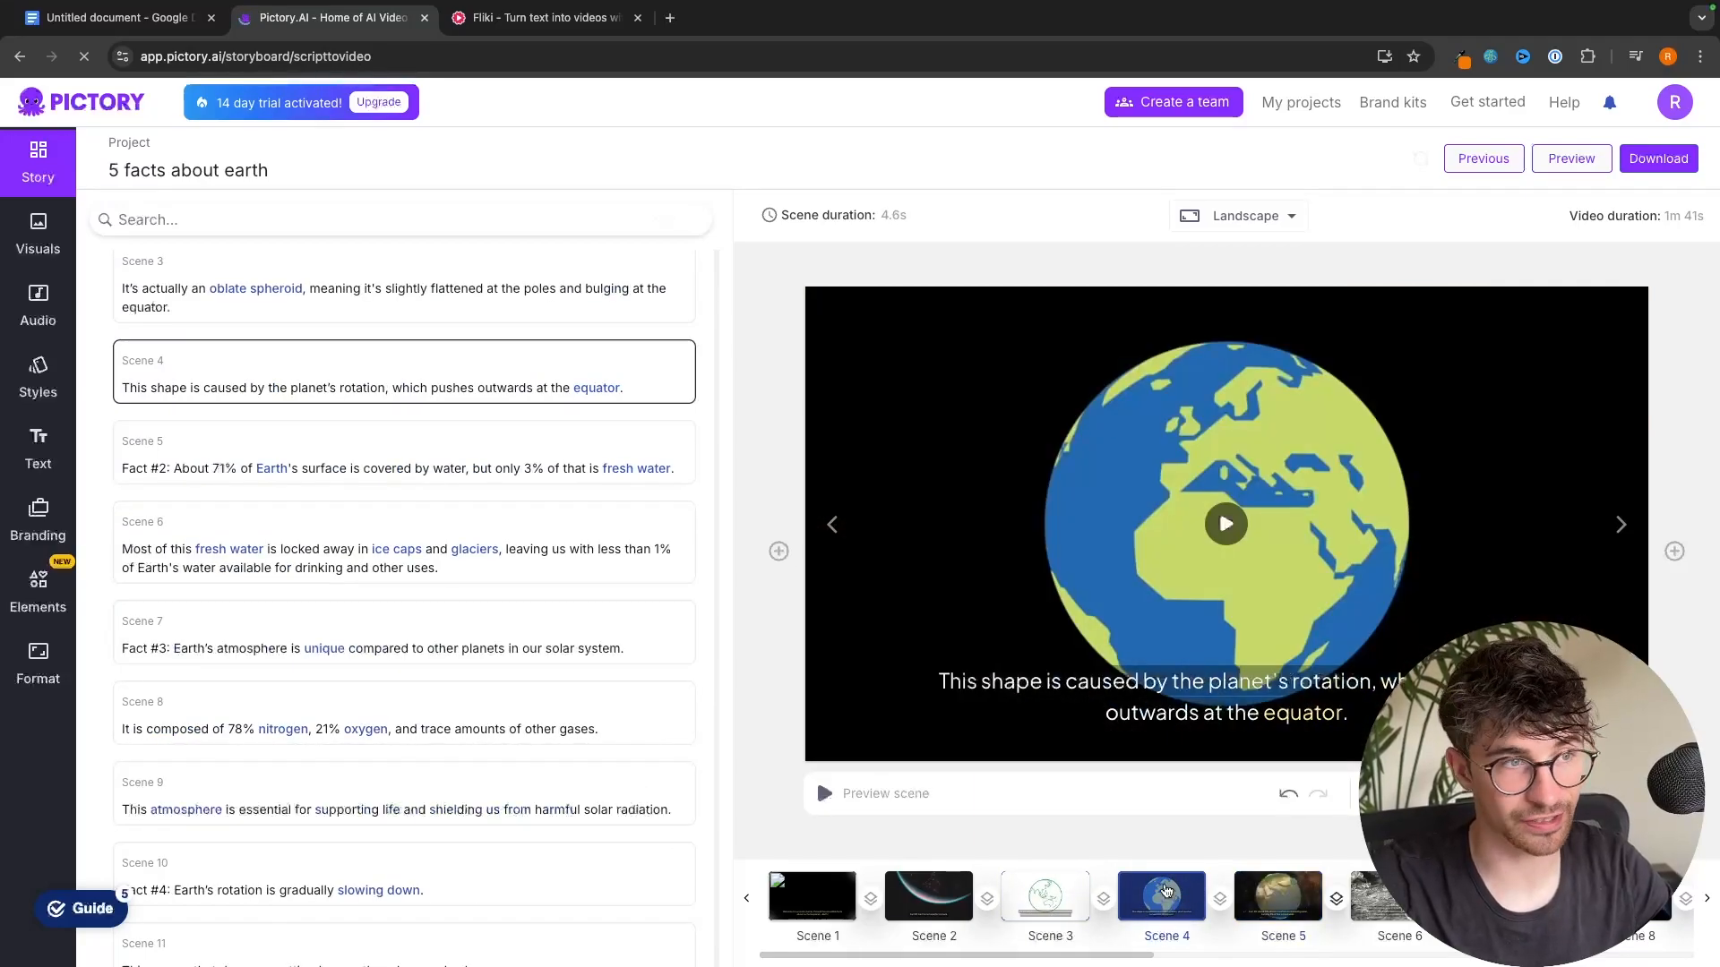
left_click(38, 234)
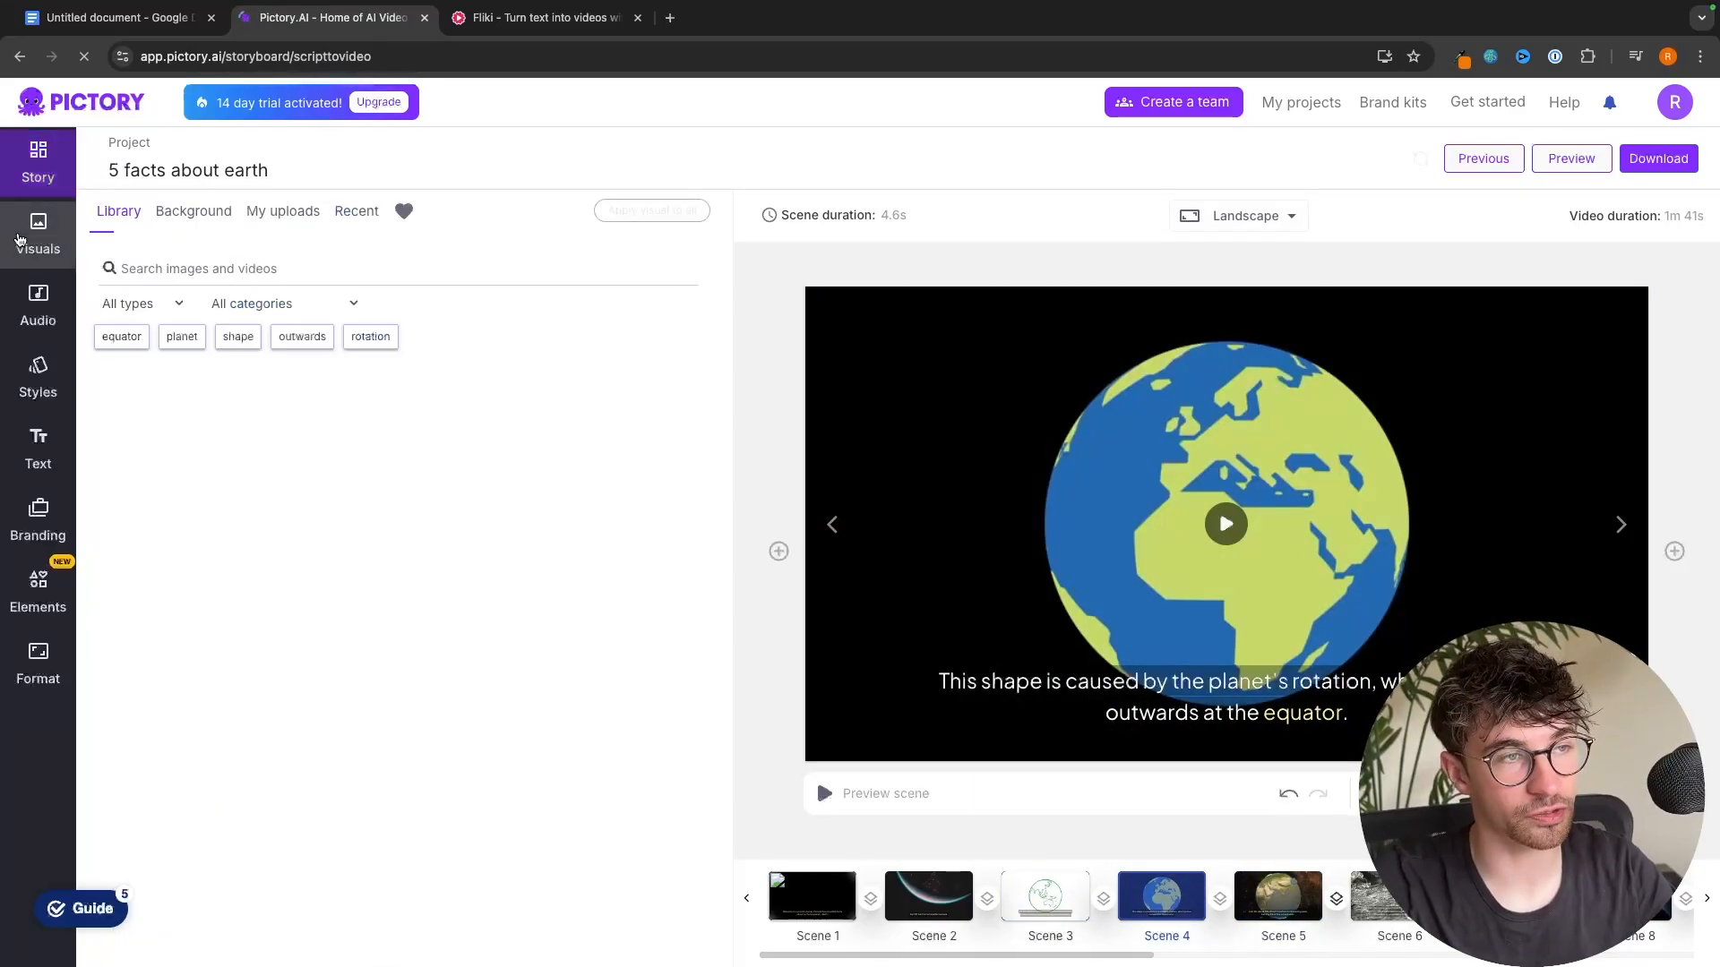
left_click(302, 336)
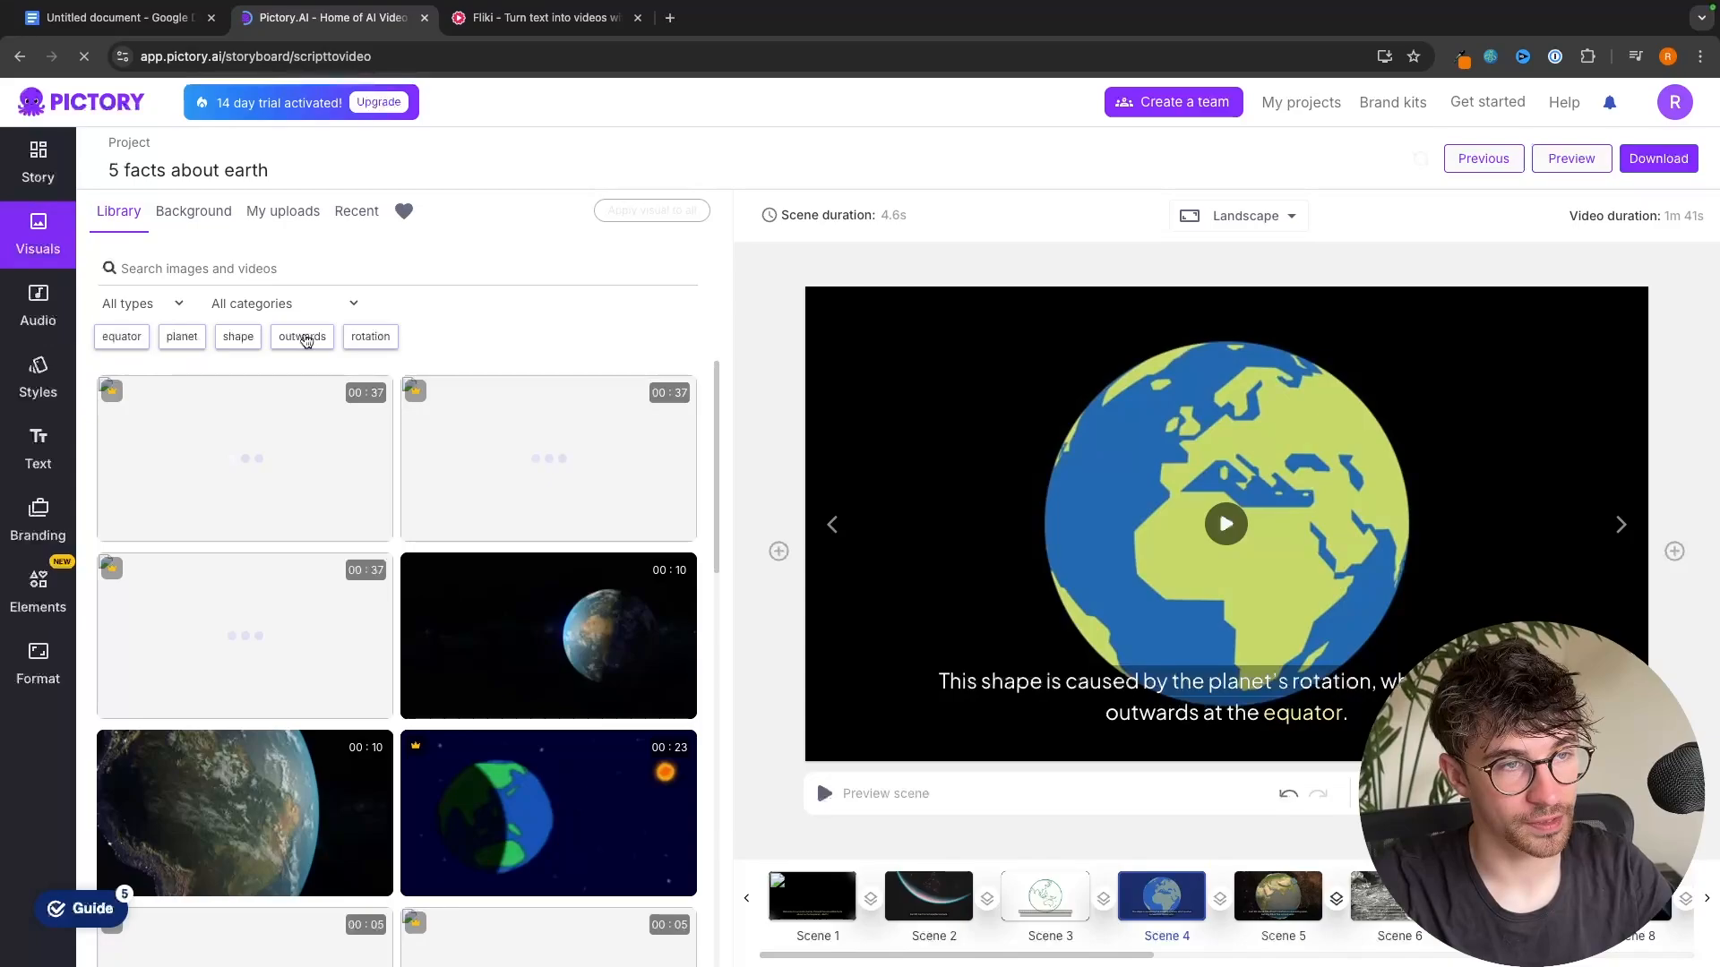
type("earth")
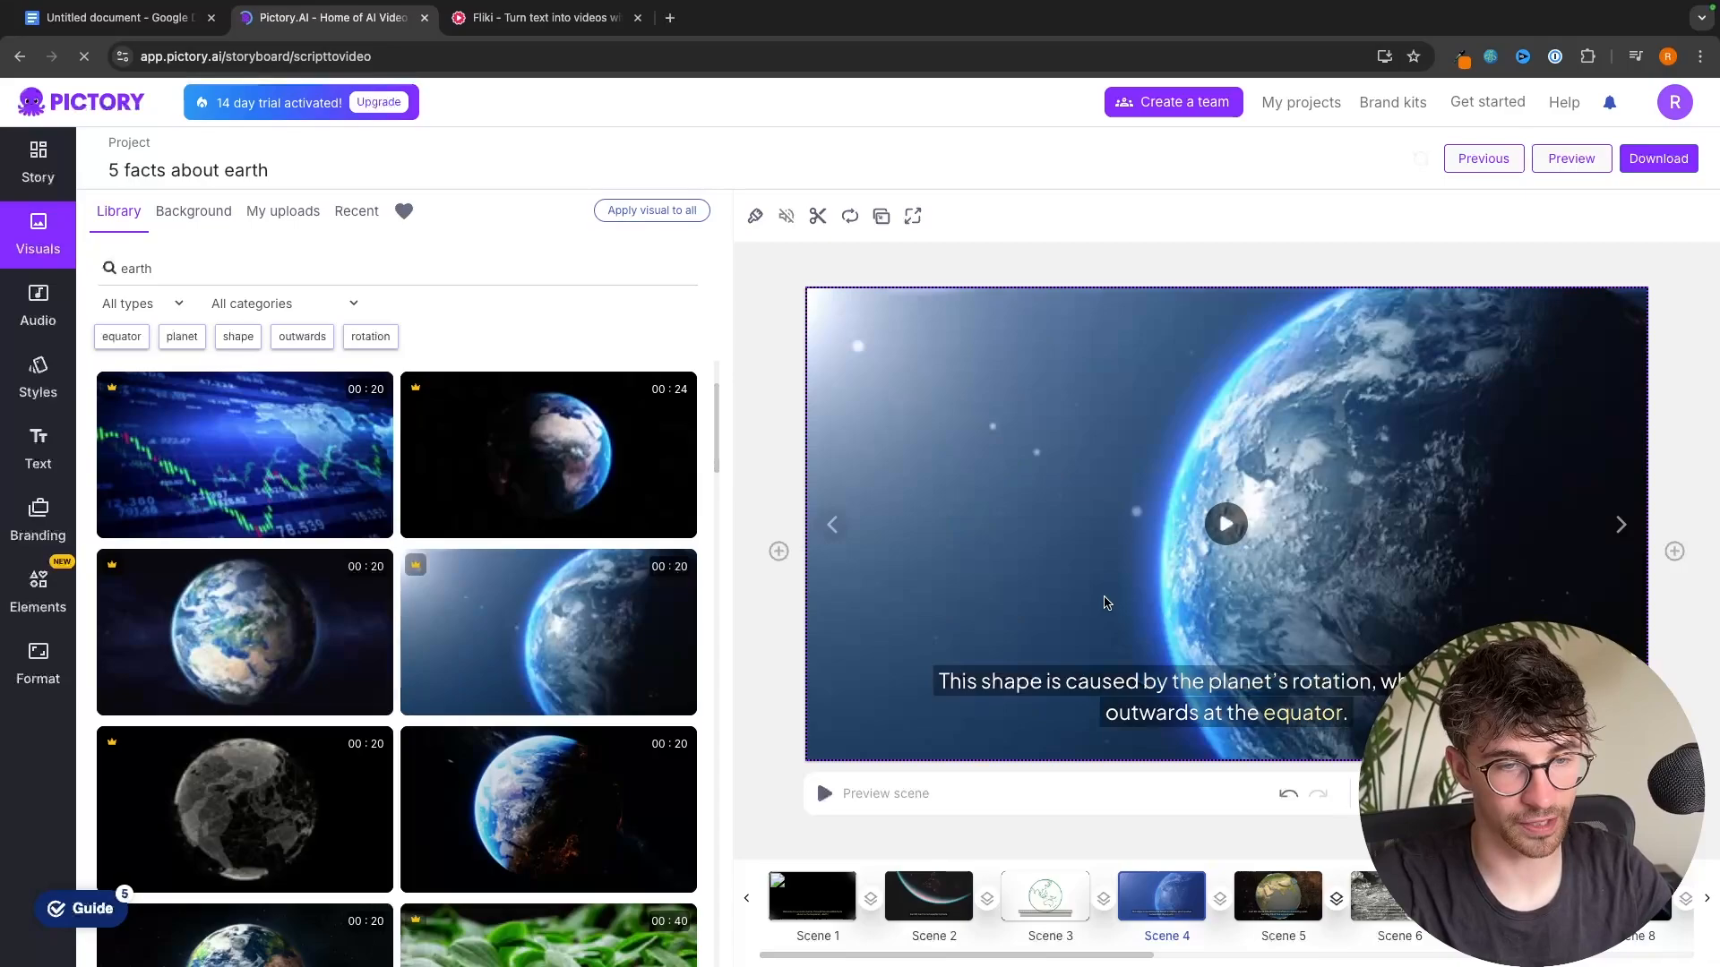
scroll("down", 3)
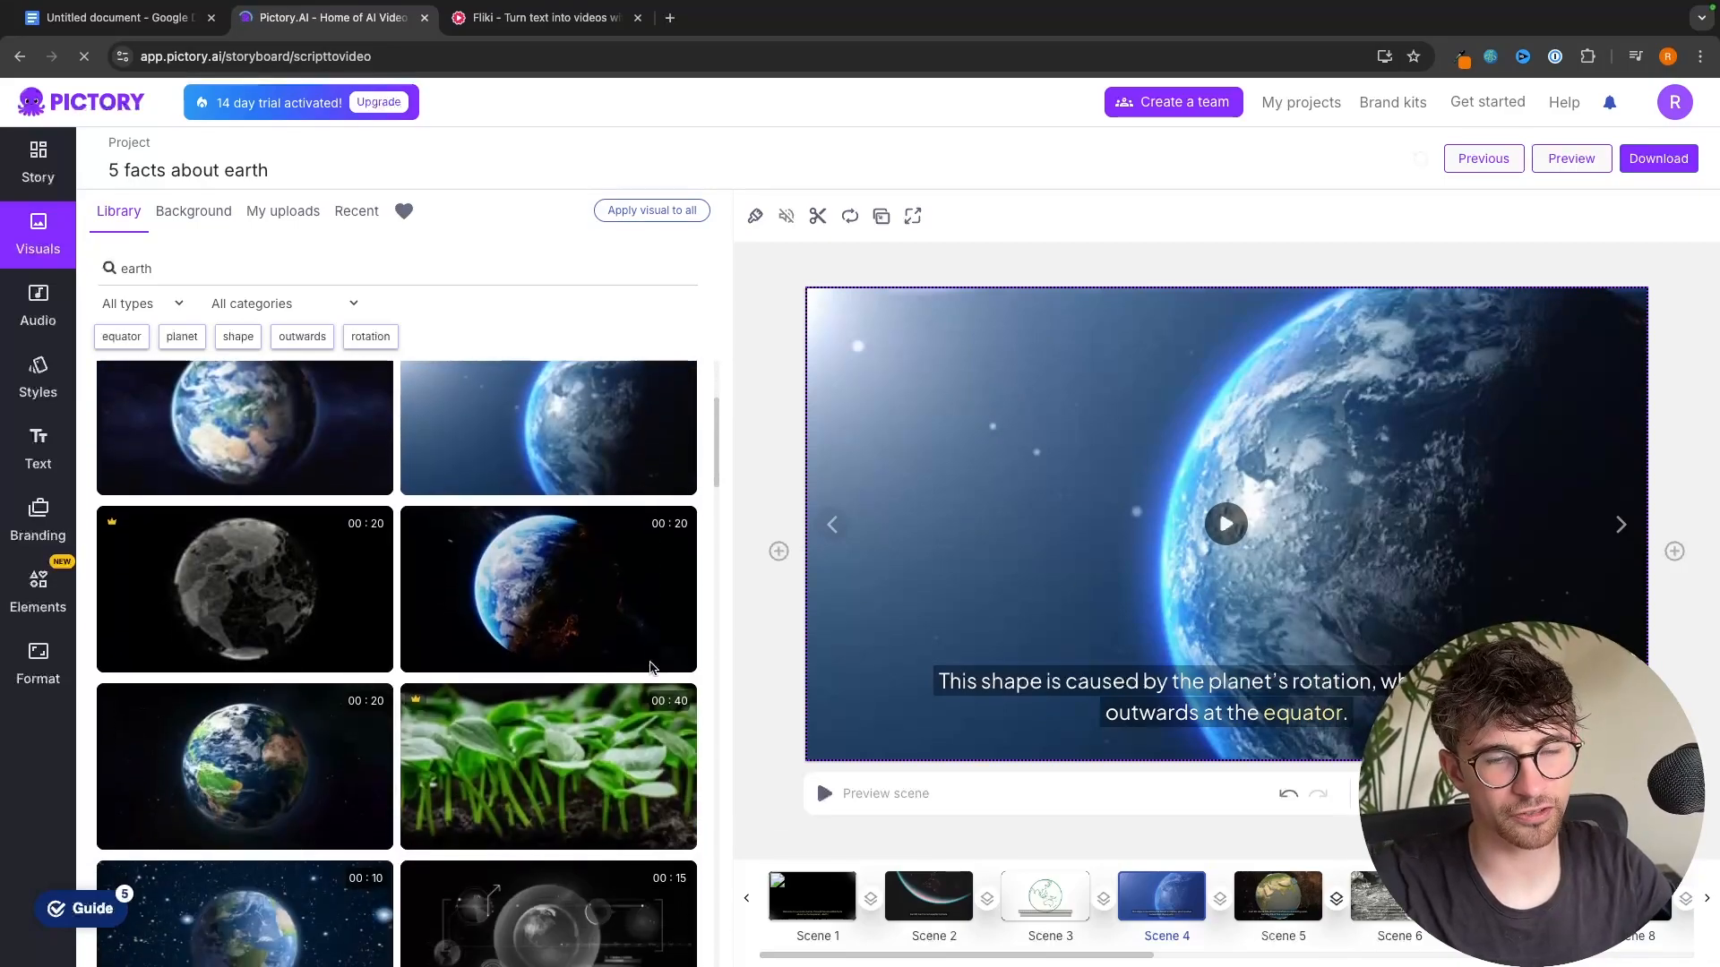
scroll("down", 3)
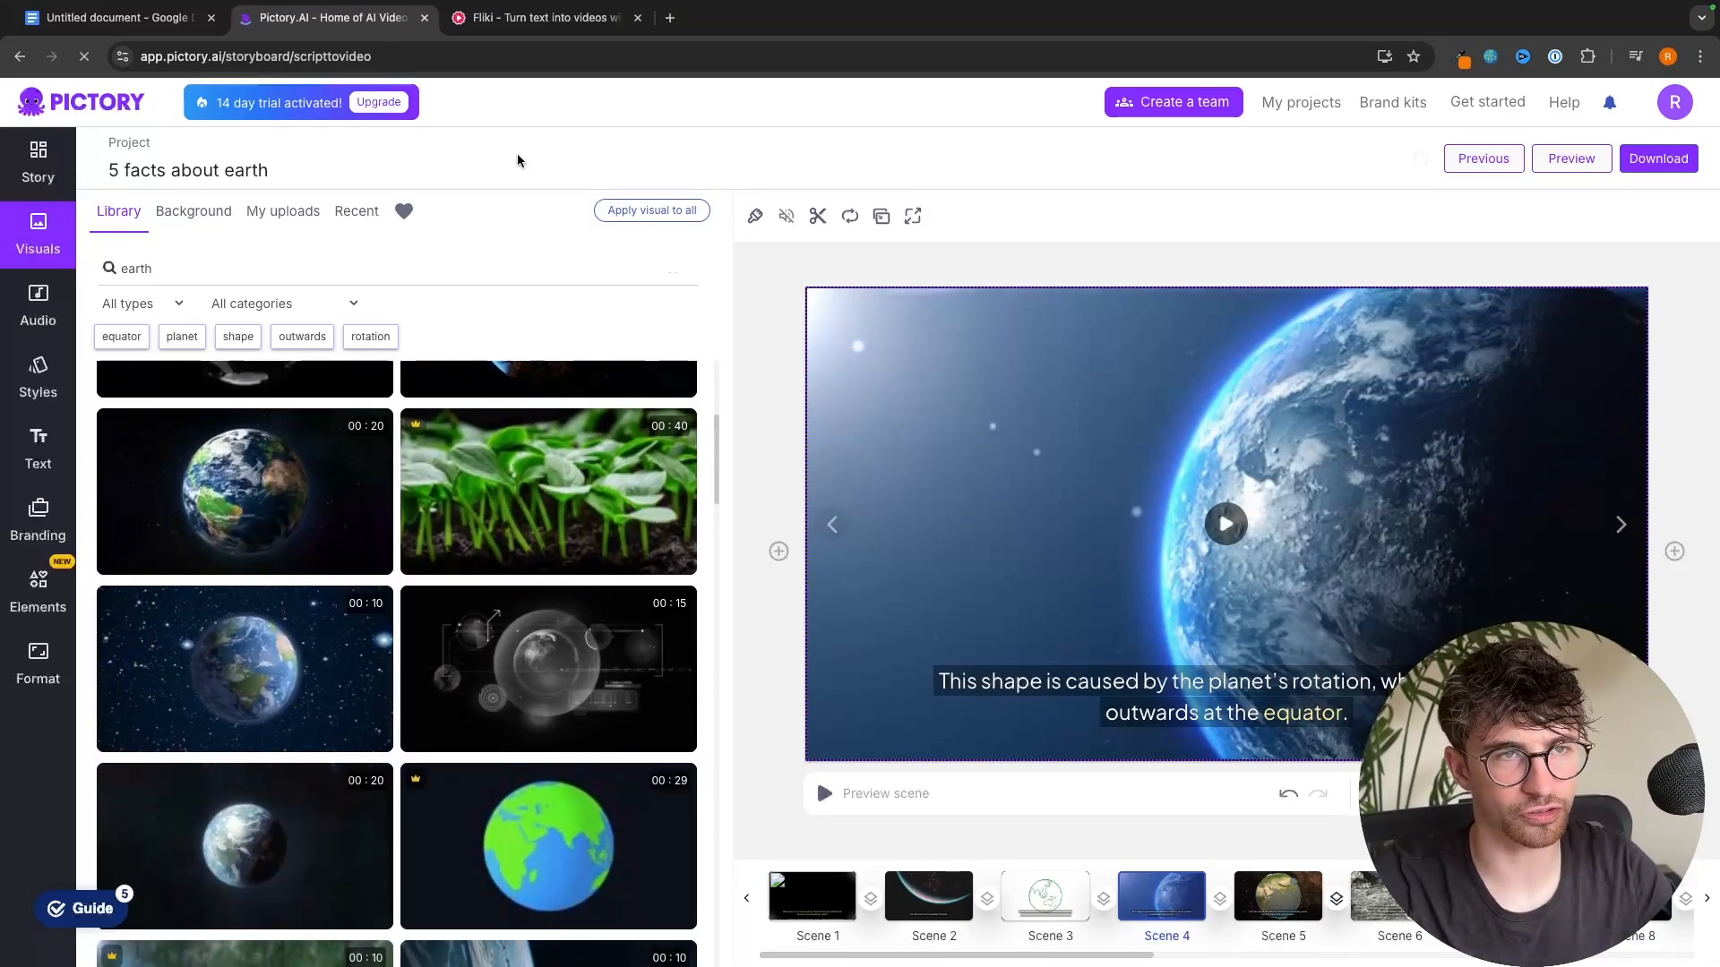
left_click(537, 18)
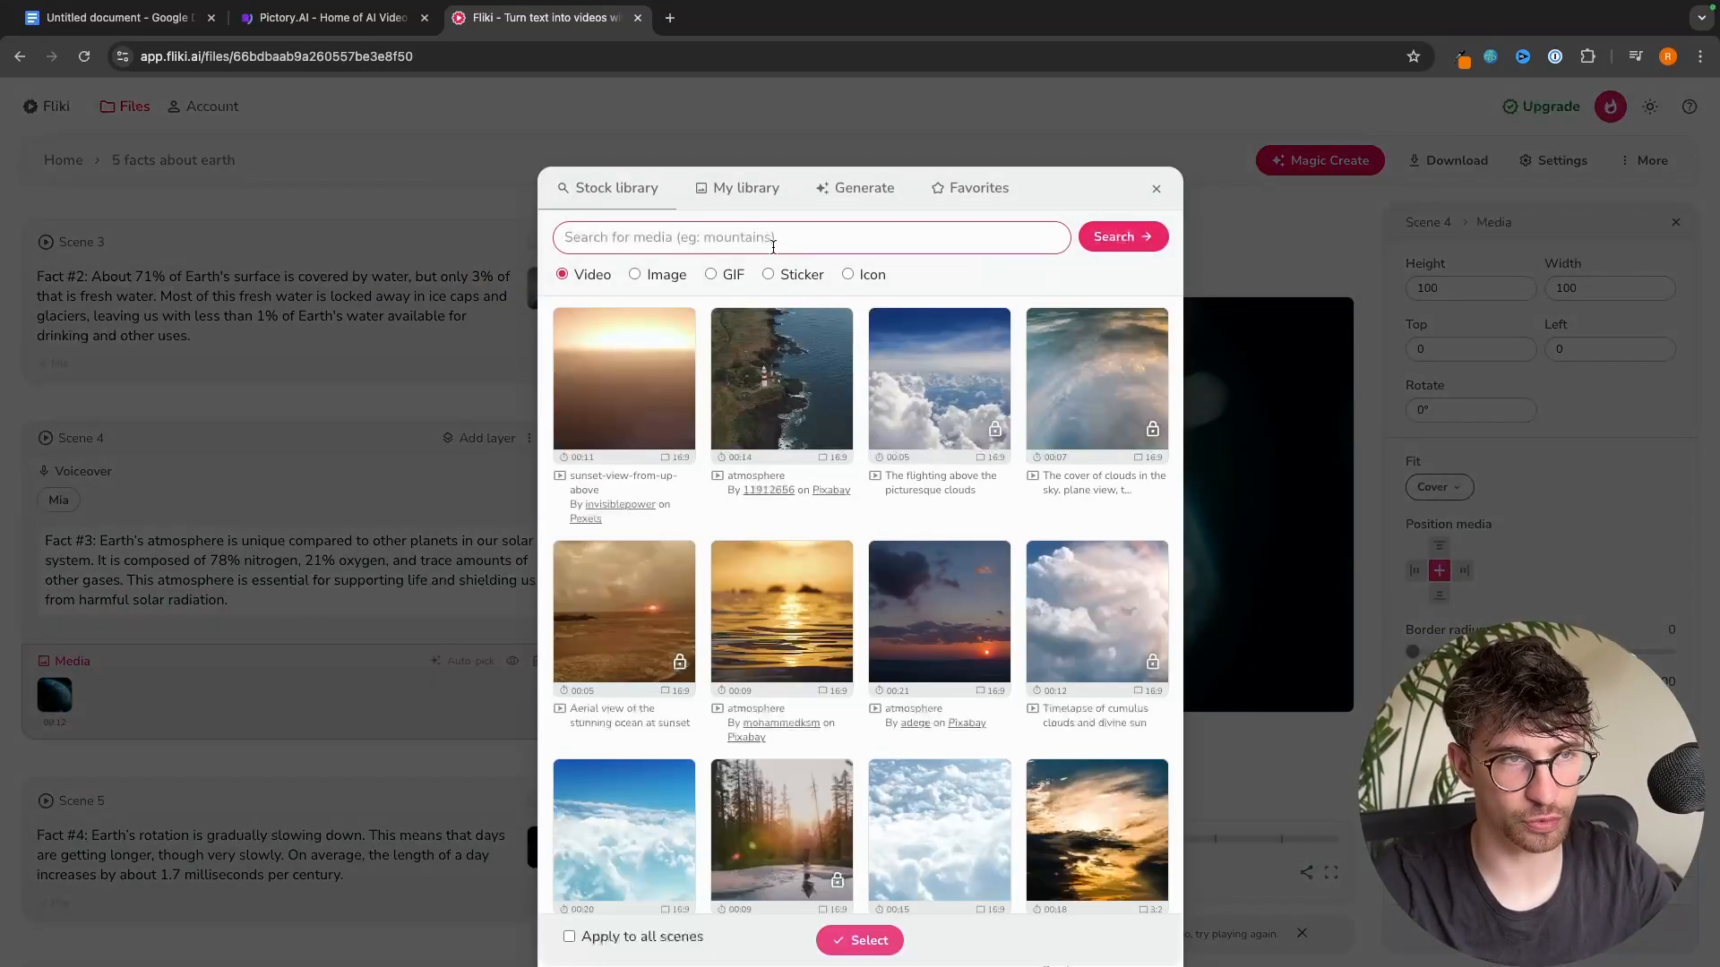
- Search Fliki's stock library for 'earth' and compare results with Pictory's
type("ear")
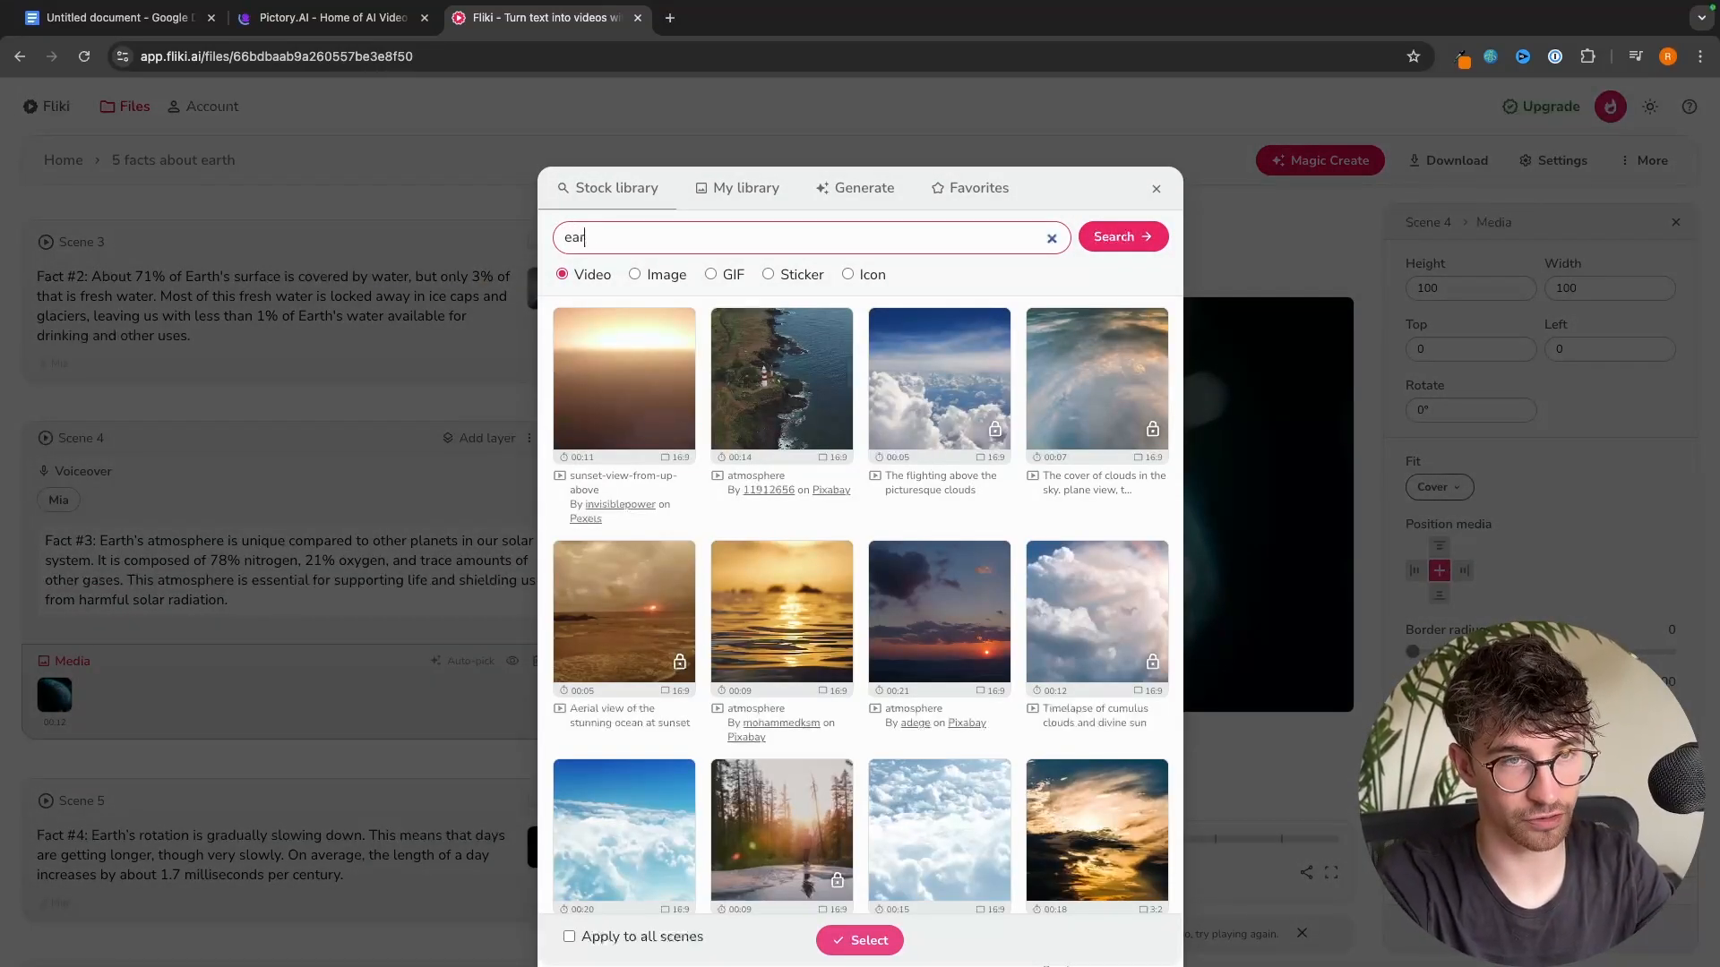
left_click(1120, 180)
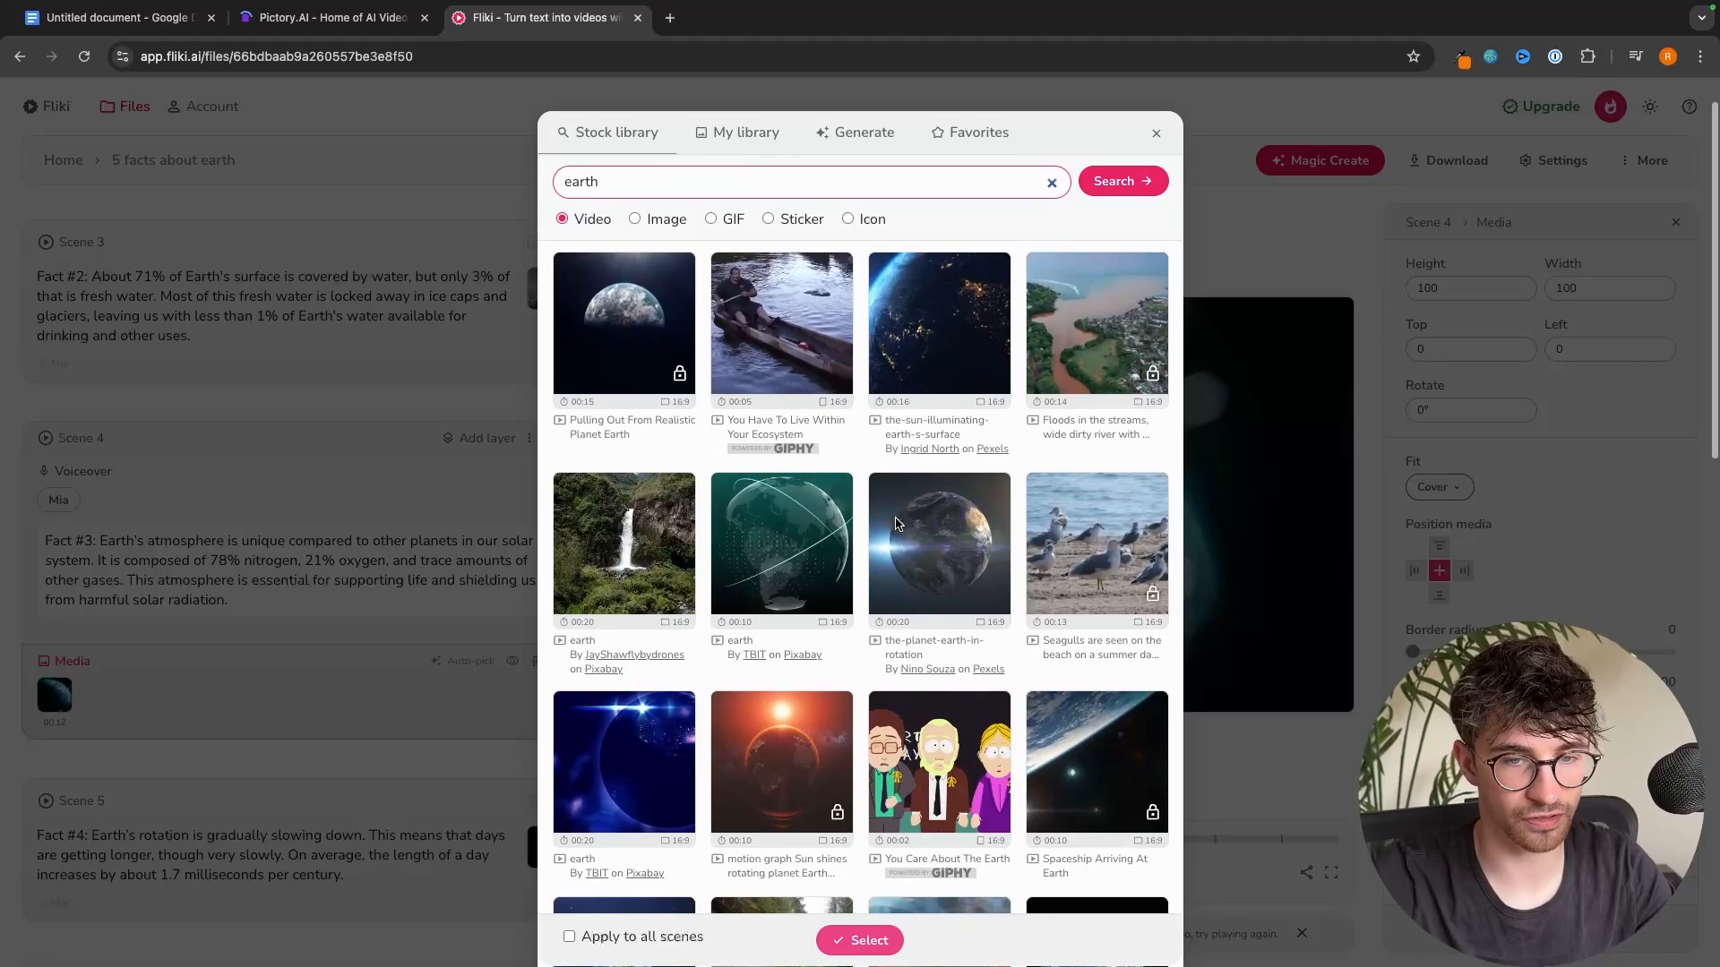
scroll("down", 3)
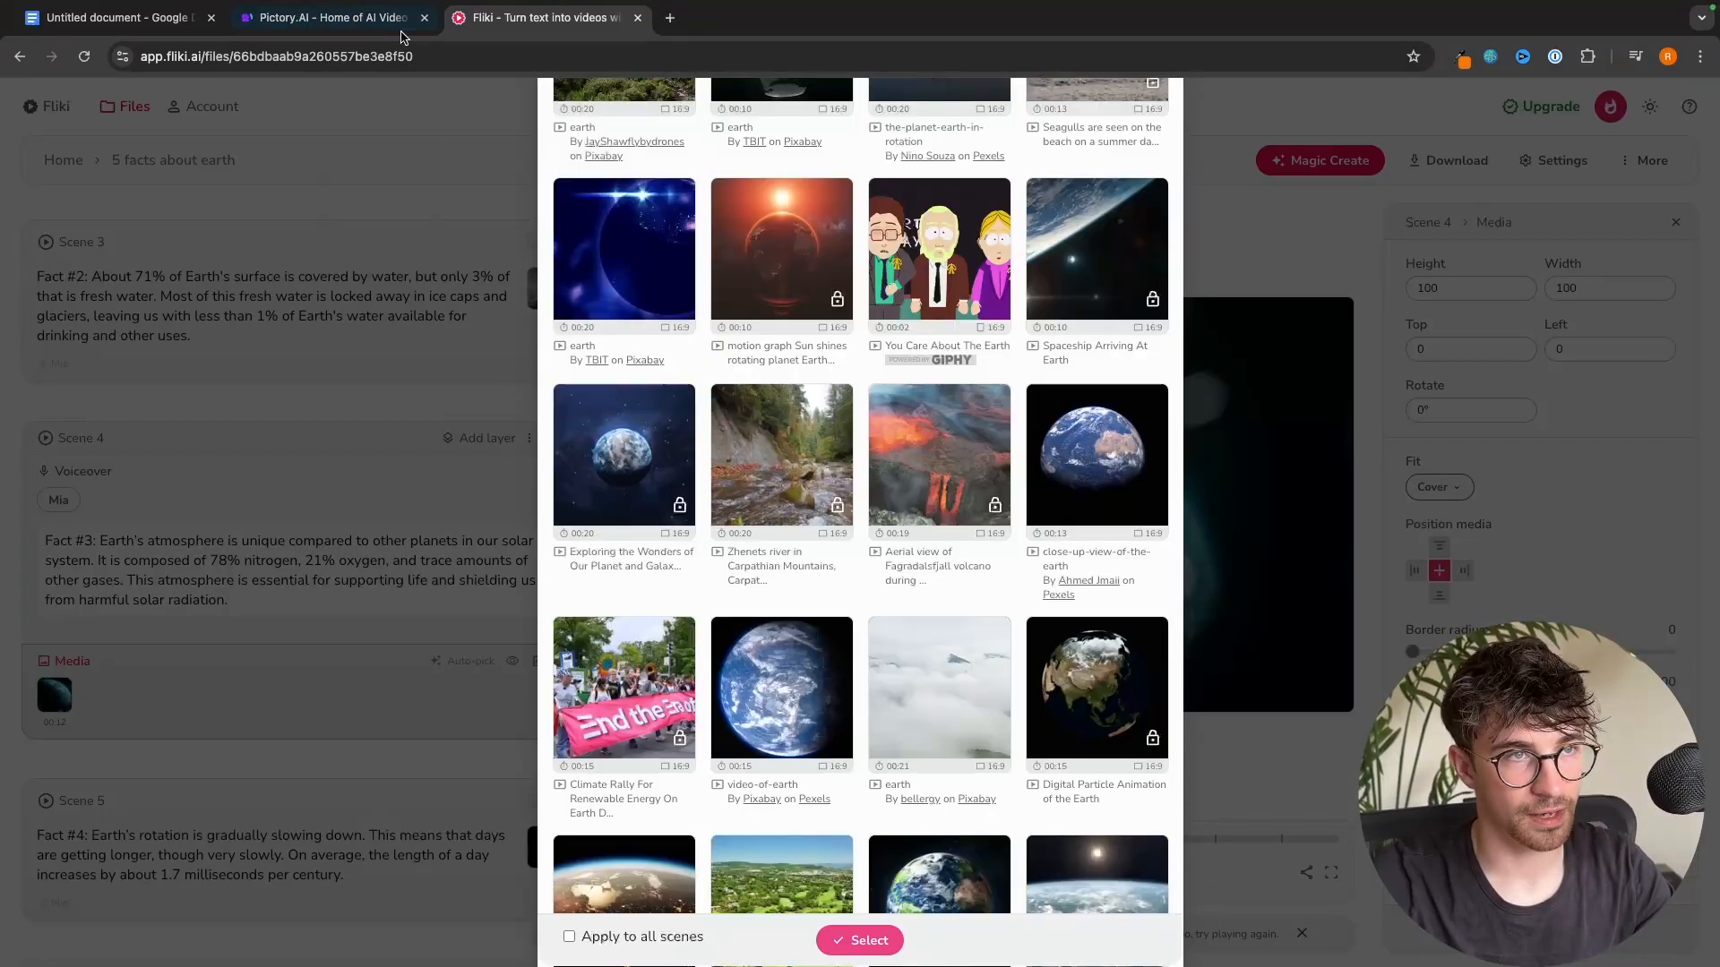
left_click(328, 18)
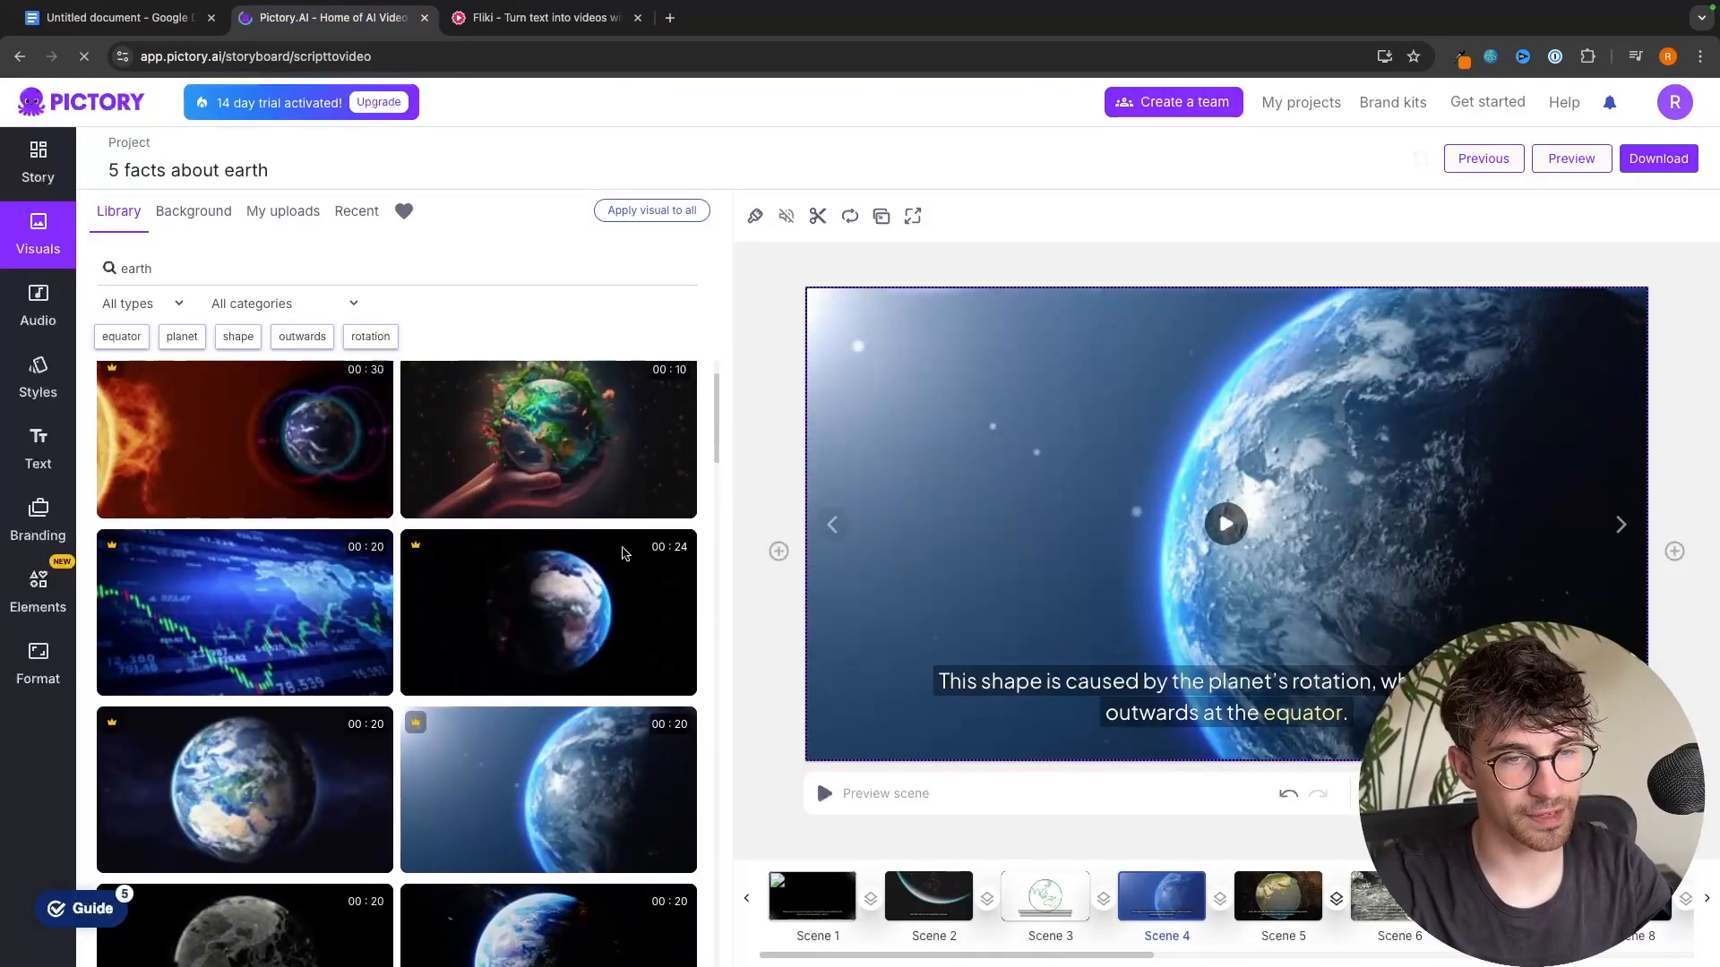
scroll("down", 3)
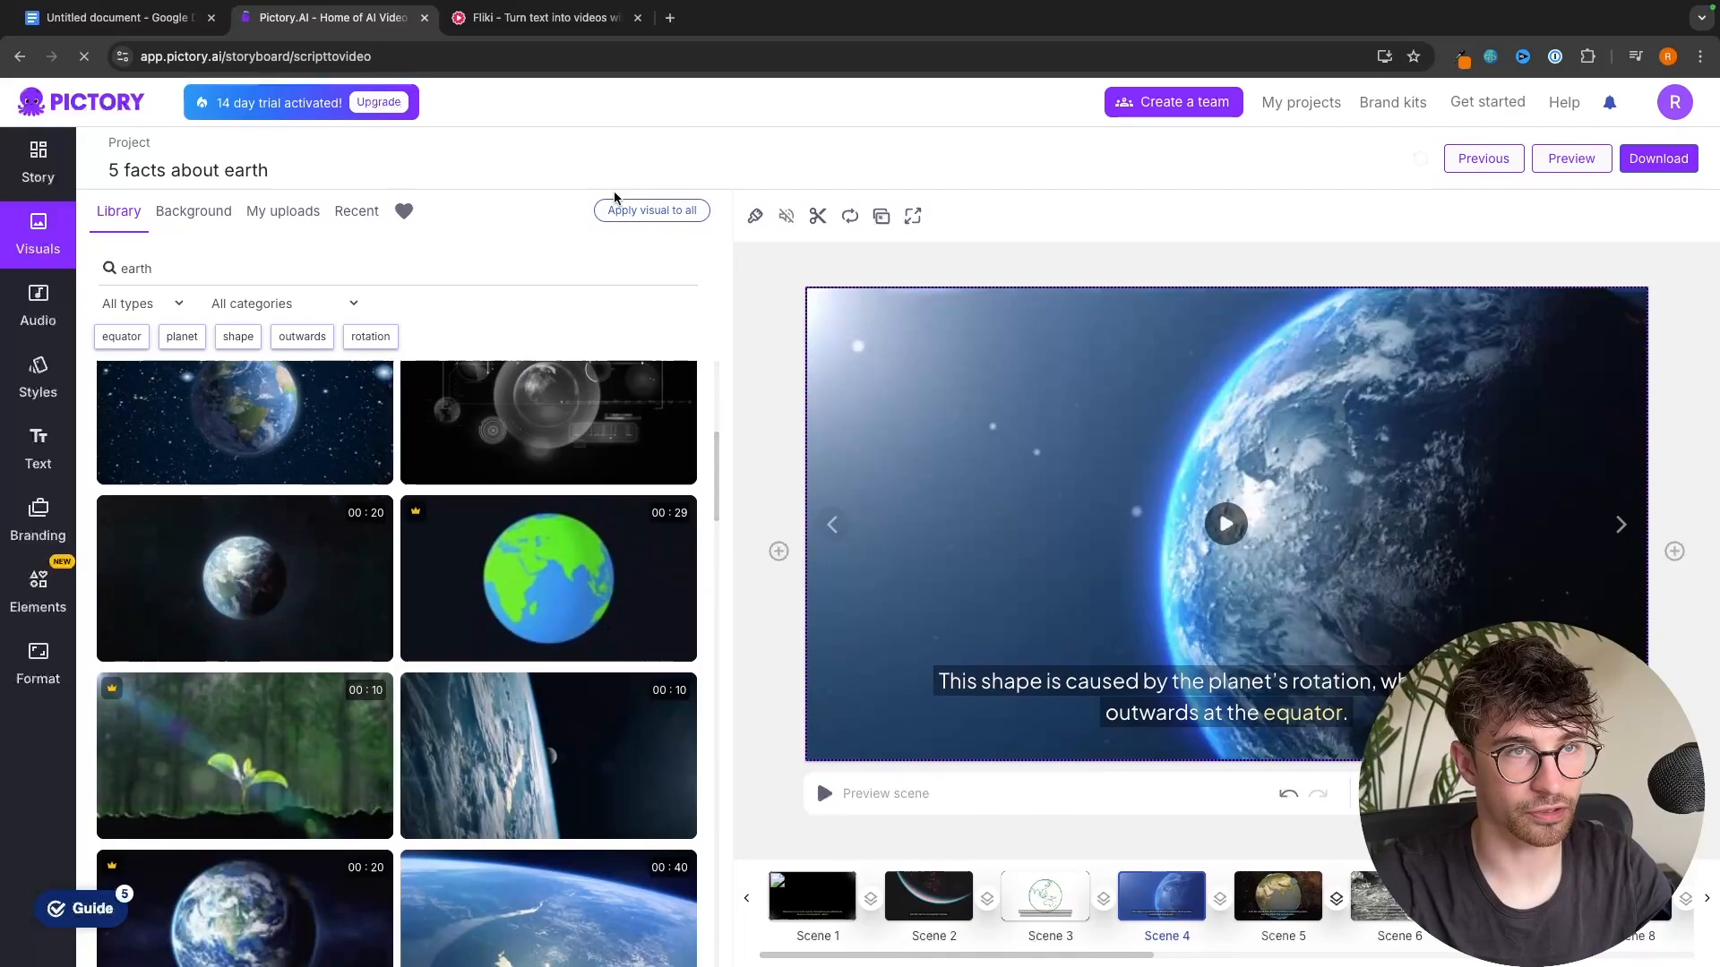
left_click(537, 16)
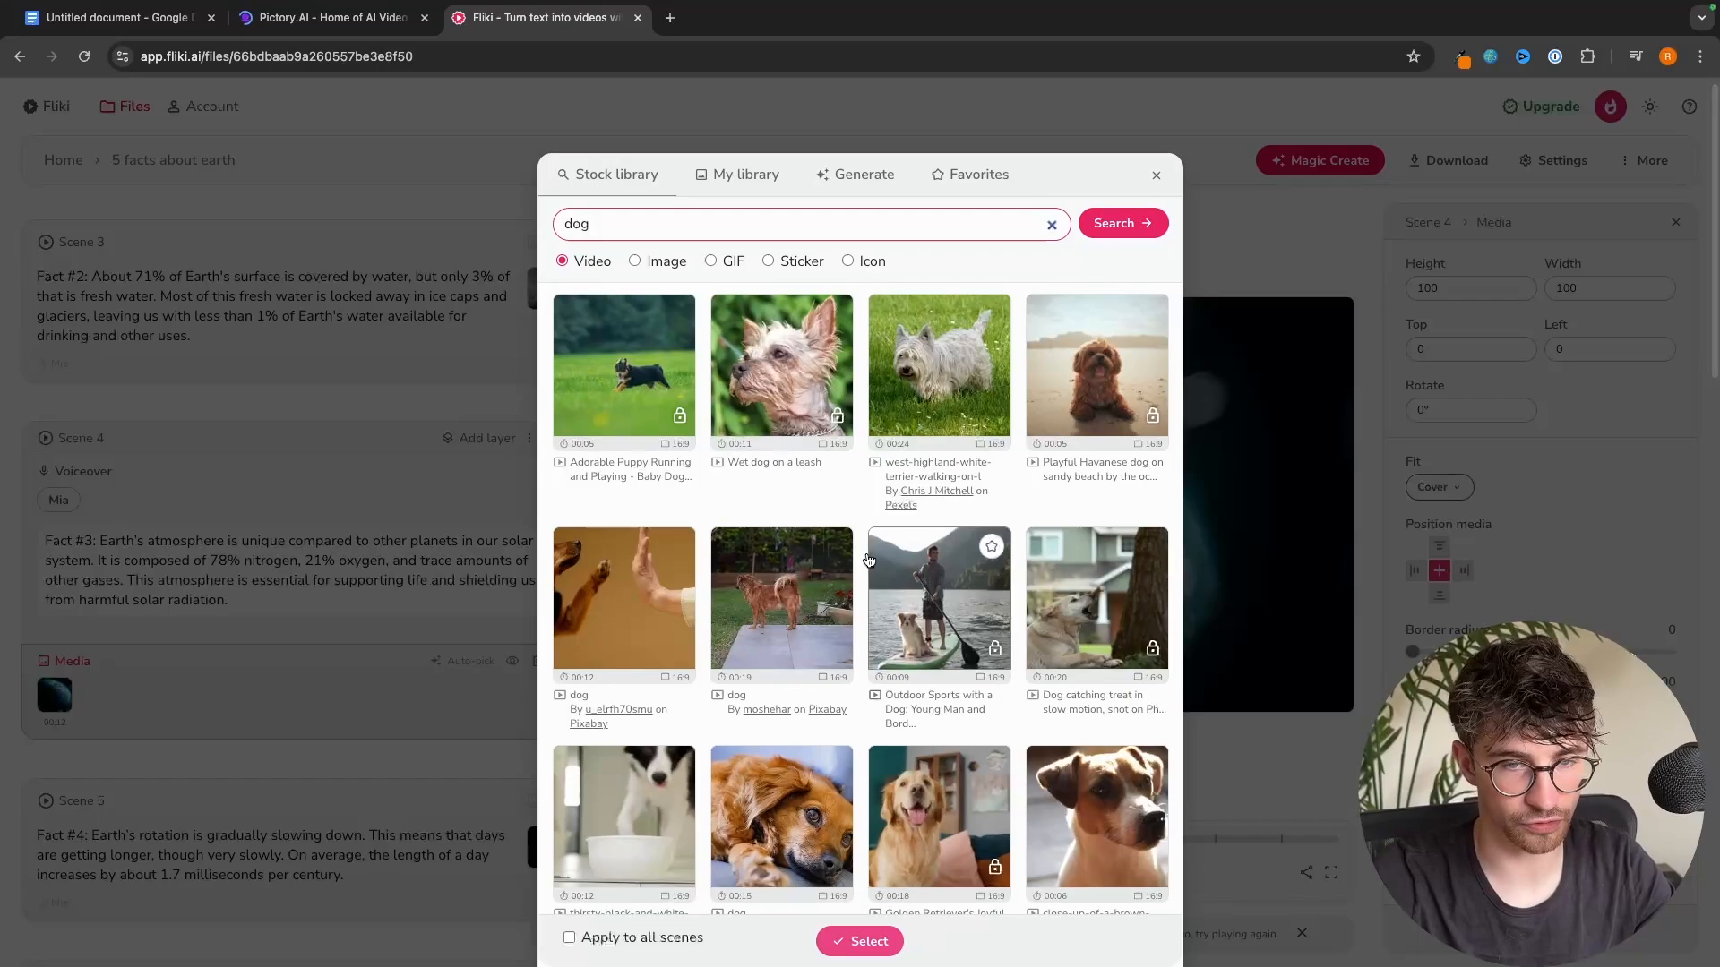
- Search 'dog' in Pictory's visuals library and open the insert-scene choices
left_click(328, 16)
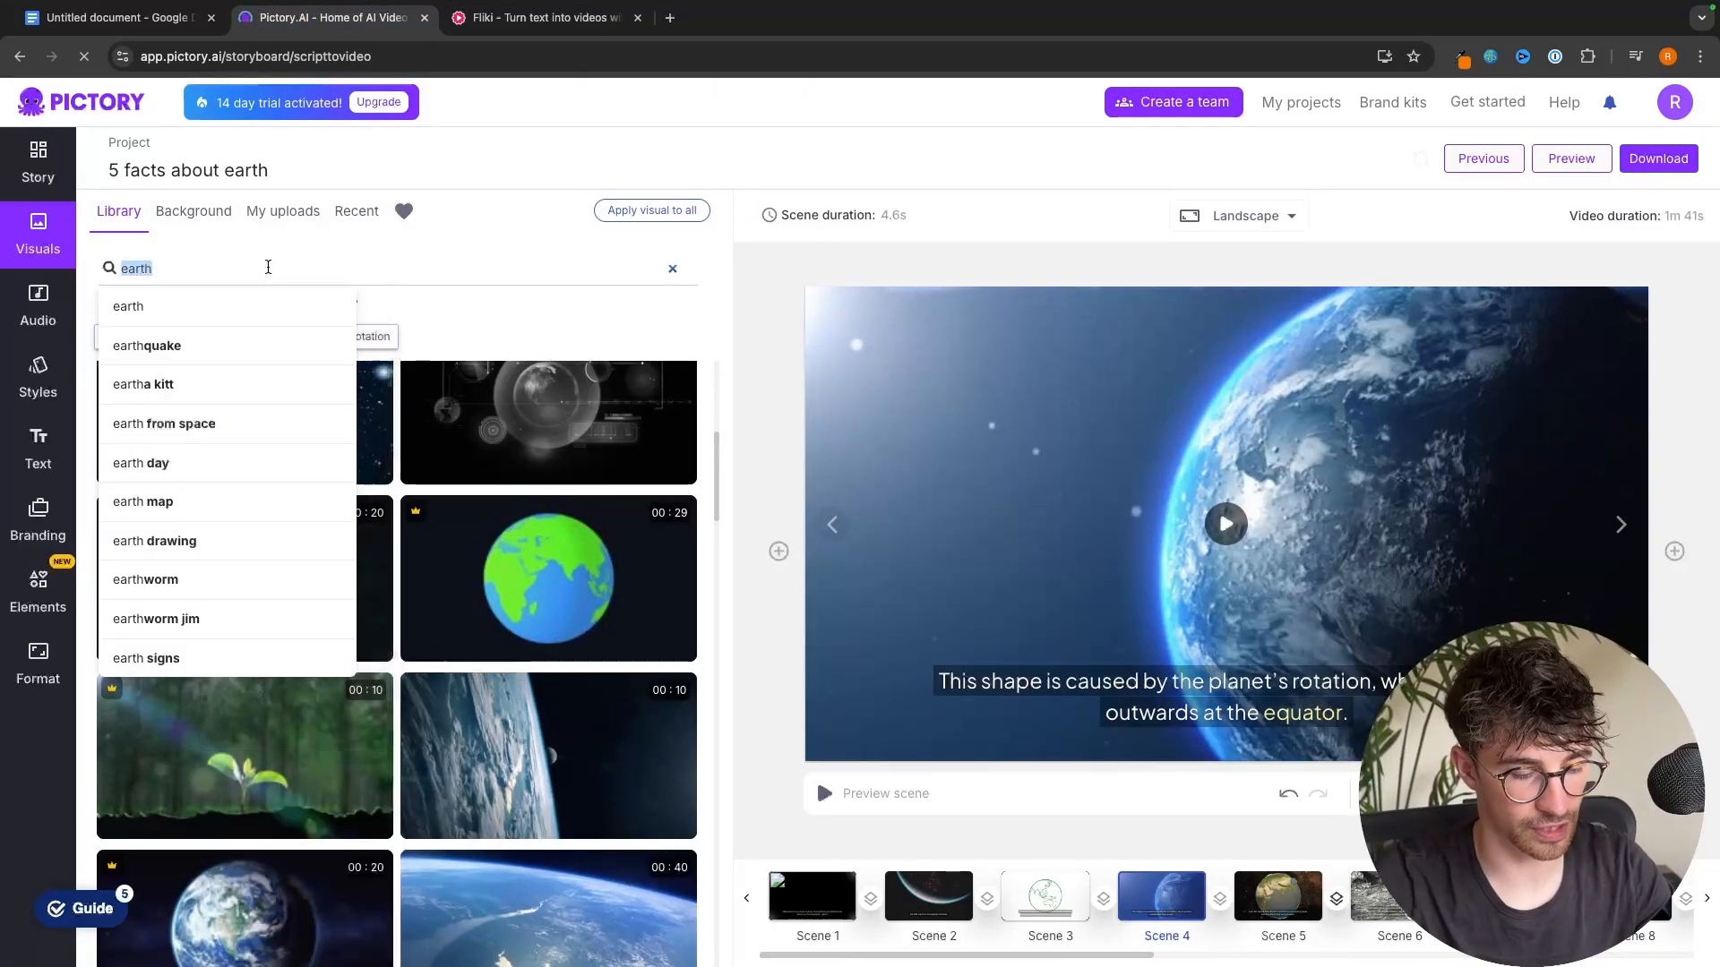
type("dog")
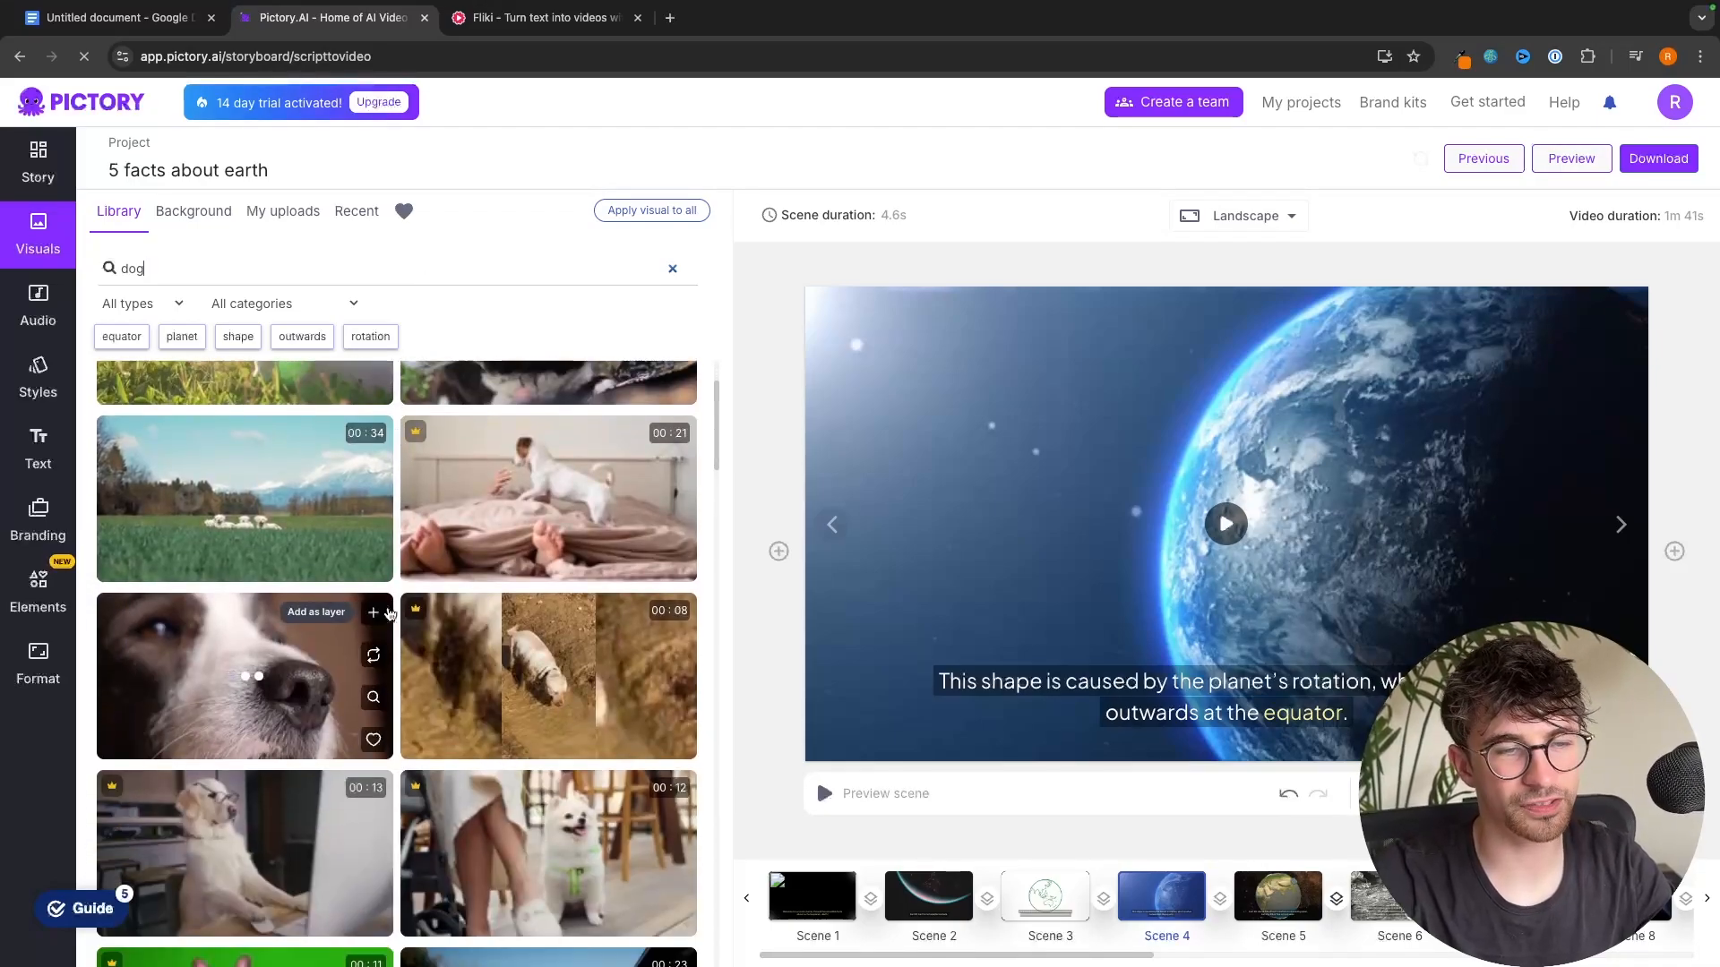
scroll("down", 3)
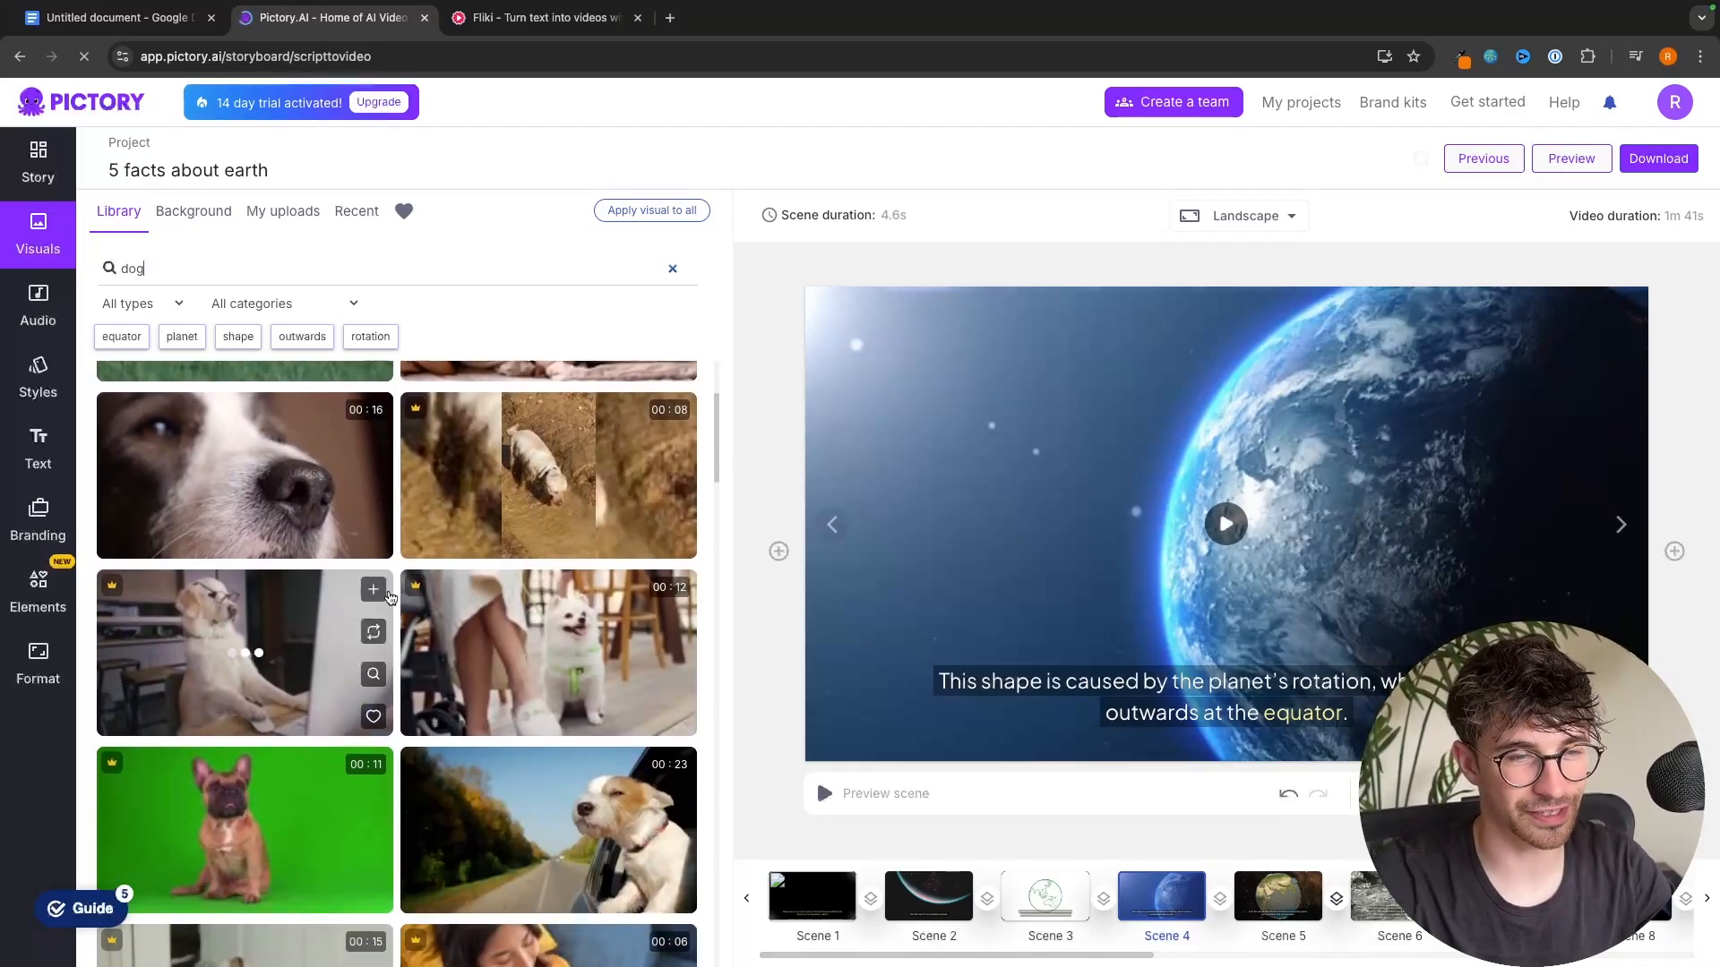
left_click(779, 552)
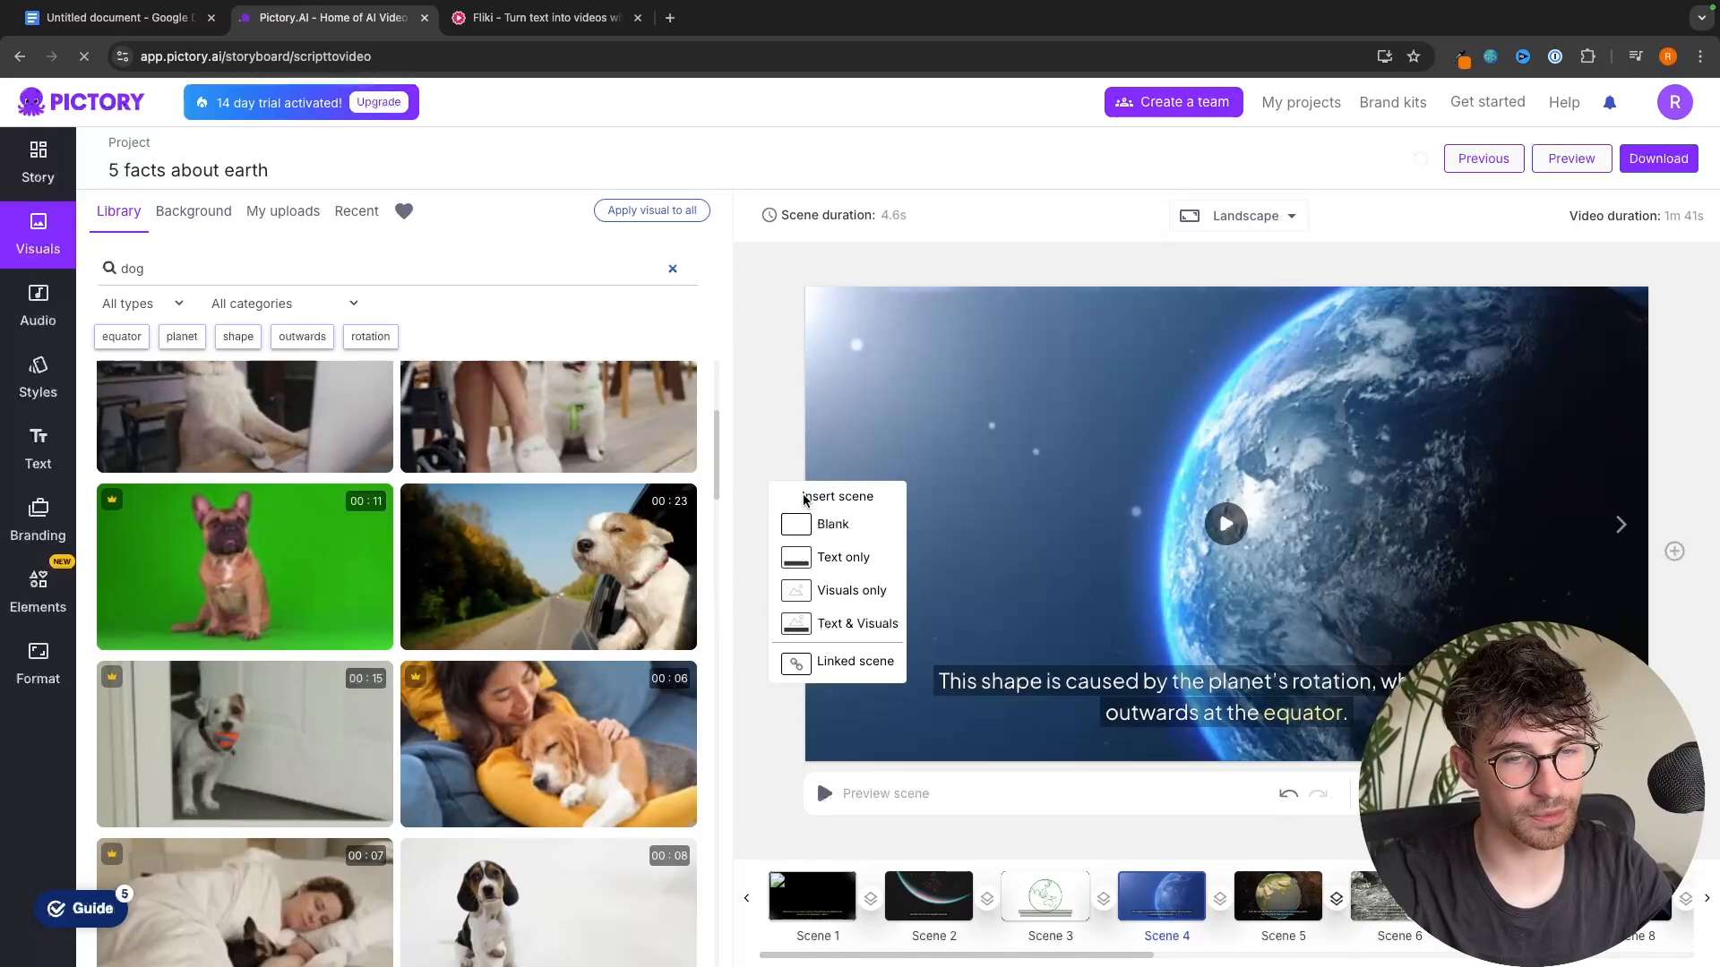